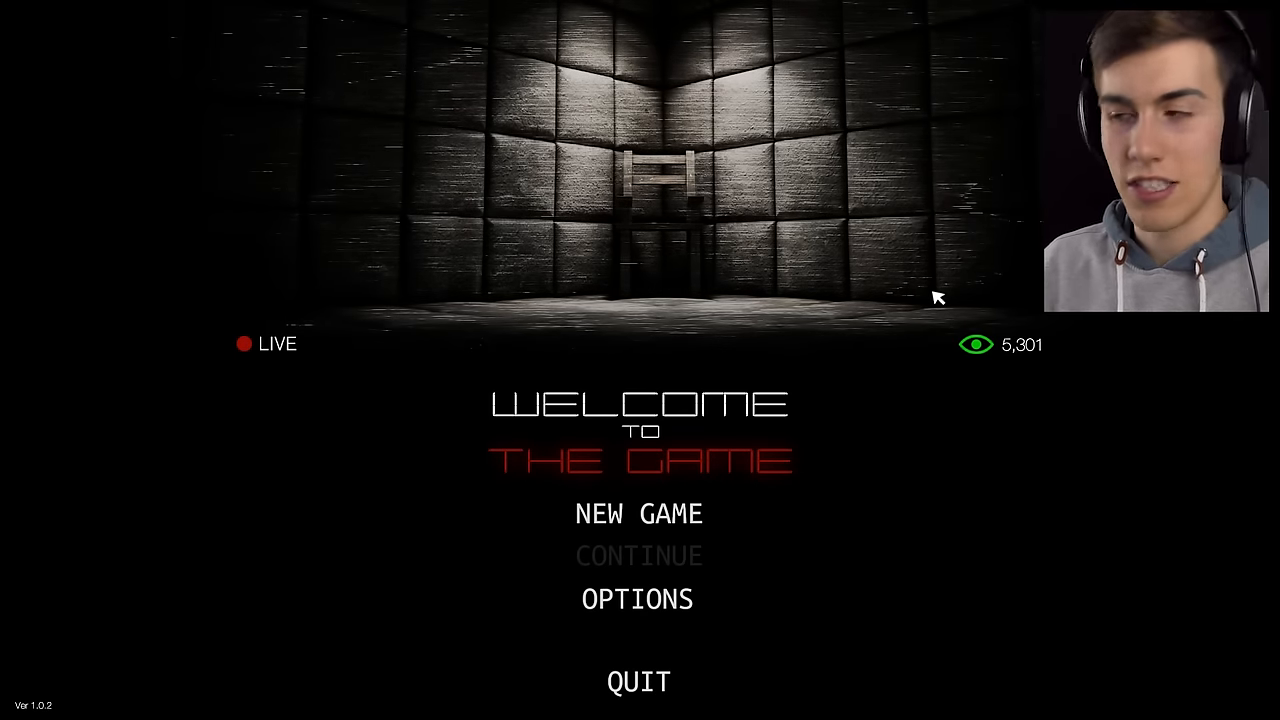
pyautogui.moveTo(828, 468)
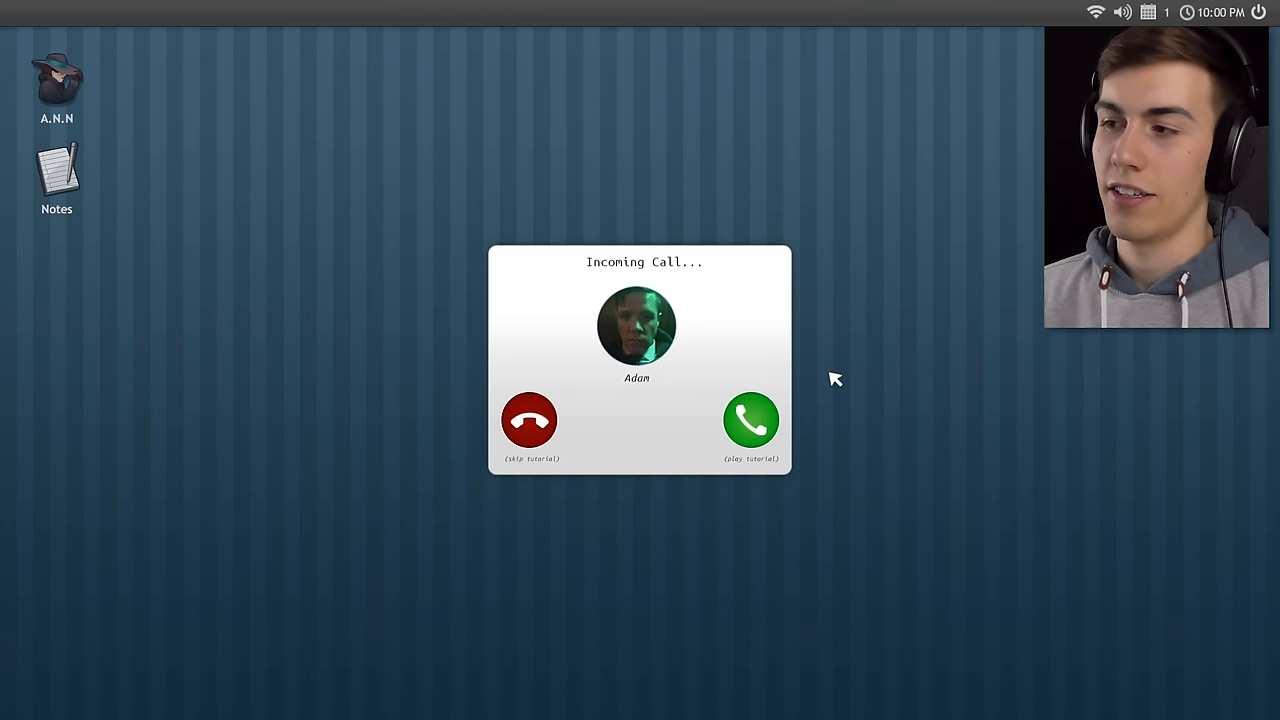
pyautogui.moveTo(532, 435)
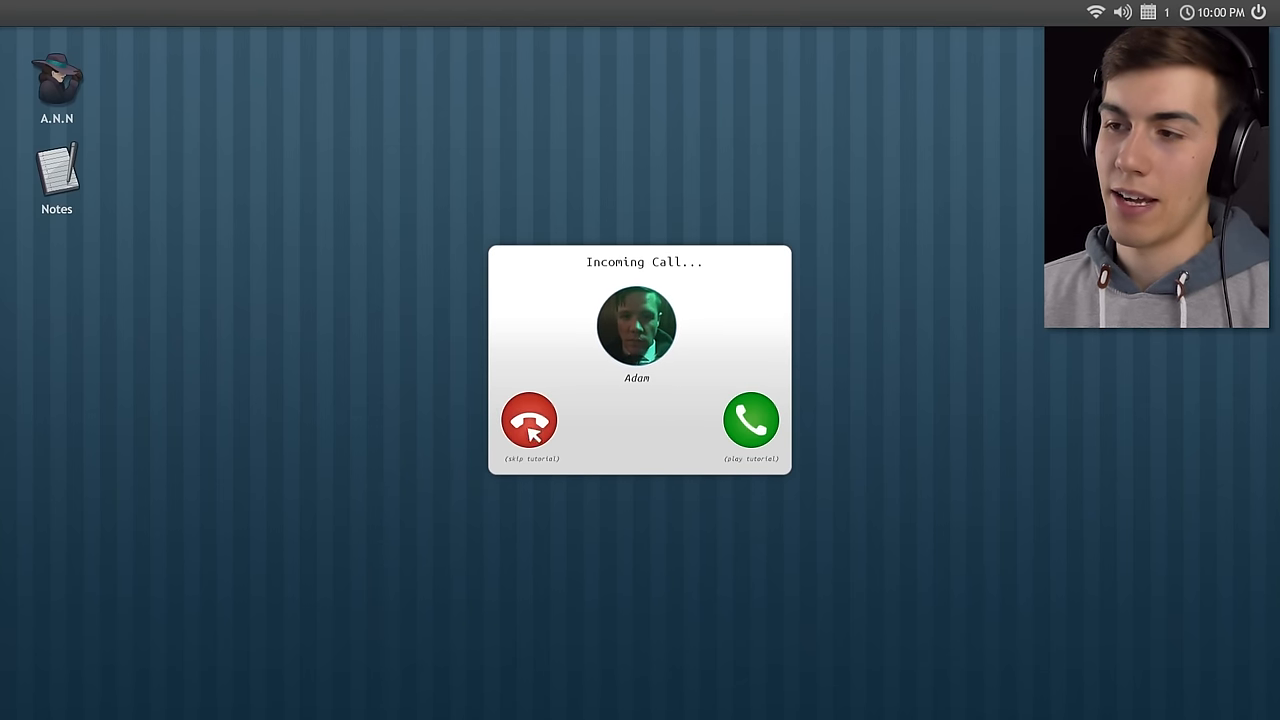
# Hang up Adam's incoming tutorial call to skip the tutorial.
pyautogui.click(527, 419)
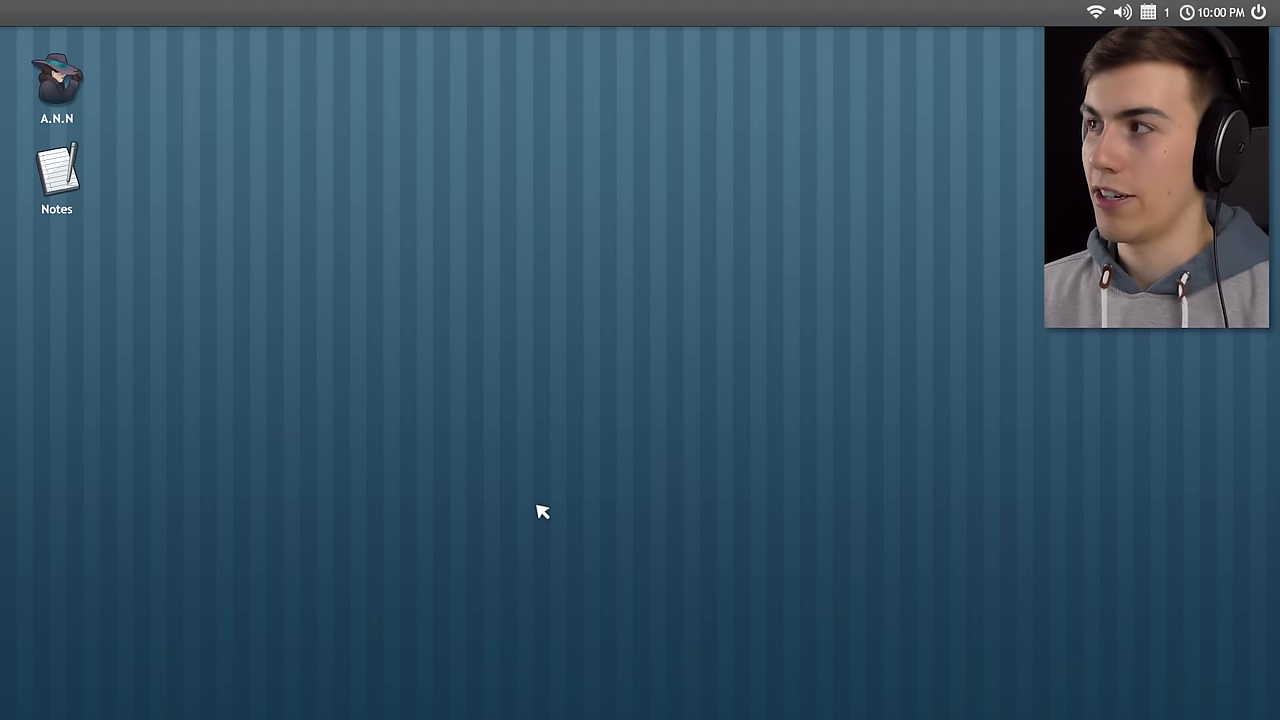
pyautogui.moveTo(547, 507)
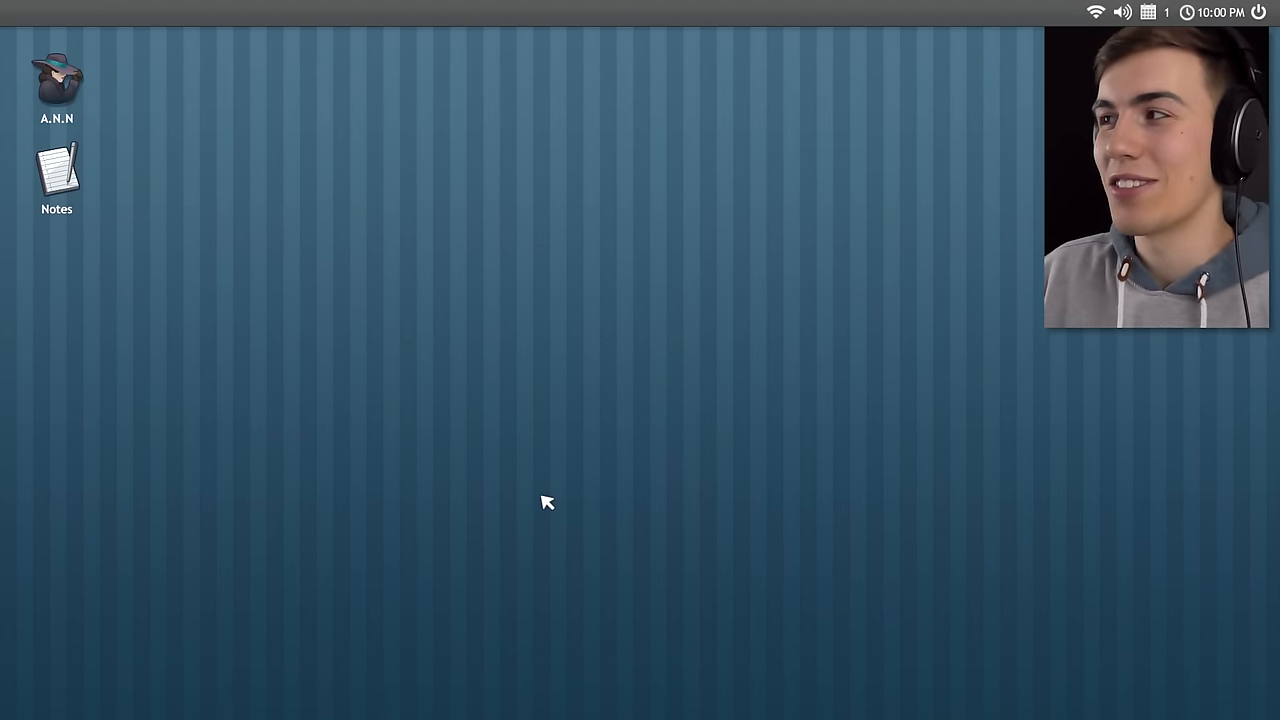
pyautogui.moveTo(375, 387)
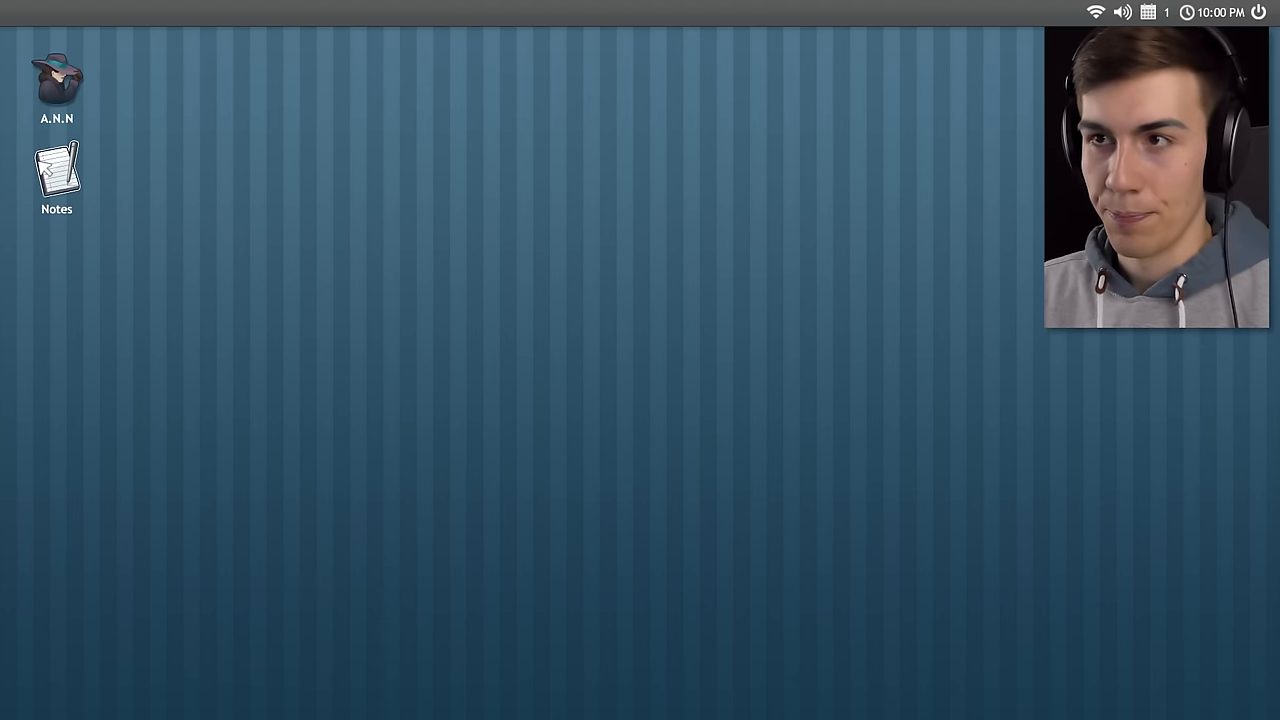
# Open the Notes app and the A.N.N deep-web browser from their desktop icons.
pyautogui.doubleClick(56, 175)
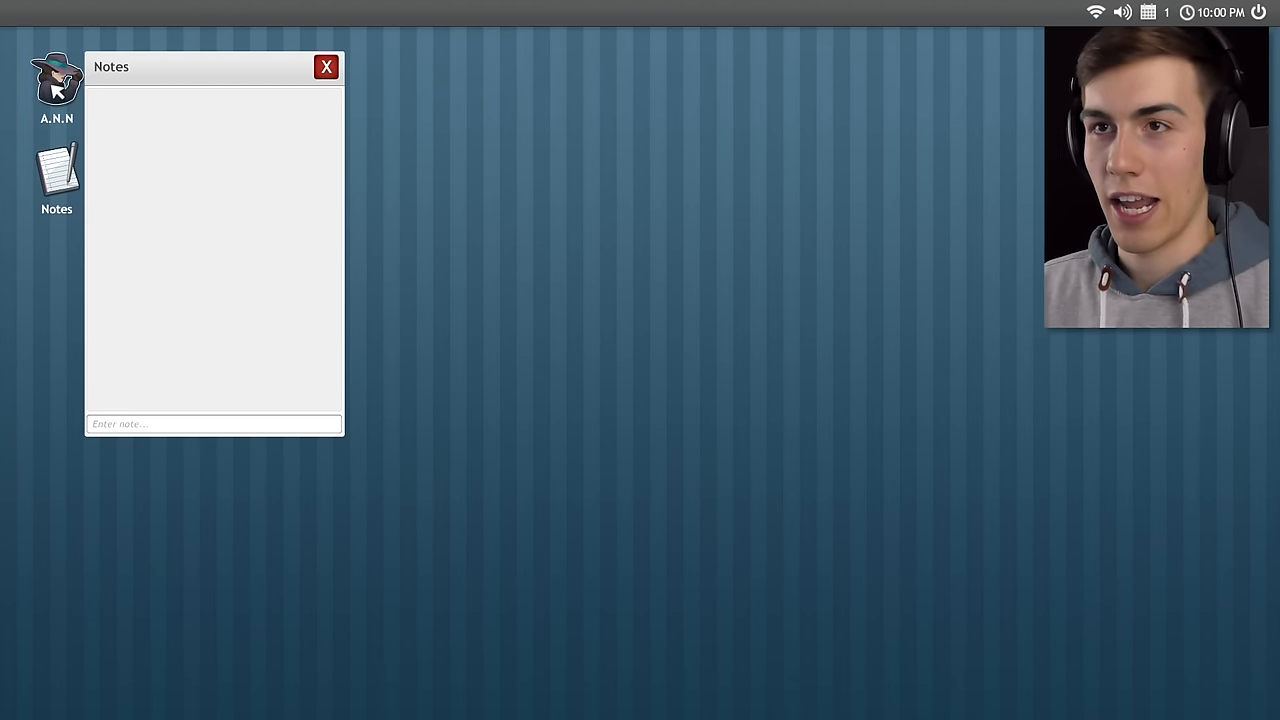
pyautogui.doubleClick(53, 80)
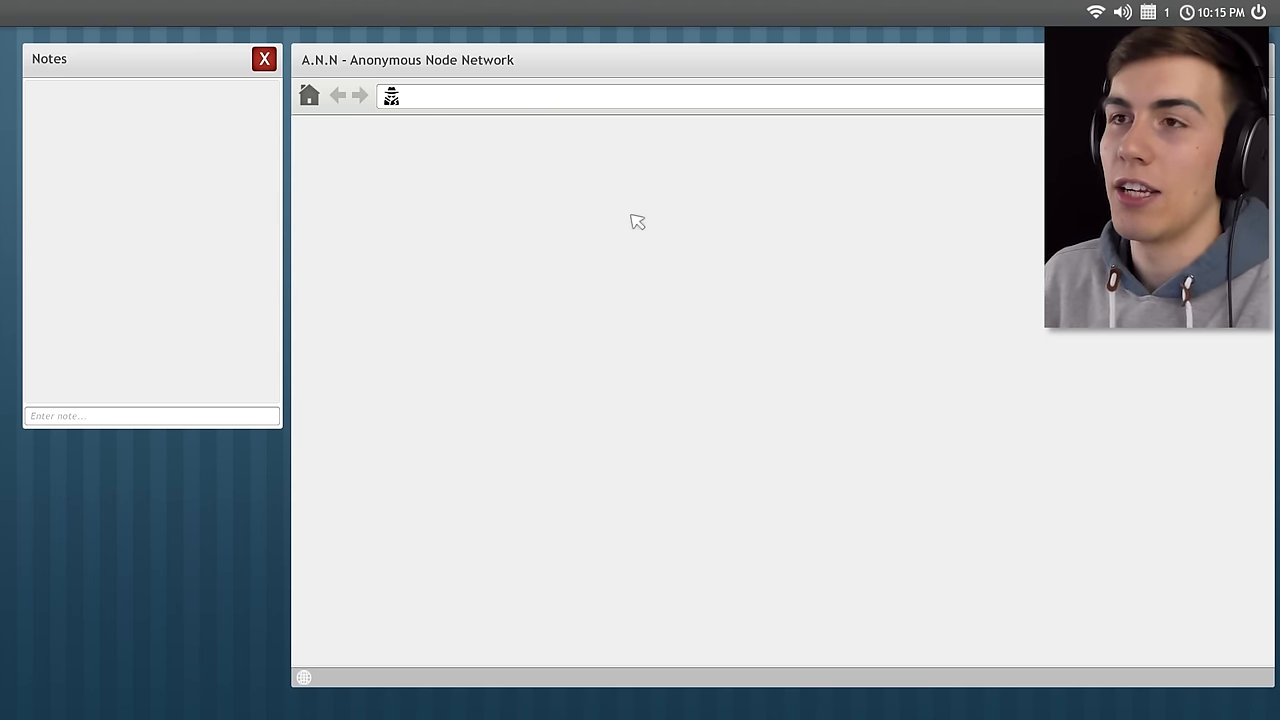
pyautogui.moveTo(620, 224)
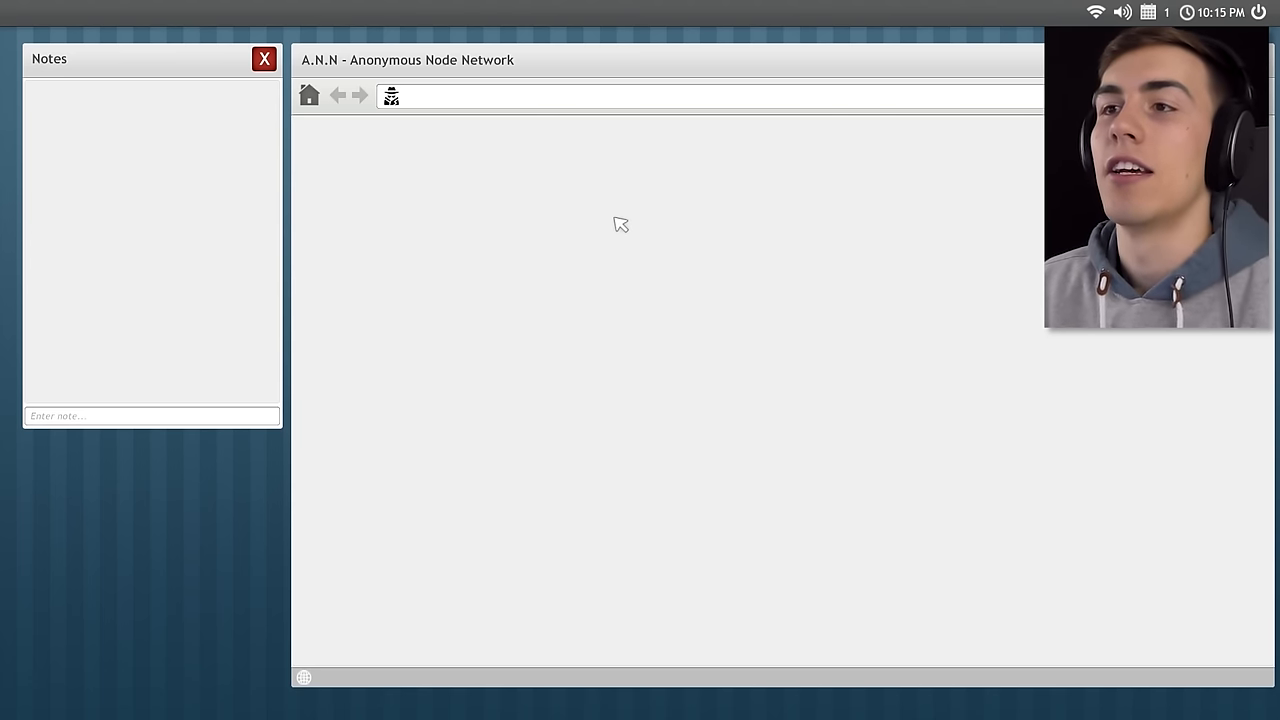
# Load the Deep Wiki at b8bc016d5fbb97485439e0f85dd51369.ann and follow its links to Black Hat Post.
pyautogui.write('http://b8bc016d5fbb97485439e0f85dd51369.ann')
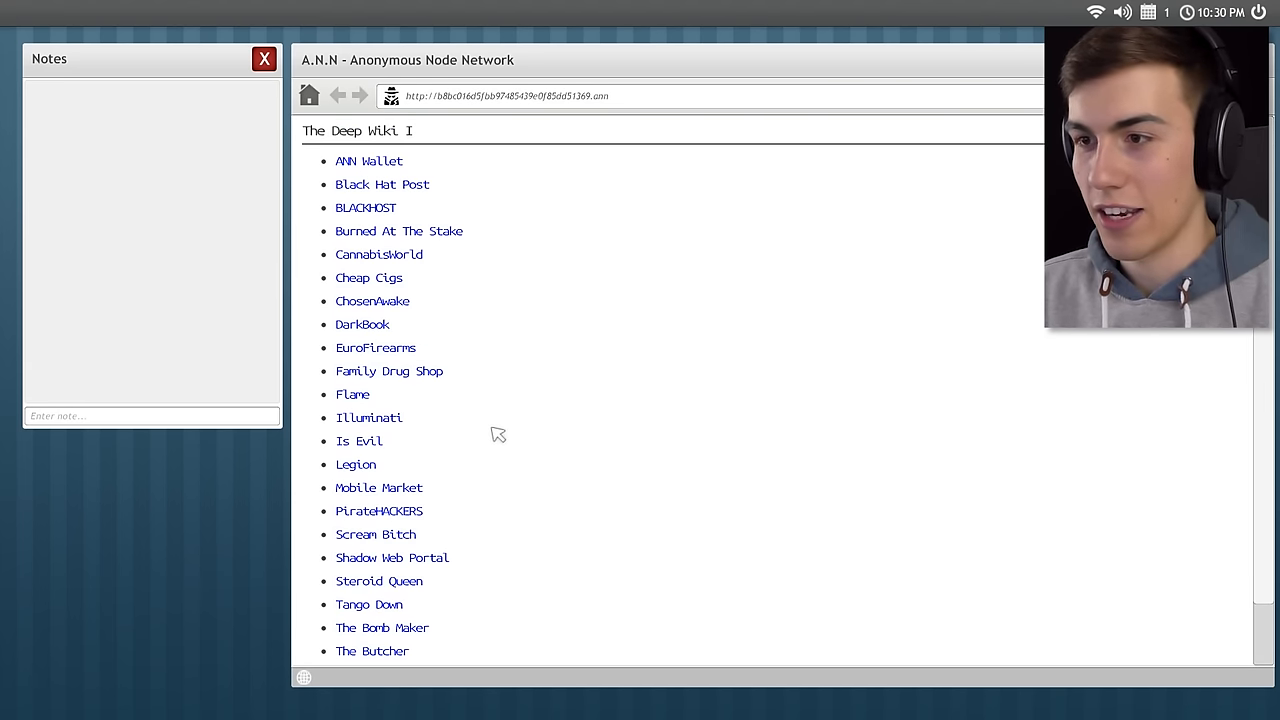
pyautogui.moveTo(378, 542)
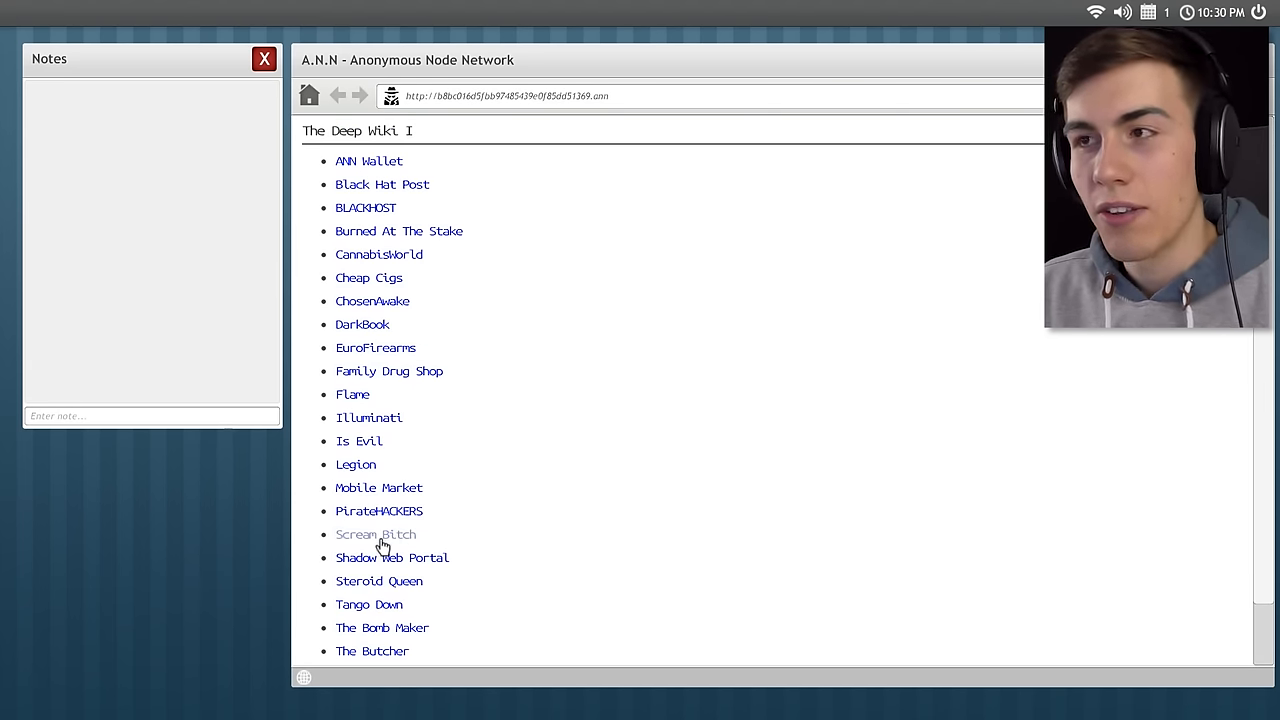
pyautogui.click(376, 534)
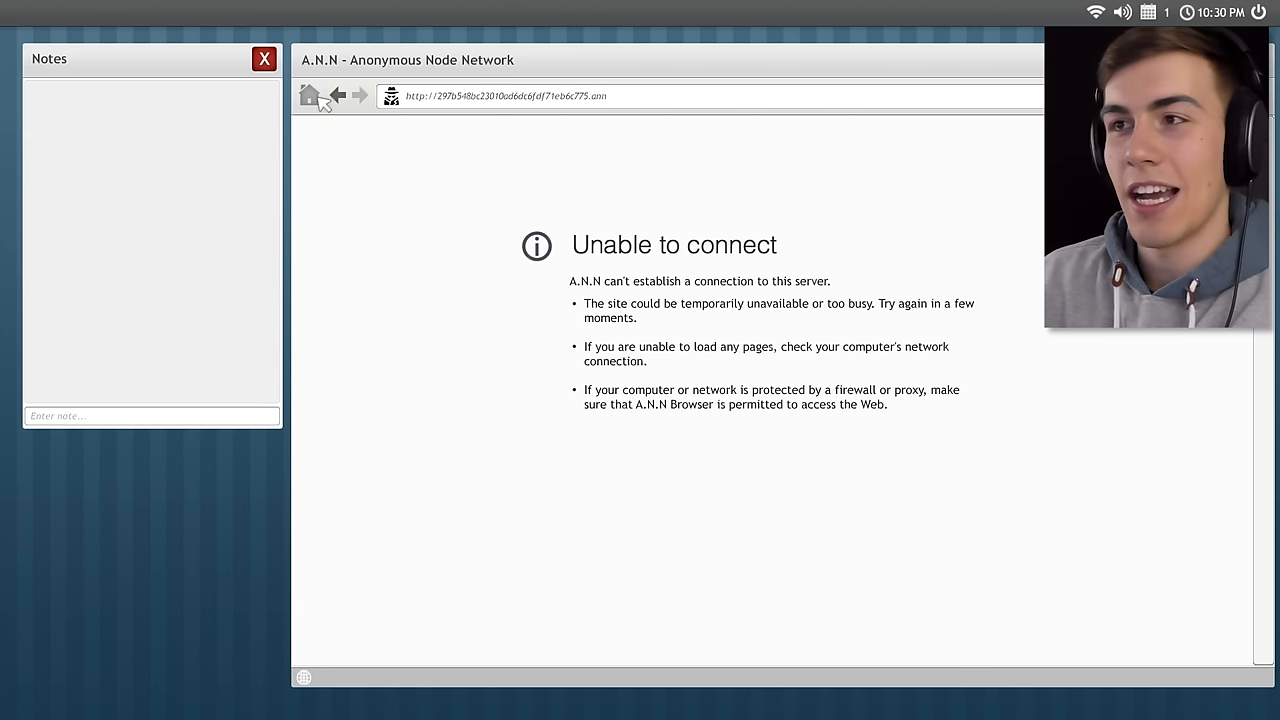
pyautogui.moveTo(602, 62)
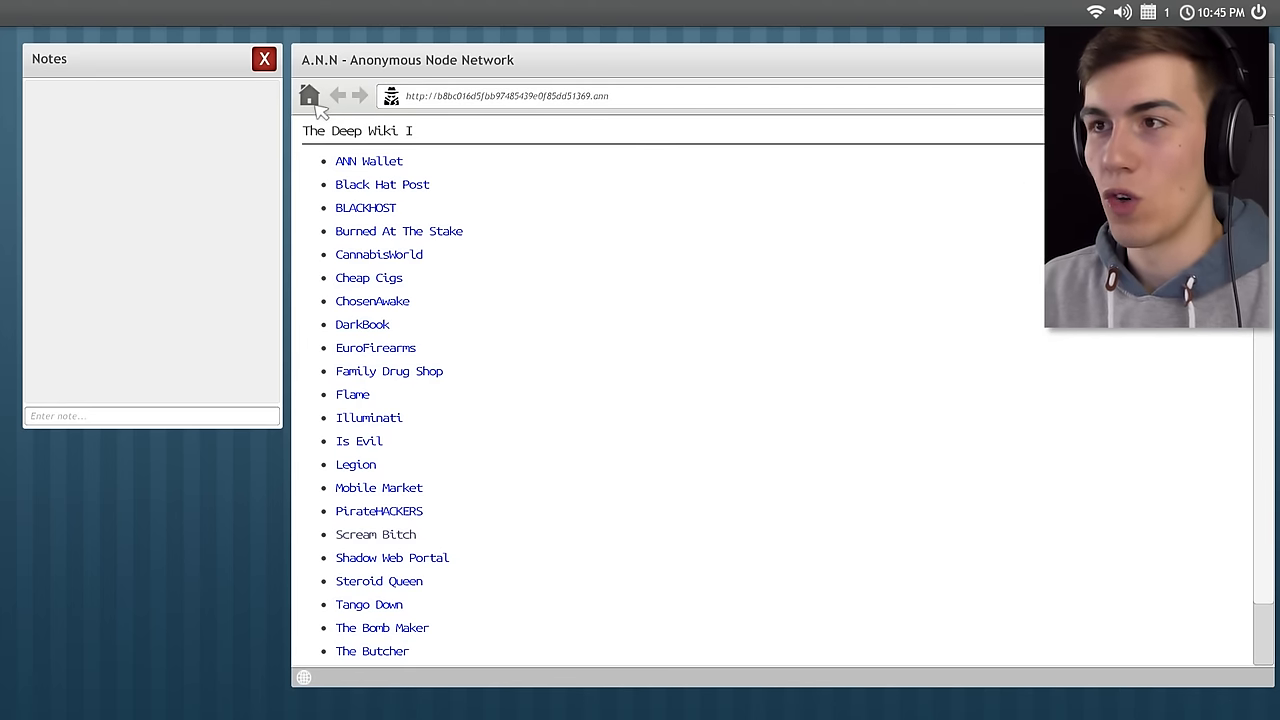
pyautogui.moveTo(398, 162)
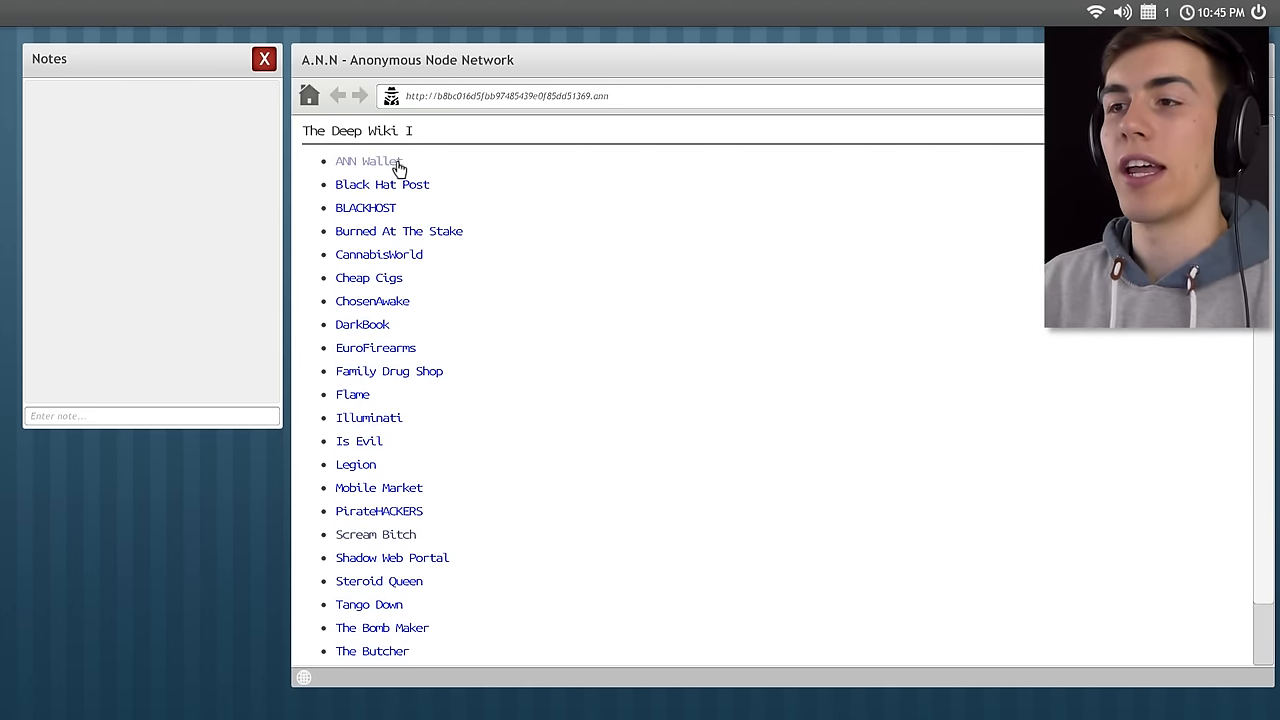
pyautogui.click(358, 162)
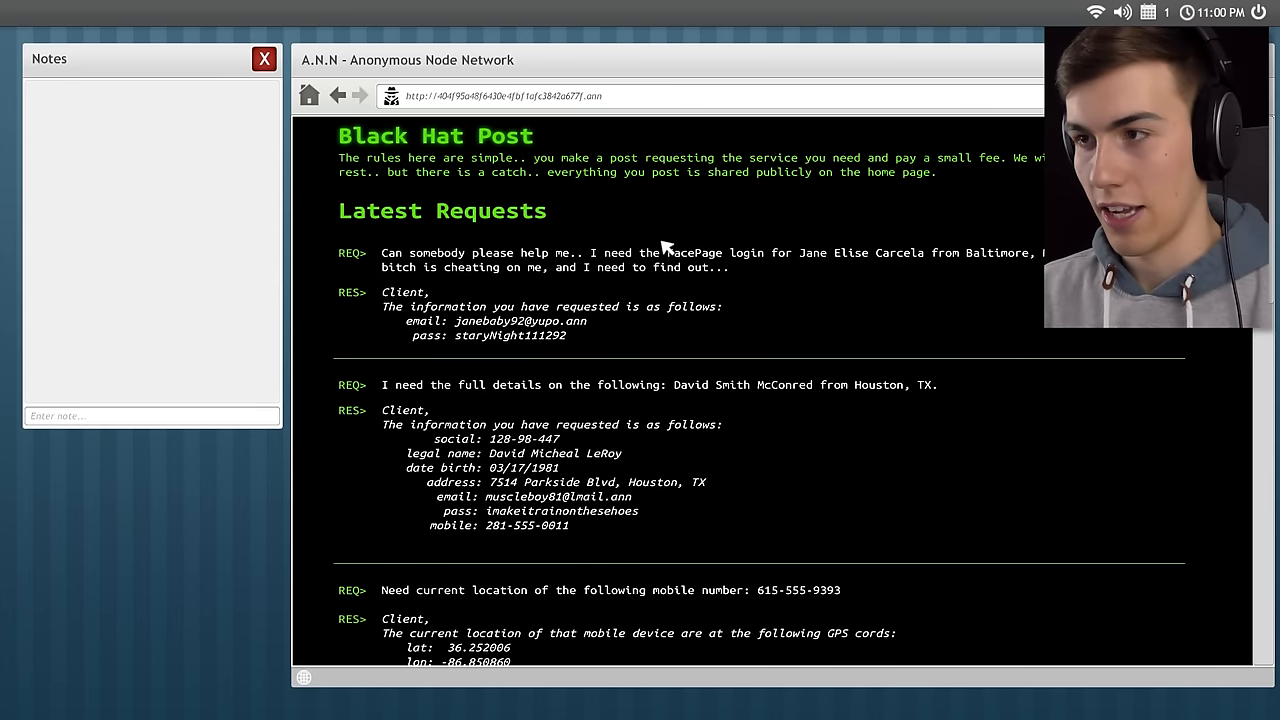
pyautogui.scroll(-3)
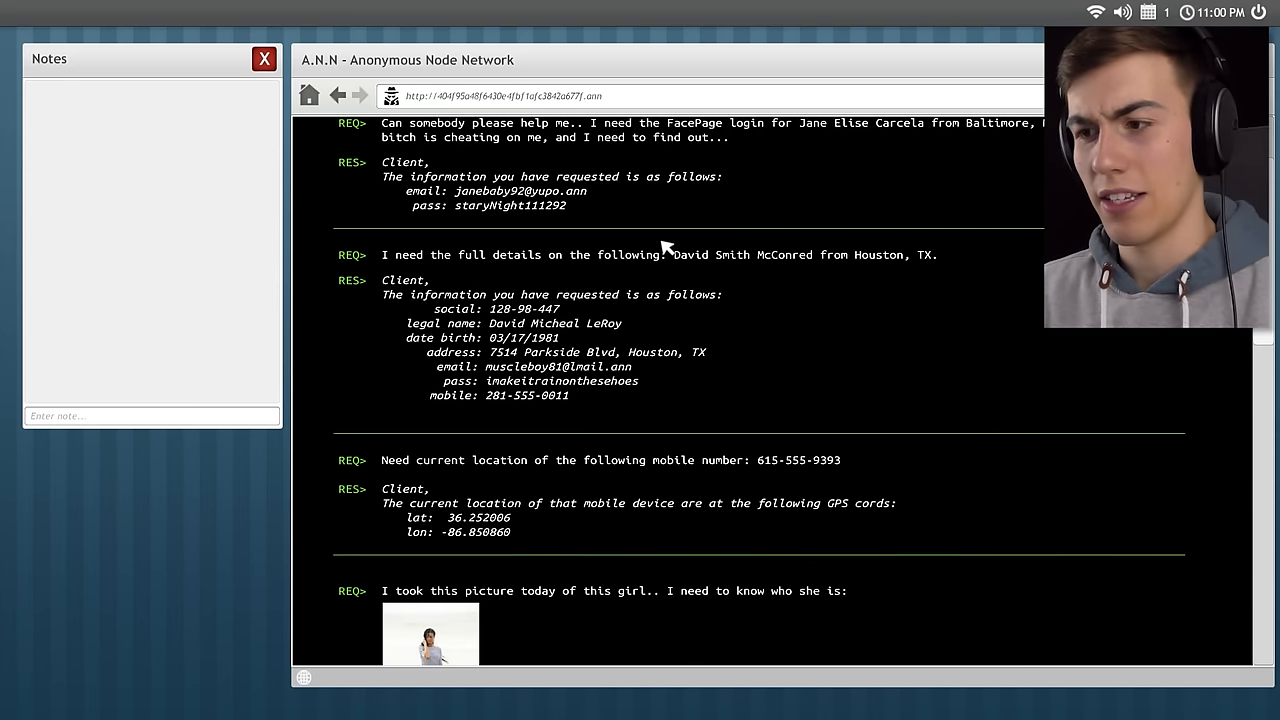
pyautogui.scroll(-3)
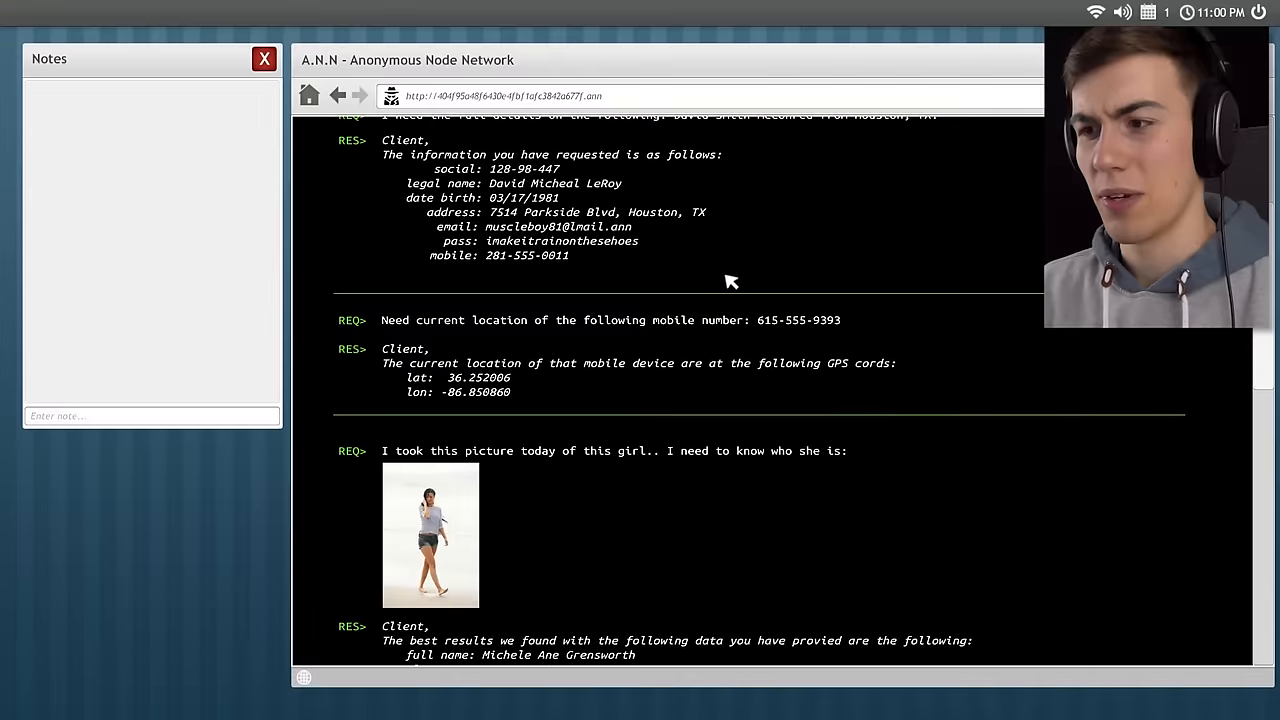
pyautogui.scroll(-3)
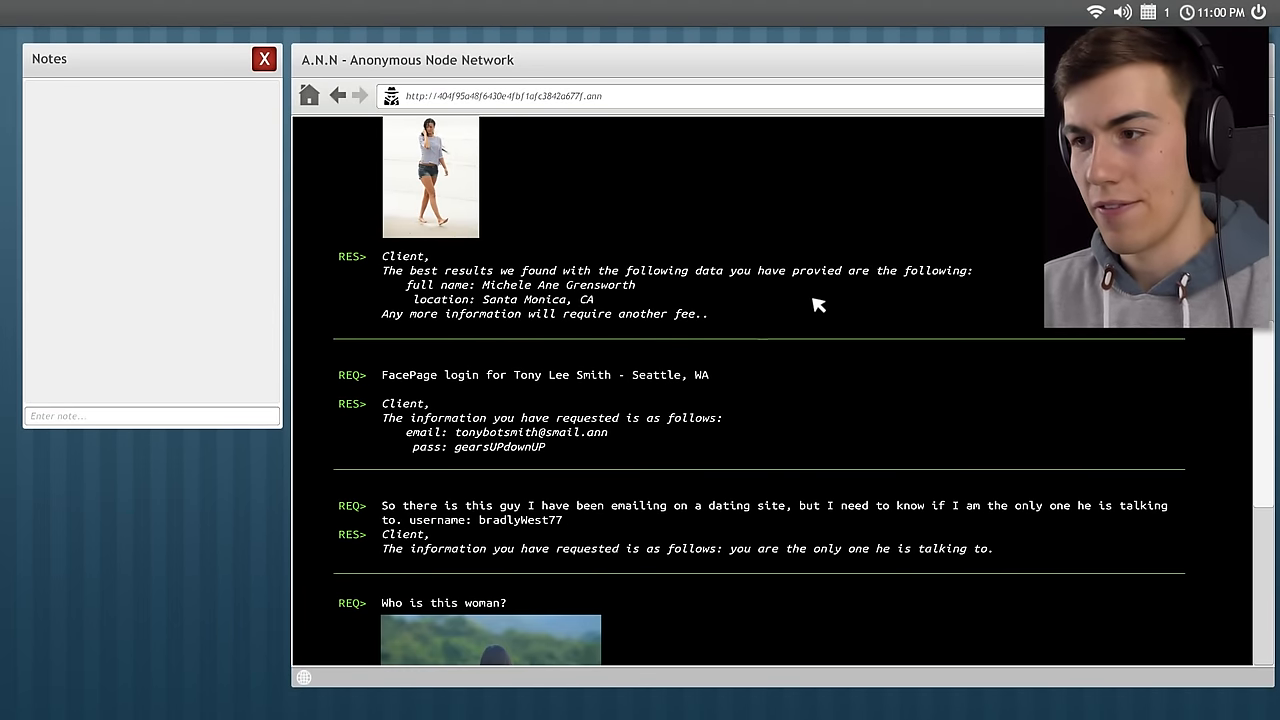
pyautogui.scroll(-3)
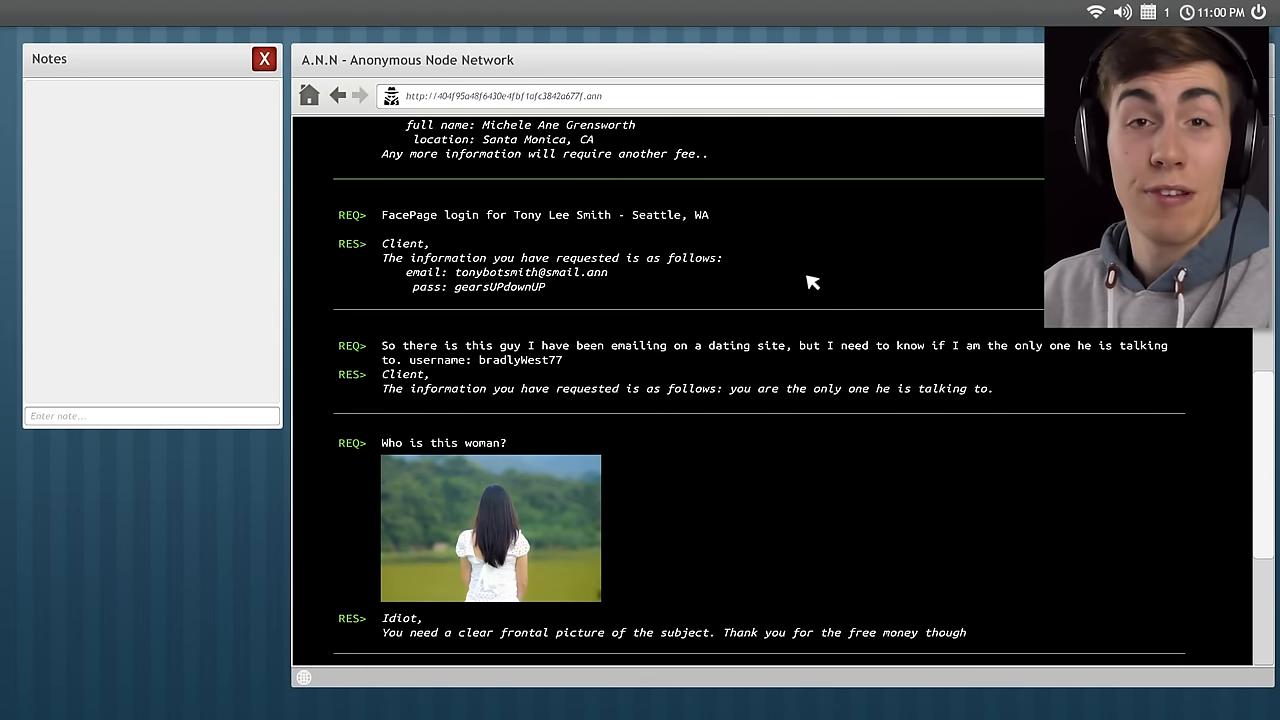
pyautogui.scroll(-3)
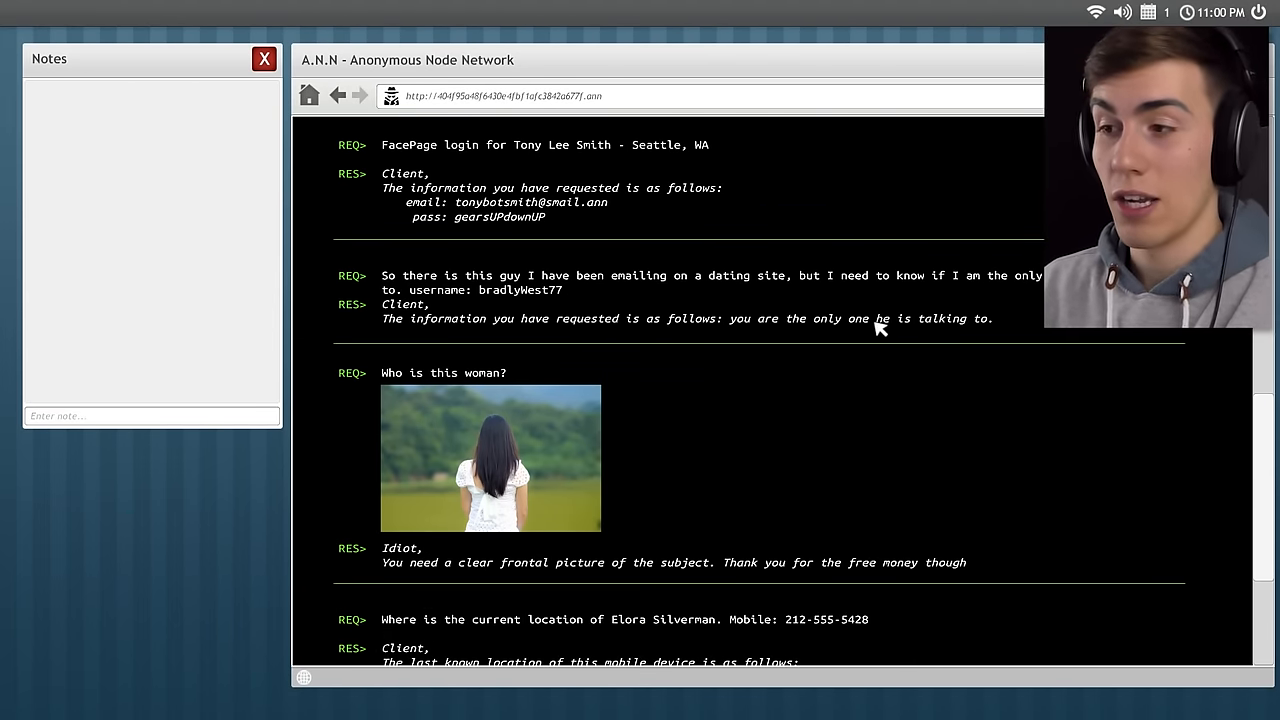
pyautogui.scroll(-3)
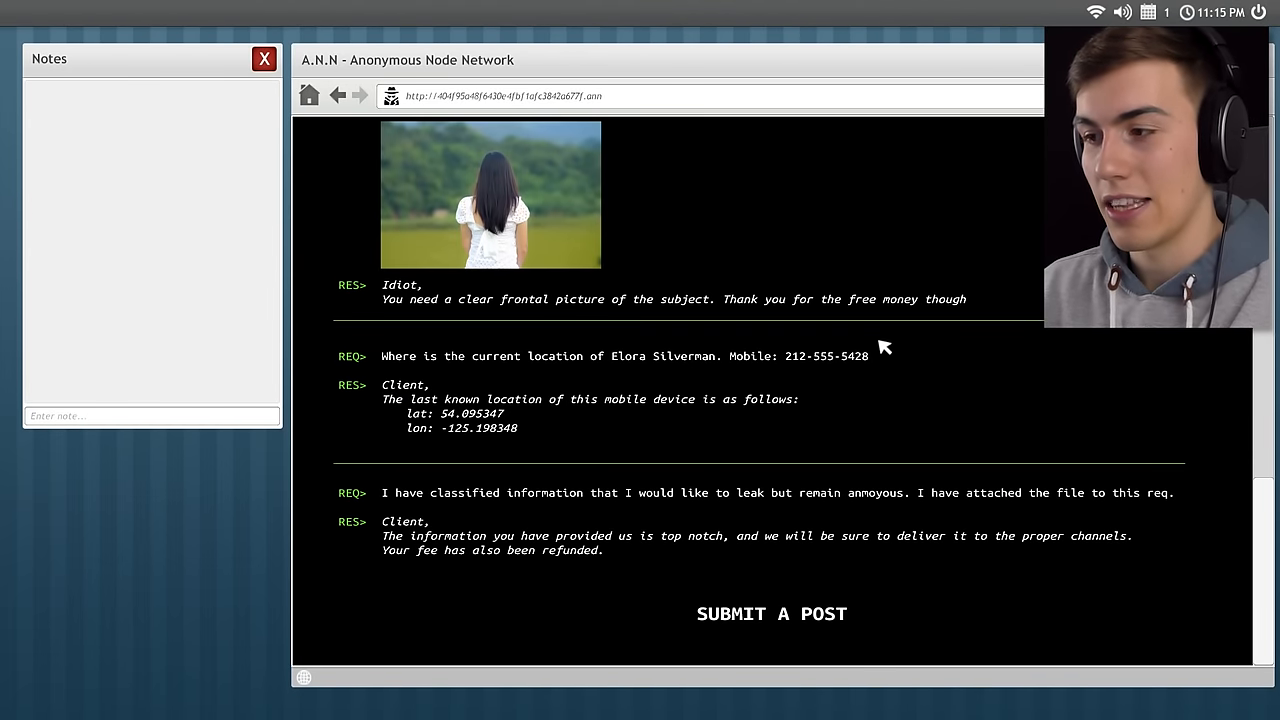
pyautogui.scroll(3)
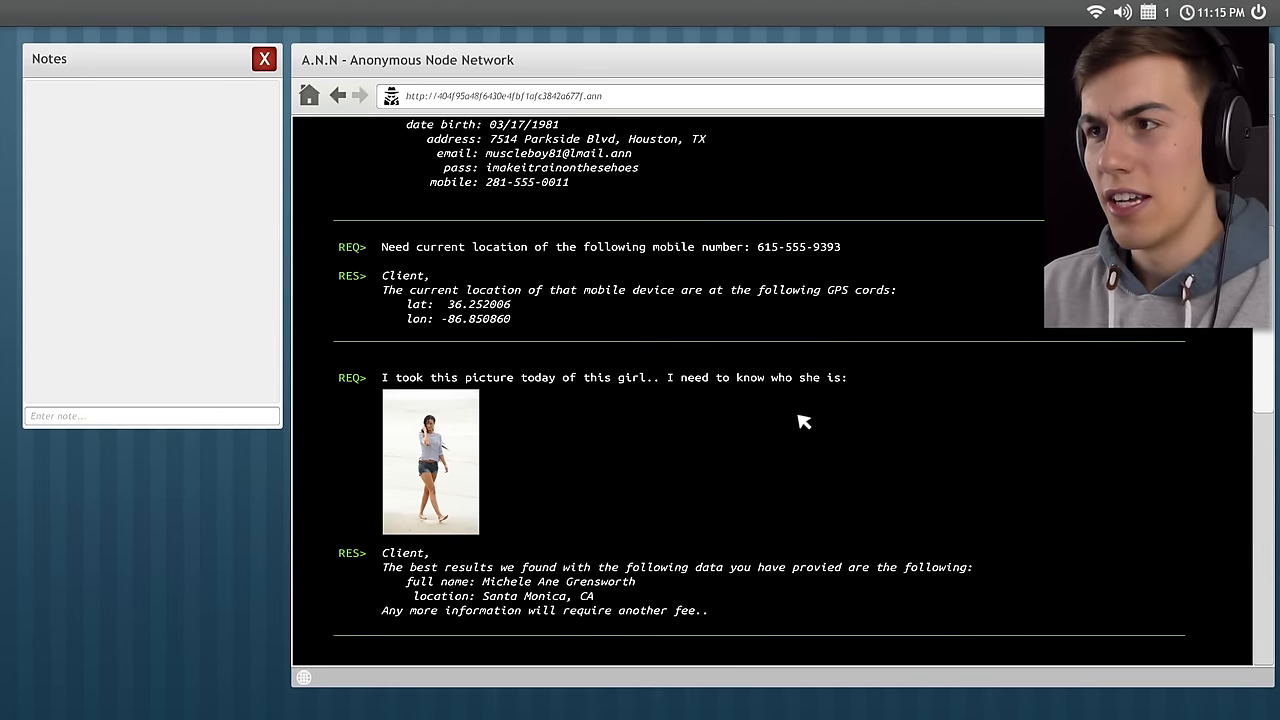
pyautogui.scroll(3)
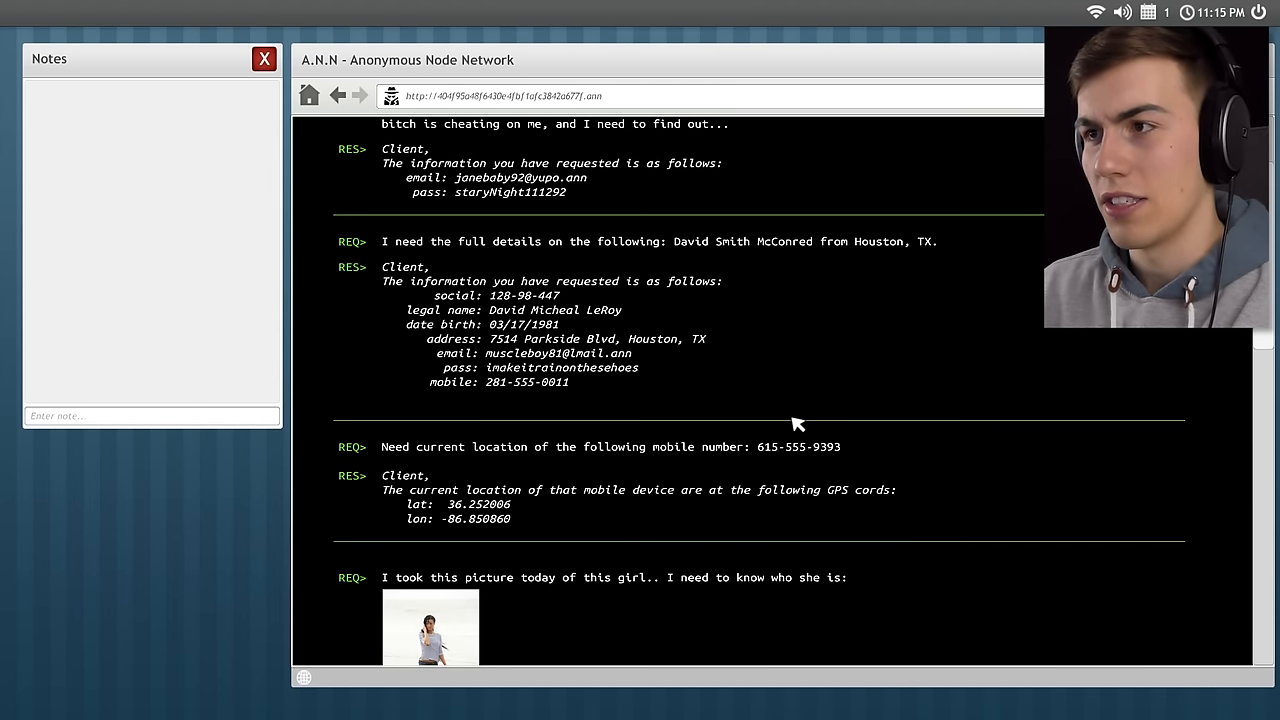
pyautogui.scroll(3)
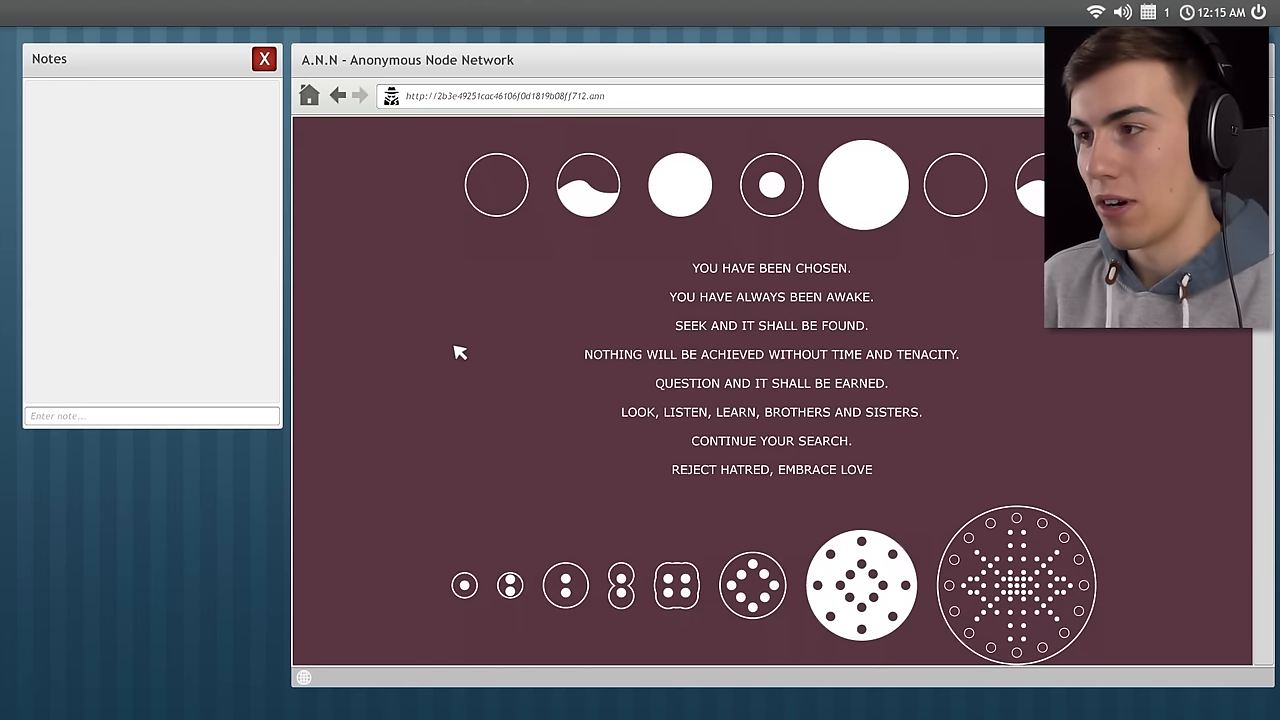
# Scroll down through the maroon site's circle and dot patterns.
pyautogui.scroll(-3)
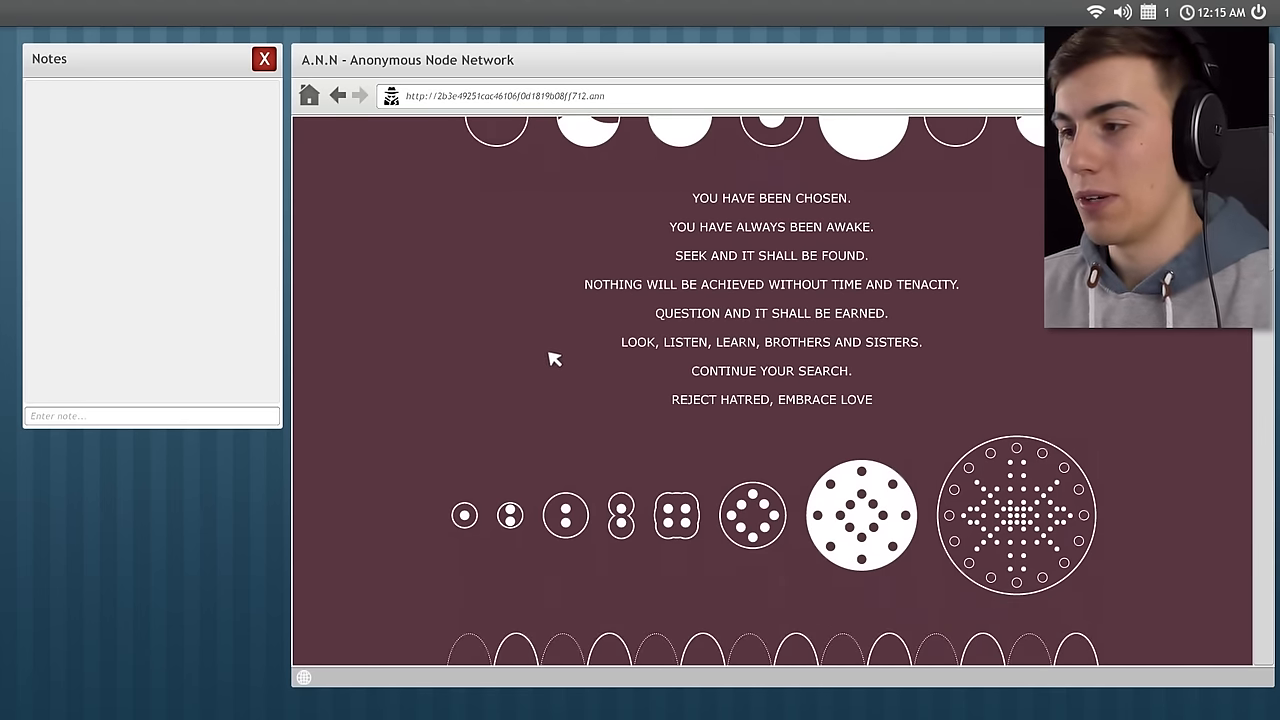
pyautogui.scroll(-3)
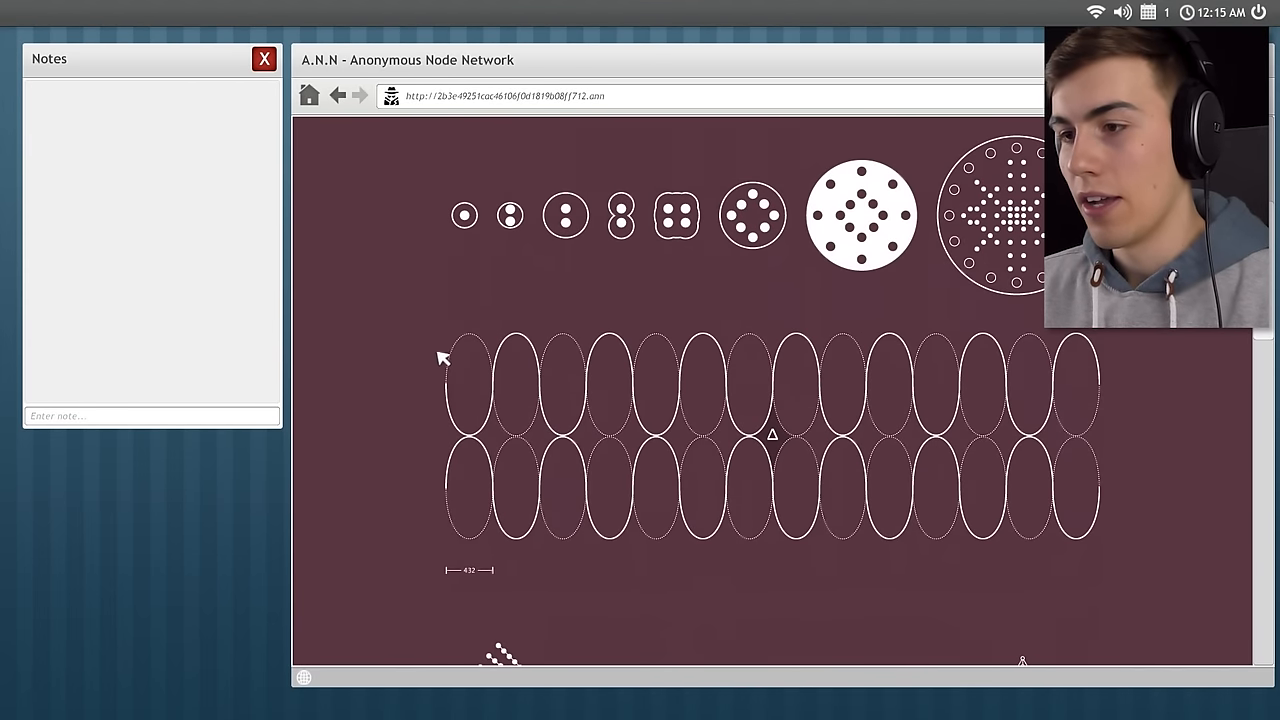
pyautogui.scroll(-3)
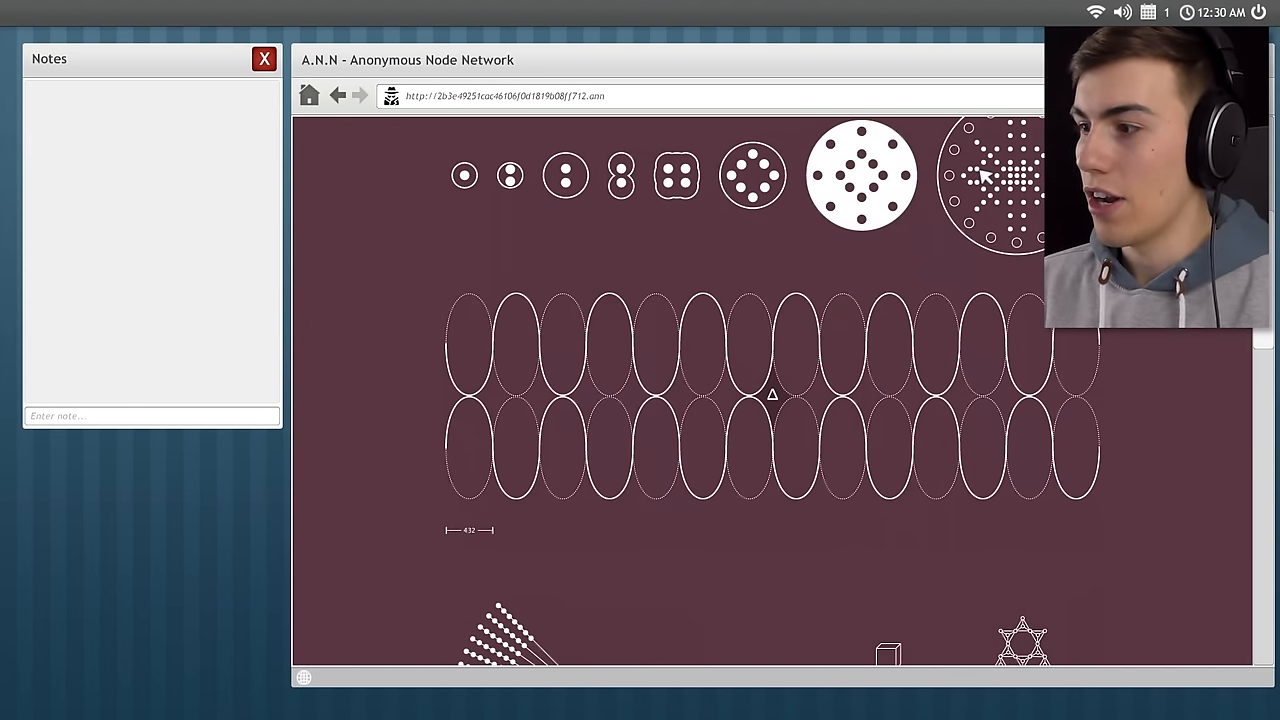
pyautogui.scroll(-3)
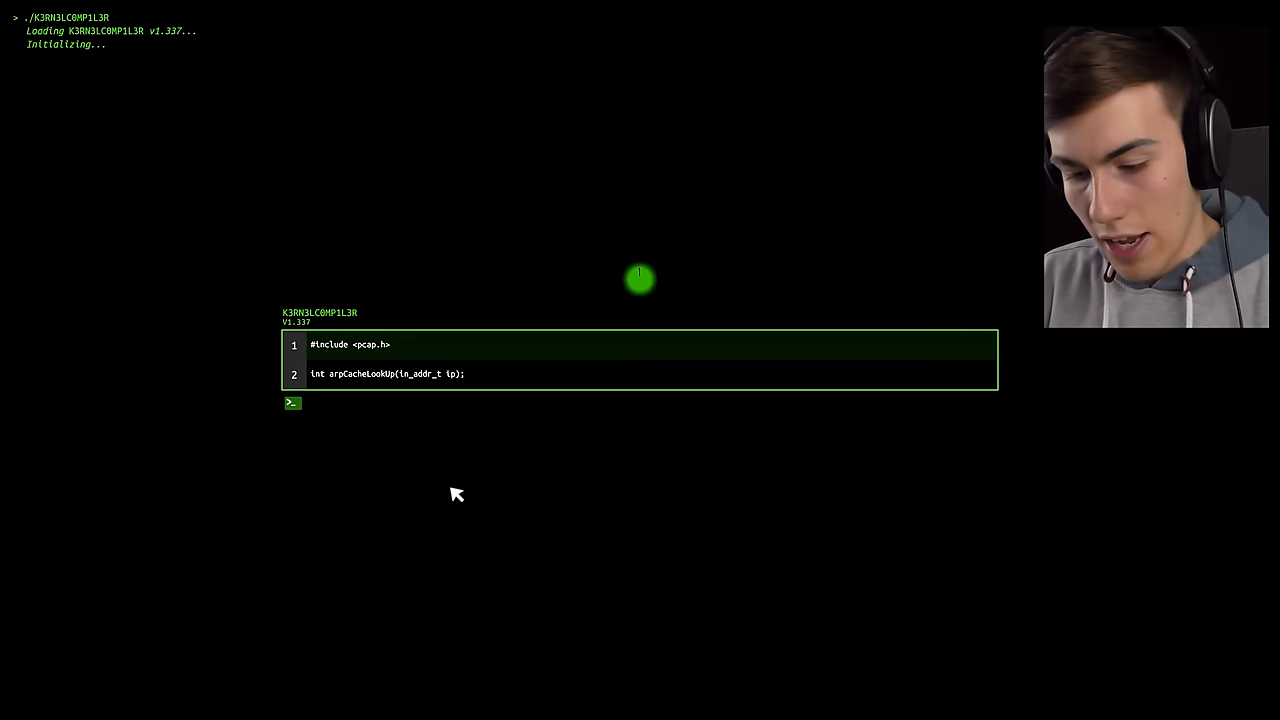
# Type '#include <pcap.h>' and 'int arpCacheLookUp(in_addr_t ip);' into the hack prompt.
pyautogui.write('#include')
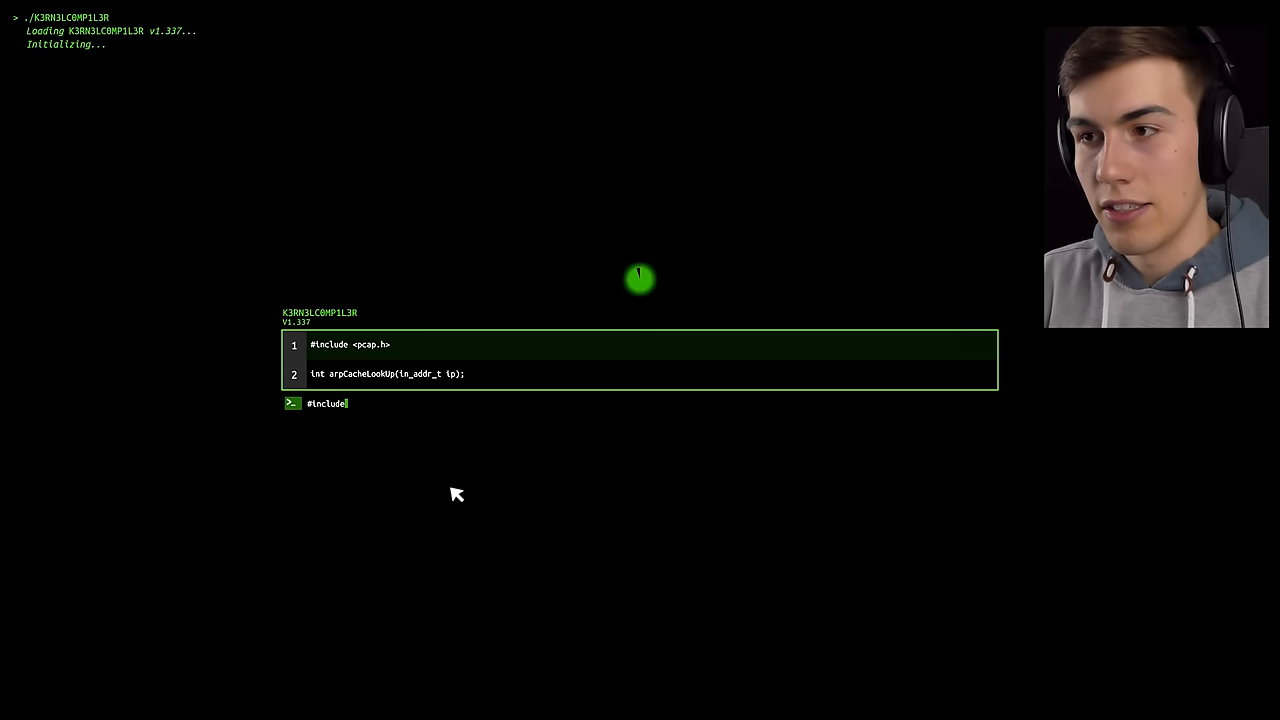
pyautogui.write('<pca')
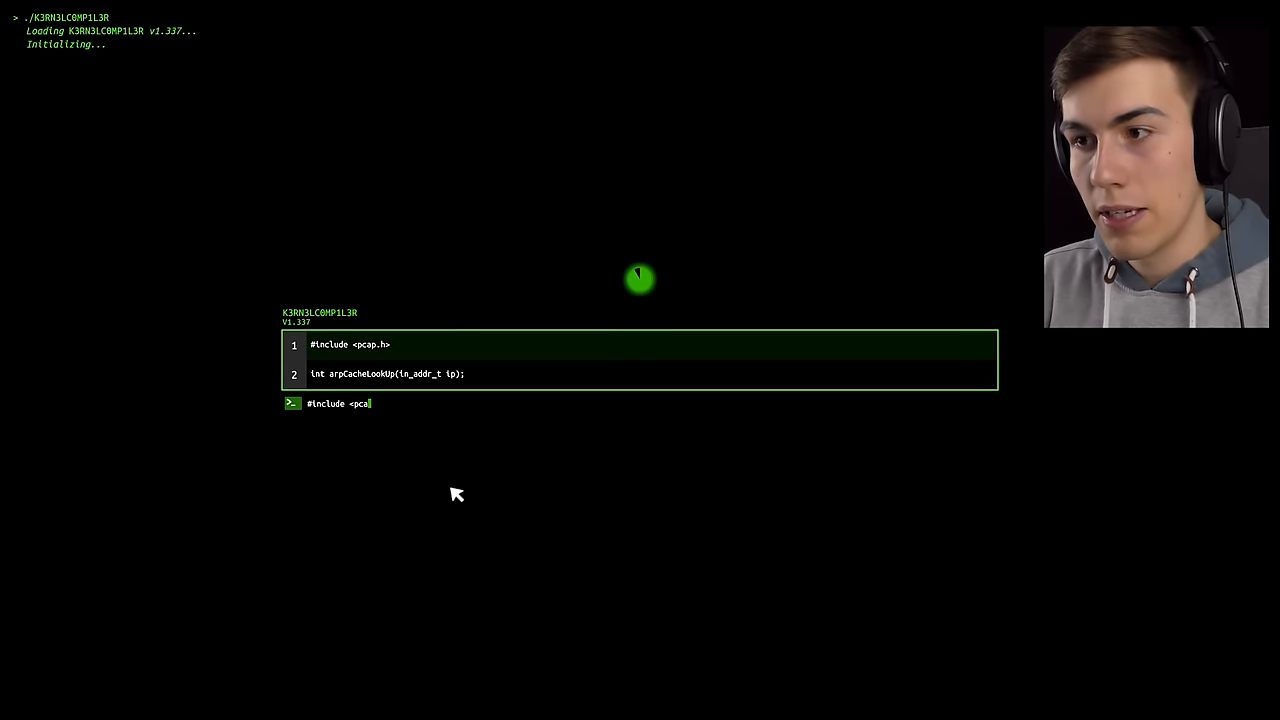
pyautogui.write('p.h')
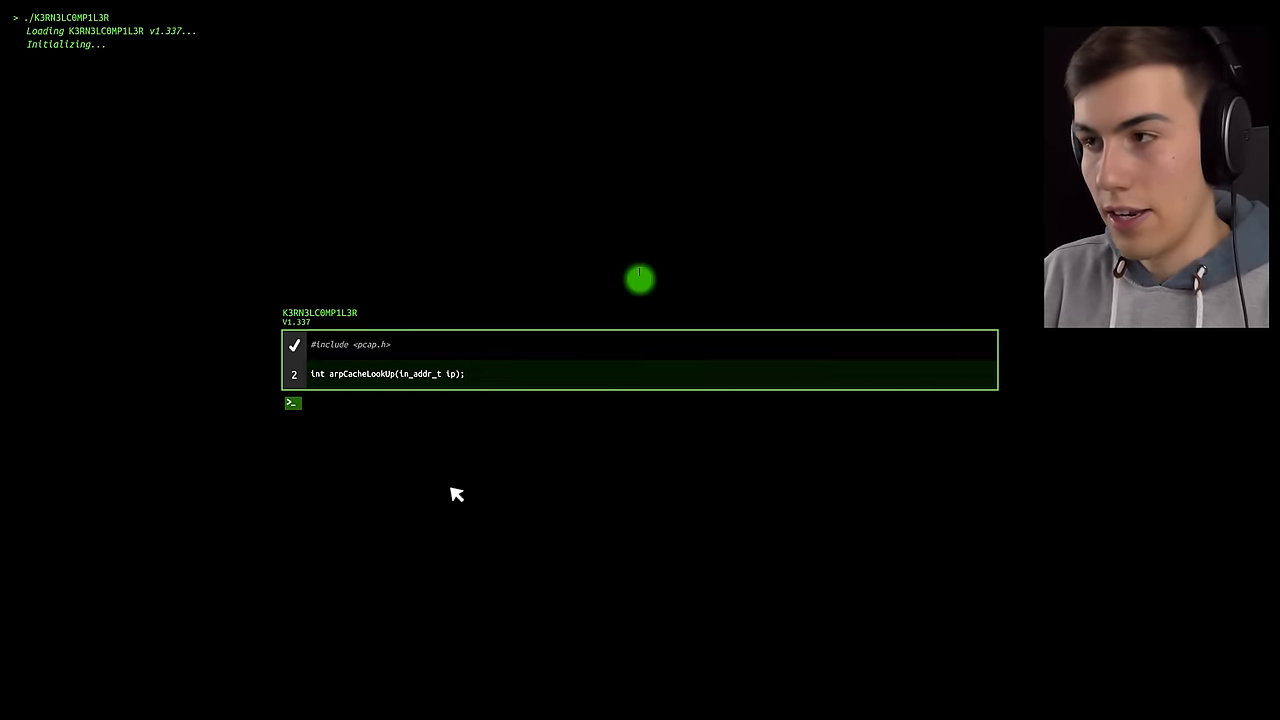
pyautogui.write('int a')
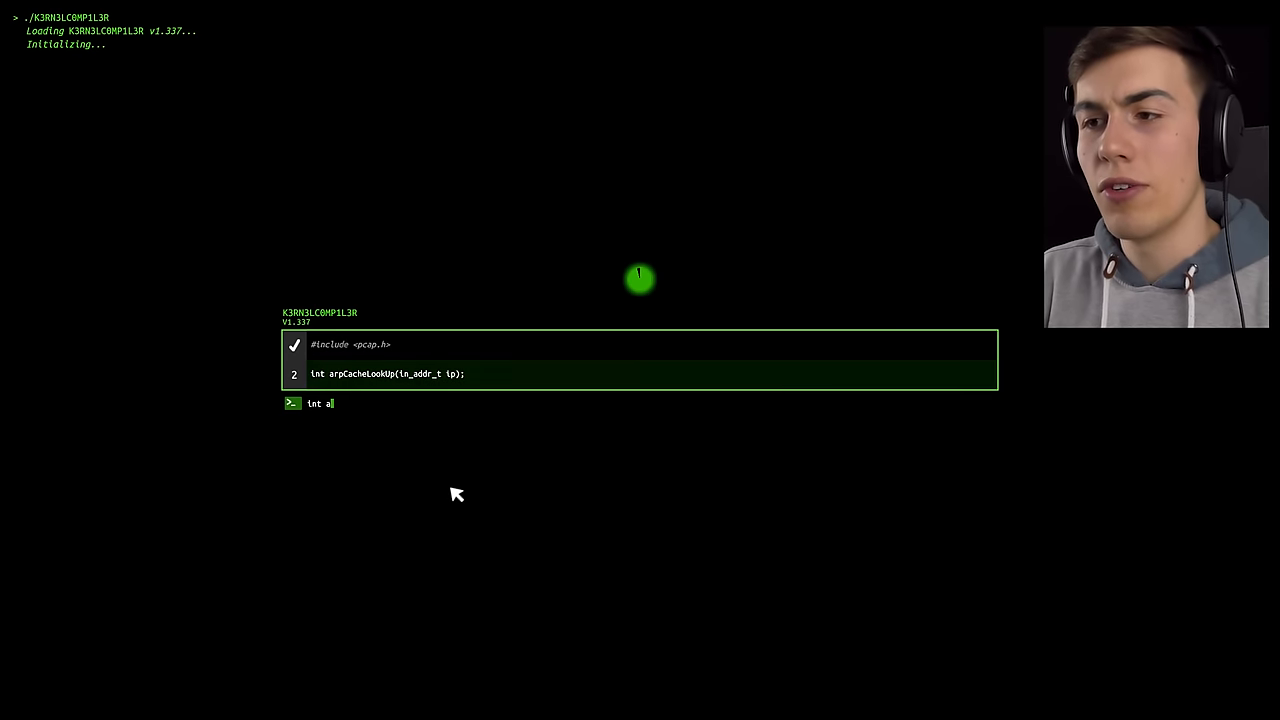
pyautogui.write('rpCacheLookU')
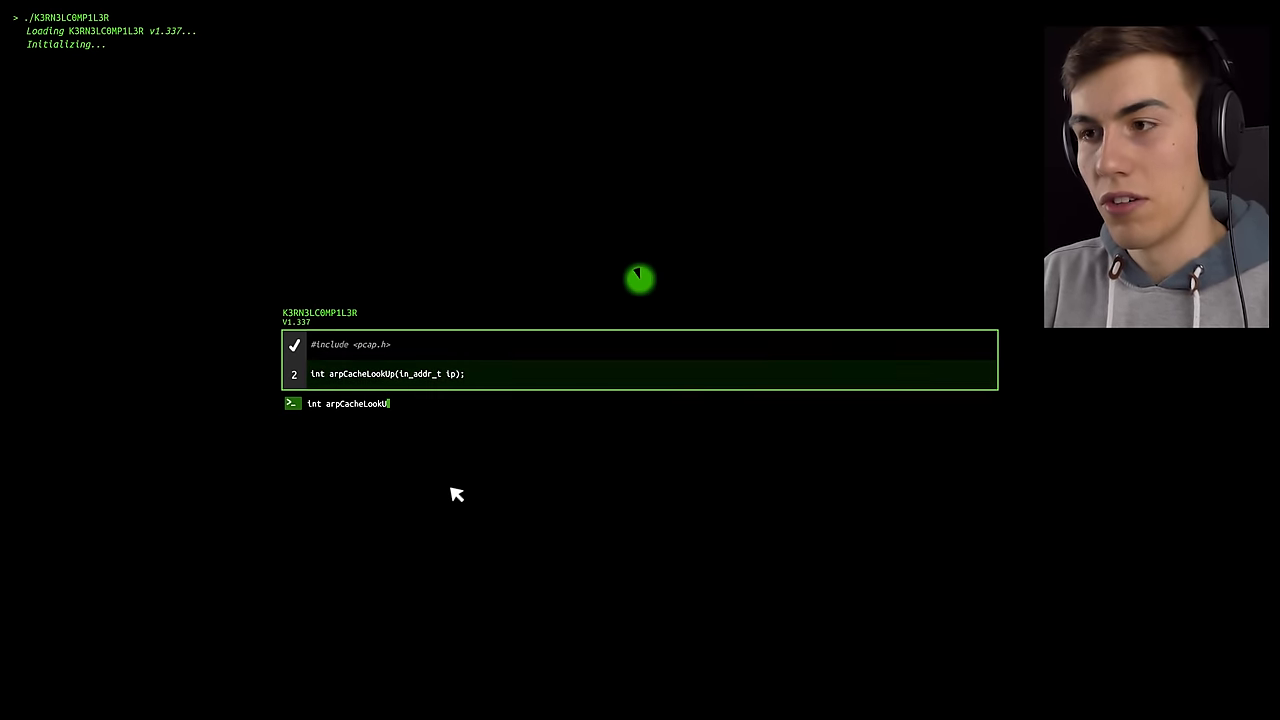
pyautogui.write('p')
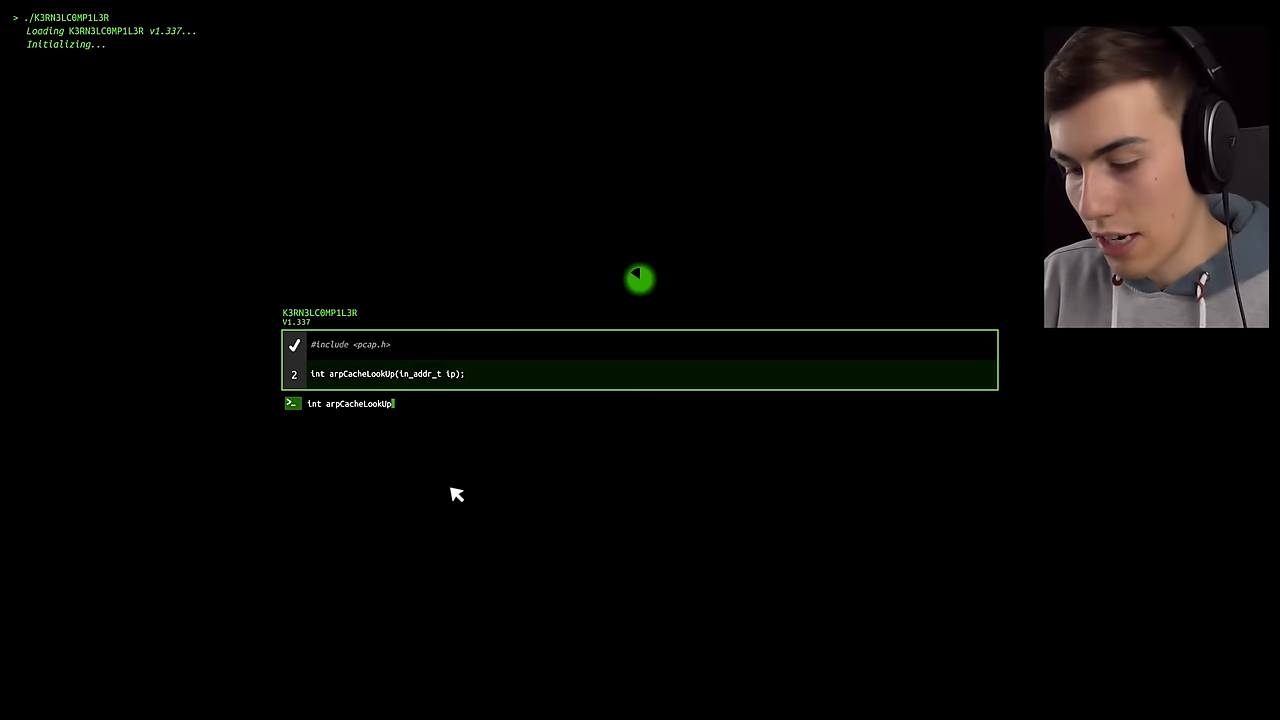
pyautogui.write('(in')
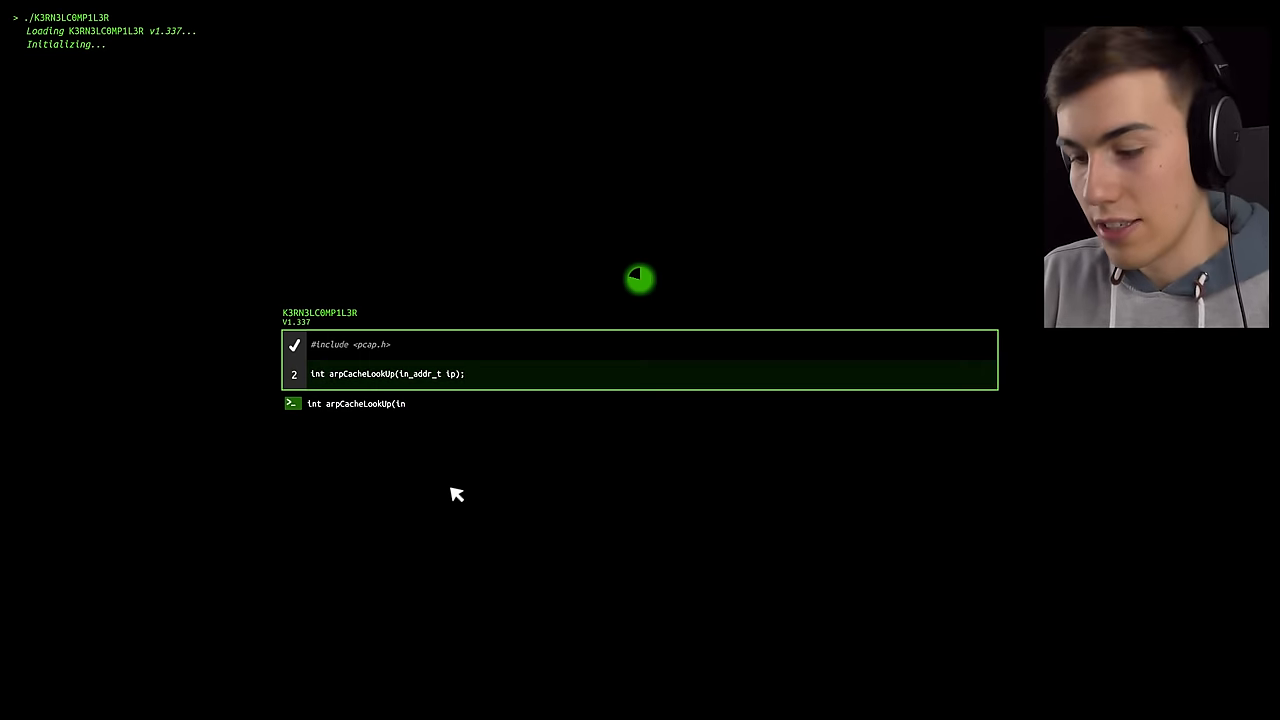
pyautogui.write('_addr')
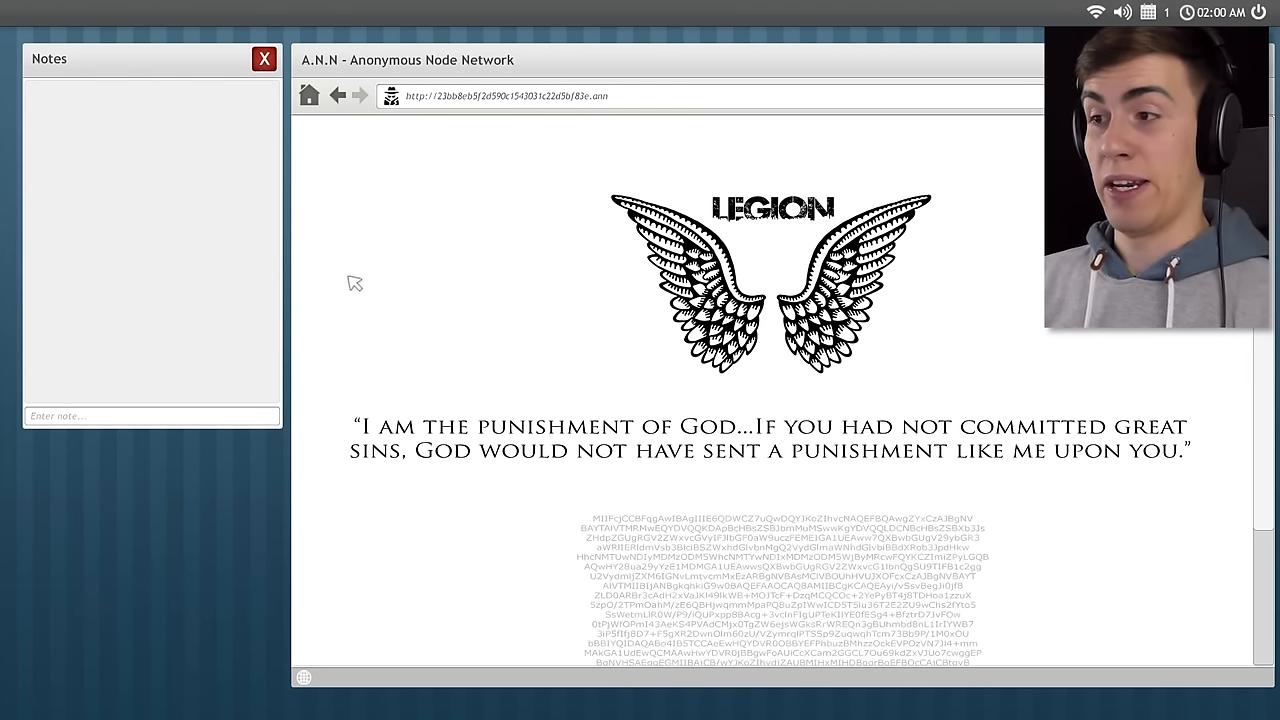
pyautogui.moveTo(366, 306)
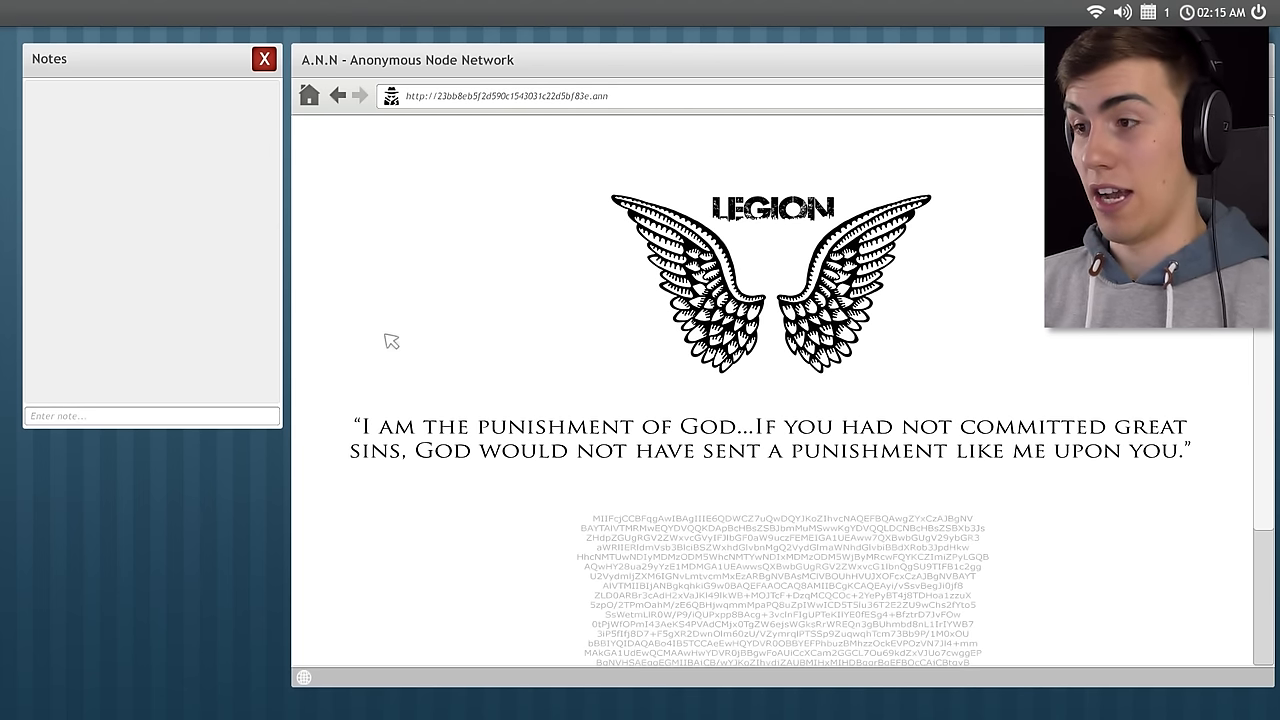
# Scroll through the Legion page's encoded text, then go back to the Deep Wiki list.
pyautogui.scroll(-3)
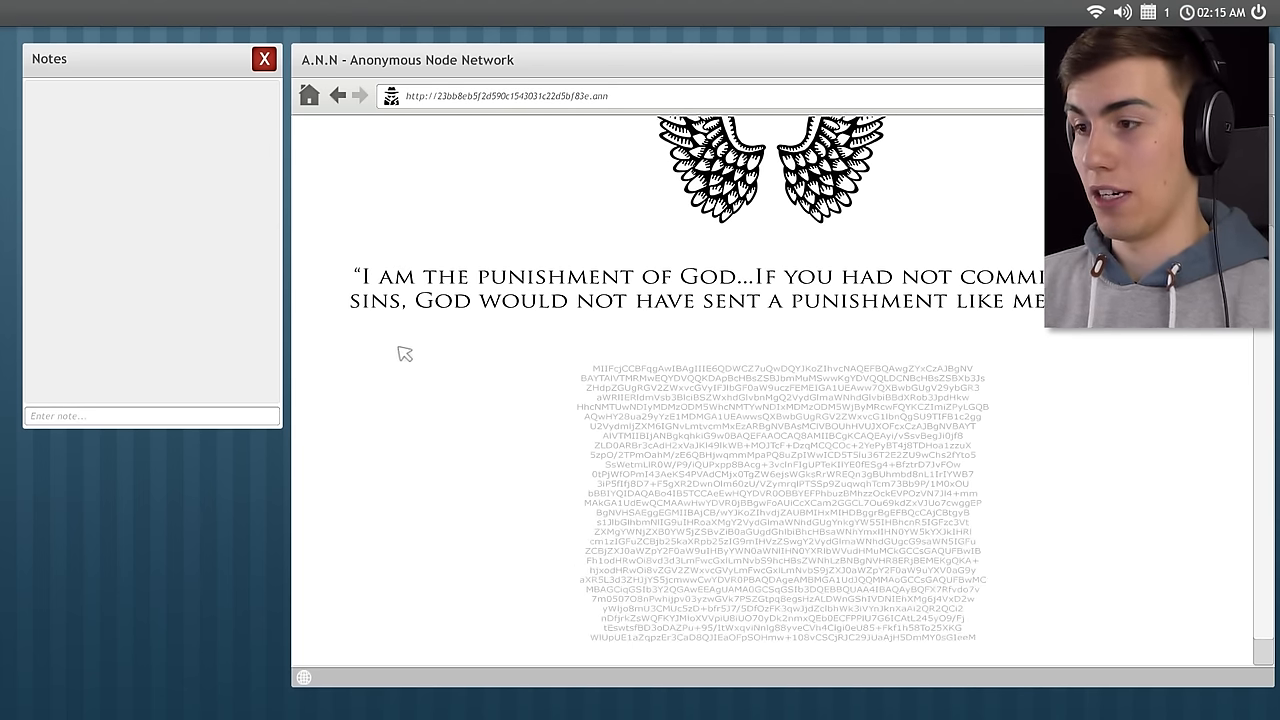
pyautogui.scroll(-3)
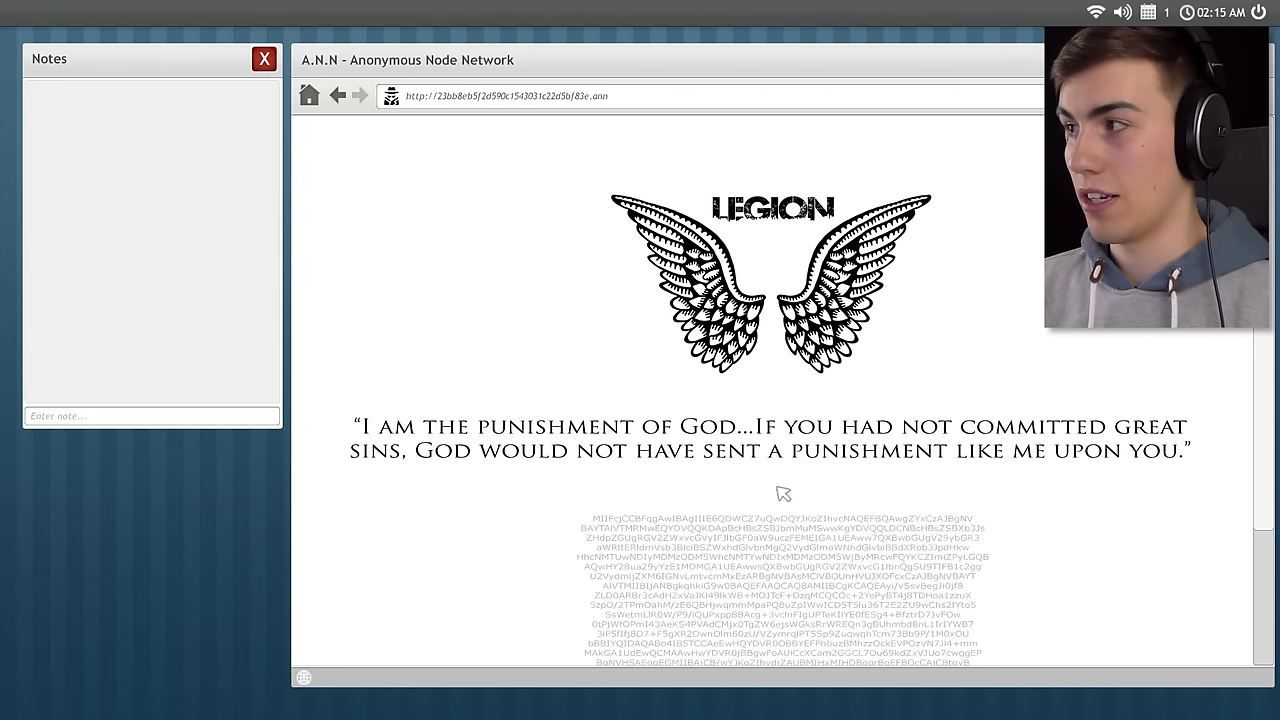
pyautogui.scroll(-3)
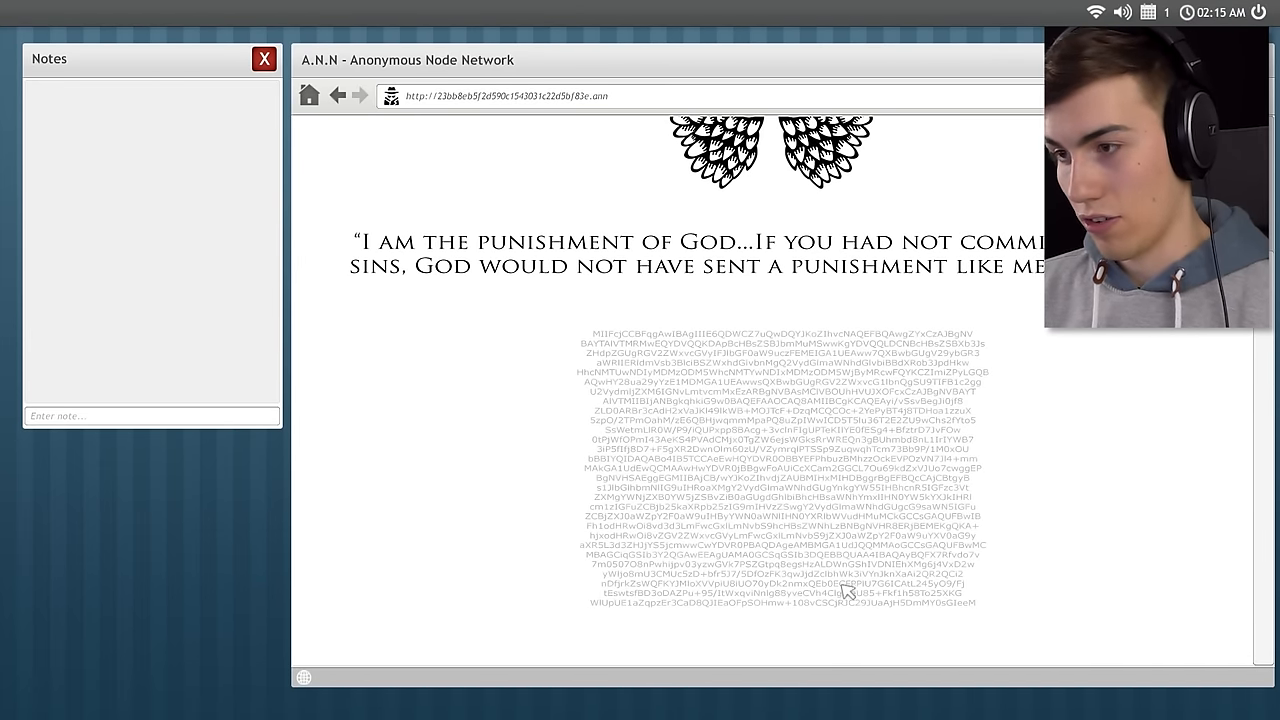
pyautogui.moveTo(794, 595)
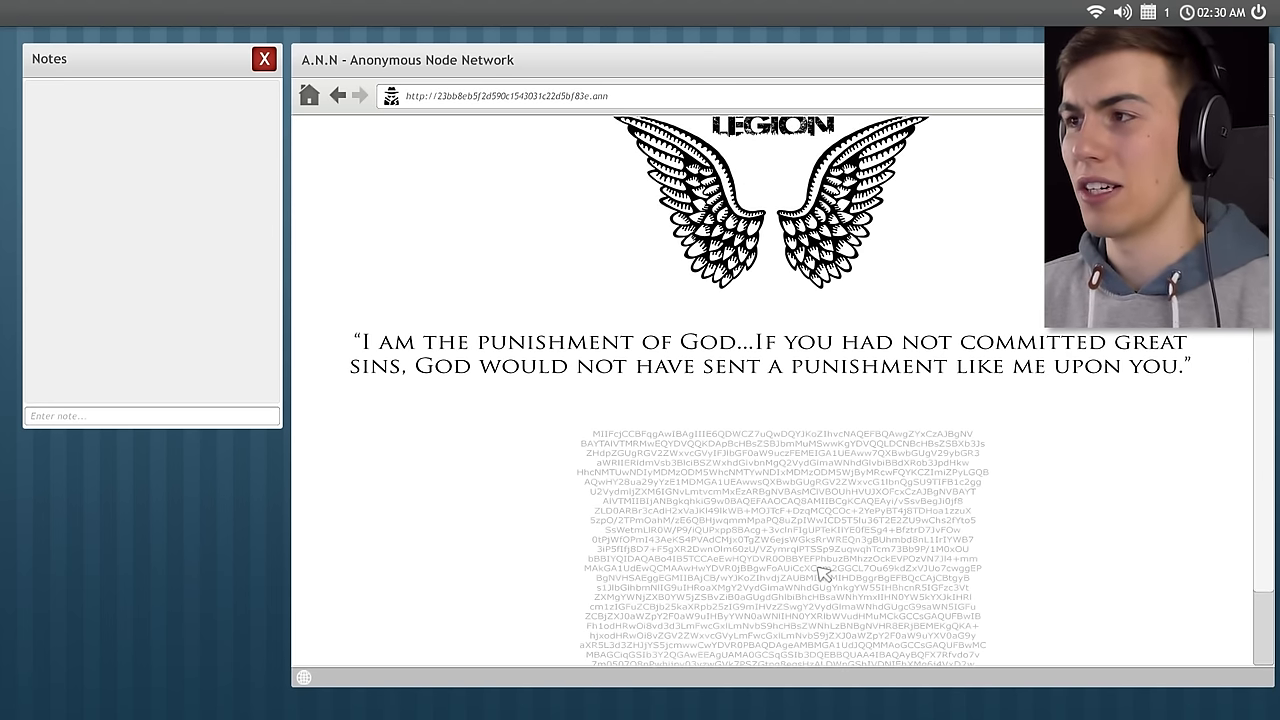
pyautogui.click(310, 95)
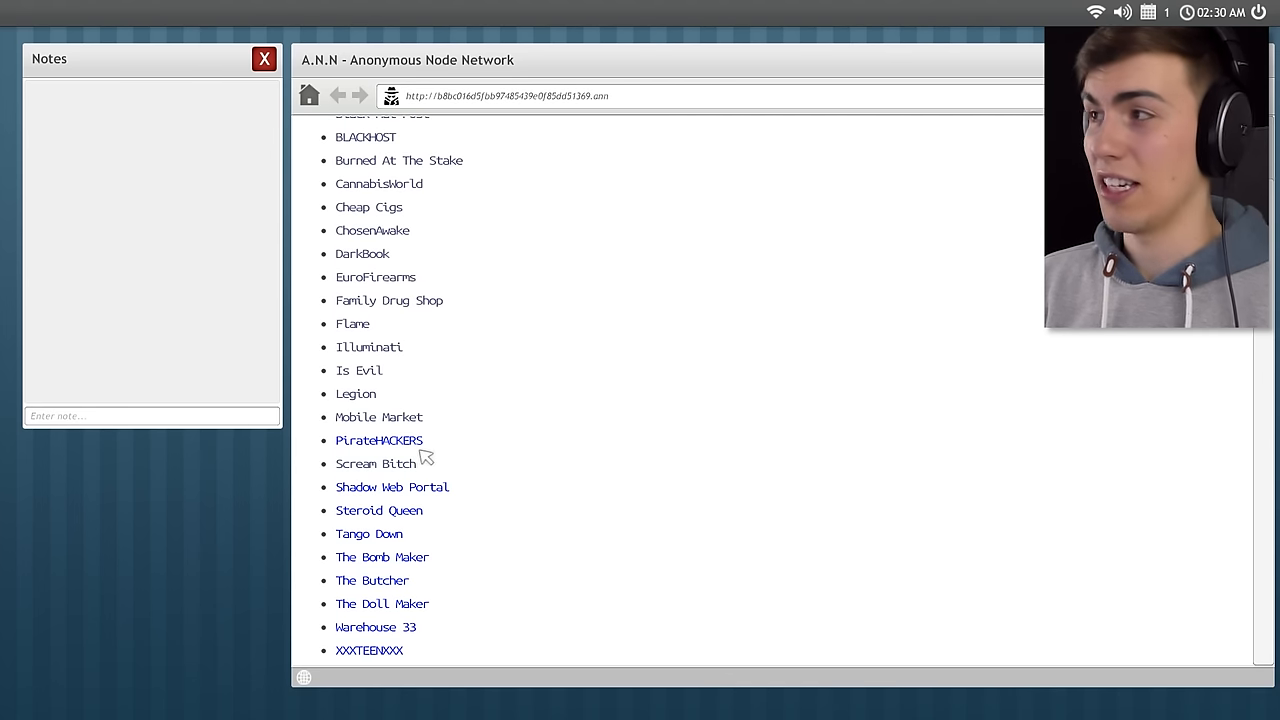
# Open the Shadow Web Portal site from the Deep Wiki list.
pyautogui.click(378, 440)
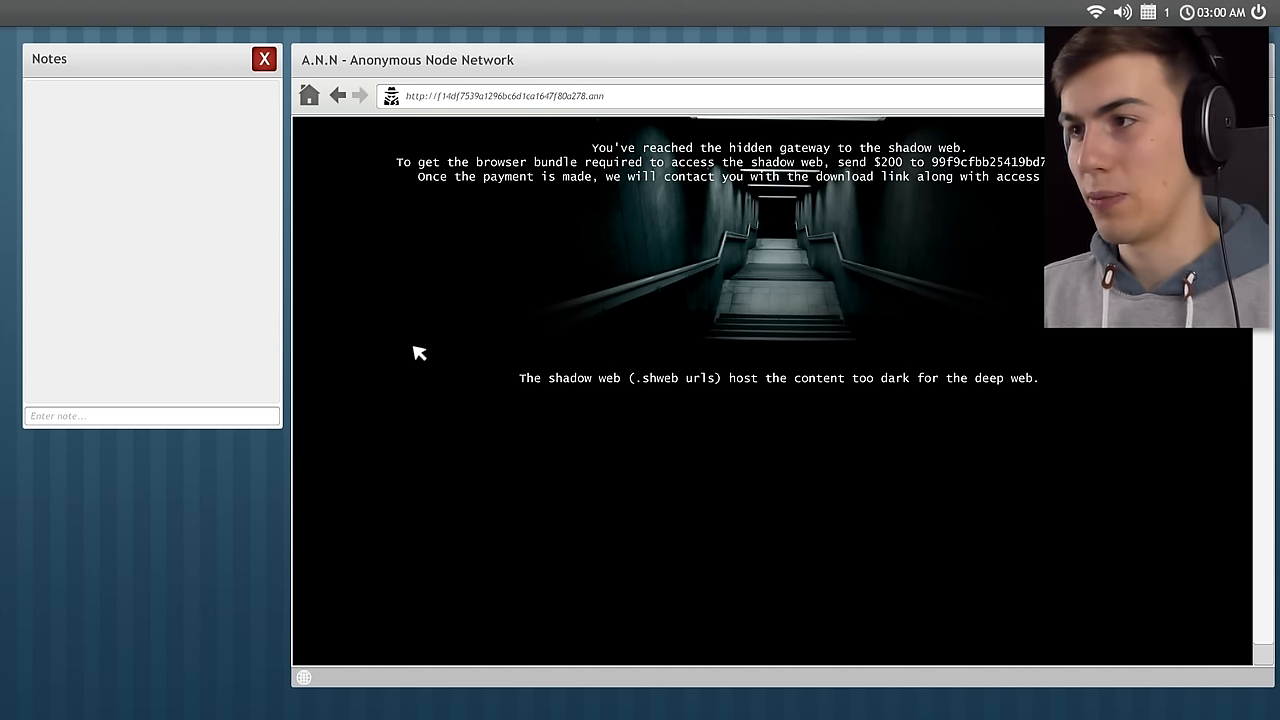
pyautogui.moveTo(930, 188)
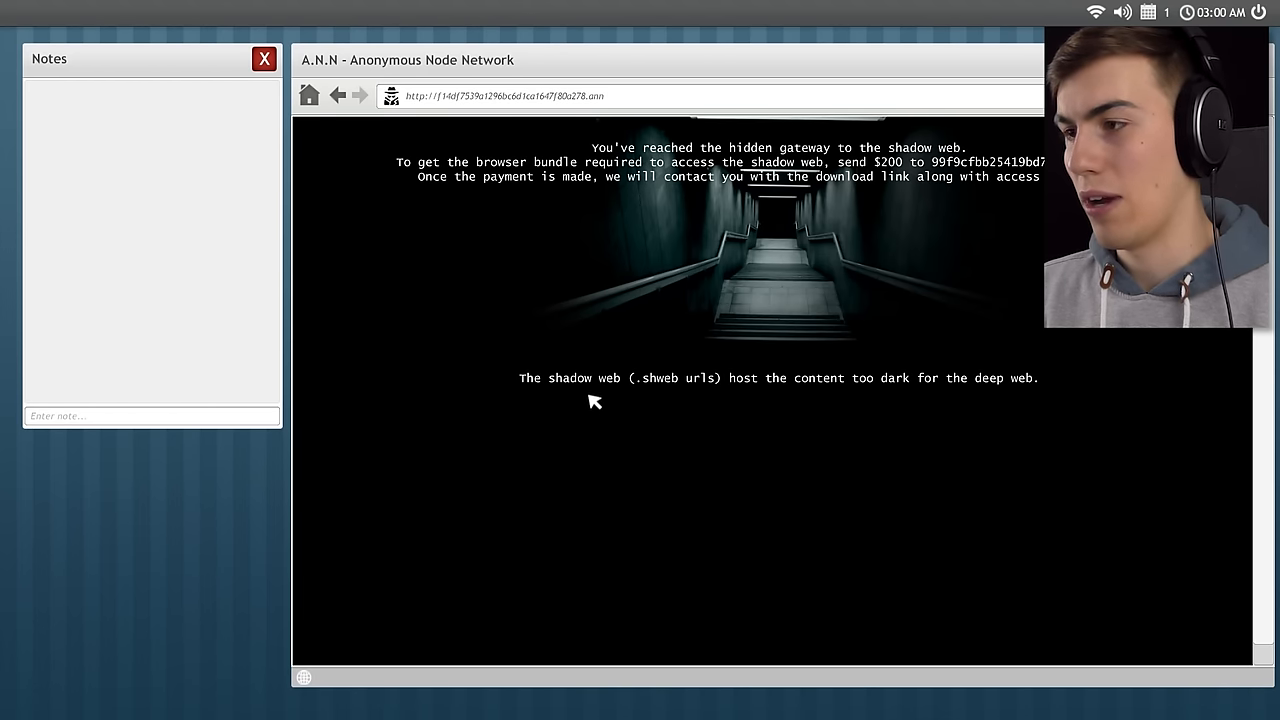
pyautogui.moveTo(900, 396)
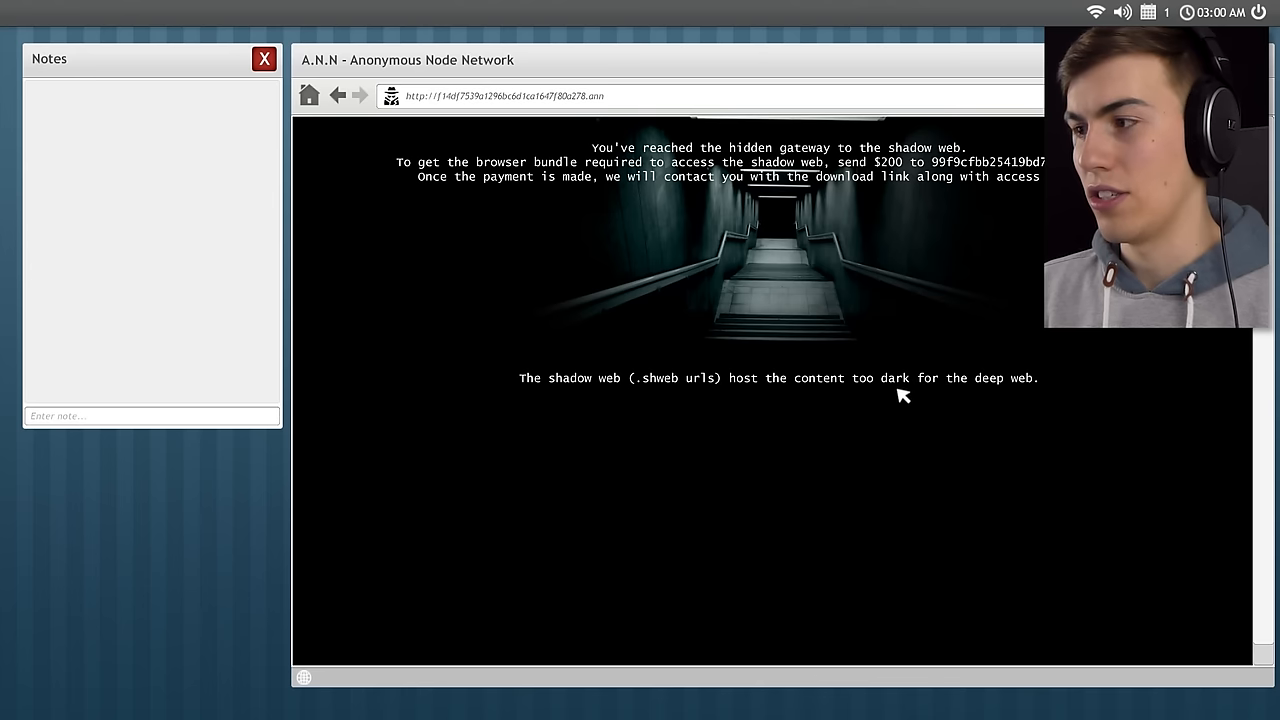
pyautogui.moveTo(821, 117)
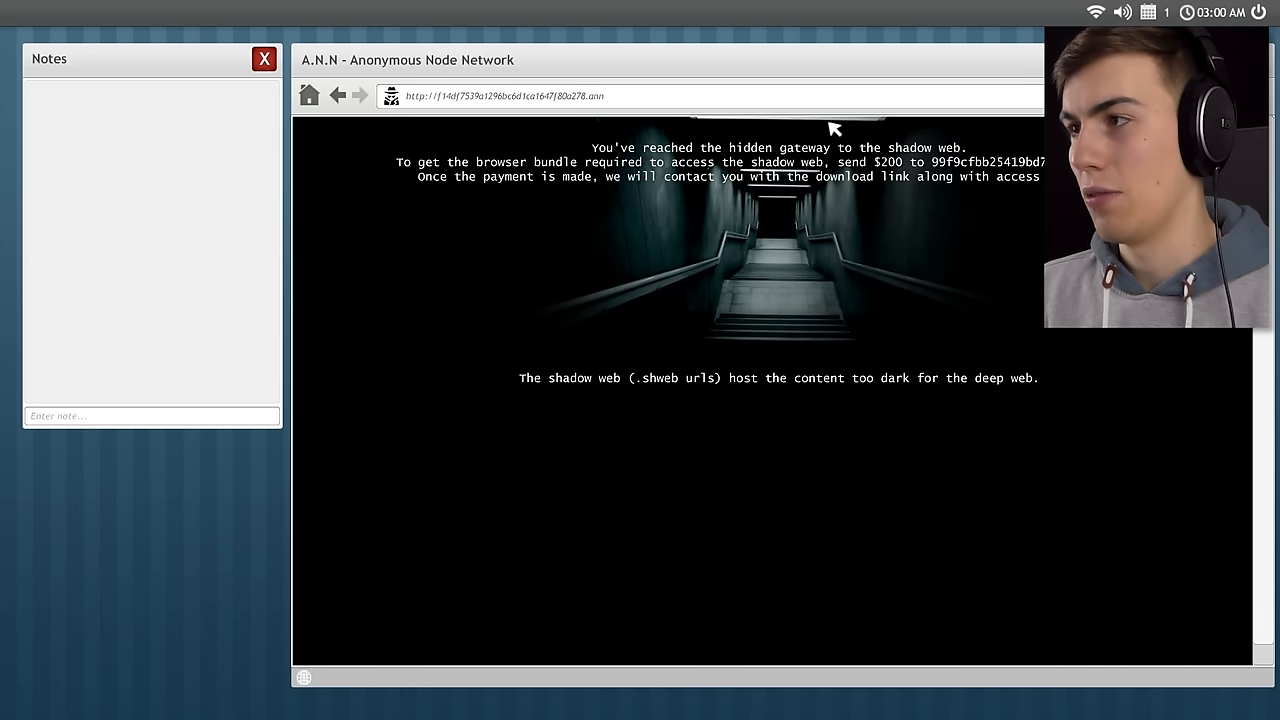
pyautogui.moveTo(835, 200)
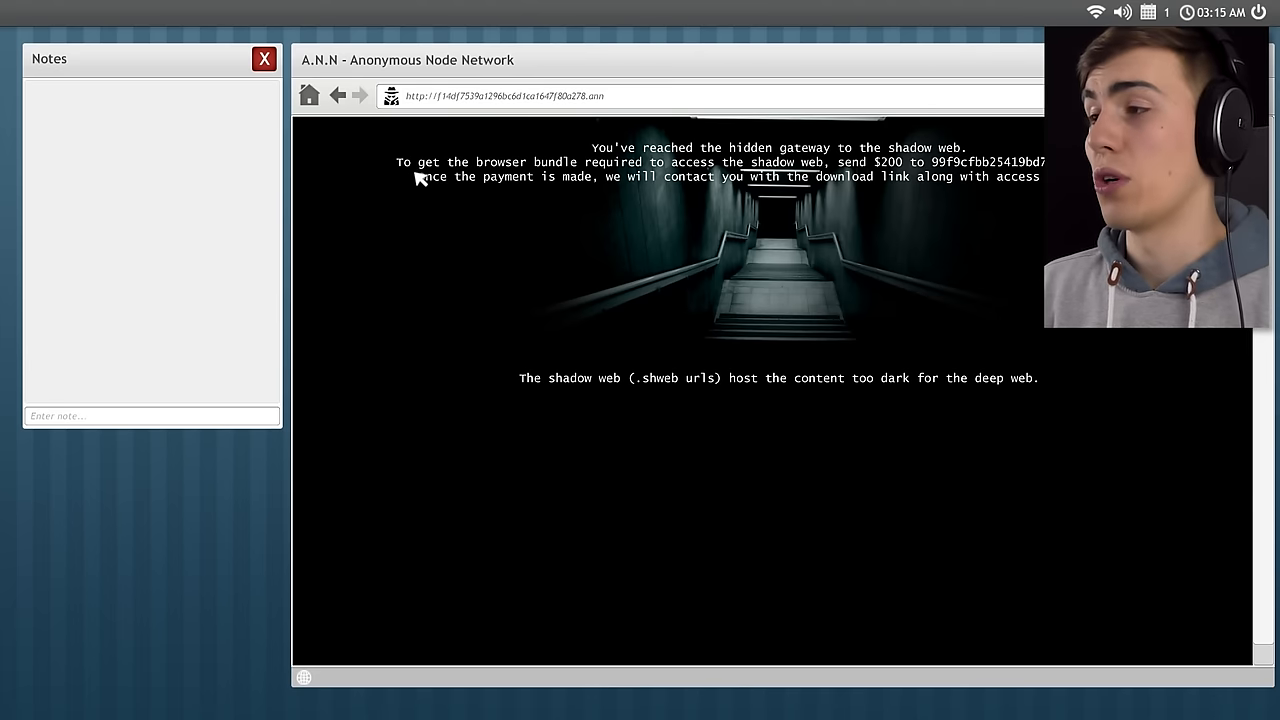
pyautogui.moveTo(352, 95)
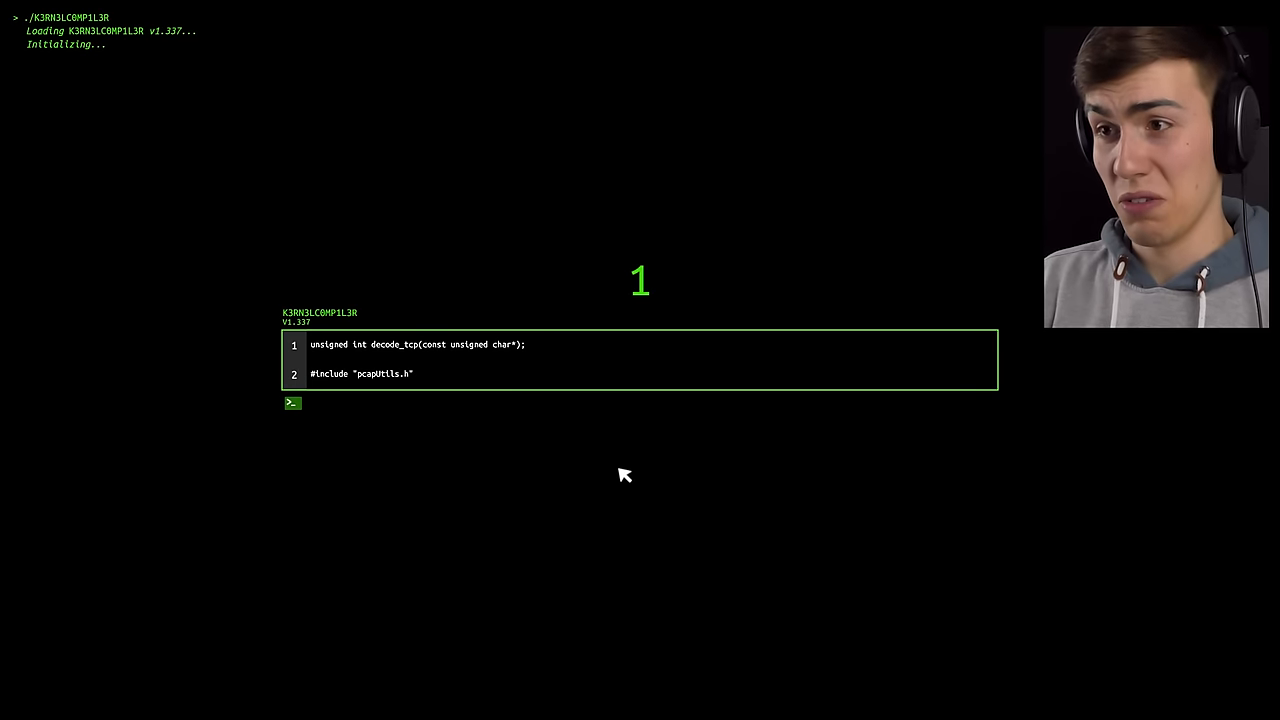
# Start typing the 'unsigned int decode_tcp' code line into the hack prompt.
pyautogui.write('unsi')
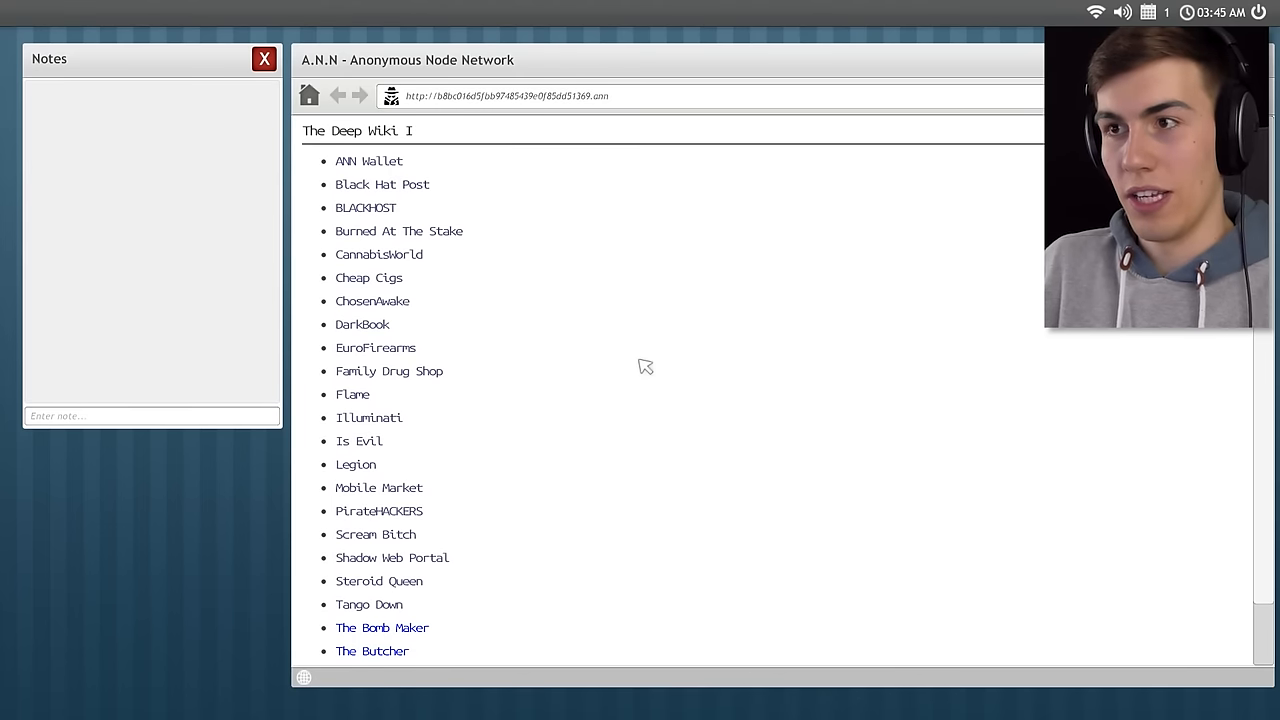
# Scroll down The Butcher's guide toward its chapter links.
pyautogui.scroll(-3)
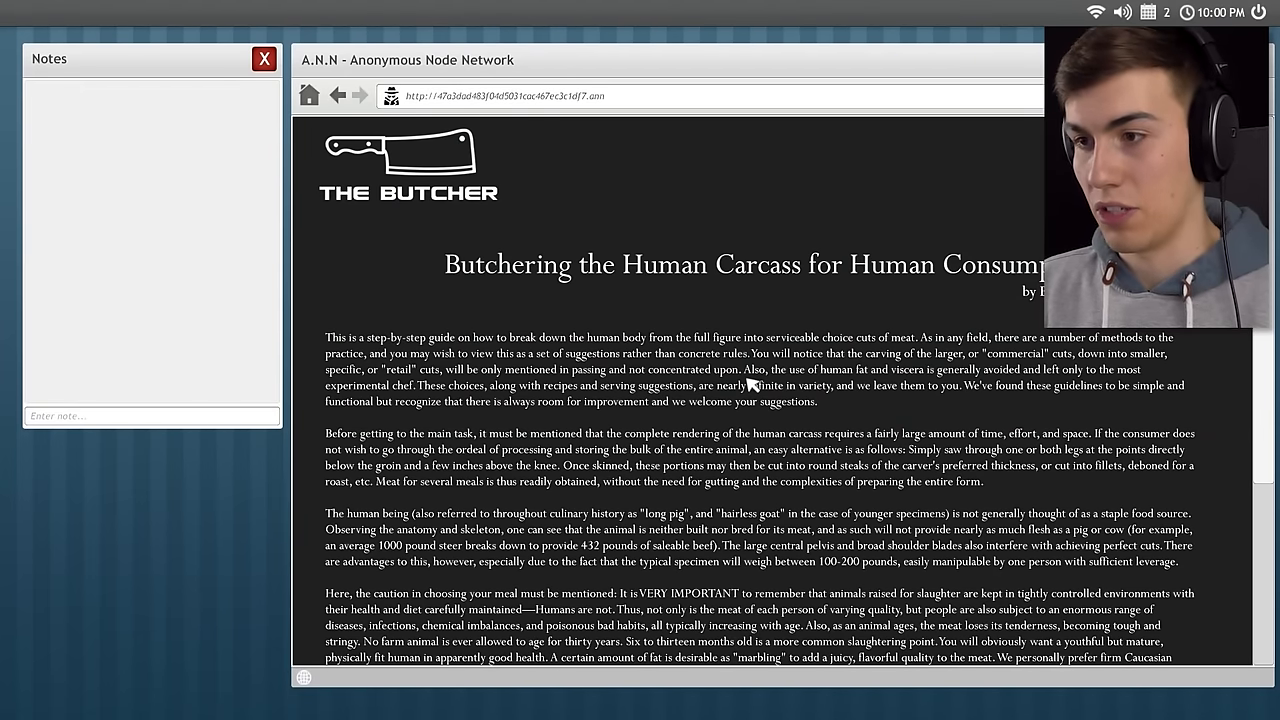
pyautogui.scroll(-3)
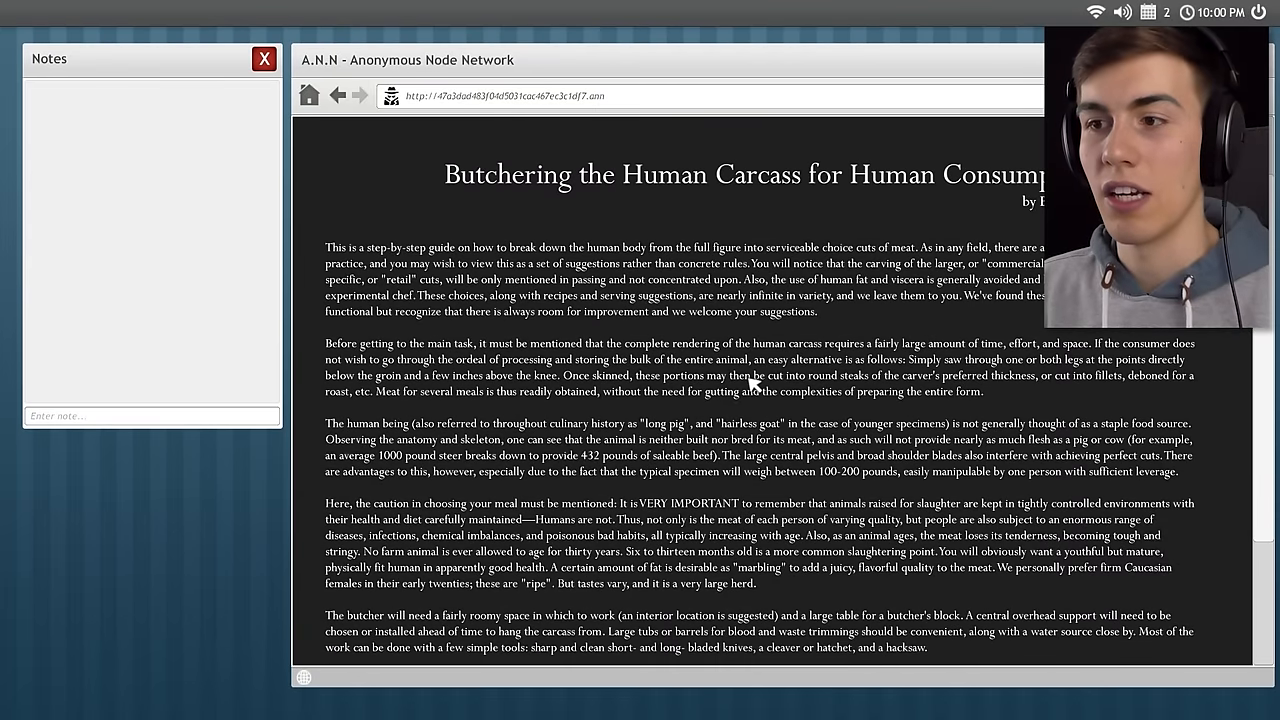
pyautogui.scroll(-3)
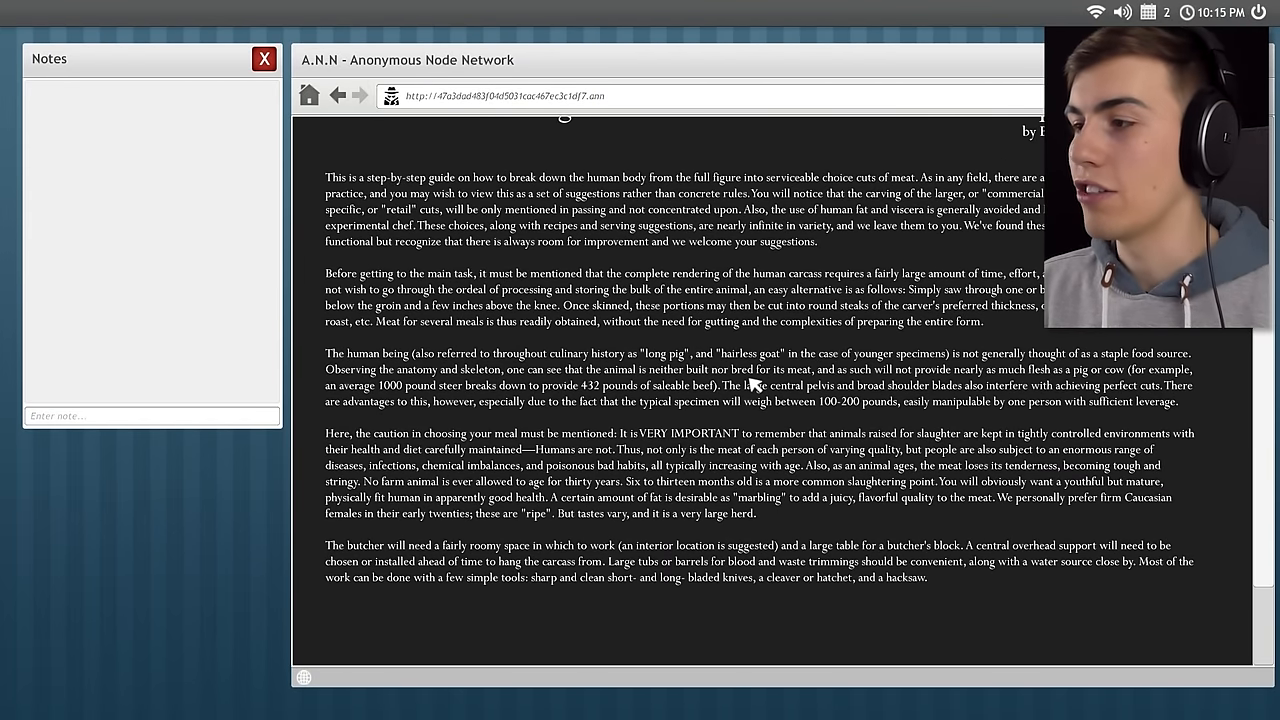
pyautogui.scroll(-3)
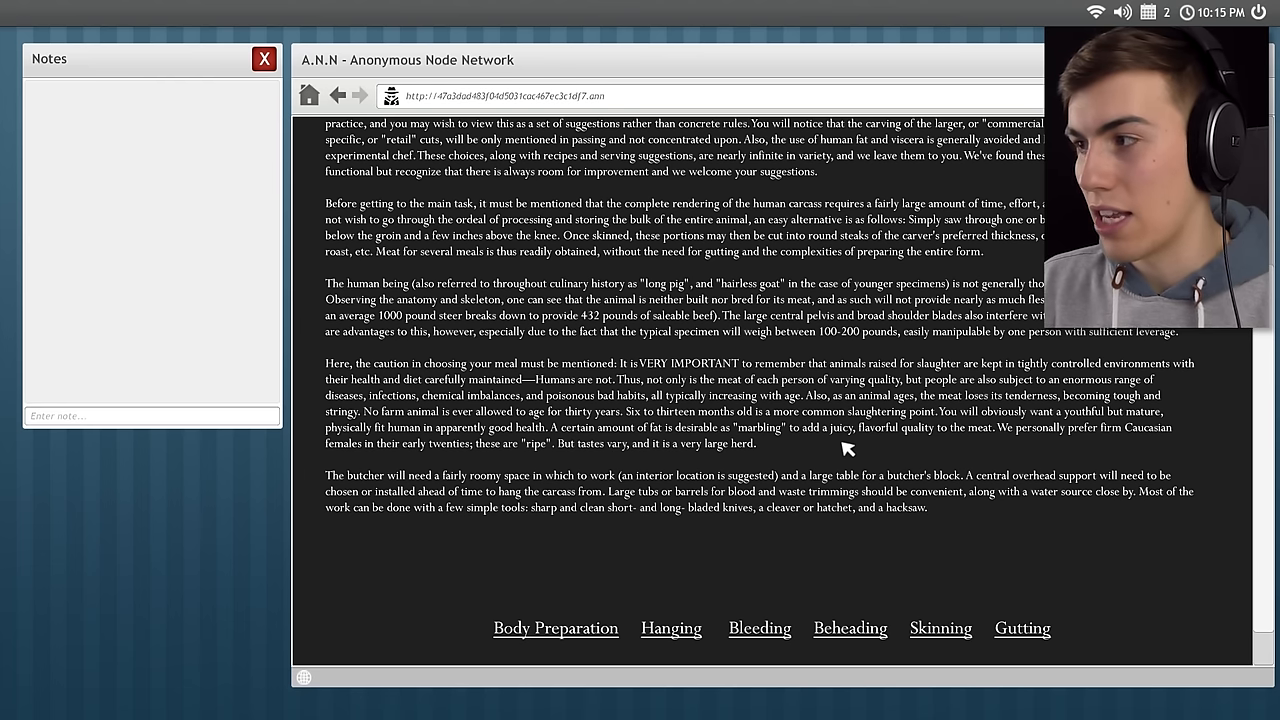
pyautogui.moveTo(840, 479)
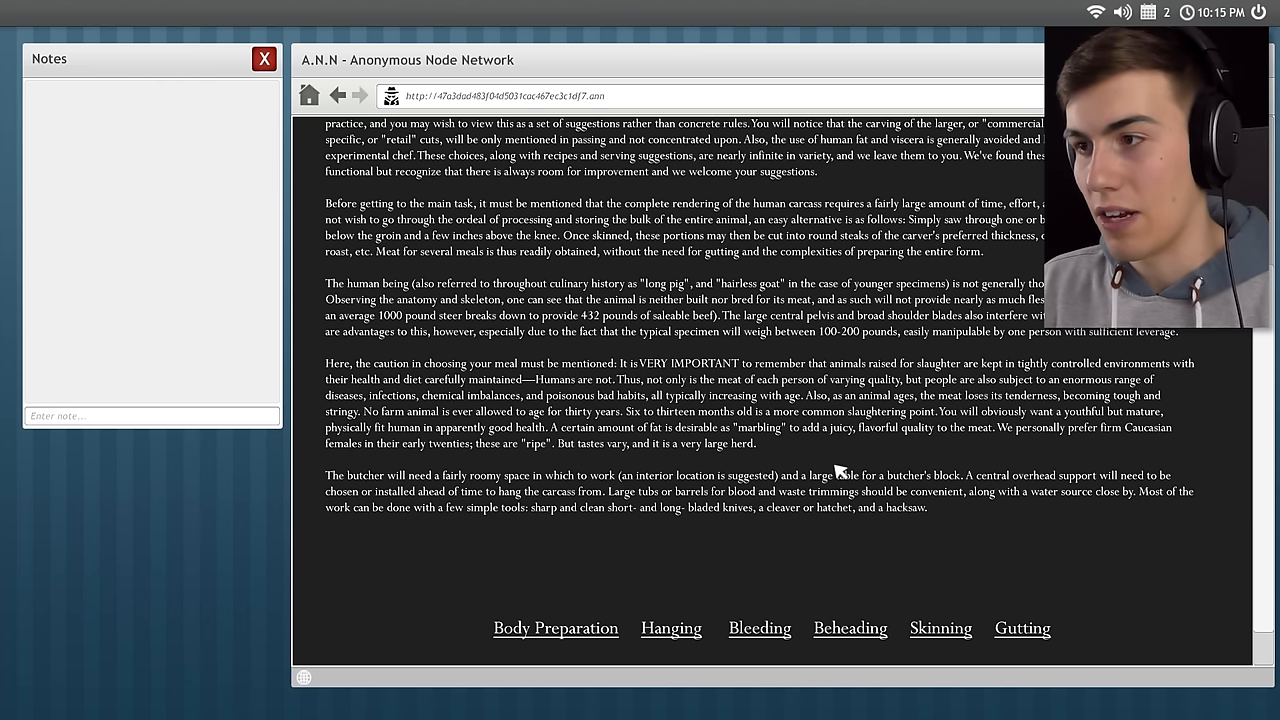
pyautogui.moveTo(820, 468)
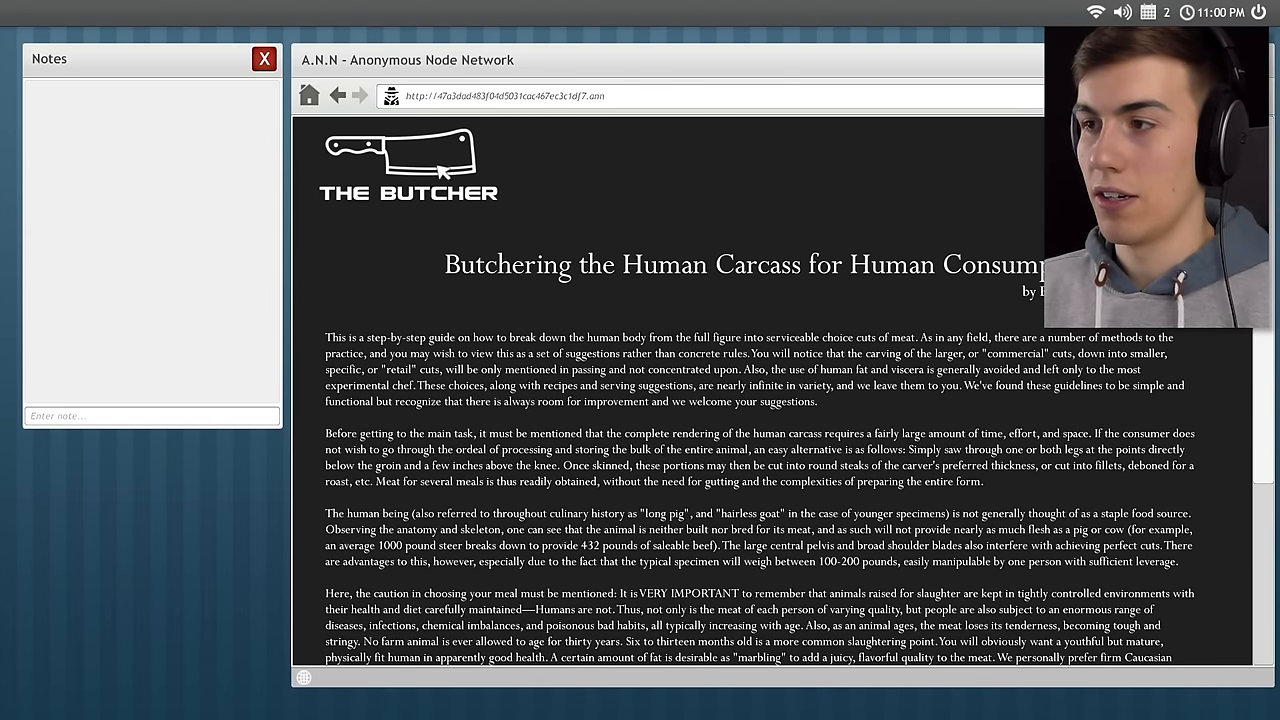
pyautogui.scroll(-3)
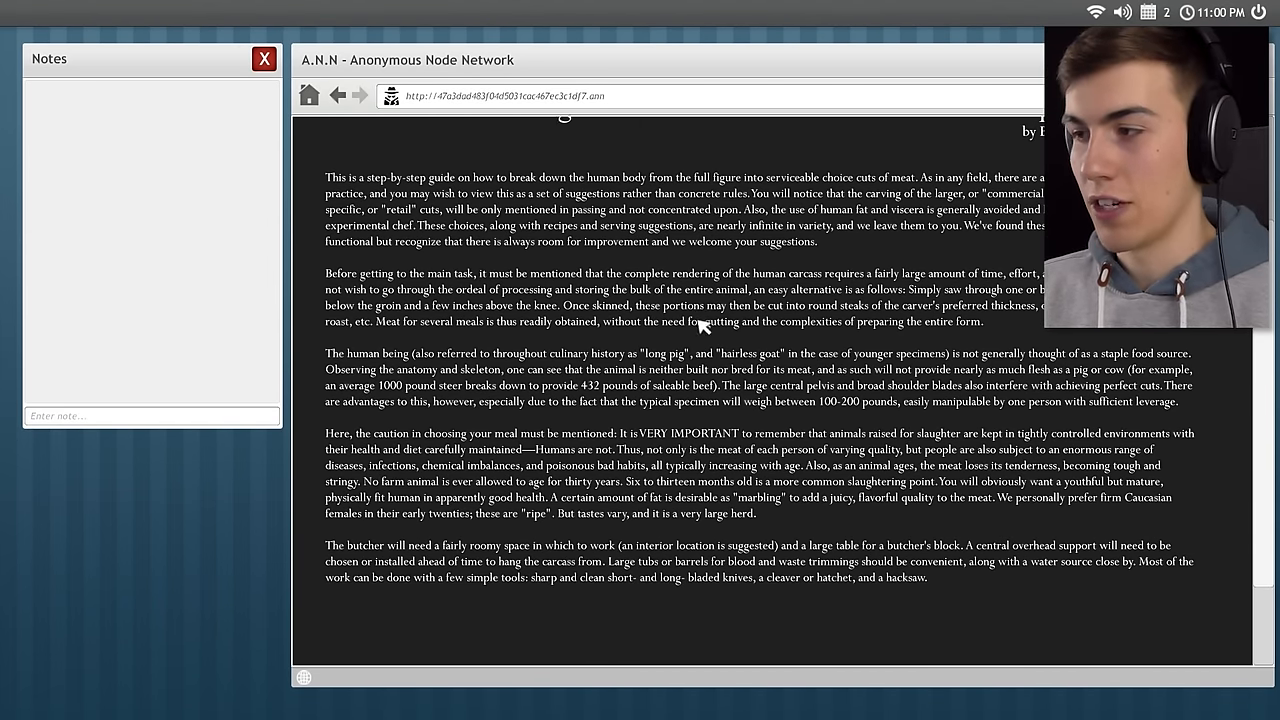
pyautogui.scroll(-3)
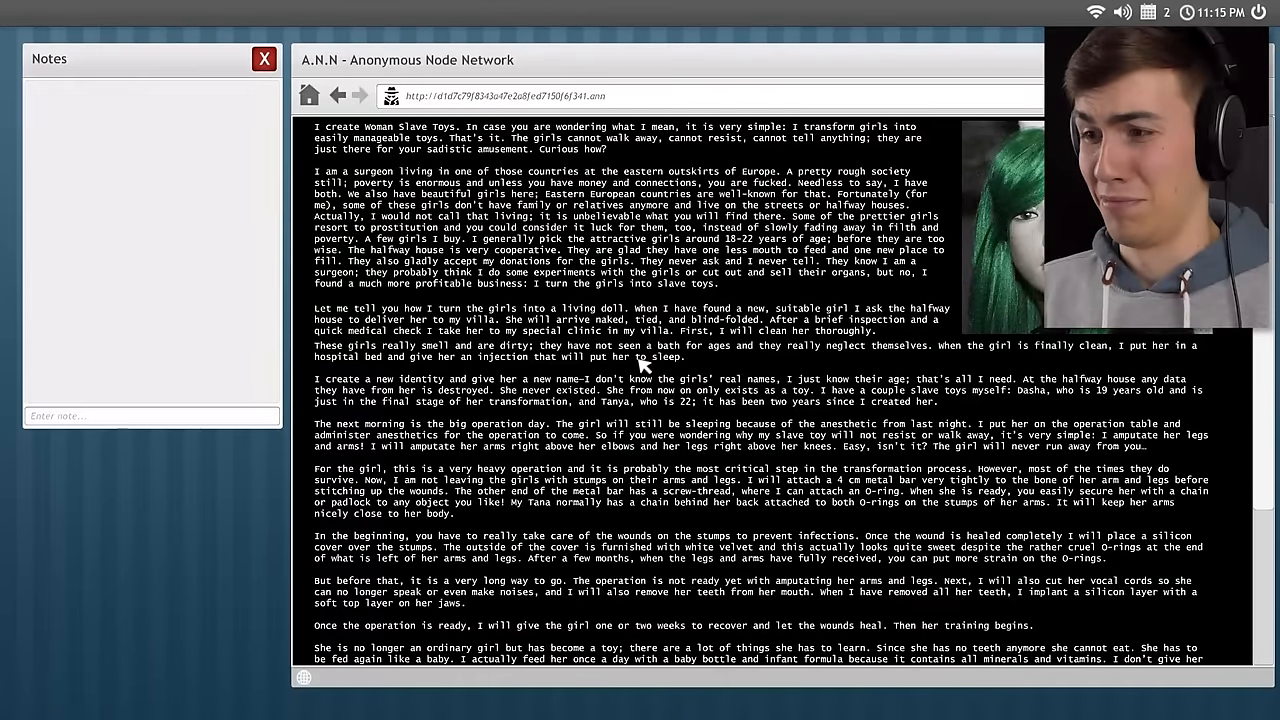
# Scroll through The Doll Maker story down to the Contact Me link.
pyautogui.scroll(-3)
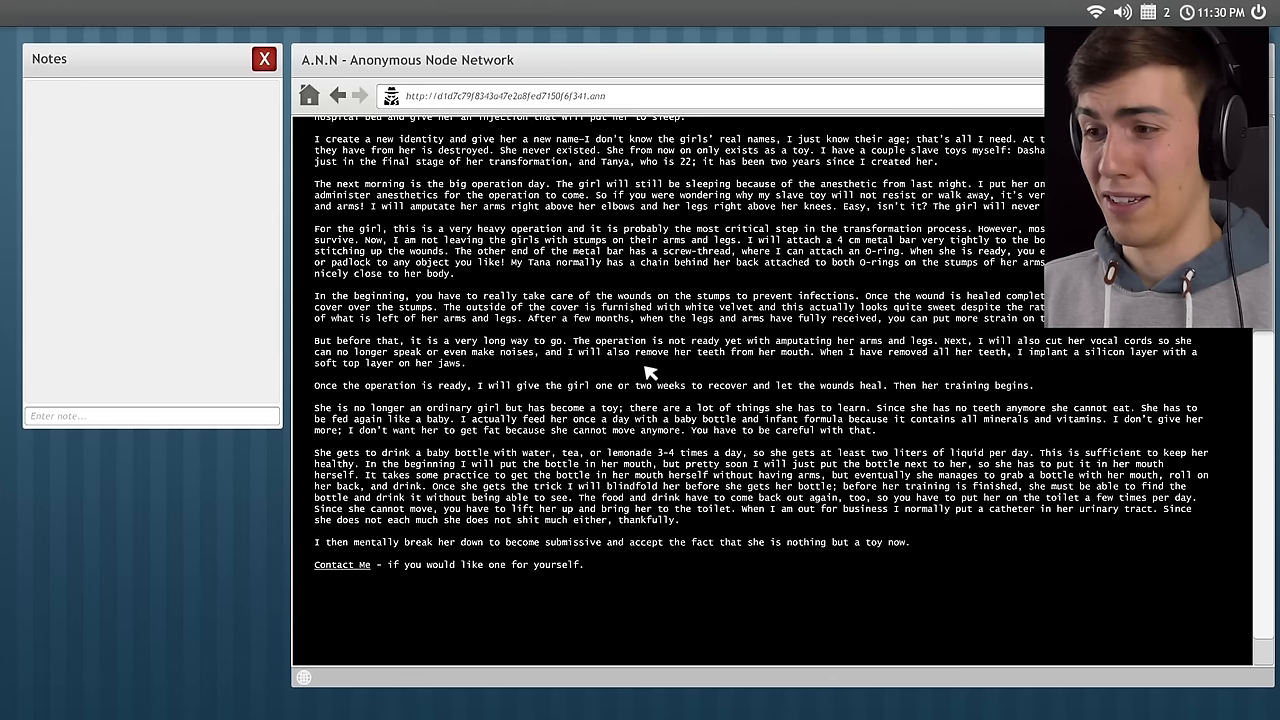
pyautogui.scroll(-3)
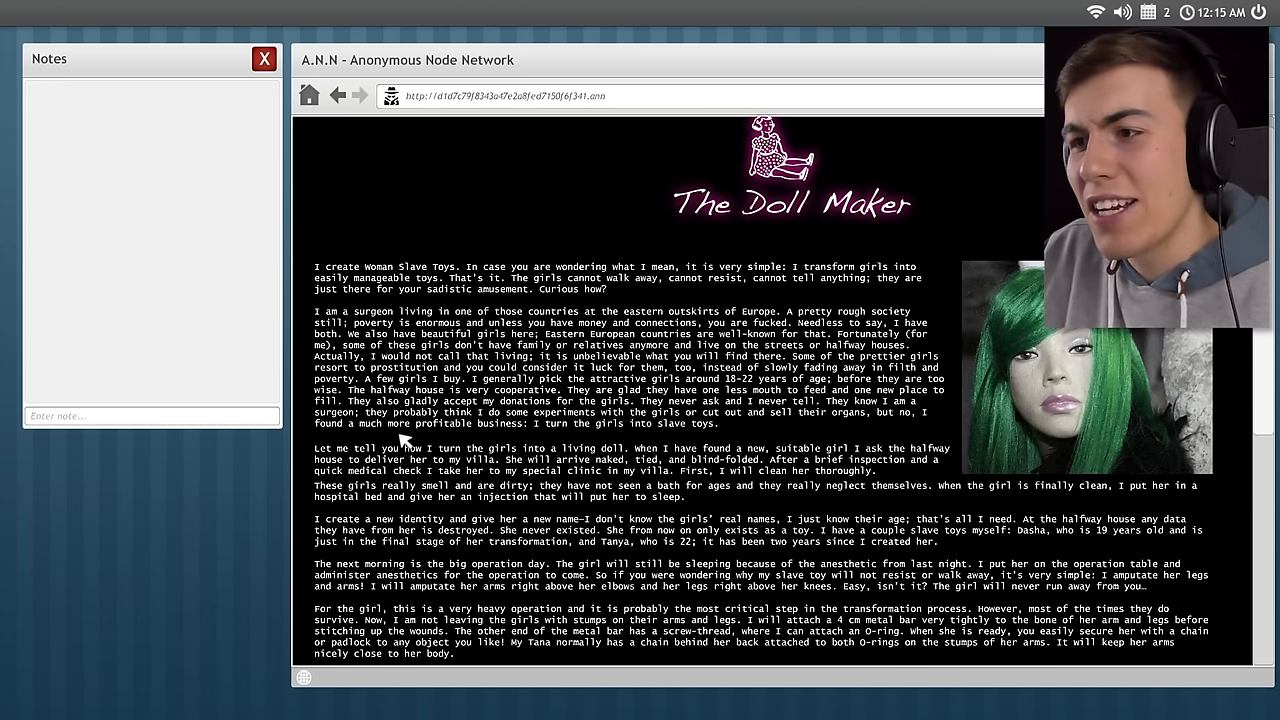
pyautogui.scroll(-3)
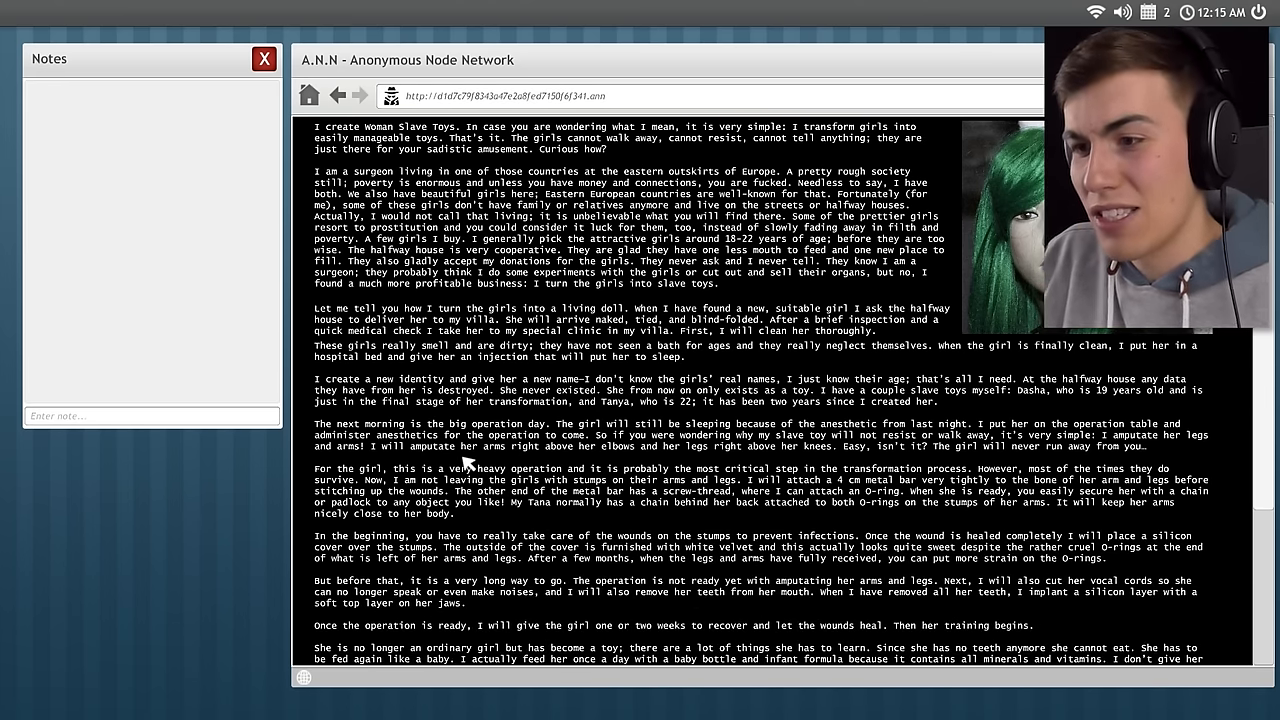
pyautogui.scroll(-3)
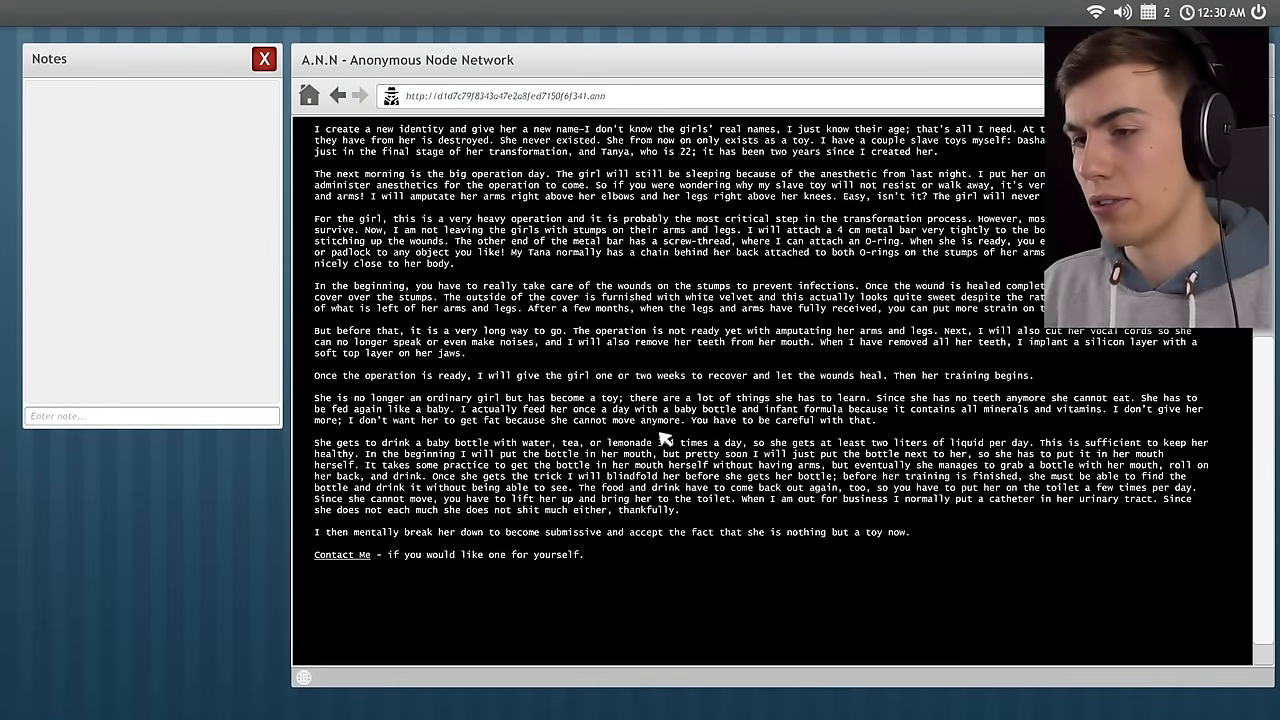
pyautogui.scroll(-3)
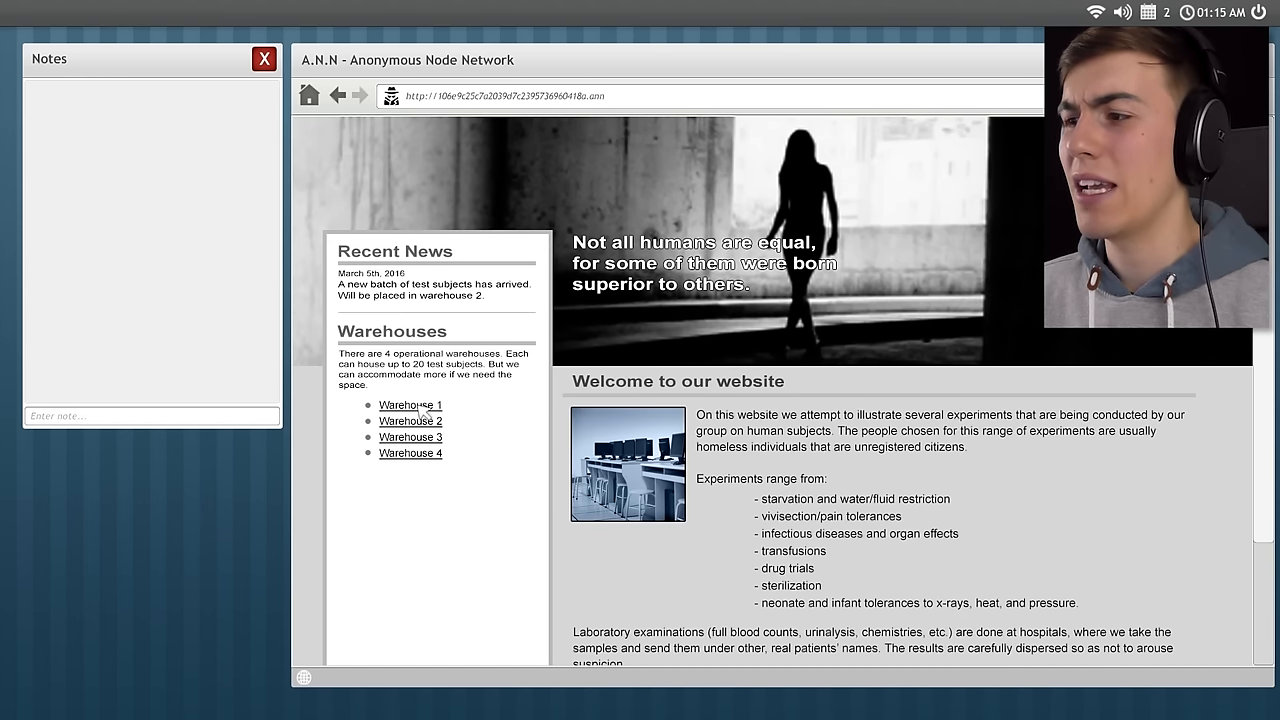
# Follow the Warehouse 1 and Warehouse 4 links to reach the circle-symbol page.
pyautogui.click(410, 405)
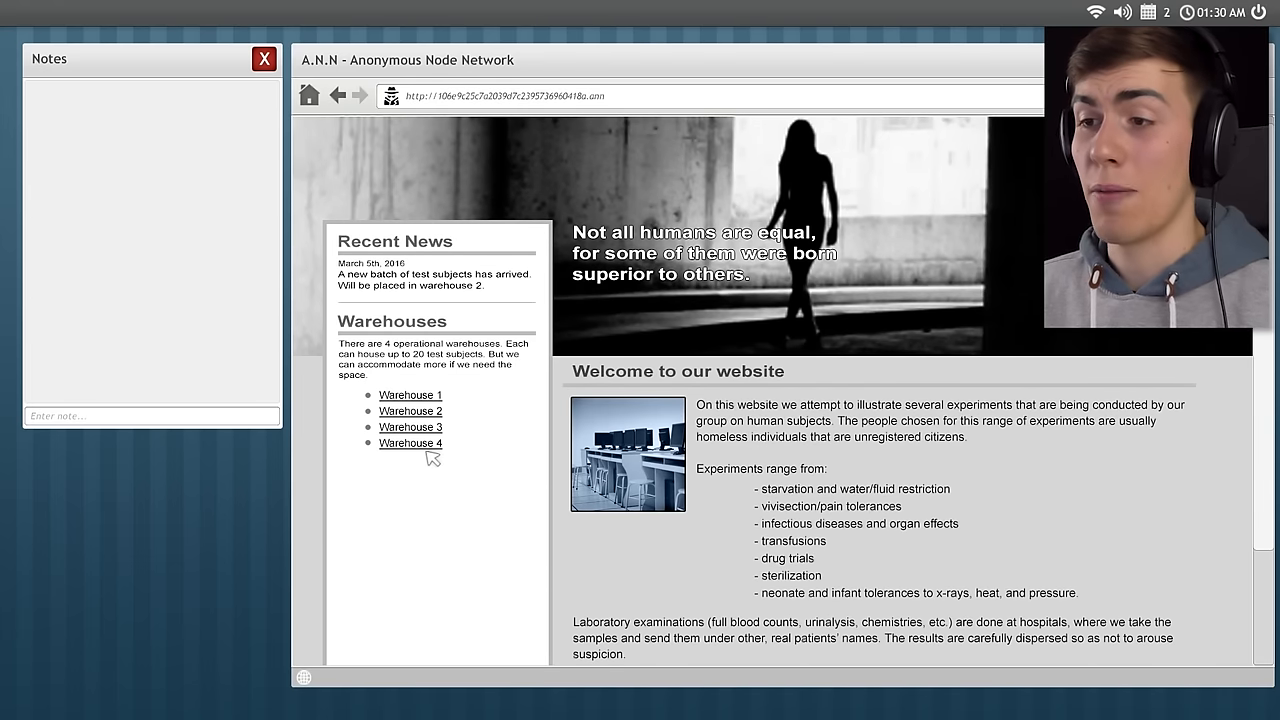
pyautogui.click(410, 443)
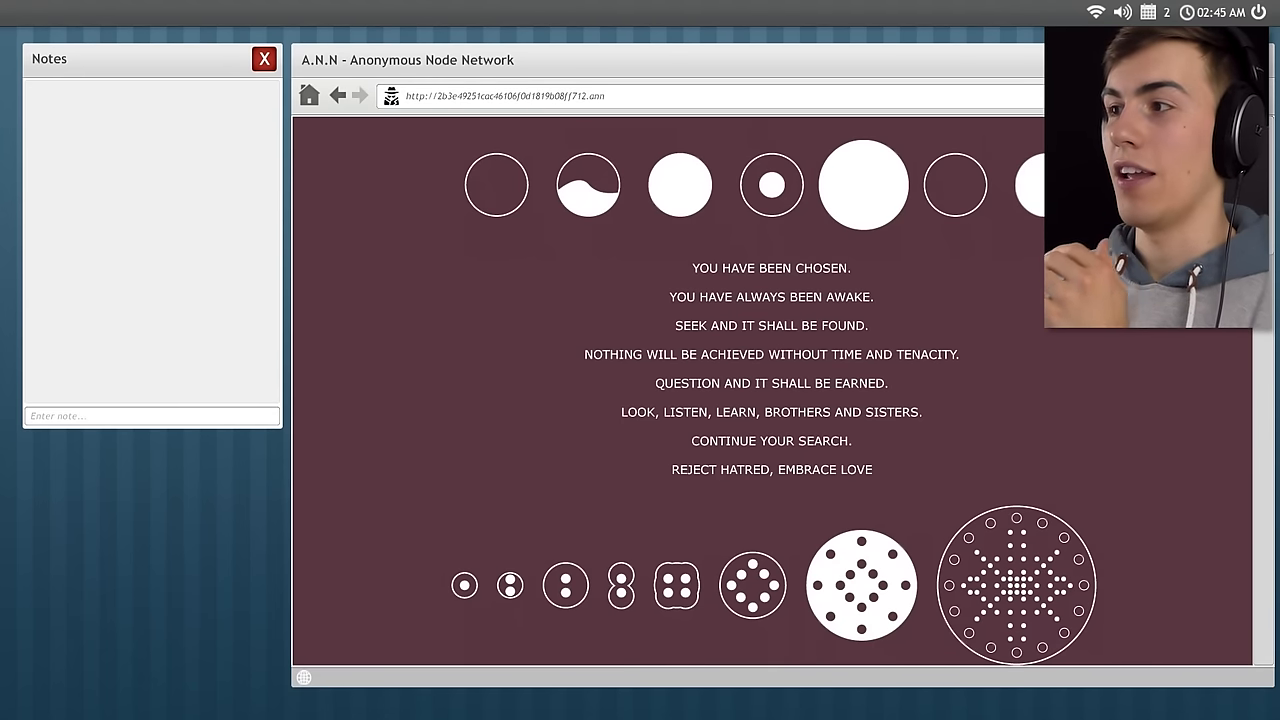
pyautogui.moveTo(657, 188)
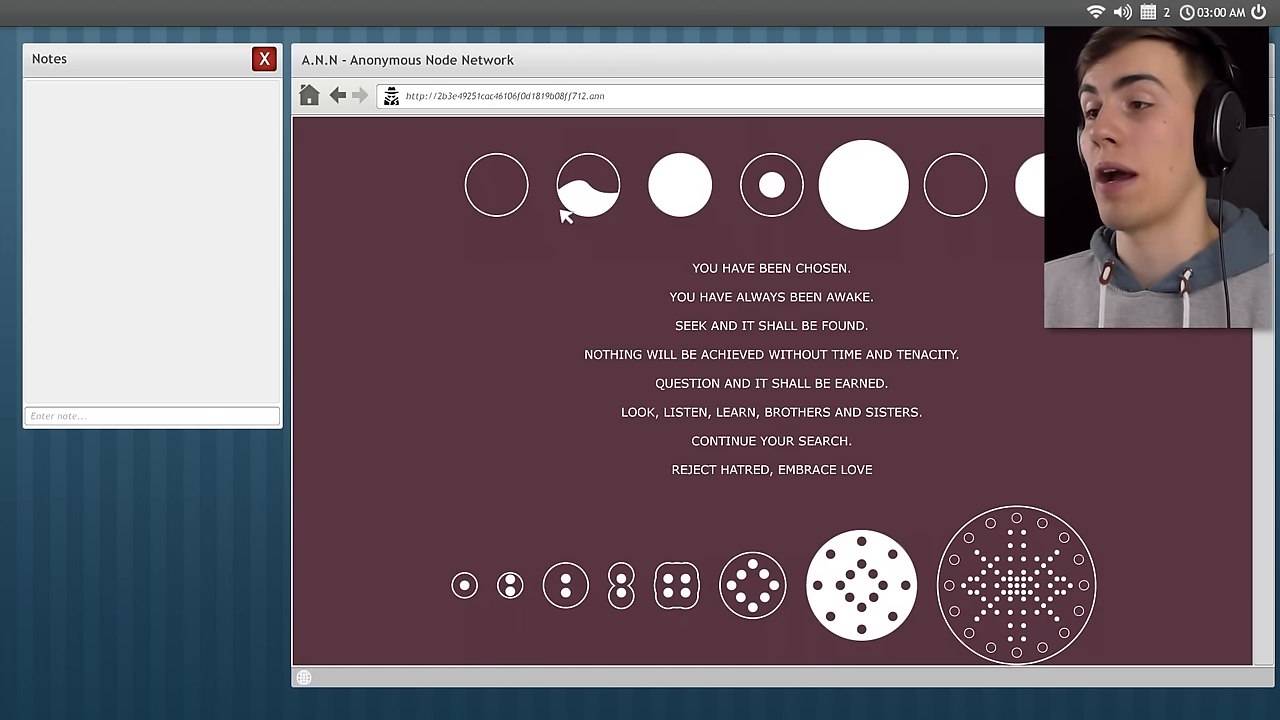
pyautogui.moveTo(1016, 186)
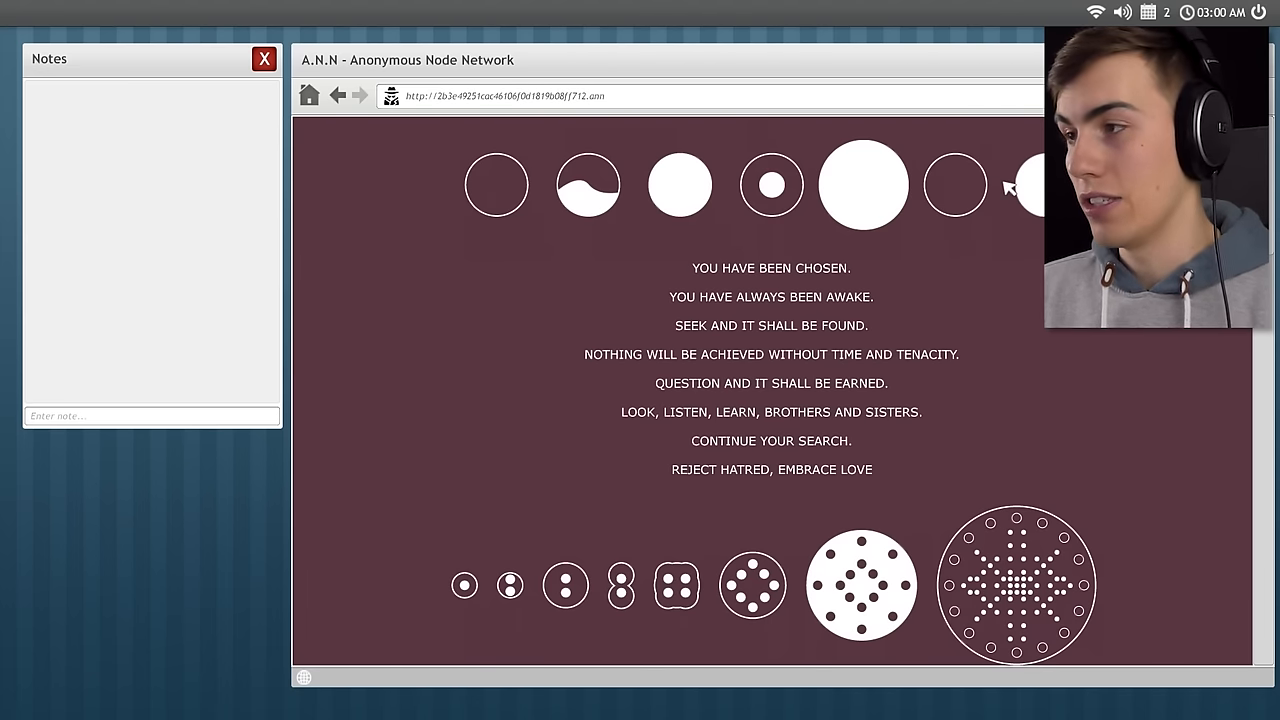
# Scroll to the symbols page's dark bottom and follow the hidden URL there.
pyautogui.scroll(-3)
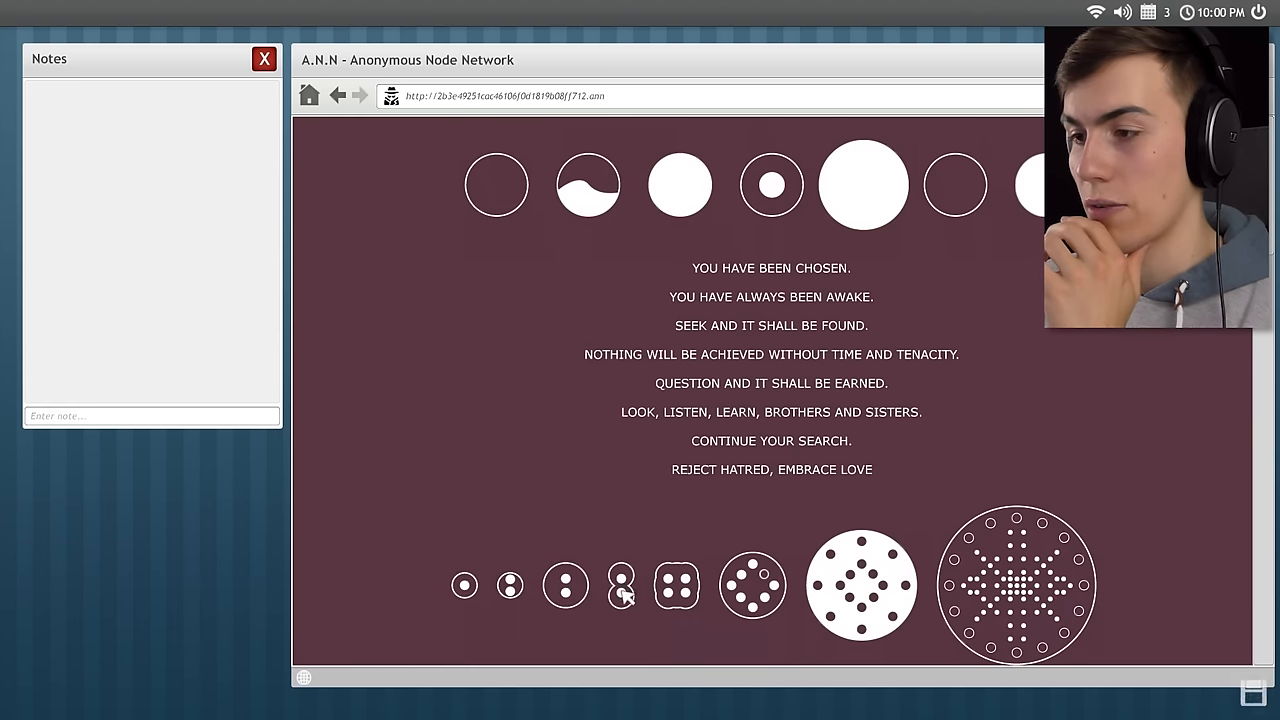
pyautogui.moveTo(465, 585)
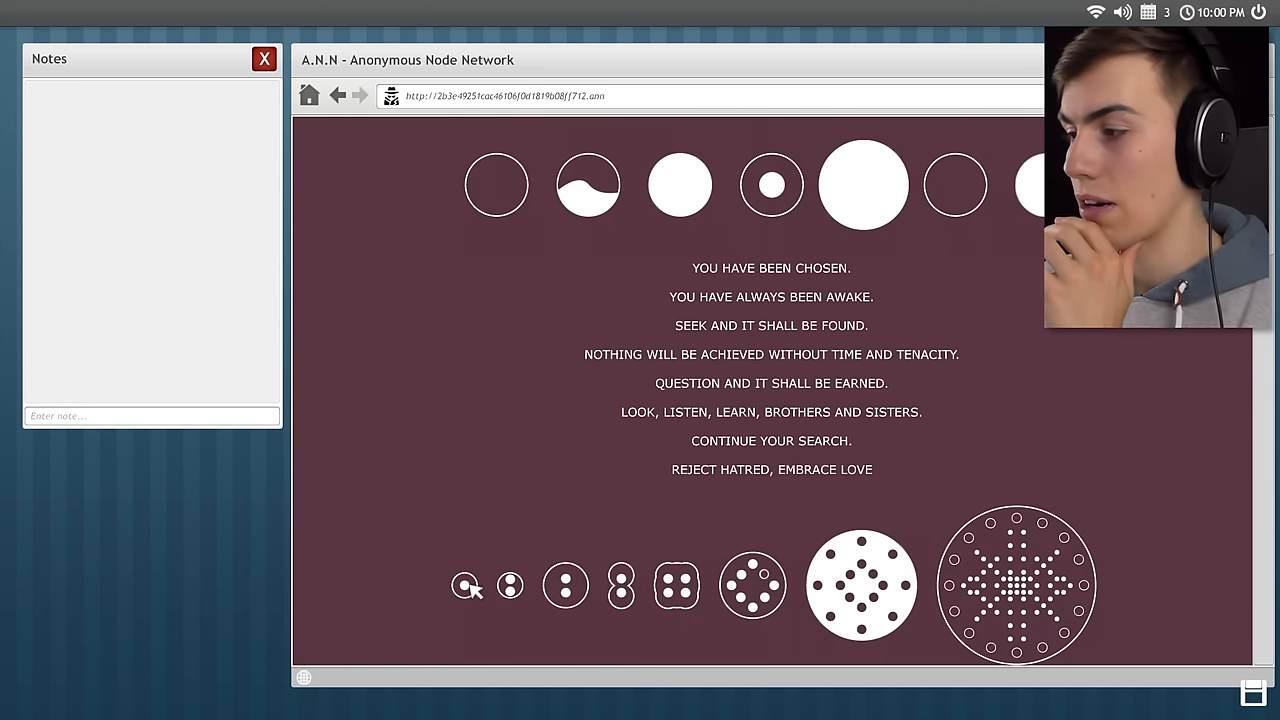
pyautogui.scroll(-3)
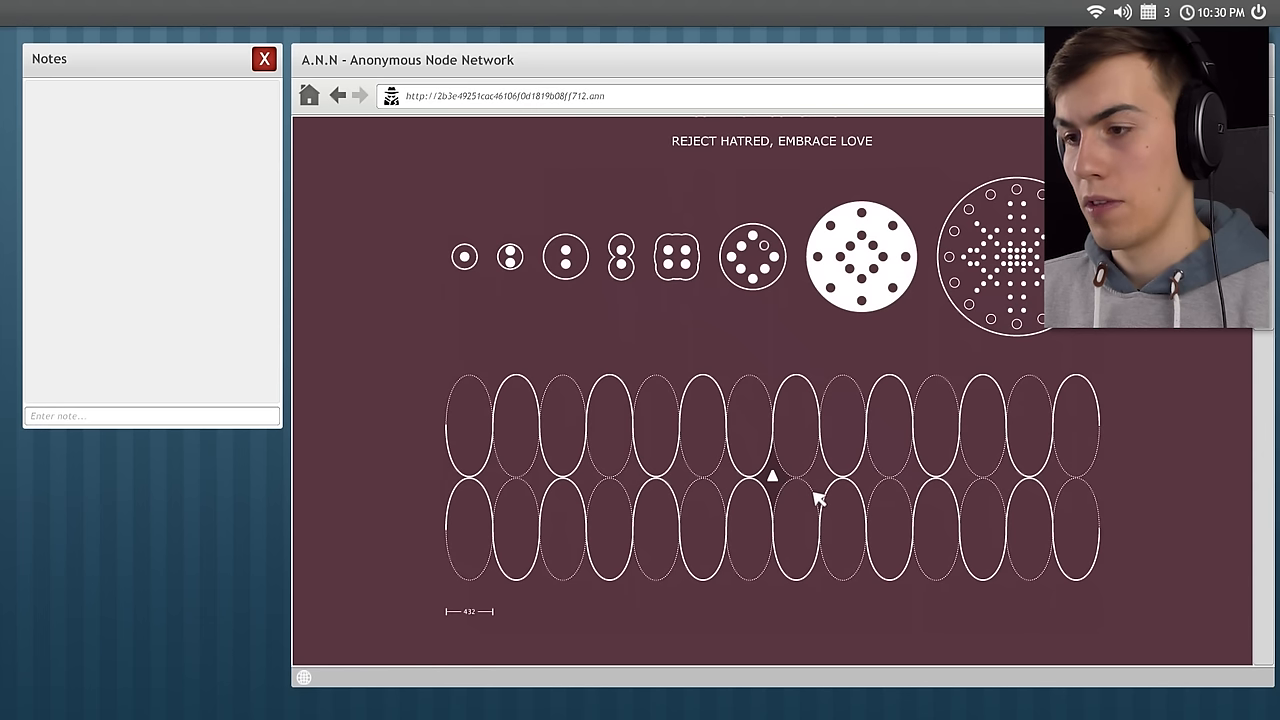
pyautogui.scroll(-3)
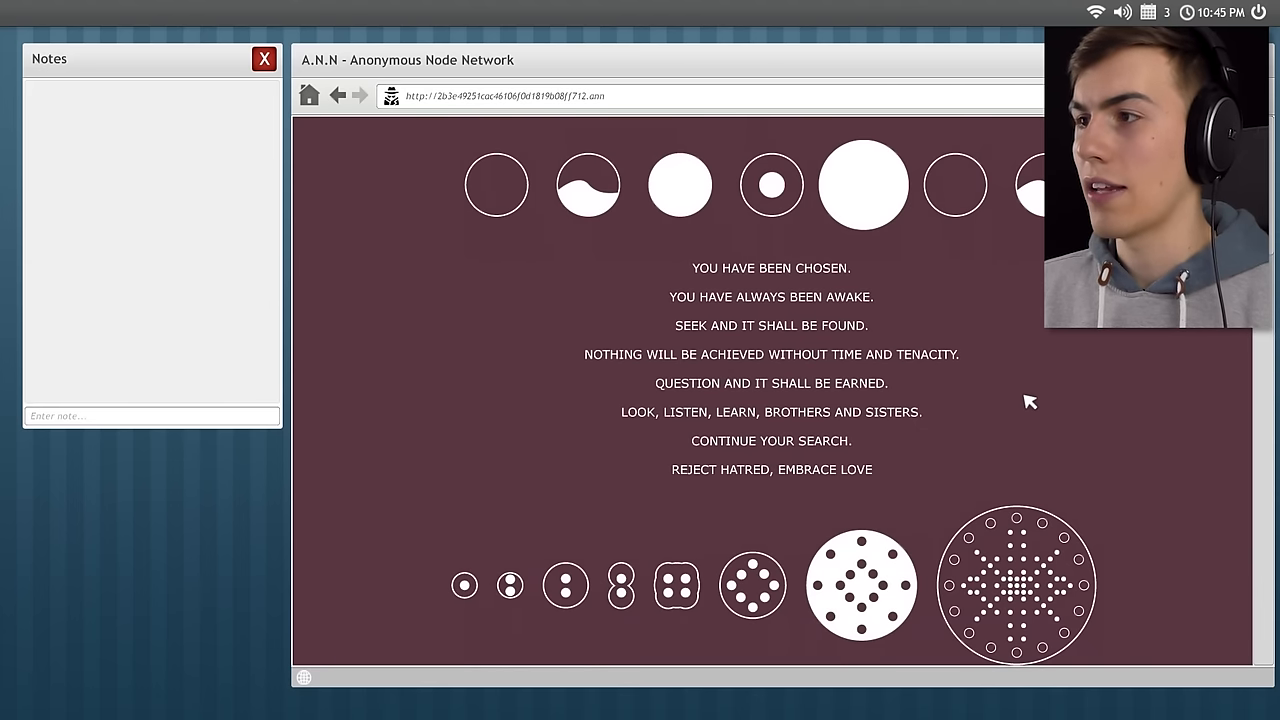
pyautogui.scroll(-3)
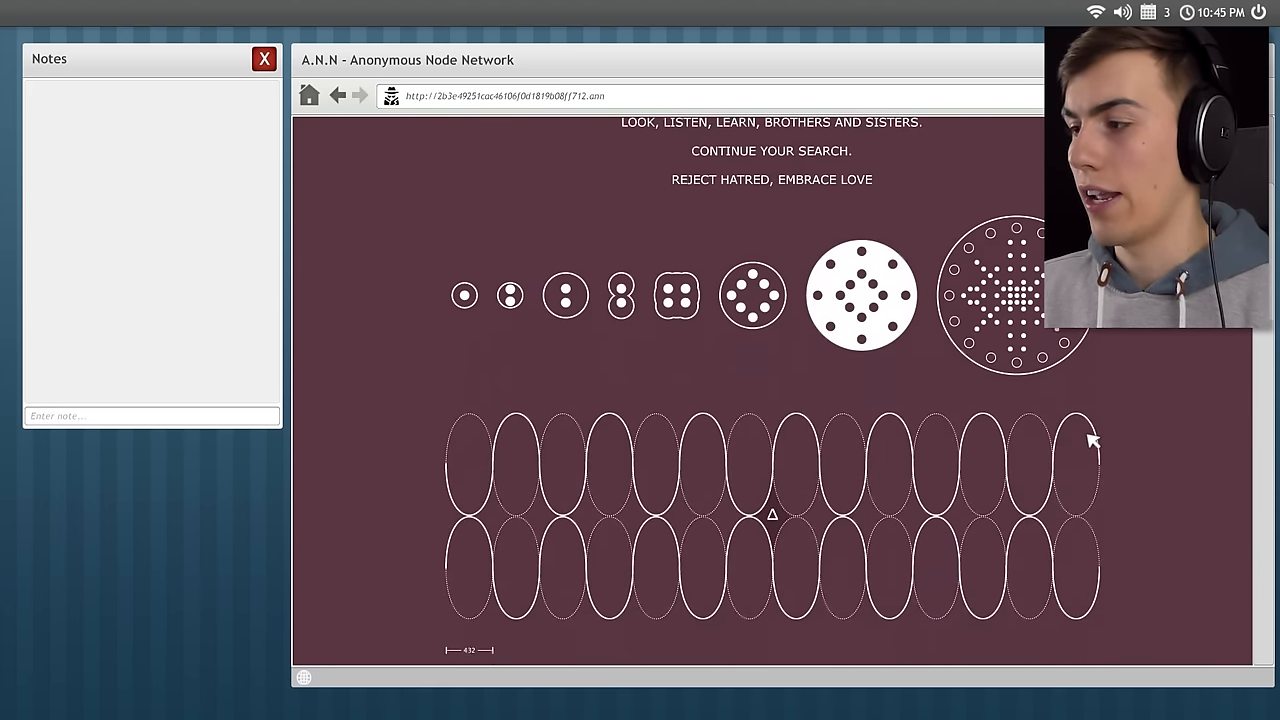
pyautogui.scroll(-3)
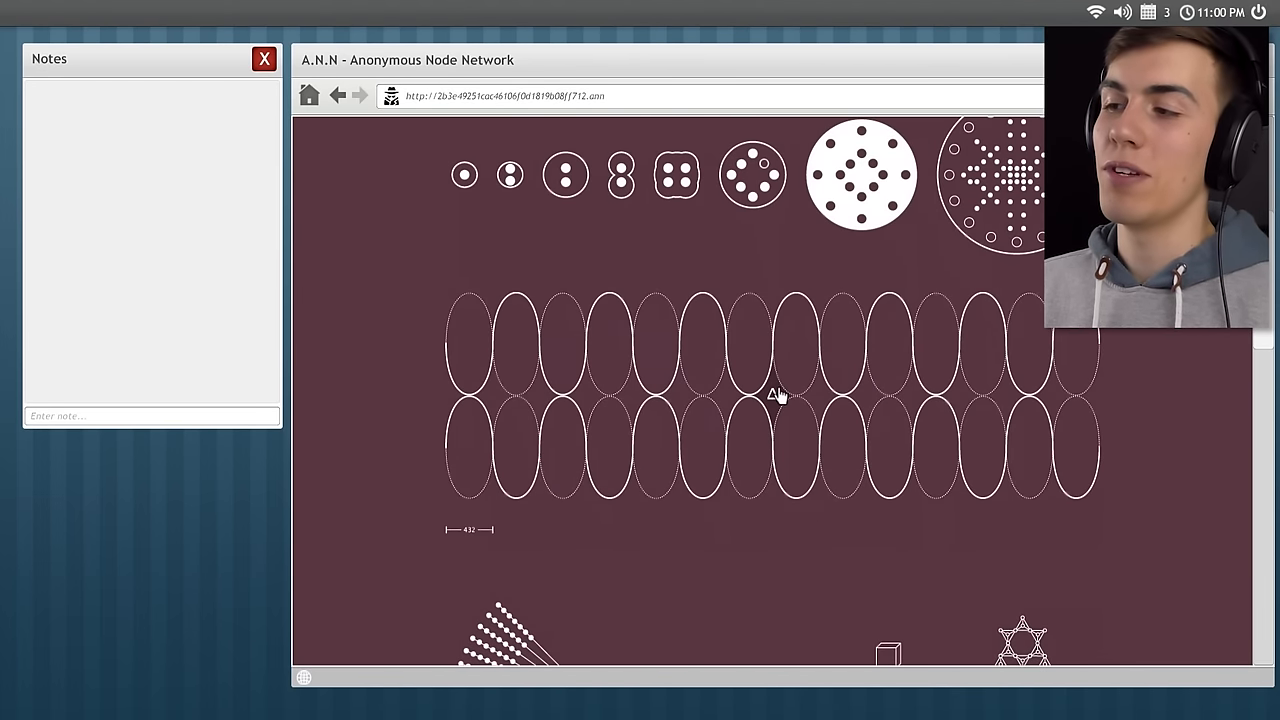
pyautogui.scroll(-3)
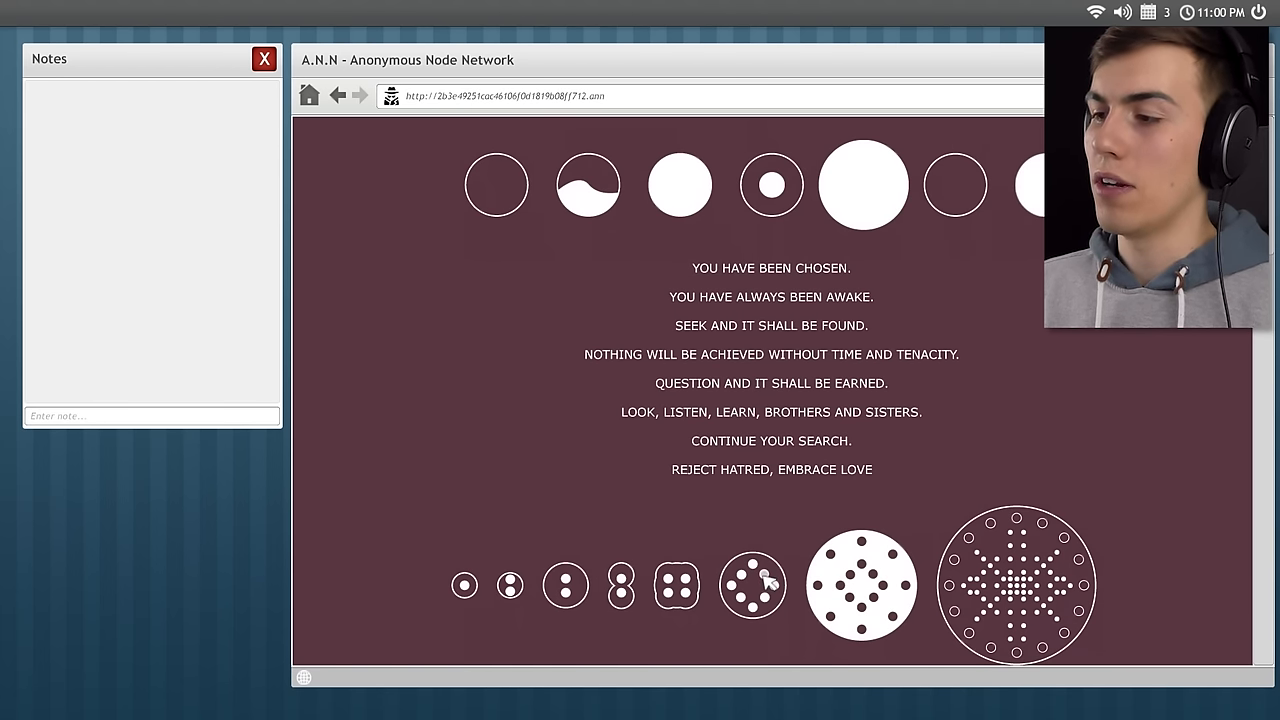
pyautogui.scroll(-3)
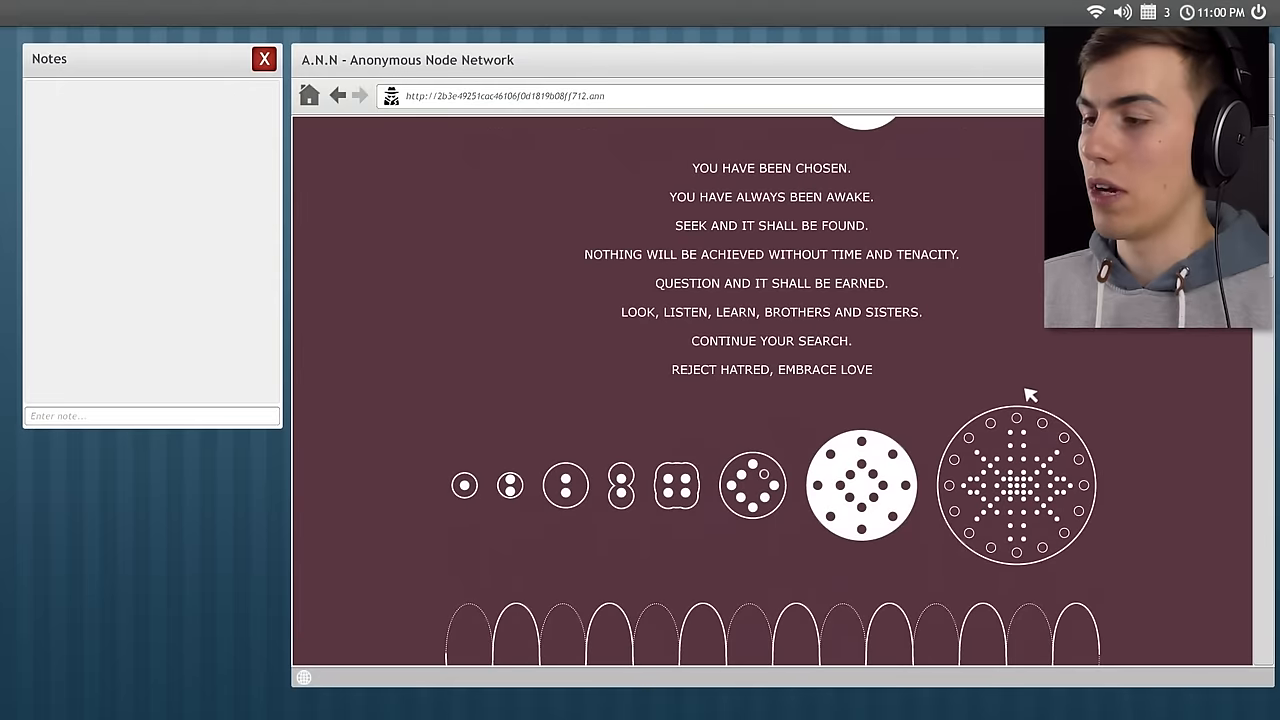
pyautogui.scroll(-3)
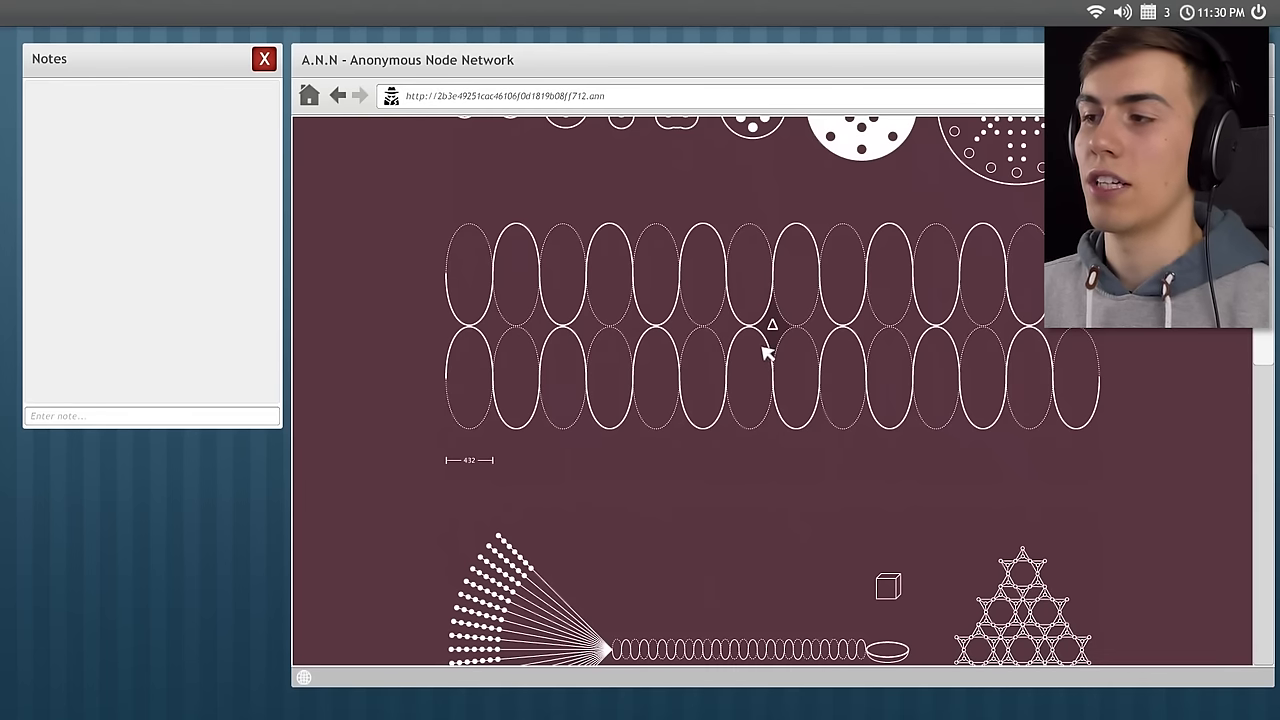
pyautogui.scroll(-3)
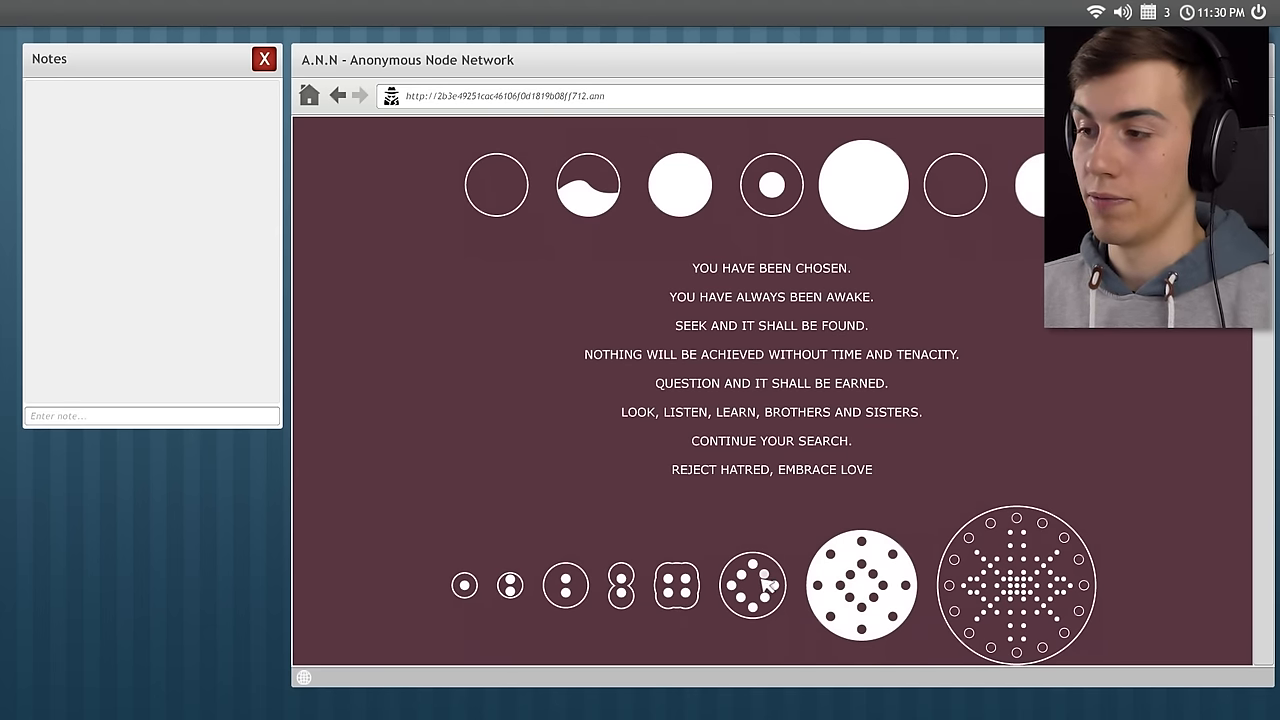
pyautogui.scroll(-3)
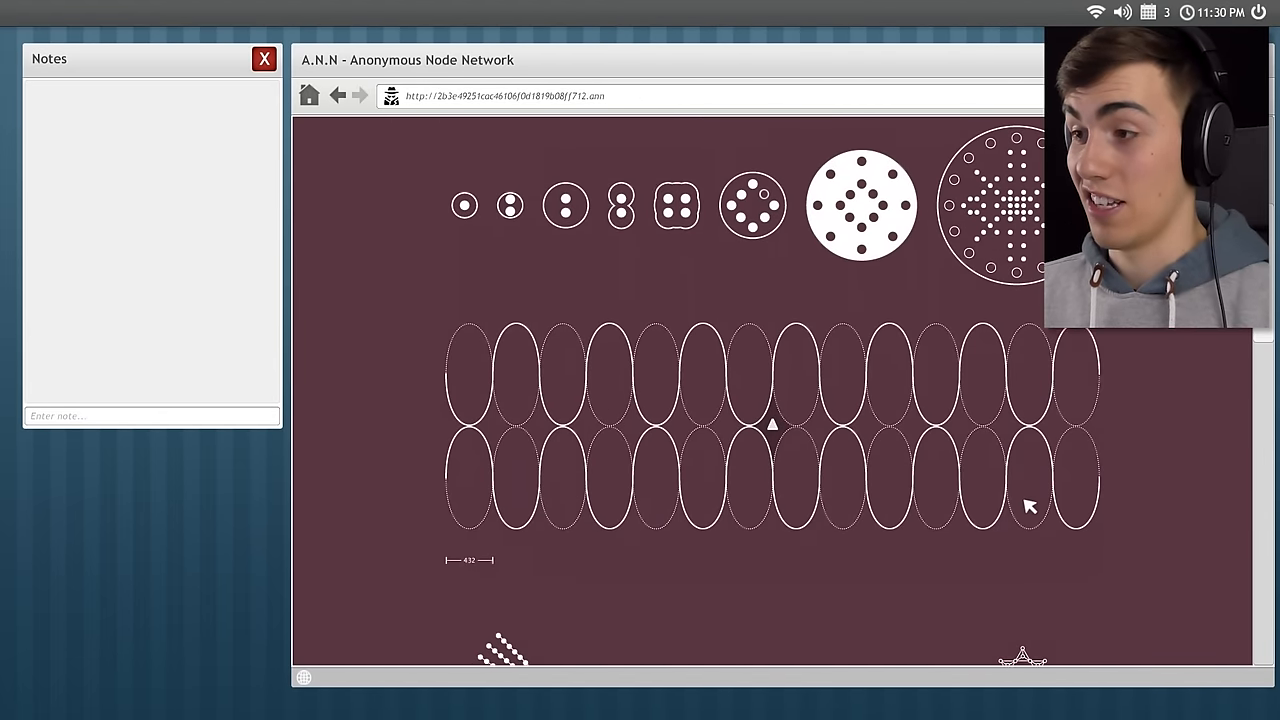
pyautogui.scroll(-3)
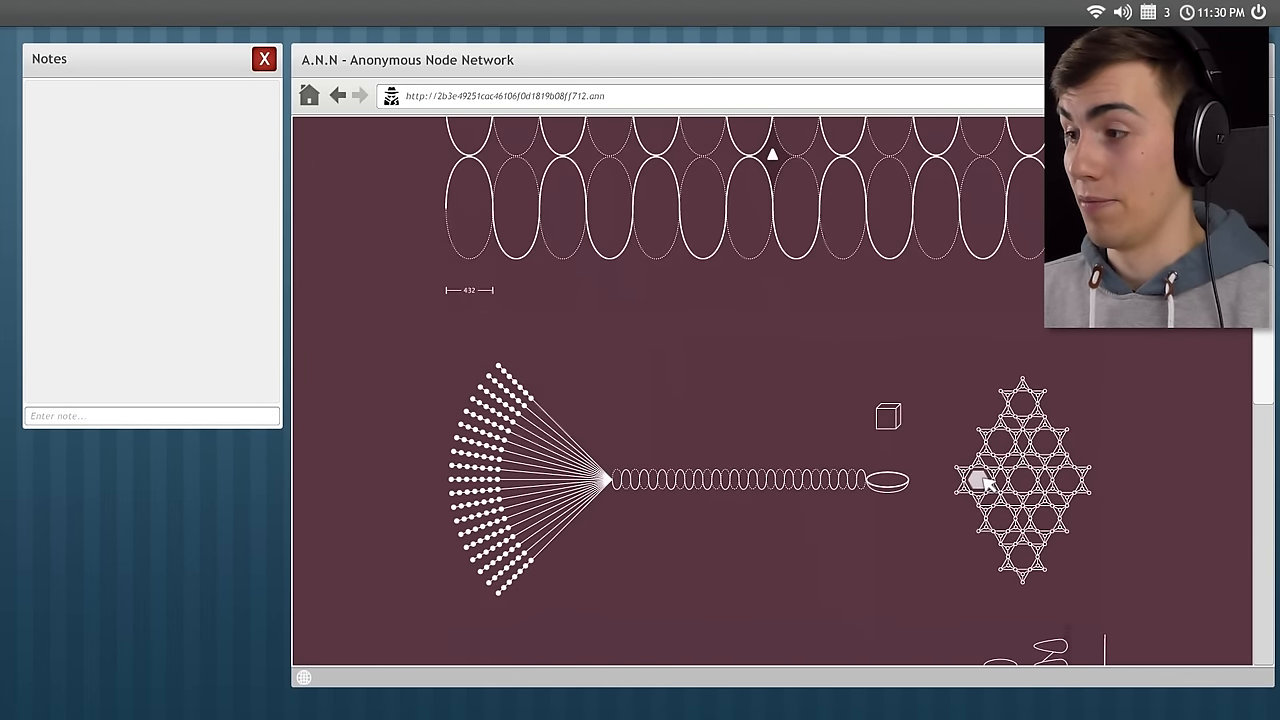
pyautogui.scroll(-3)
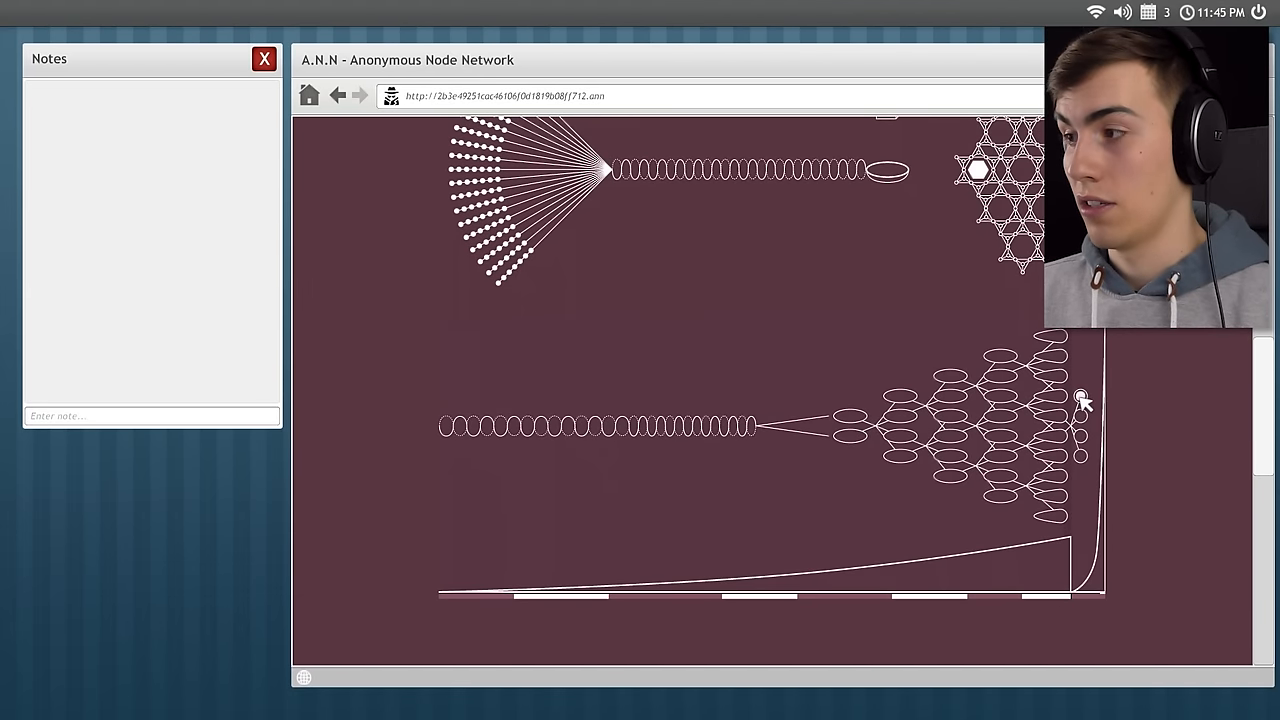
pyautogui.scroll(-3)
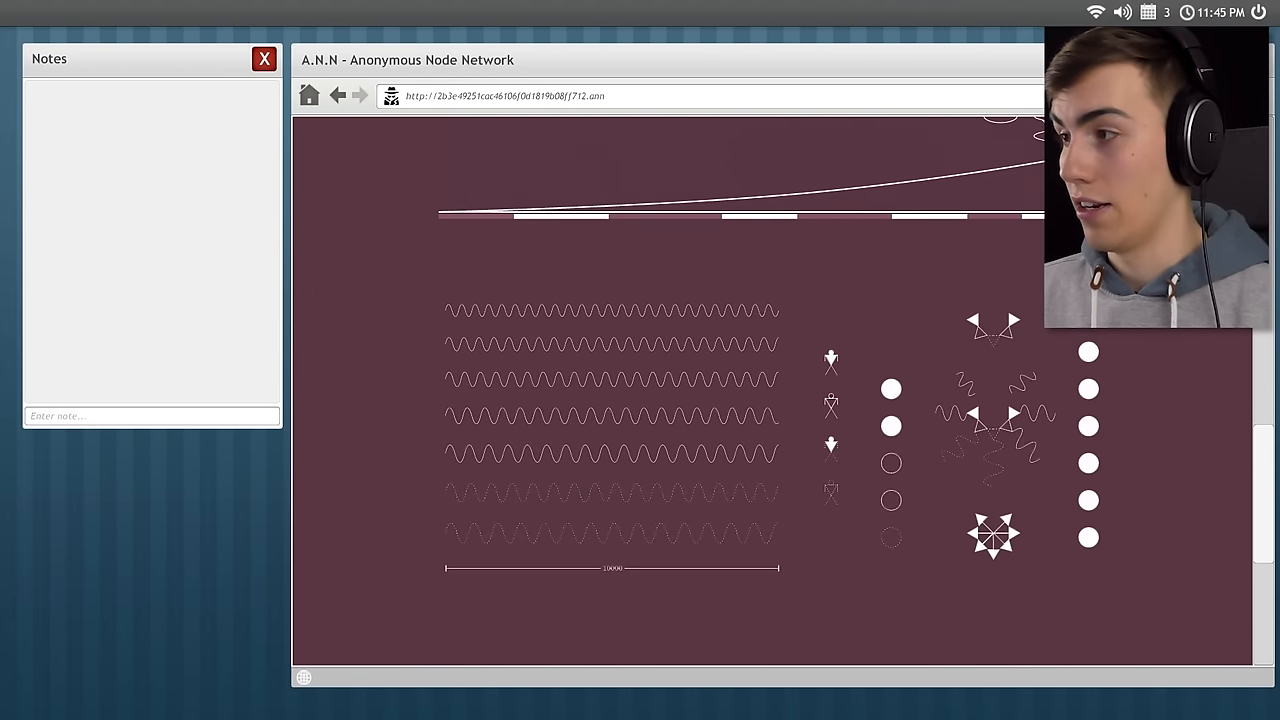
pyautogui.scroll(-3)
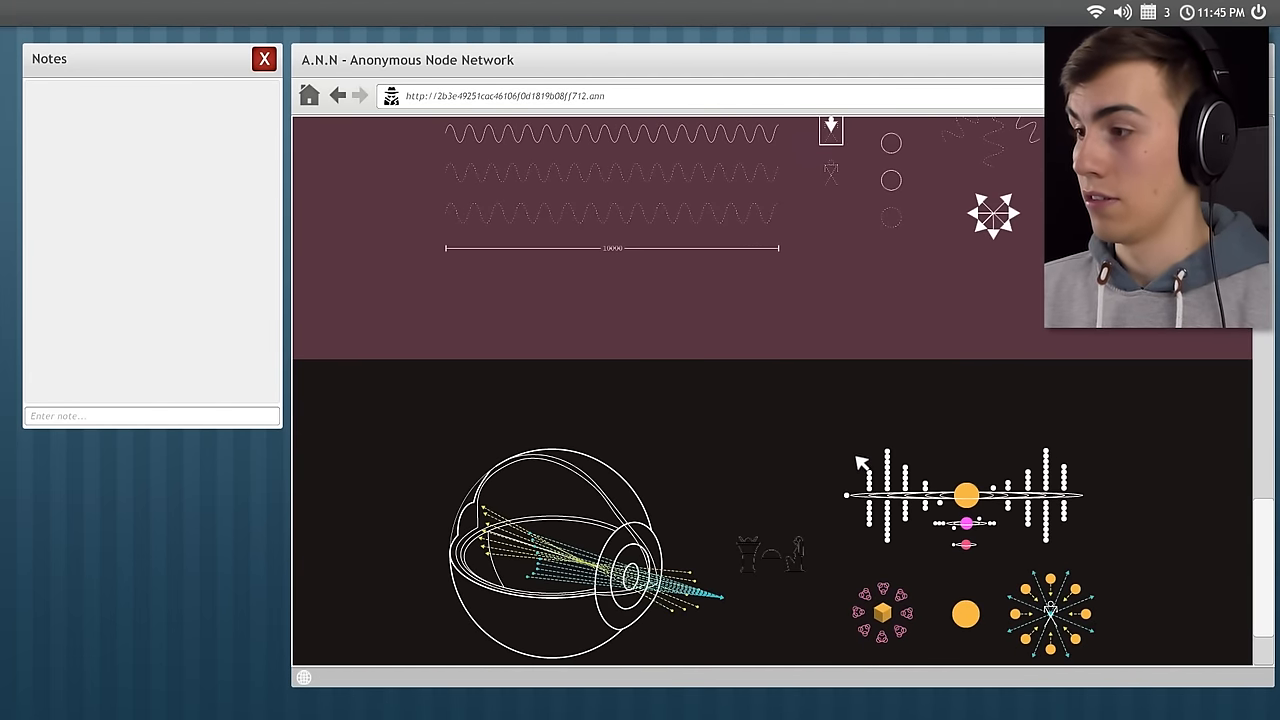
pyautogui.scroll(-3)
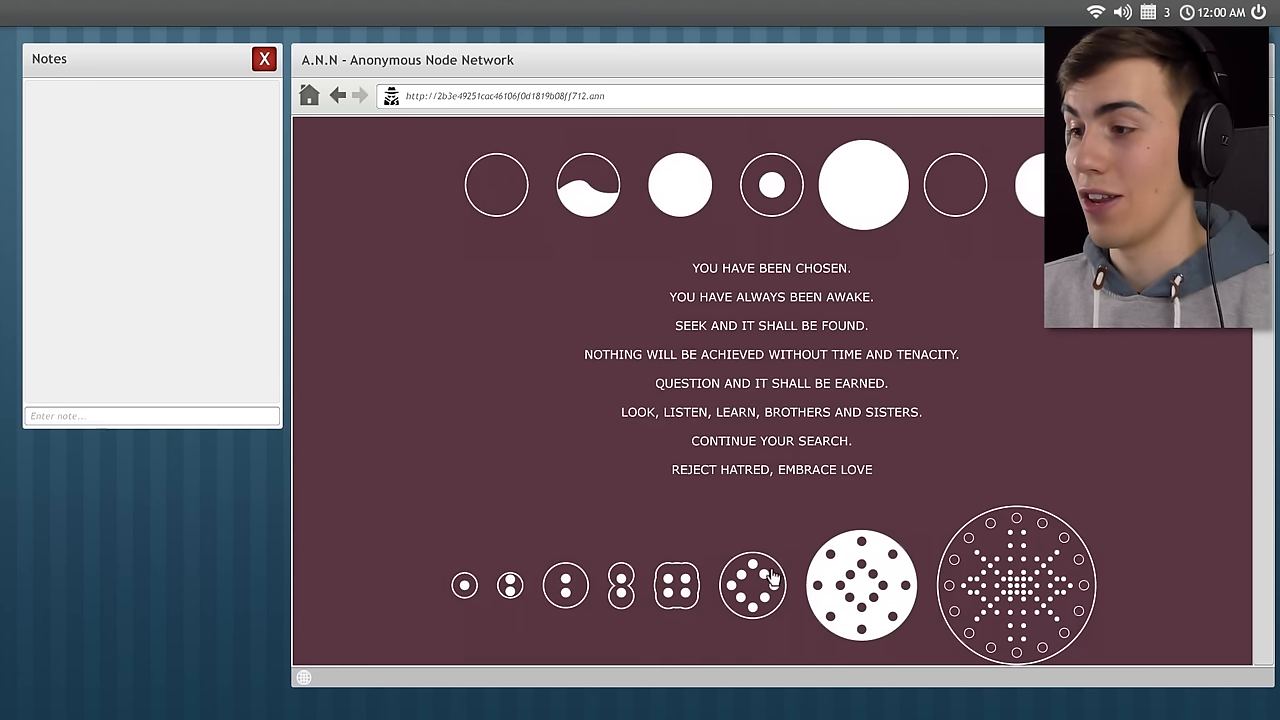
pyautogui.scroll(-3)
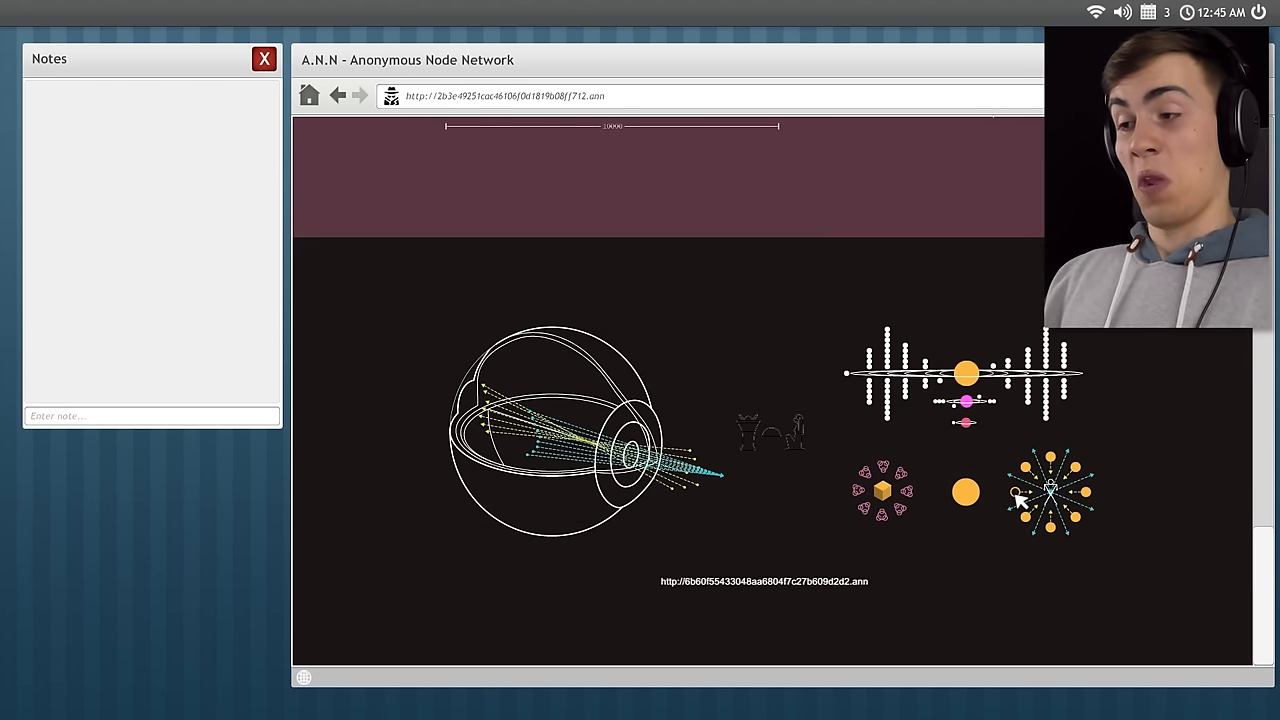
pyautogui.click(520, 95)
pyautogui.write('http://6b60f55433048aa680')
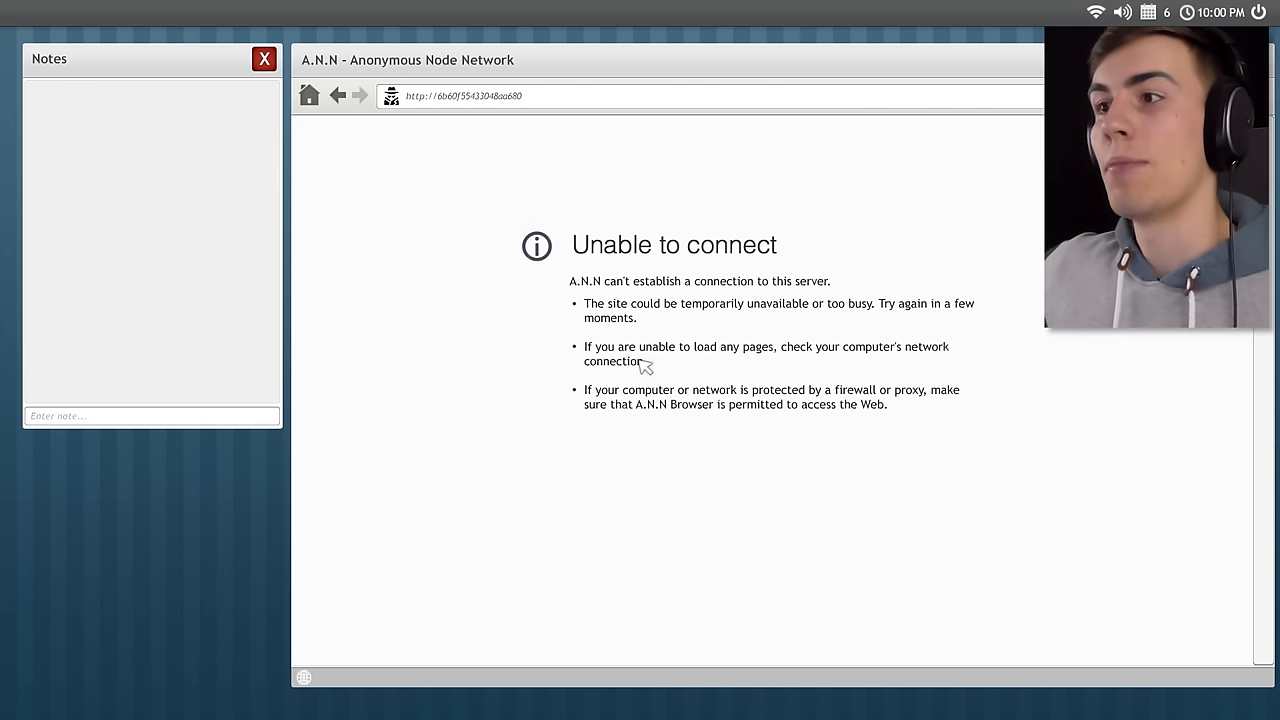
pyautogui.moveTo(454, 78)
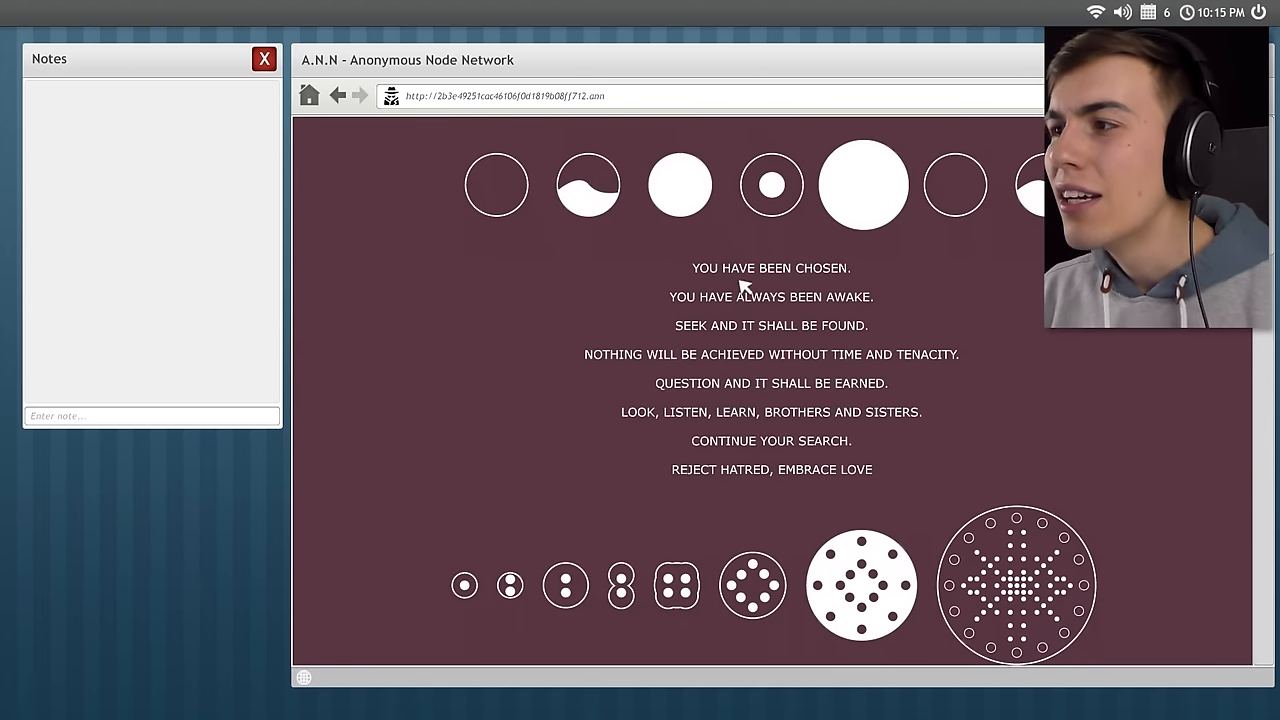
# Scroll the circle-pattern page down to the hidden .ann address in its dark section.
pyautogui.scroll(-3)
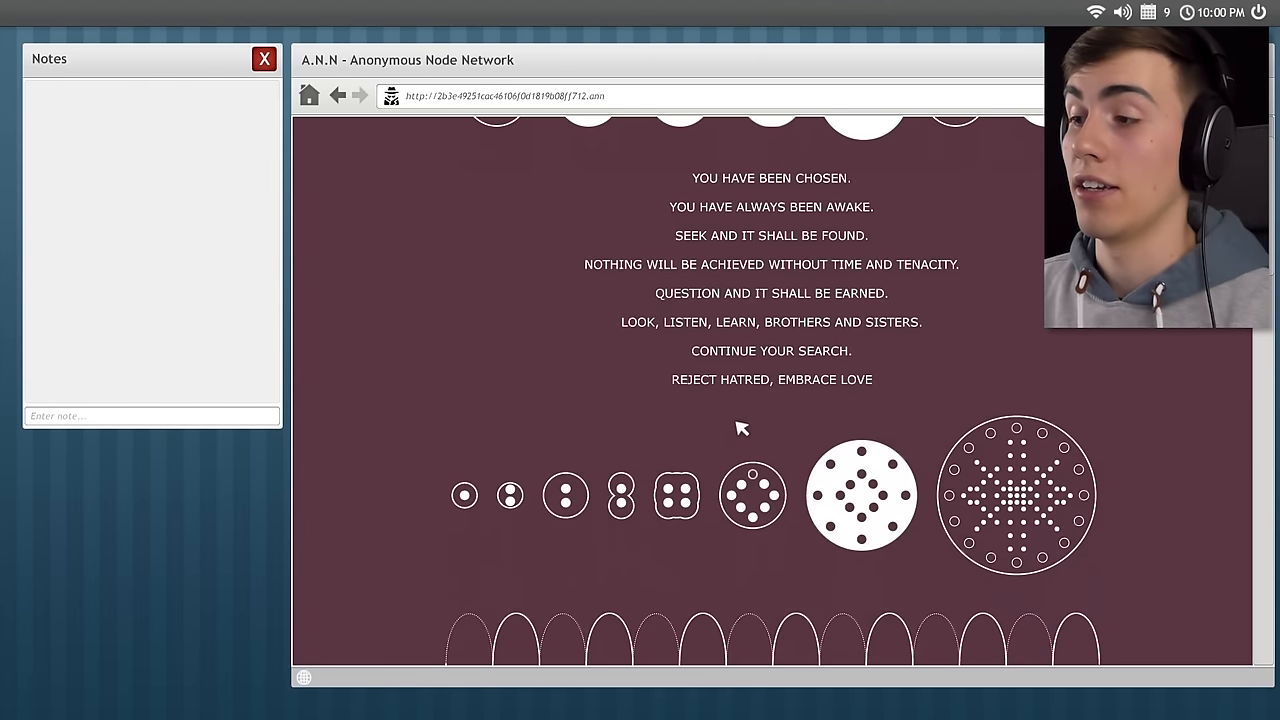
pyautogui.scroll(-3)
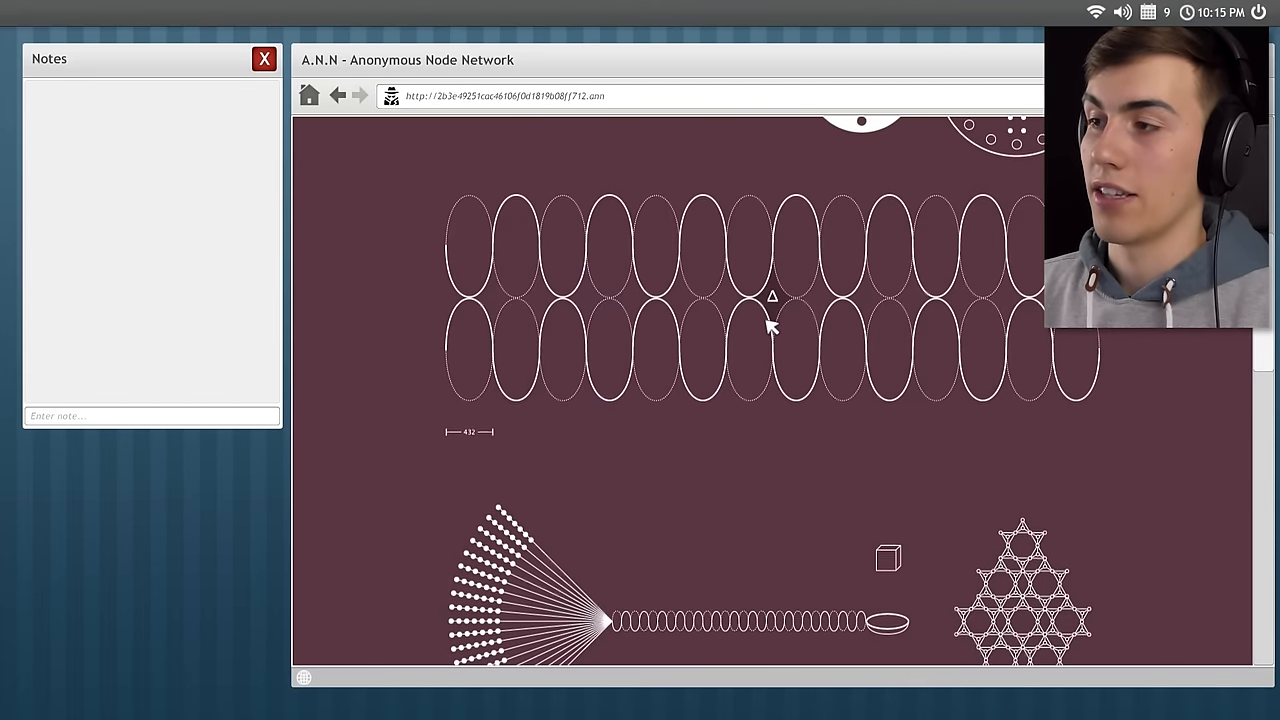
pyautogui.scroll(-3)
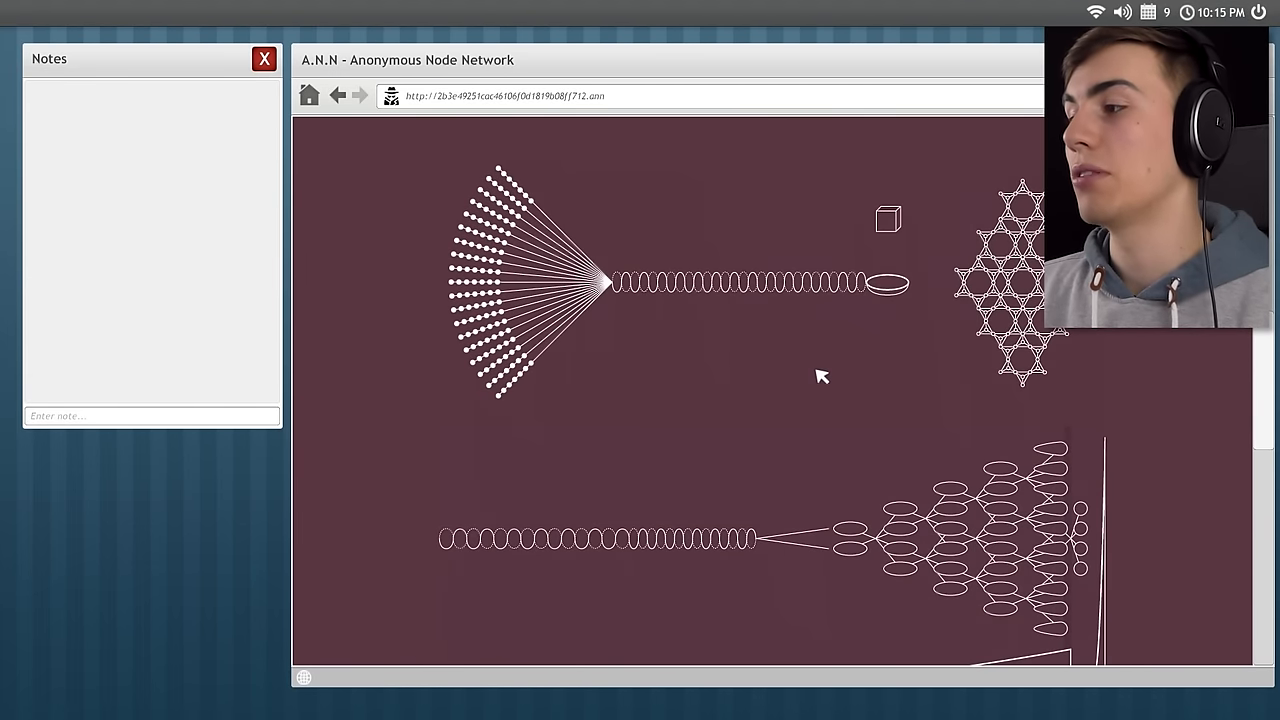
pyautogui.scroll(-3)
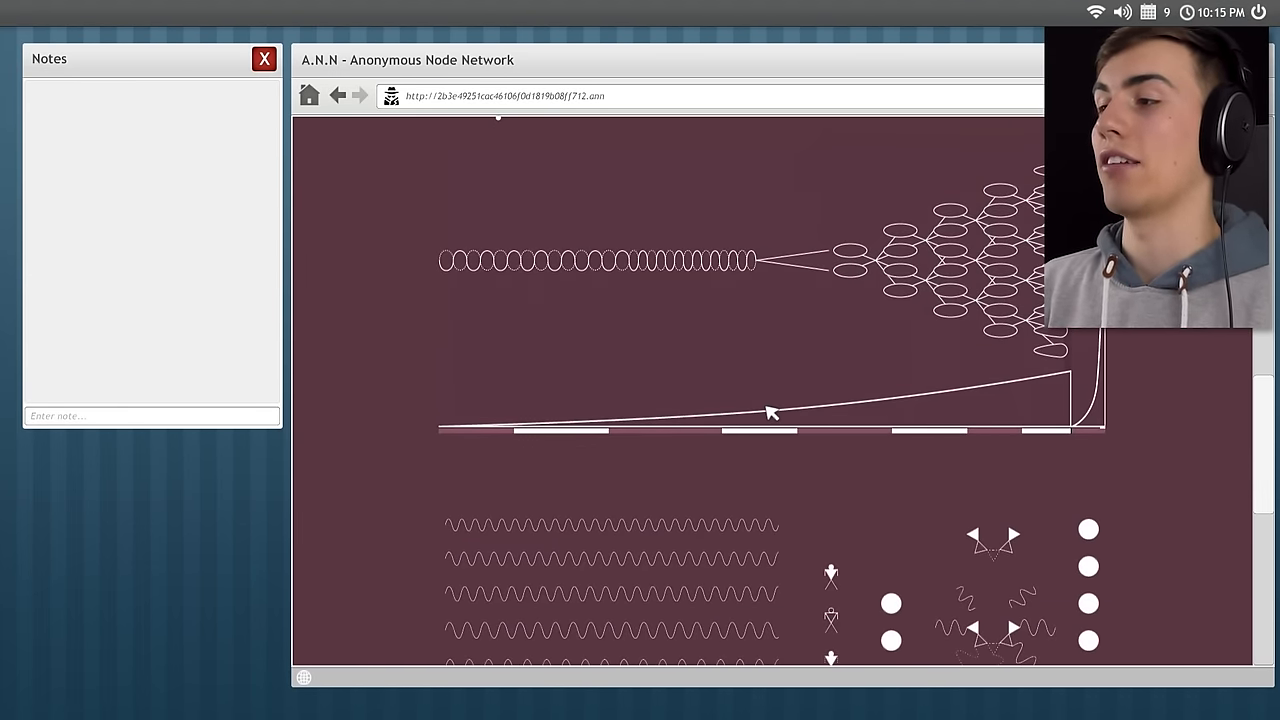
pyautogui.moveTo(1035, 310)
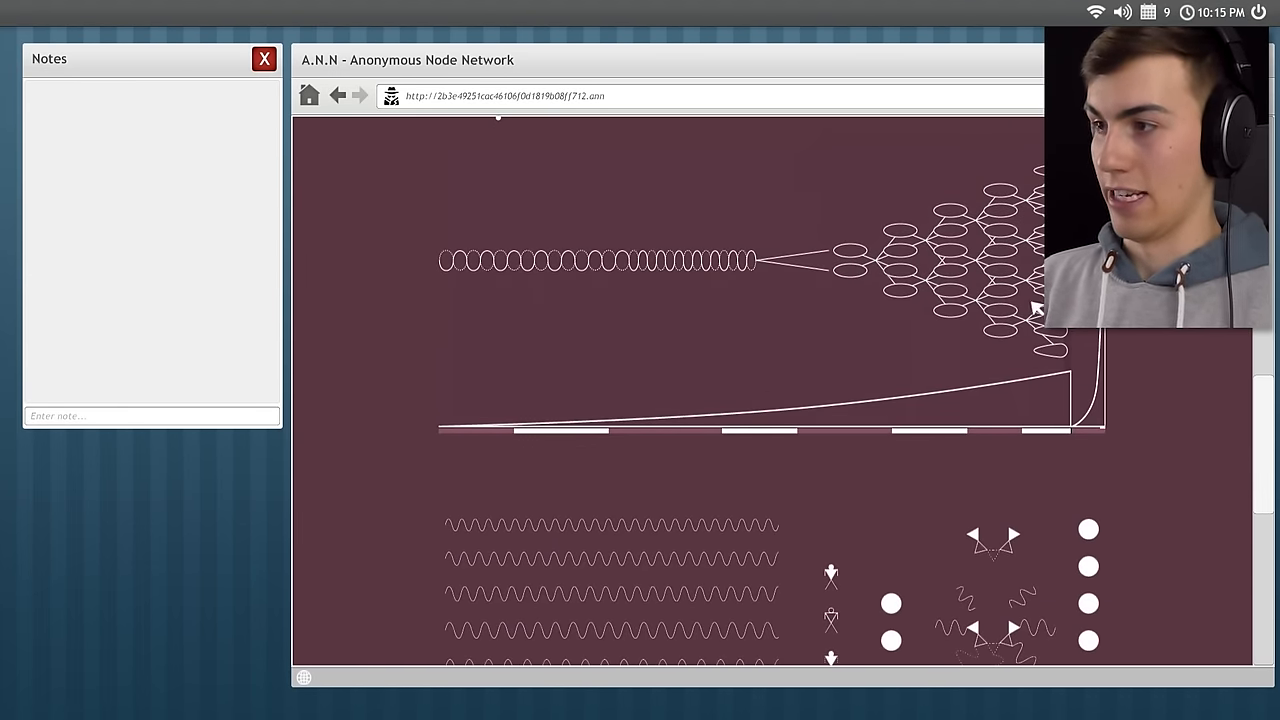
pyautogui.scroll(-3)
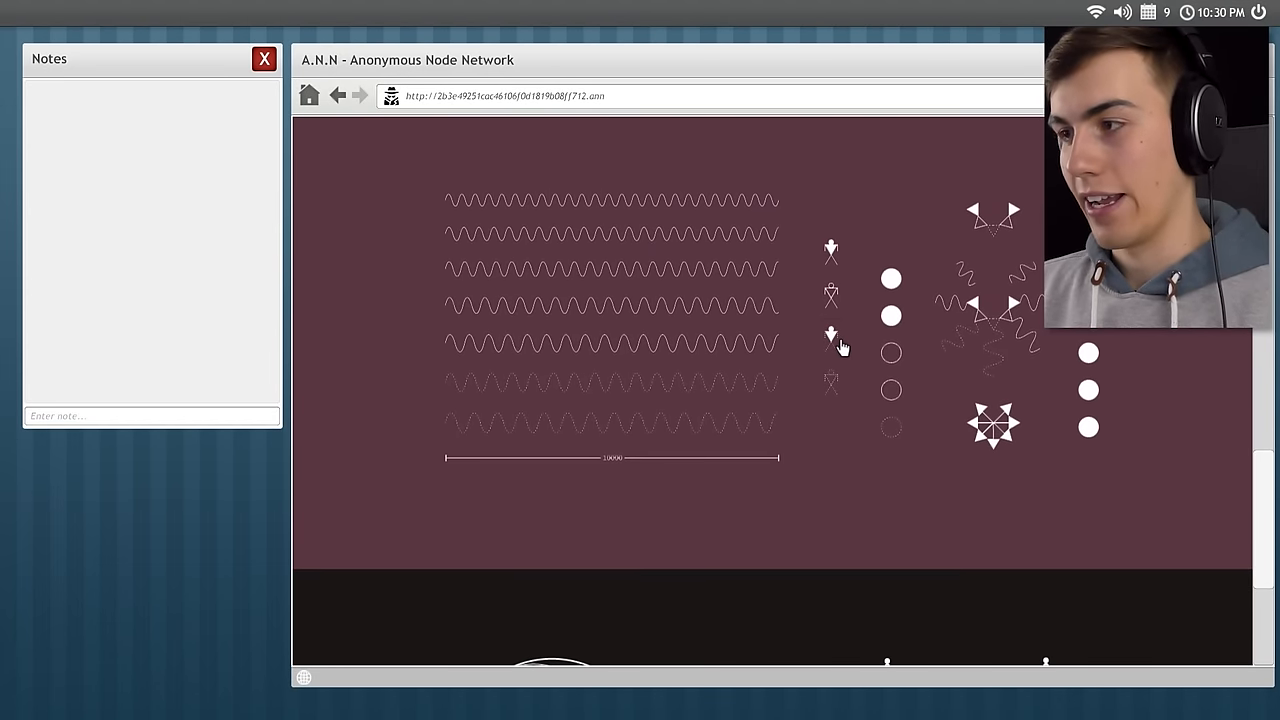
pyautogui.scroll(-3)
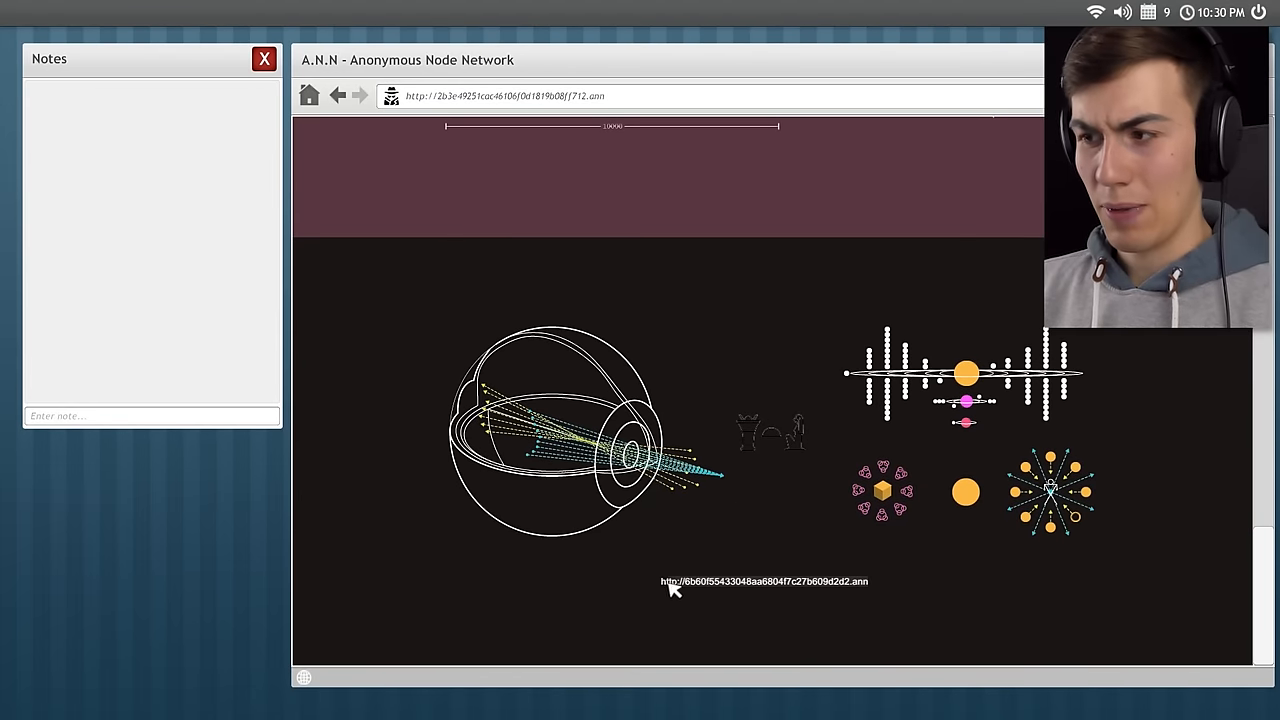
pyautogui.moveTo(587, 272)
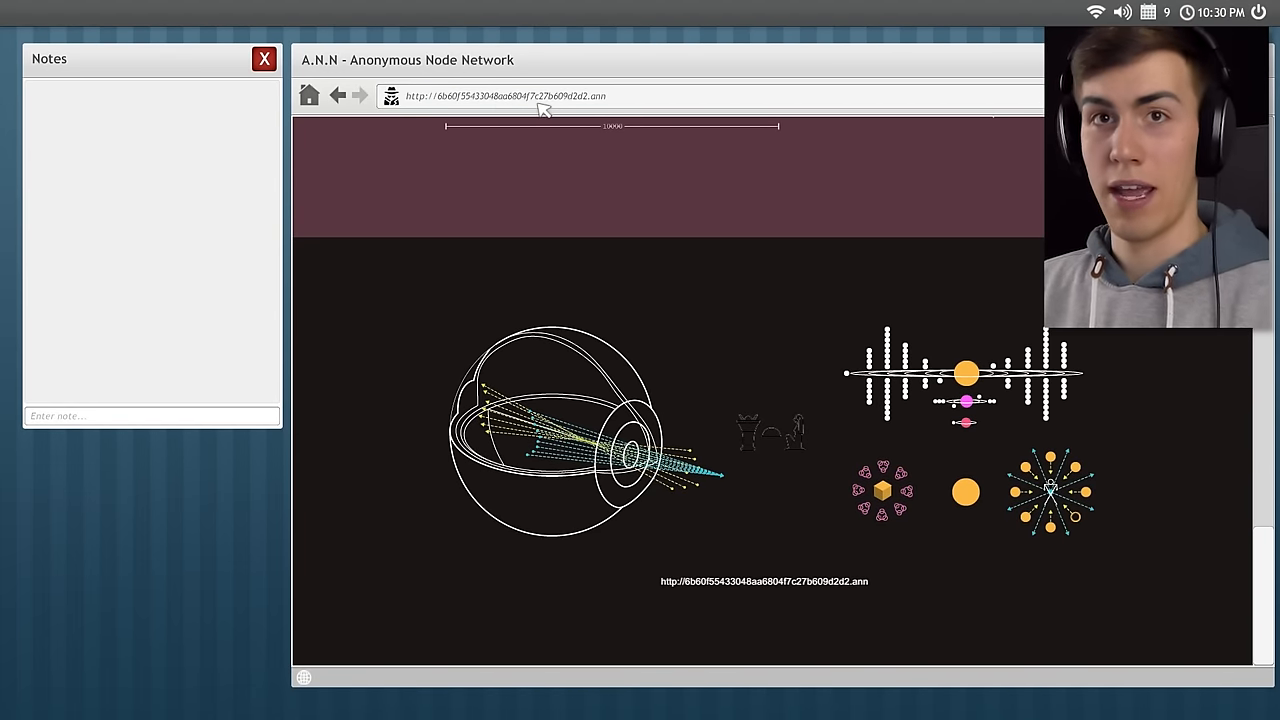
# Visit 6b60f55433048aa6804f7c27b609d2d2.ann and scroll through the Deep Wiki II link list.
pyautogui.click(540, 95)
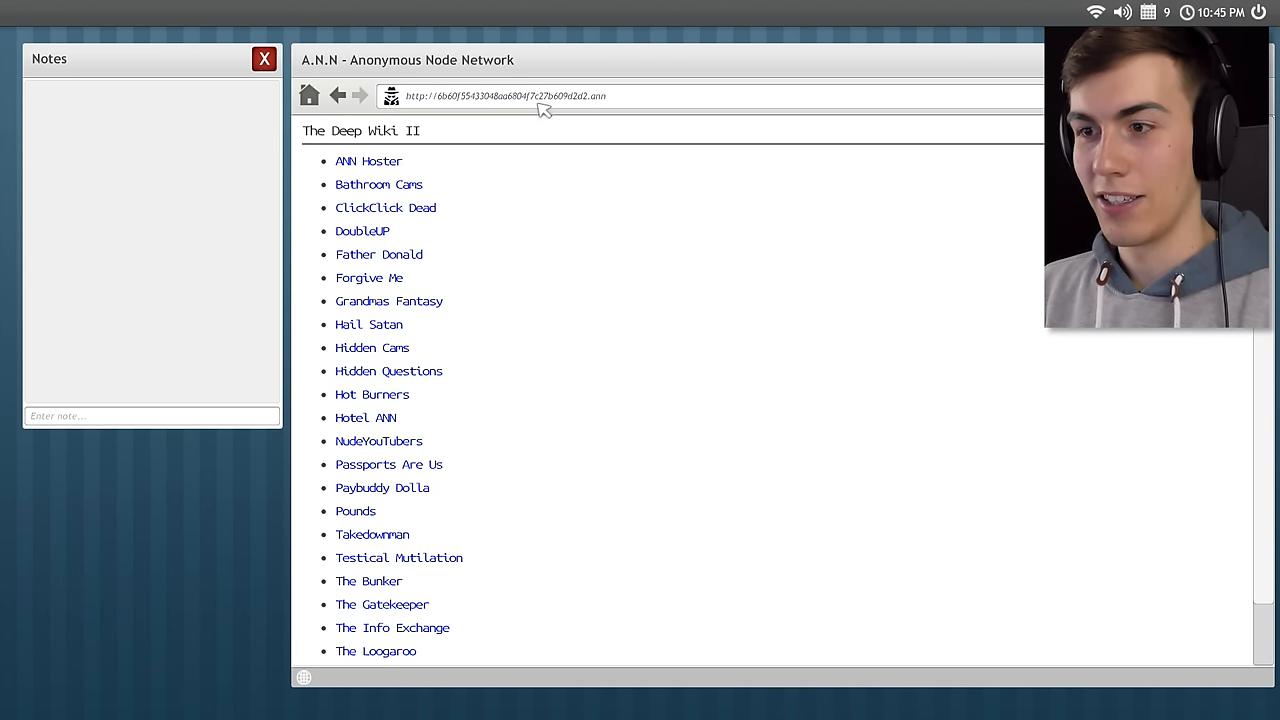
pyautogui.scroll(-3)
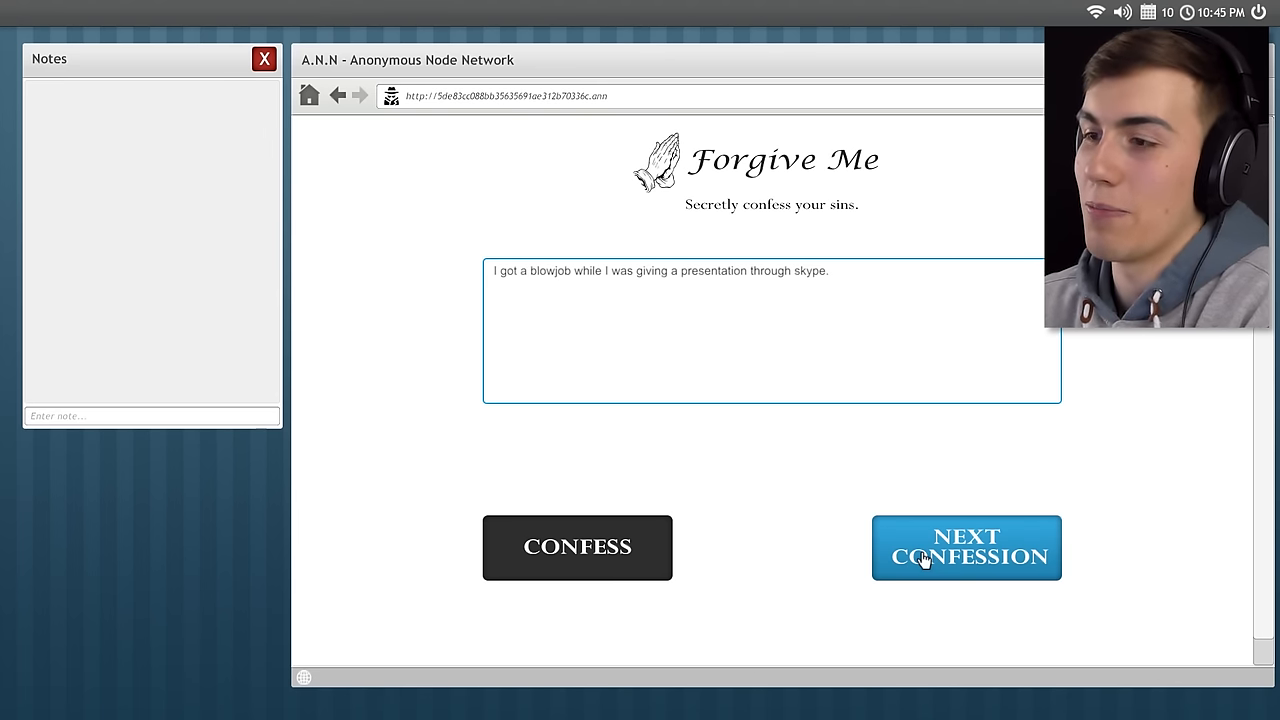
# Show the next Forgive Me confession, then save progress and quit to the menu.
pyautogui.click(967, 548)
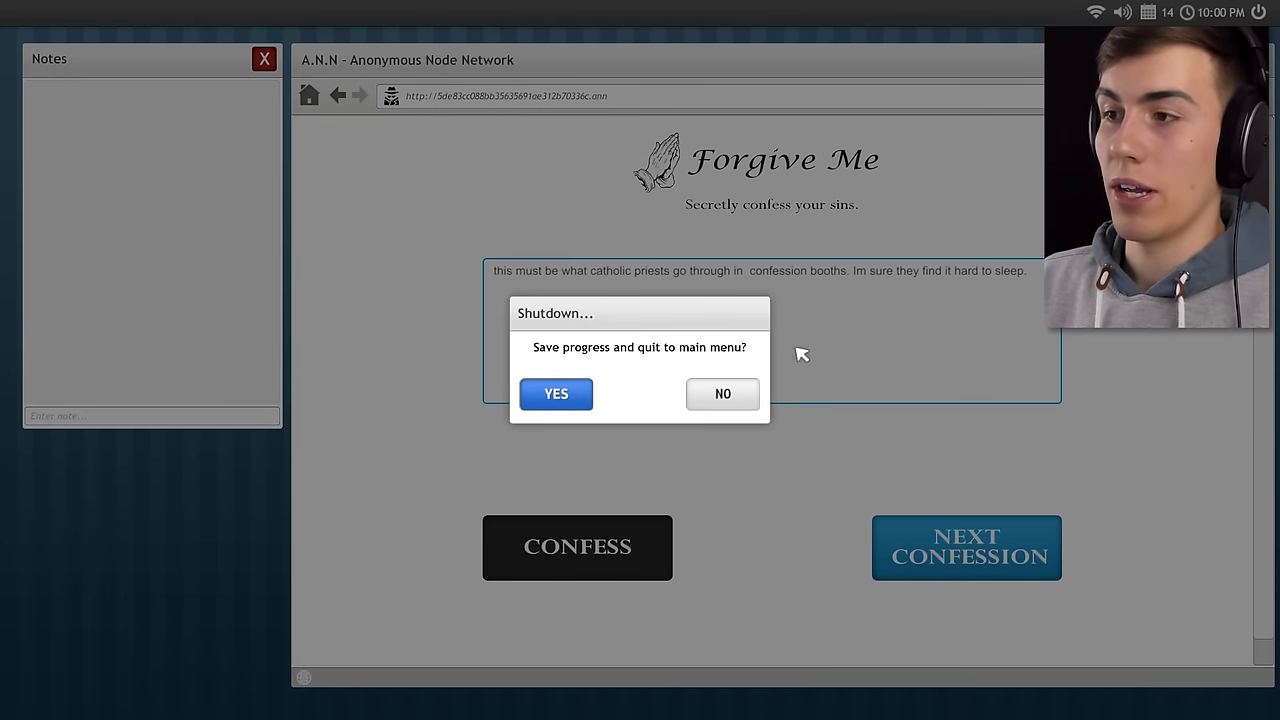
pyautogui.click(555, 394)
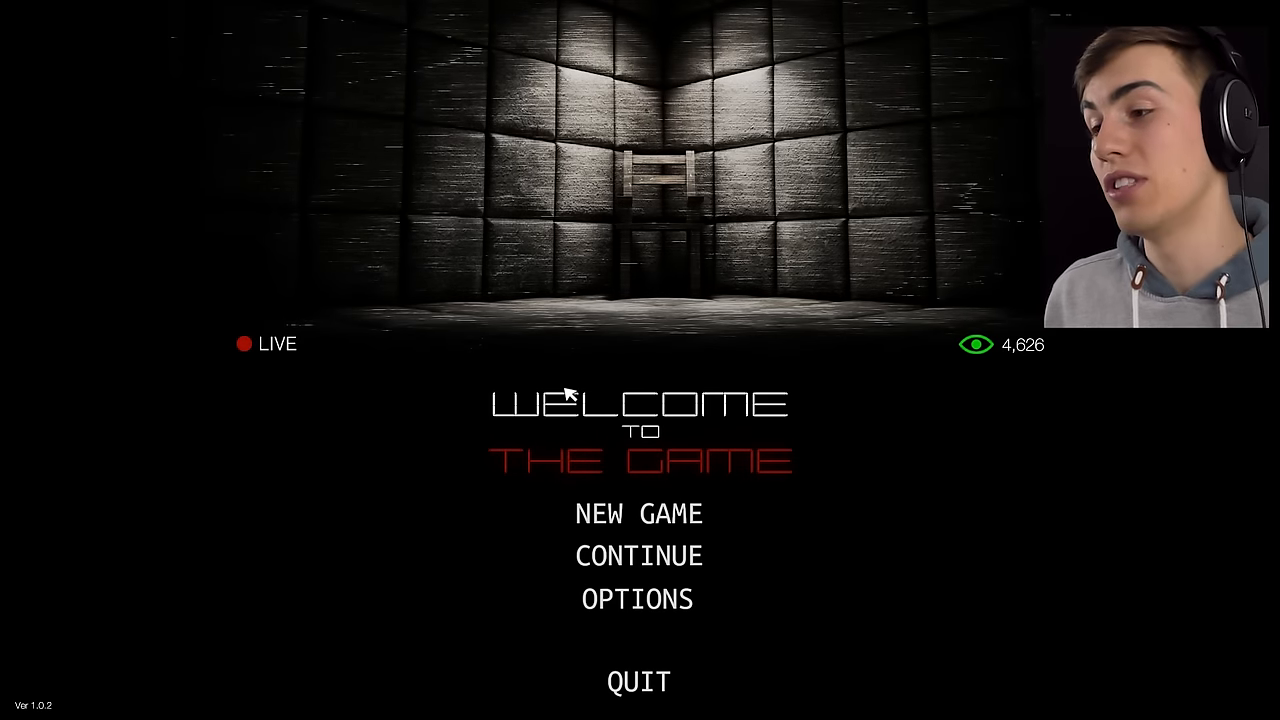
# Continue the saved game and type 'Deep' for the Deep Web II address in Notes.
pyautogui.click(638, 513)
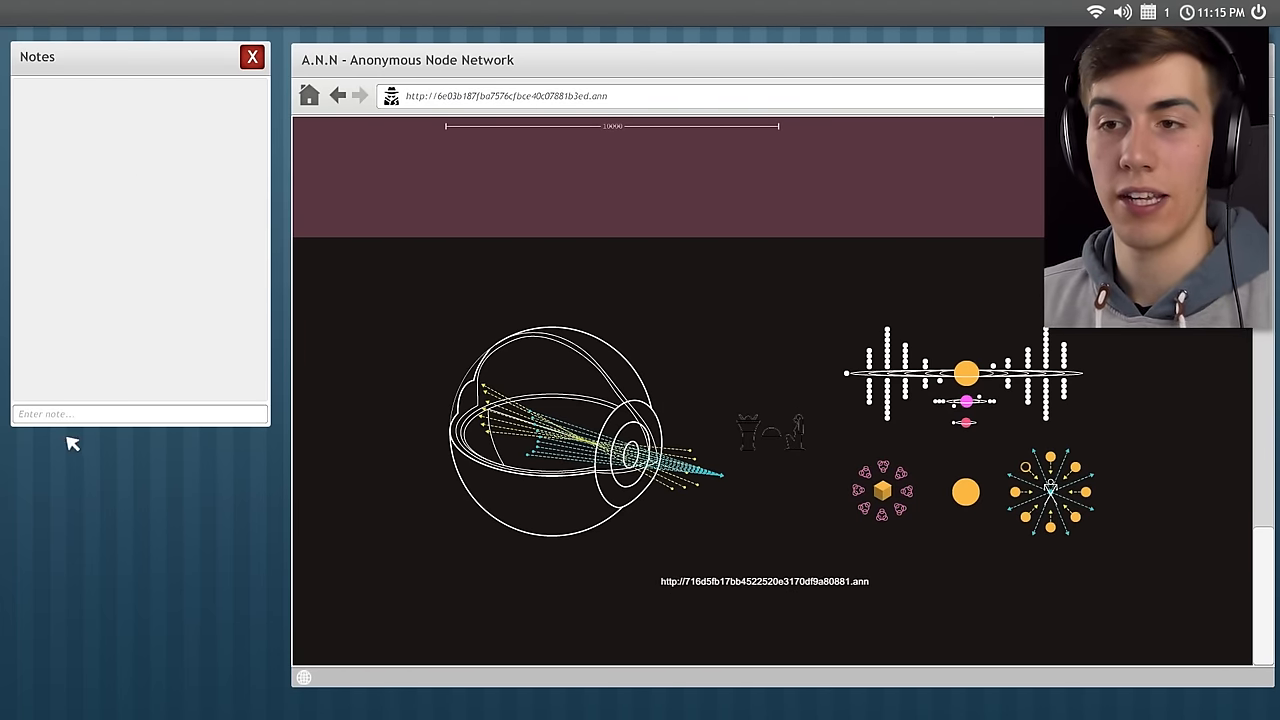
pyautogui.write('Deep')
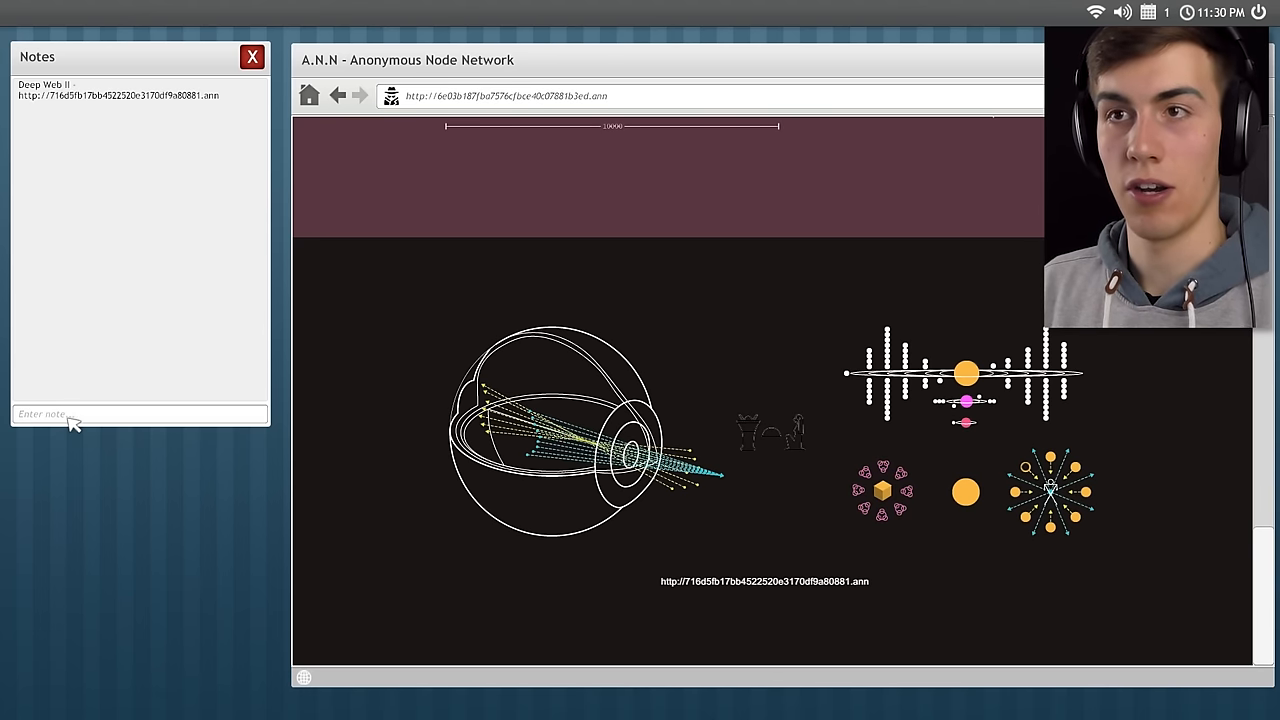
pyautogui.moveTo(130, 203)
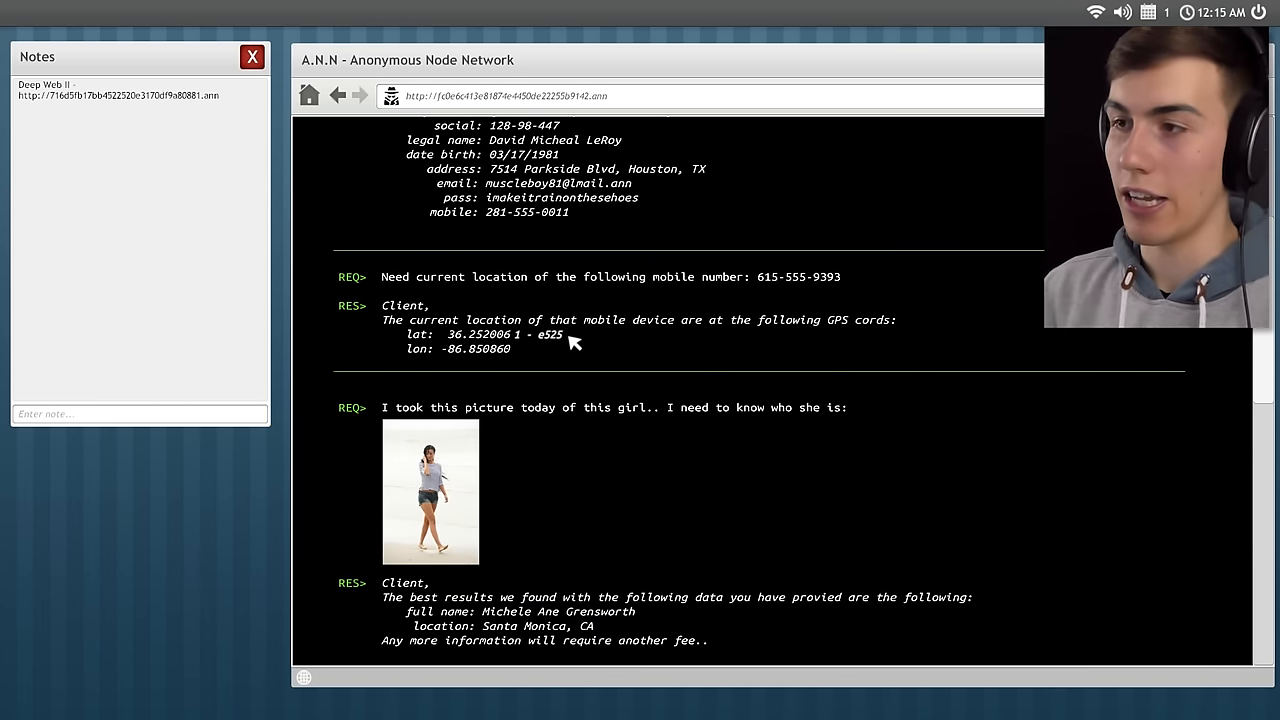
# Scroll the Black Hat Post requests and type '1 - e525 (' into Notes.
pyautogui.scroll(-3)
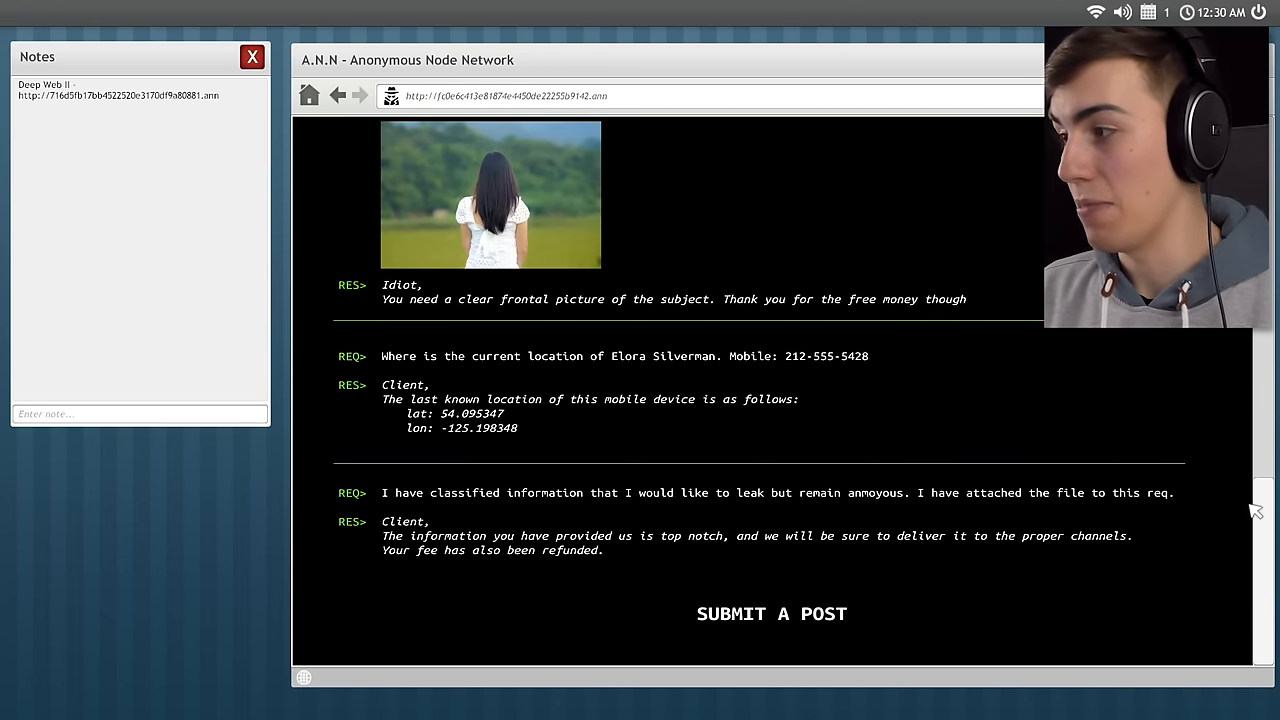
pyautogui.scroll(-3)
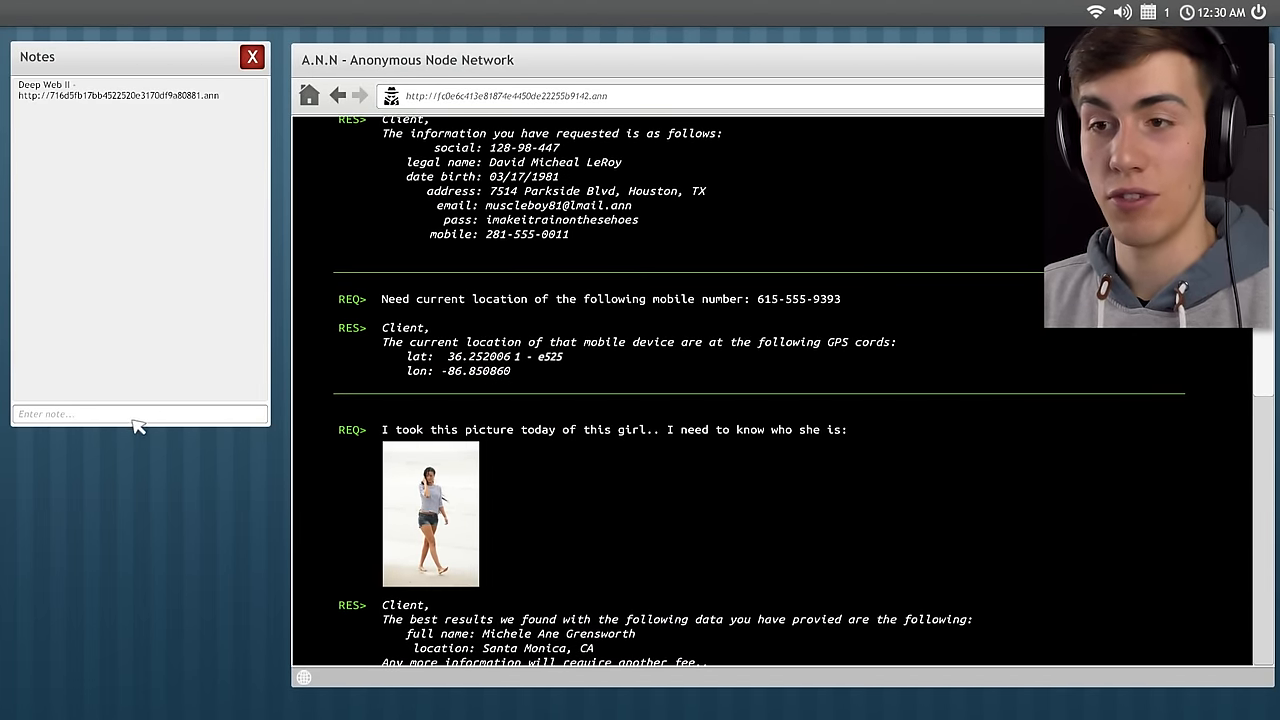
pyautogui.write('1 - e525')
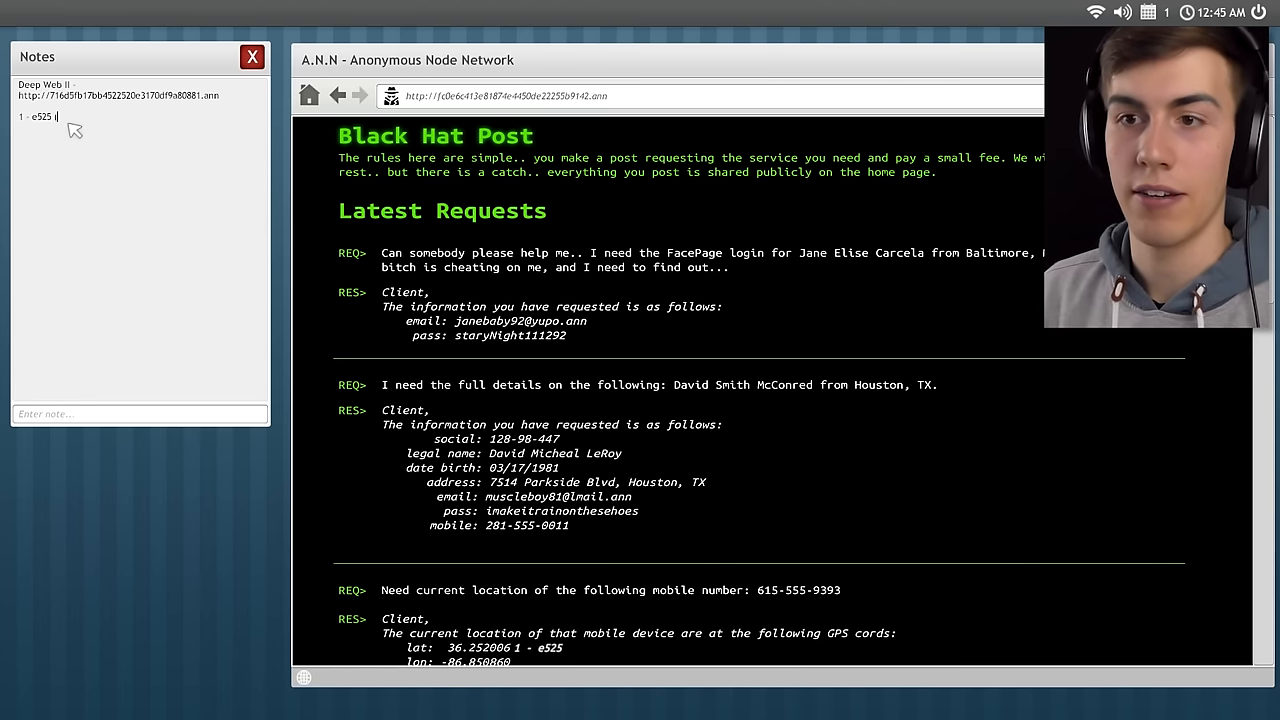
pyautogui.write('(')
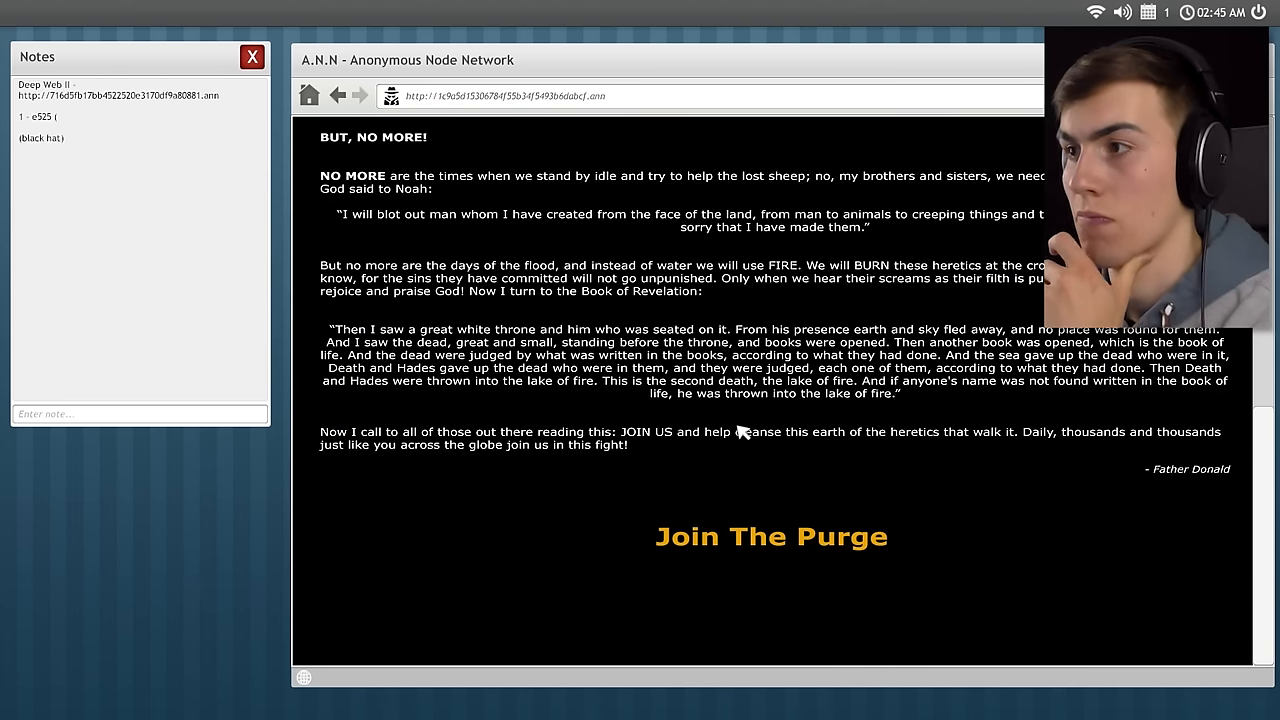
pyautogui.moveTo(733, 416)
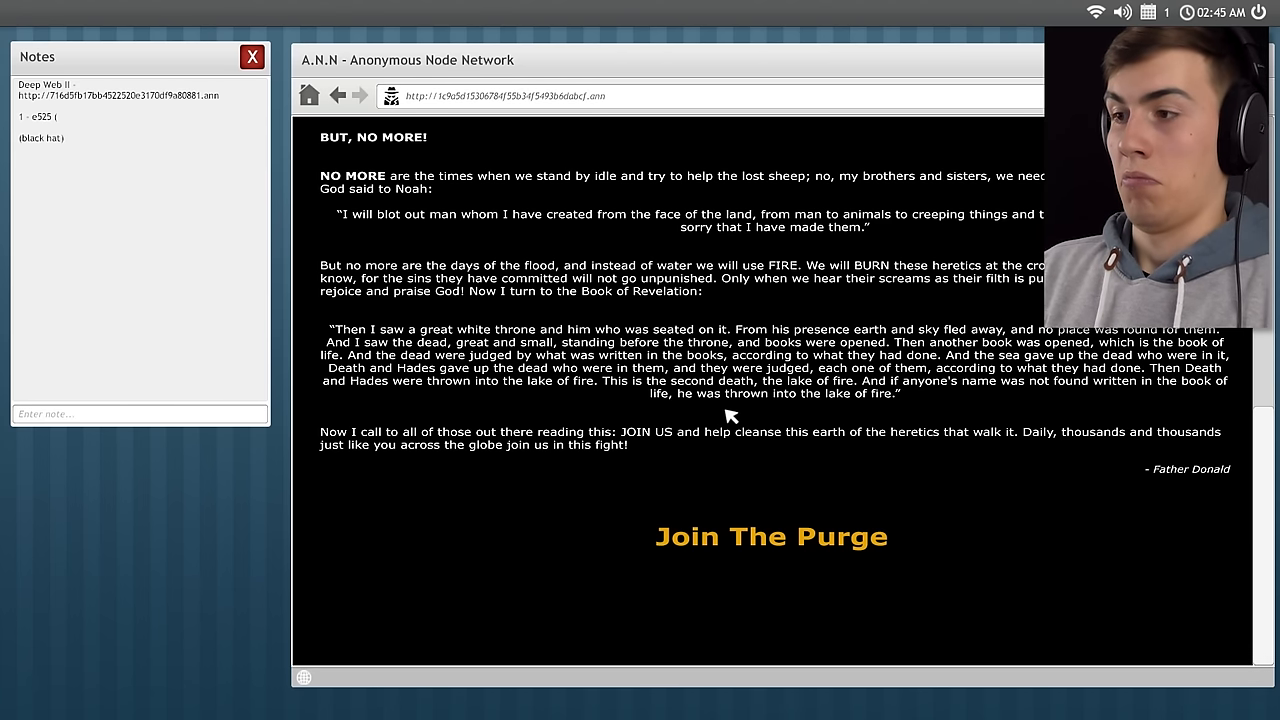
pyautogui.moveTo(760, 501)
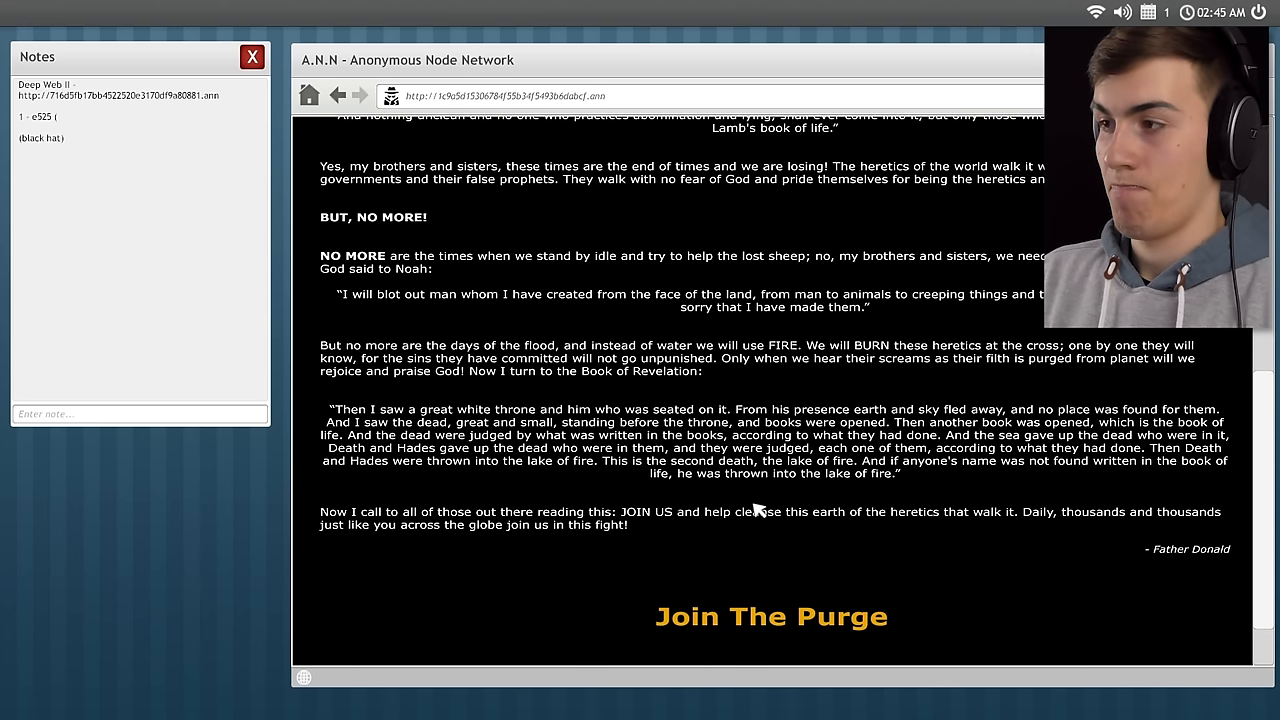
# Scroll the current page and open the Father Donald purge site.
pyautogui.scroll(-3)
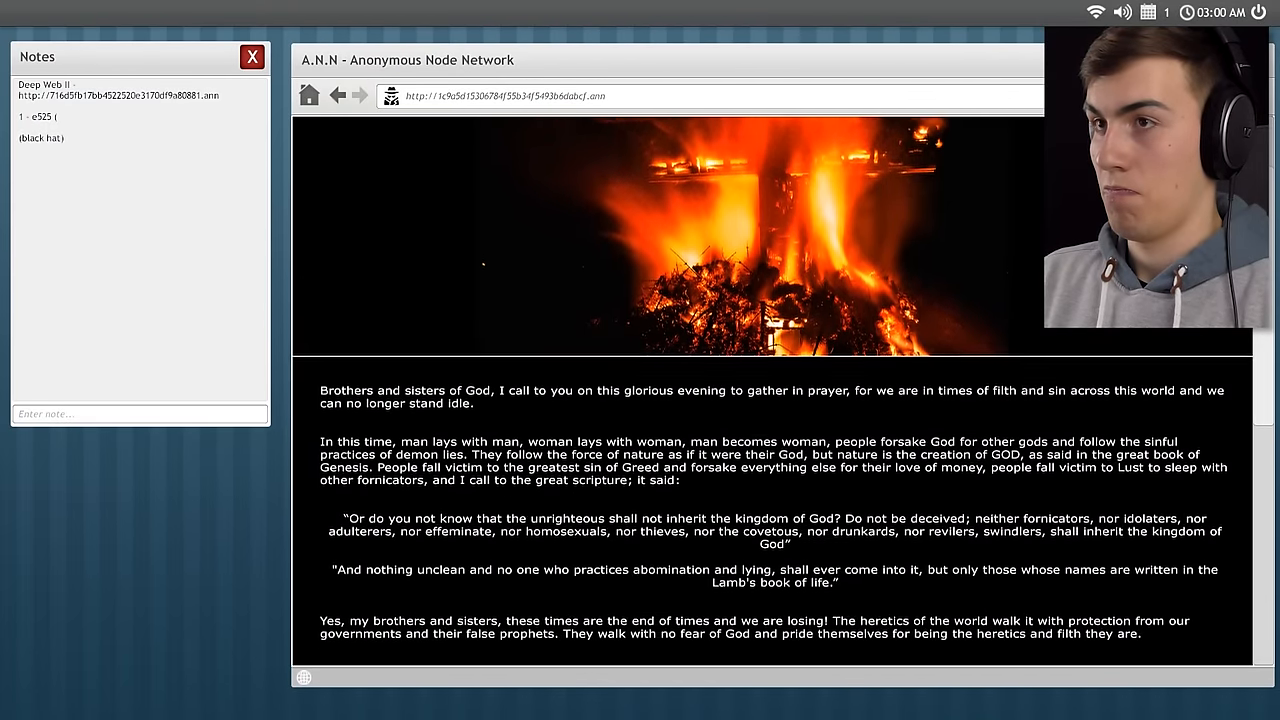
pyautogui.scroll(-3)
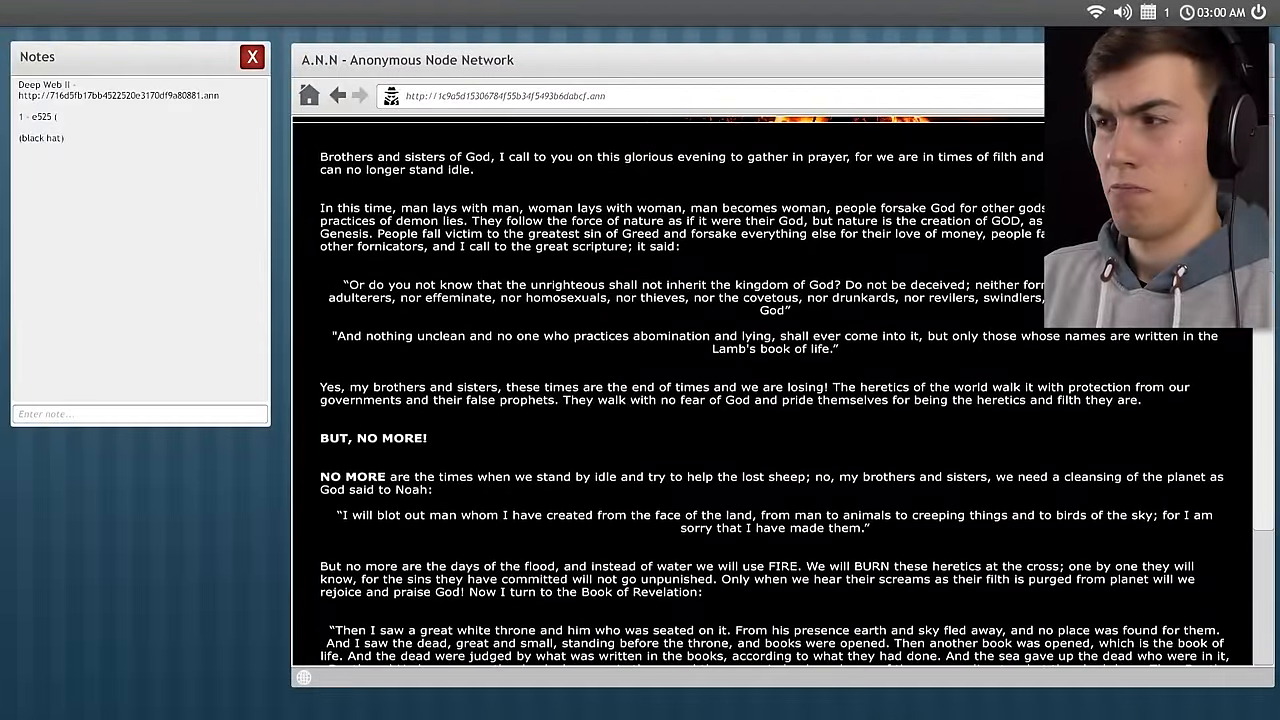
pyautogui.scroll(-3)
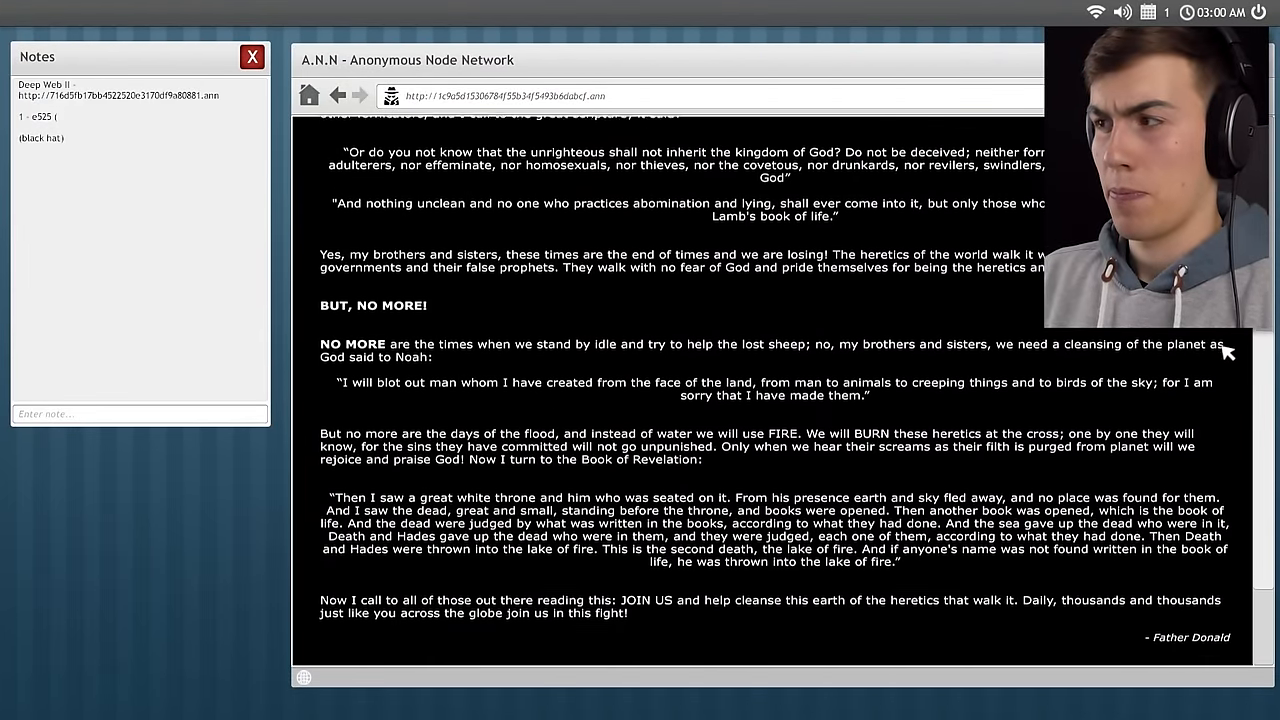
pyautogui.scroll(-3)
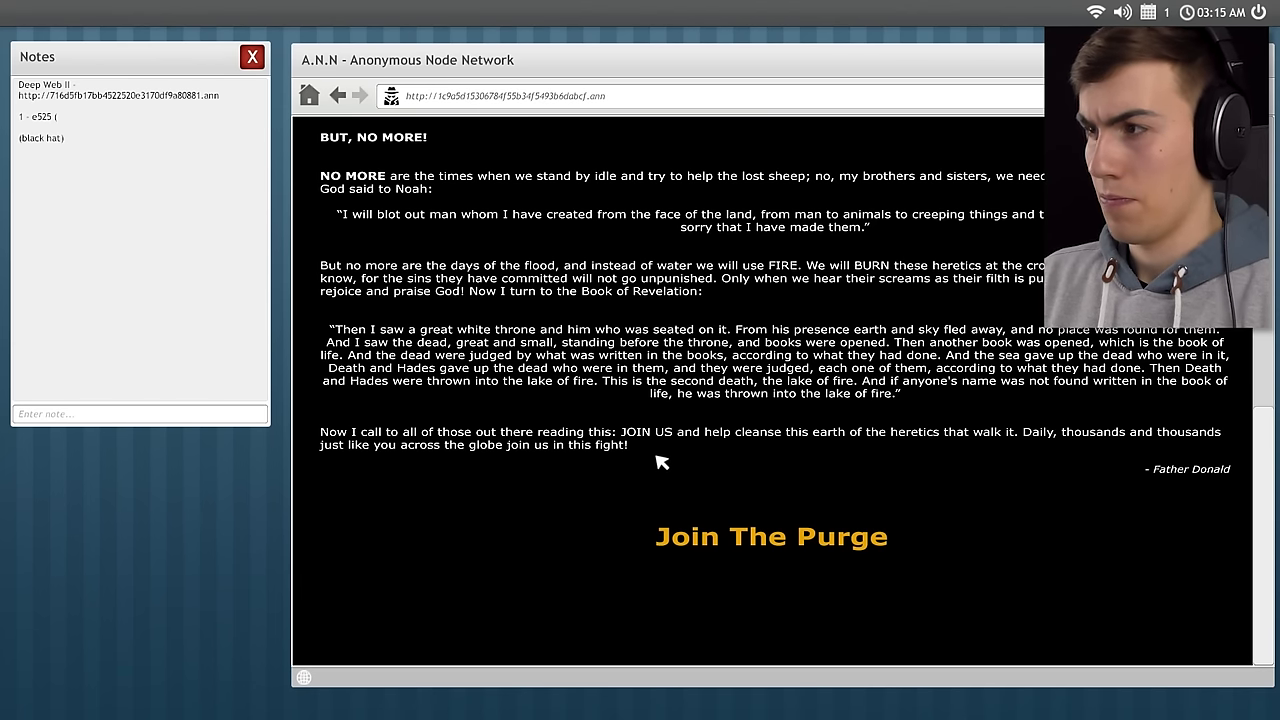
pyautogui.click(770, 536)
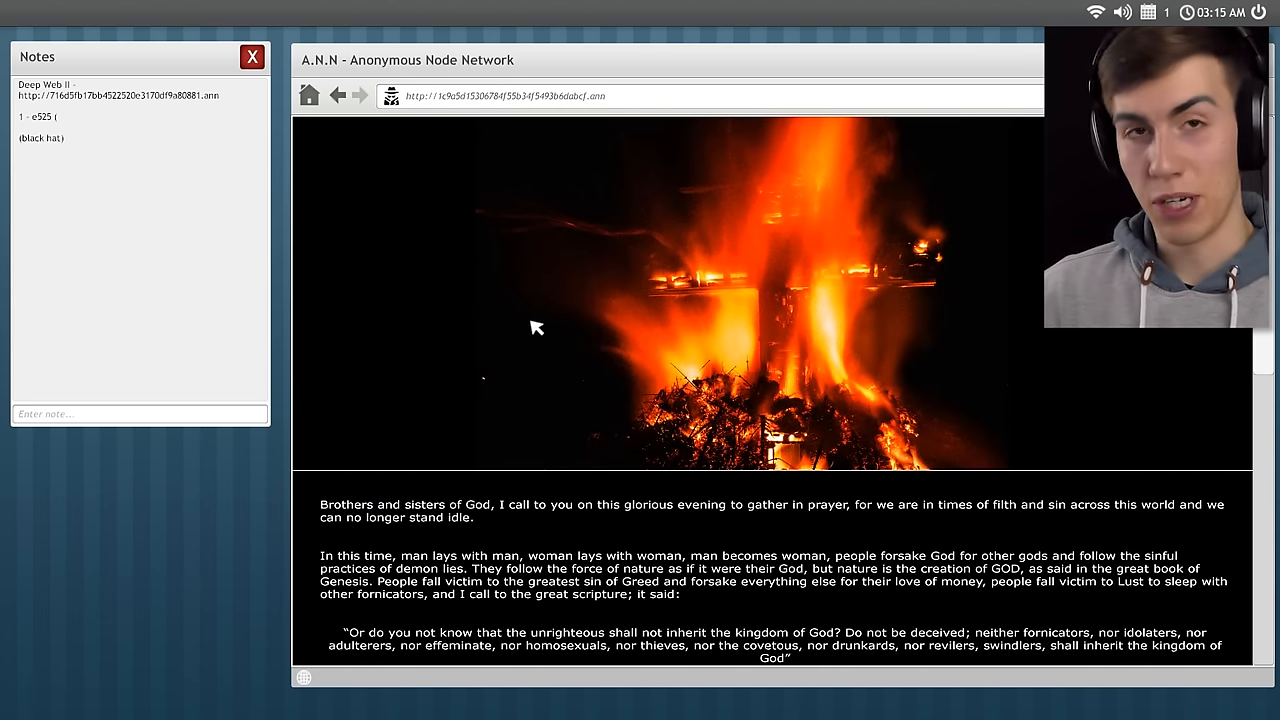
pyautogui.moveTo(542, 371)
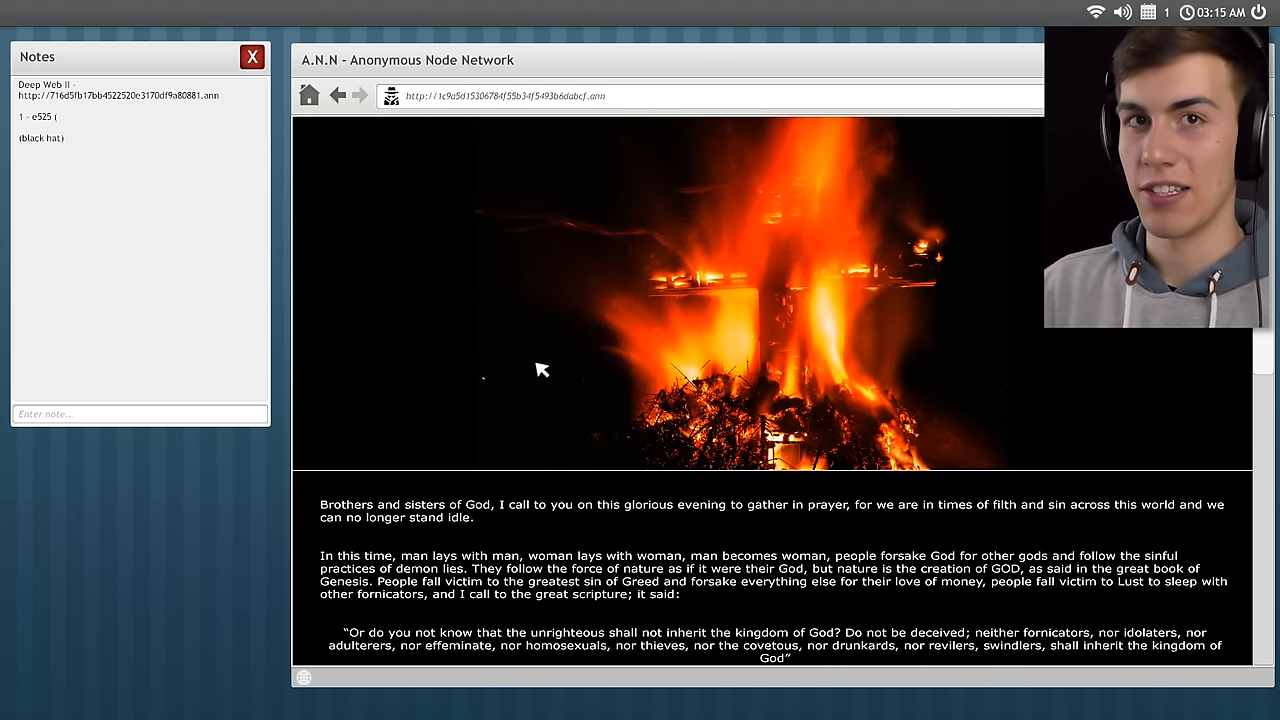
# Scroll through Father Donald's purge recruitment page.
pyautogui.scroll(-3)
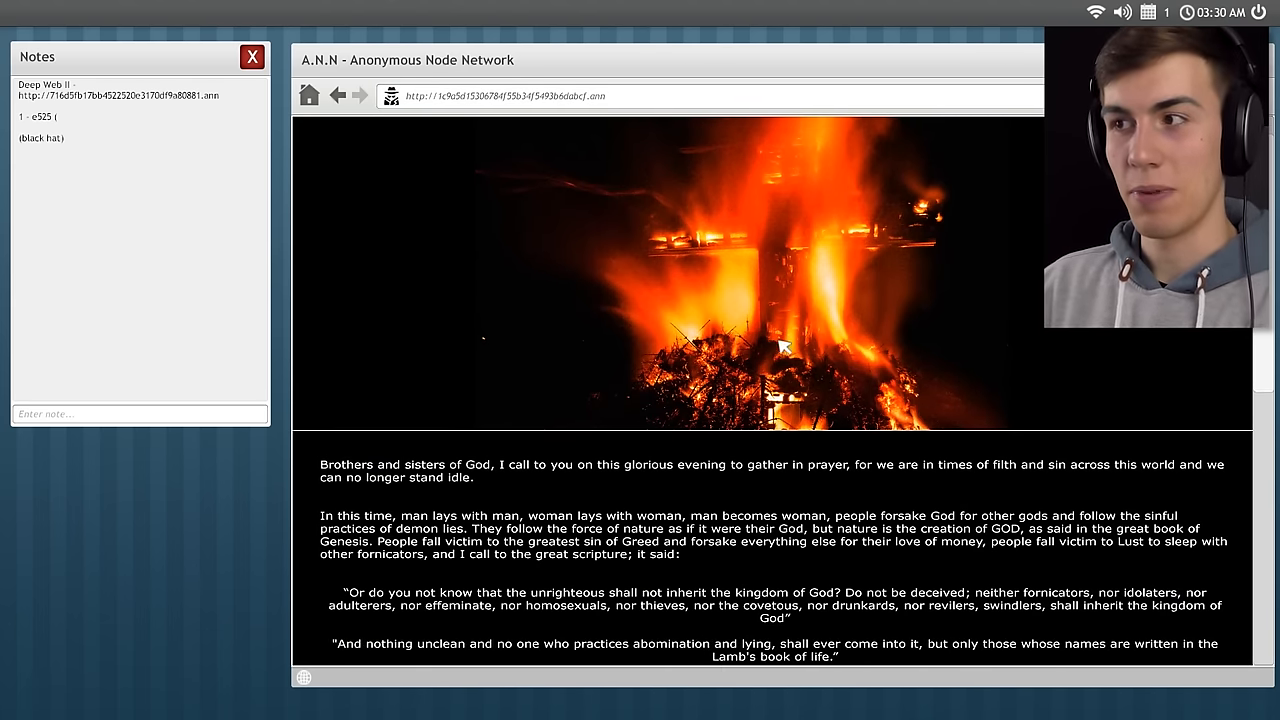
pyautogui.scroll(-3)
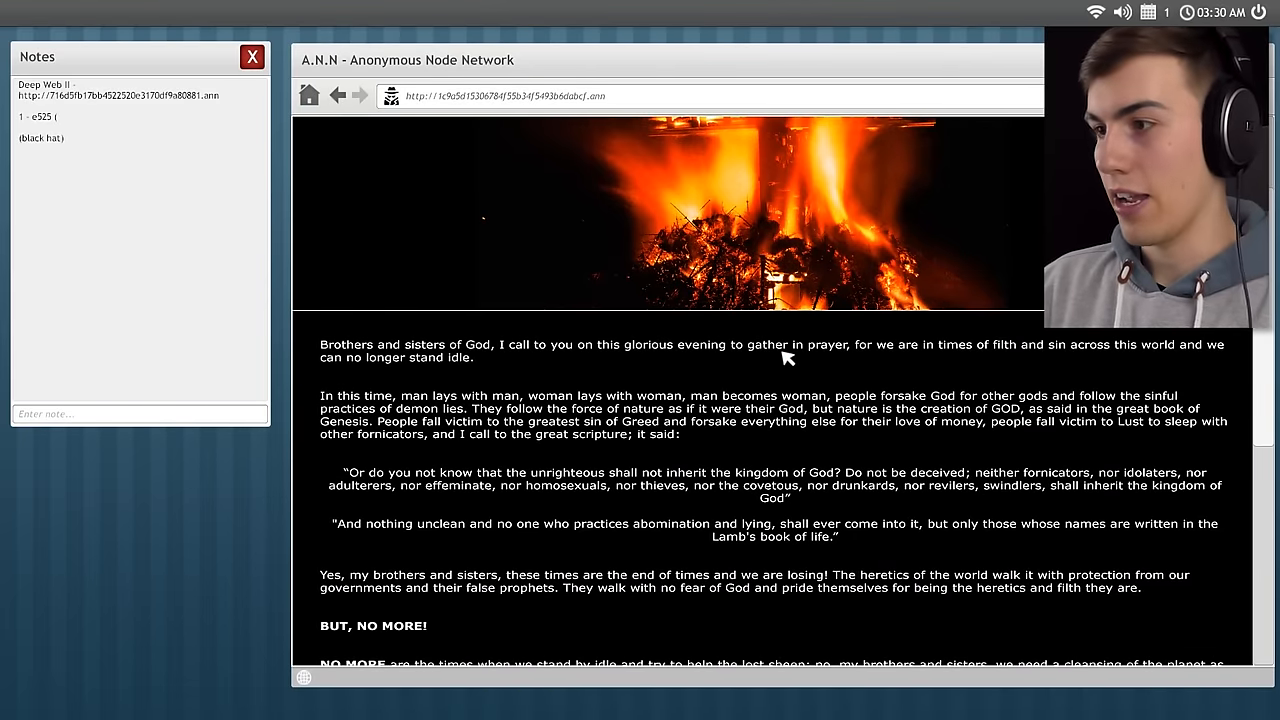
pyautogui.scroll(-3)
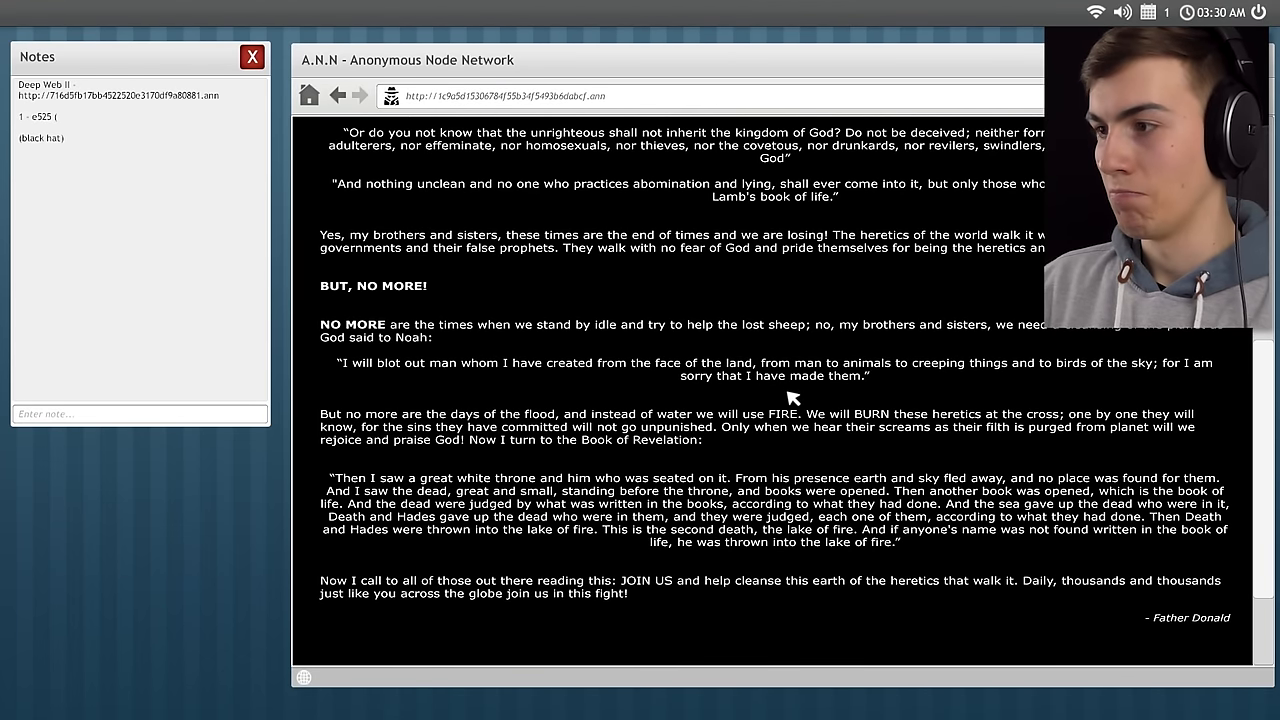
pyautogui.scroll(-3)
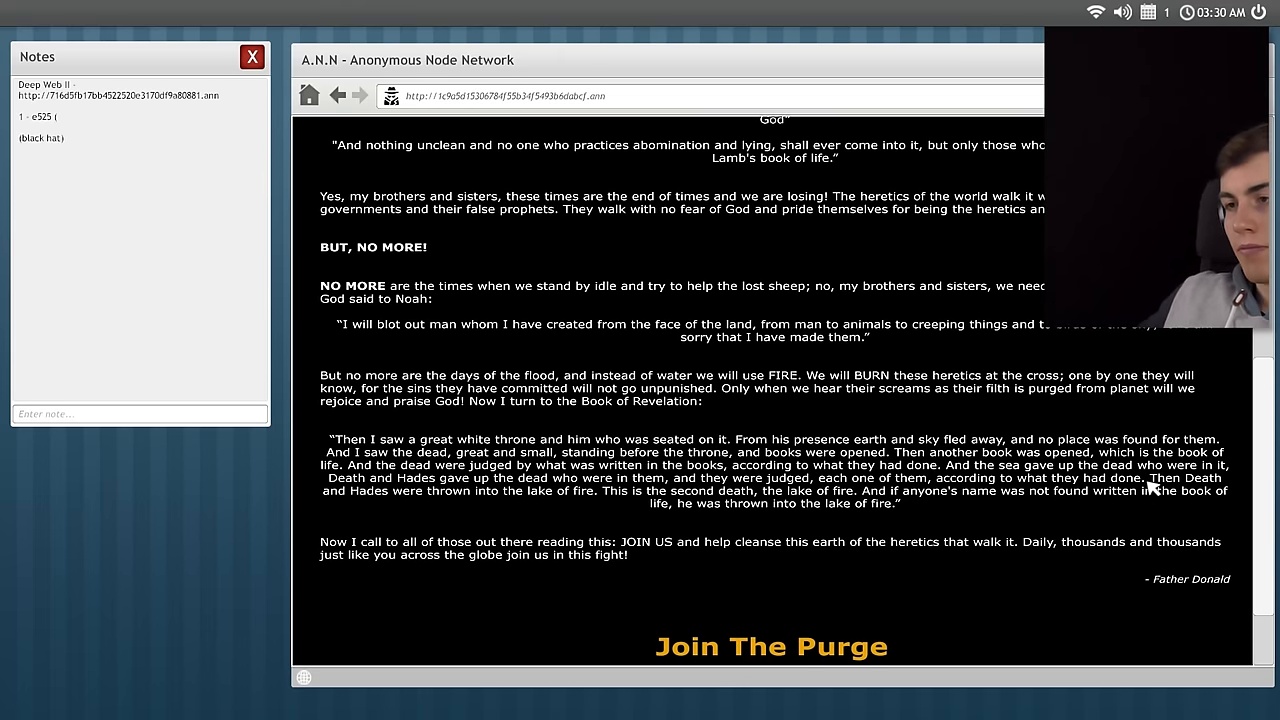
pyautogui.scroll(3)
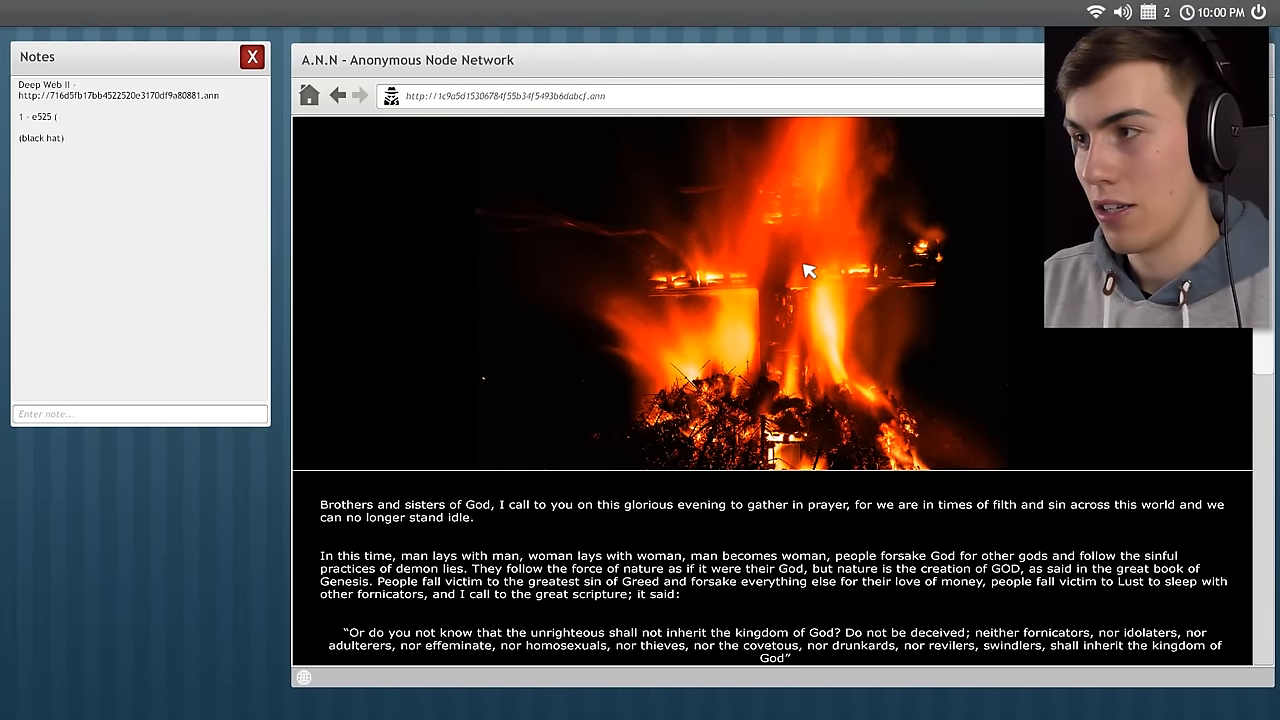
pyautogui.scroll(-3)
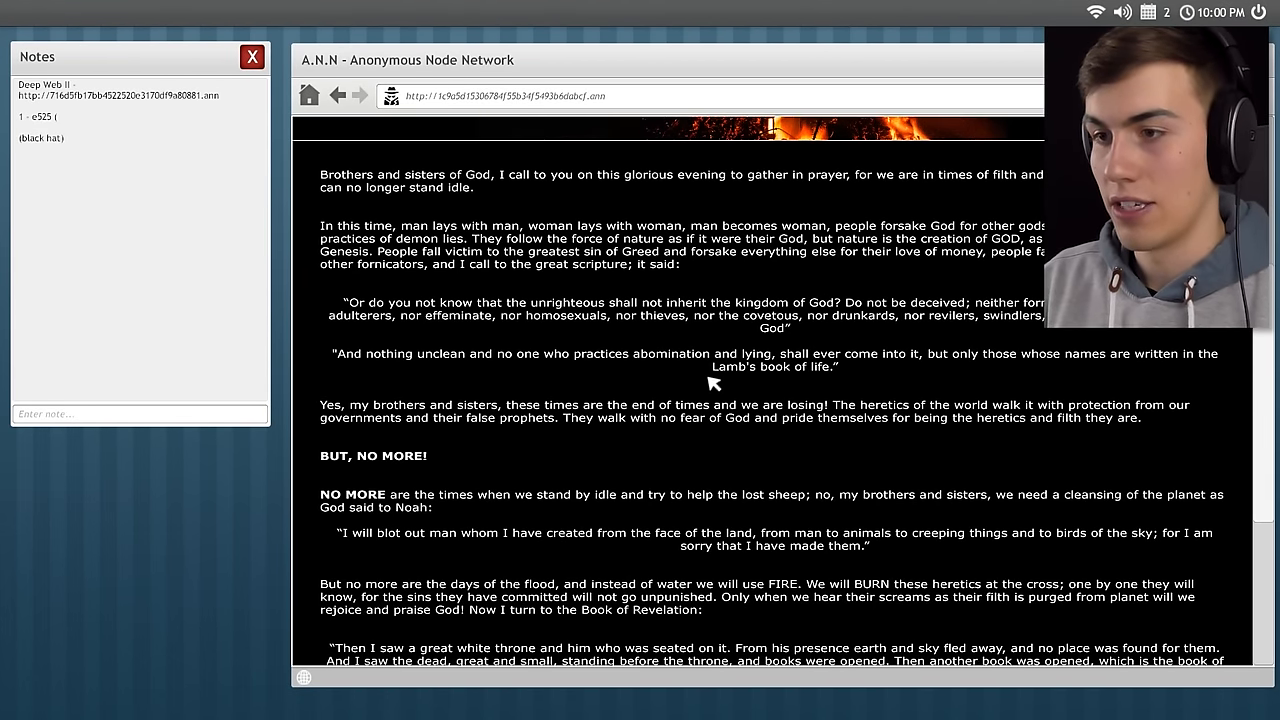
pyautogui.scroll(-3)
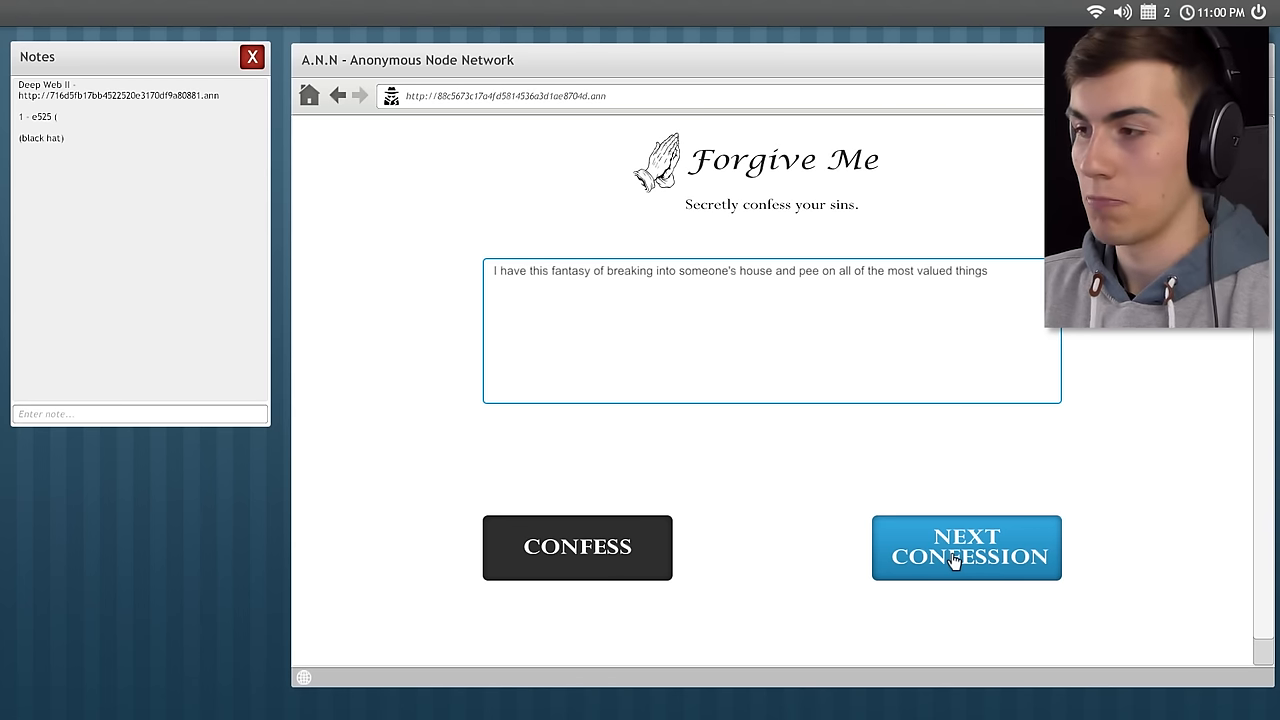
pyautogui.click(966, 548)
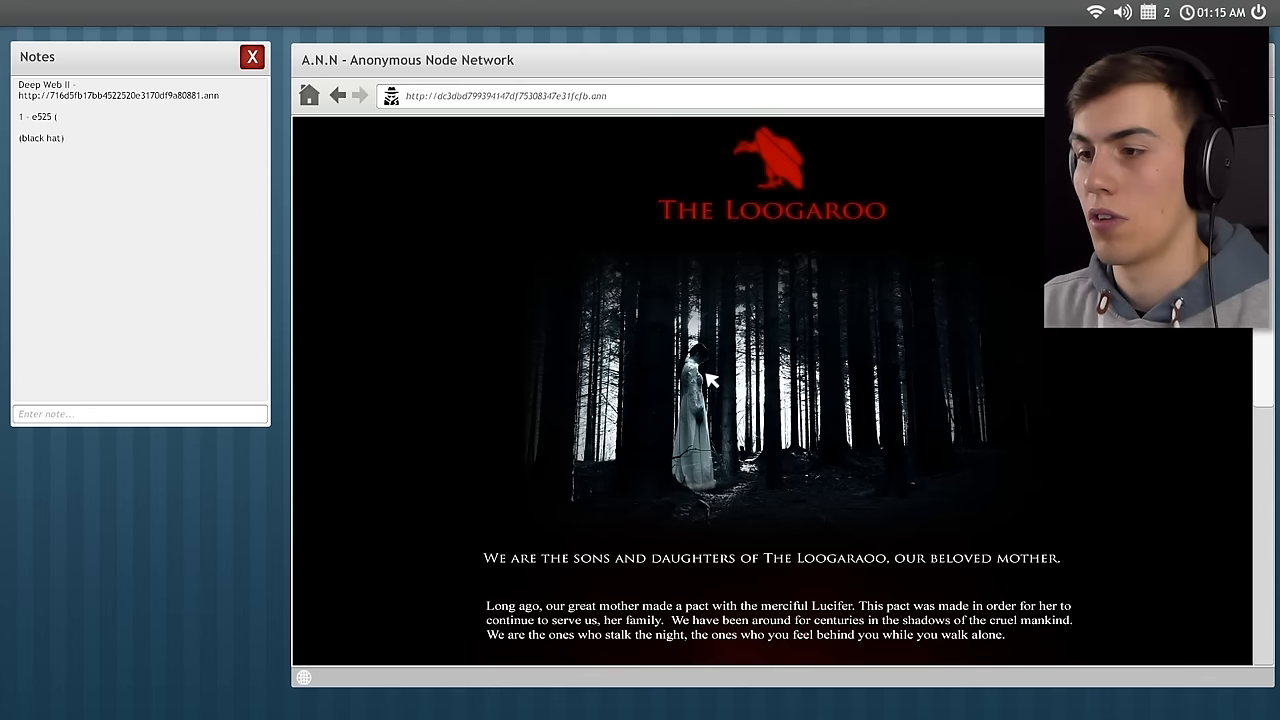
pyautogui.scroll(-3)
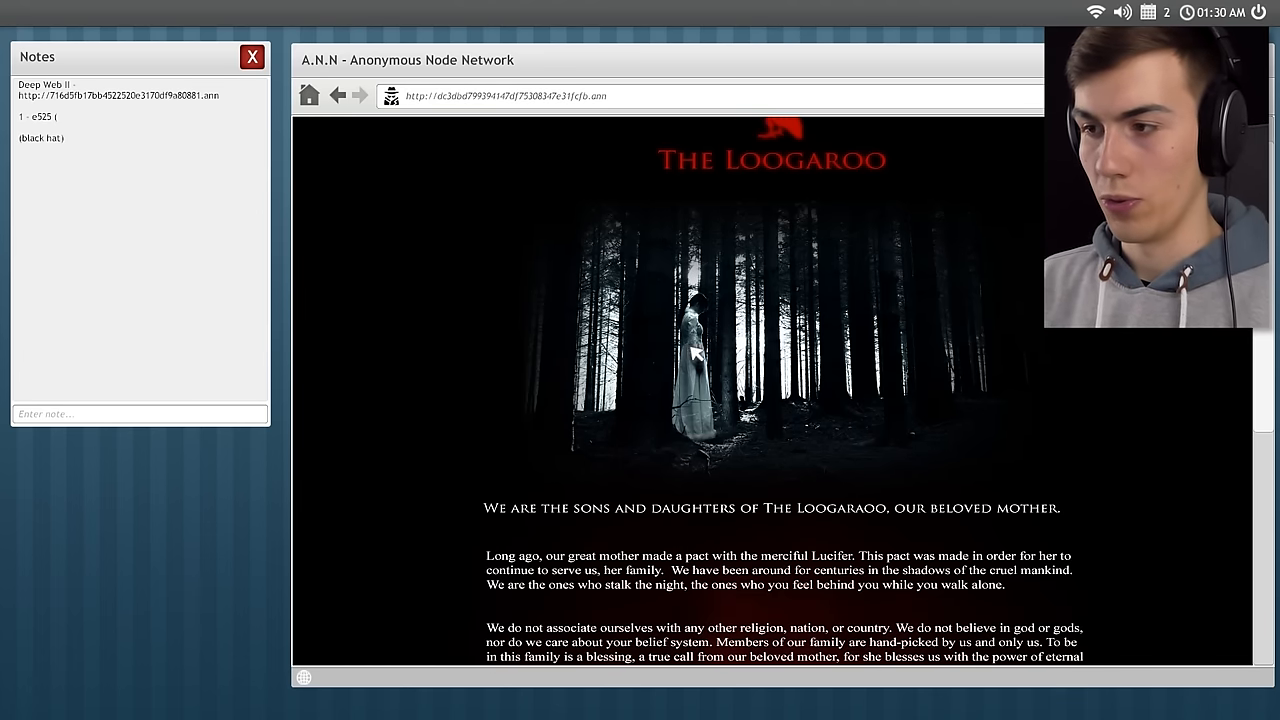
pyautogui.scroll(-3)
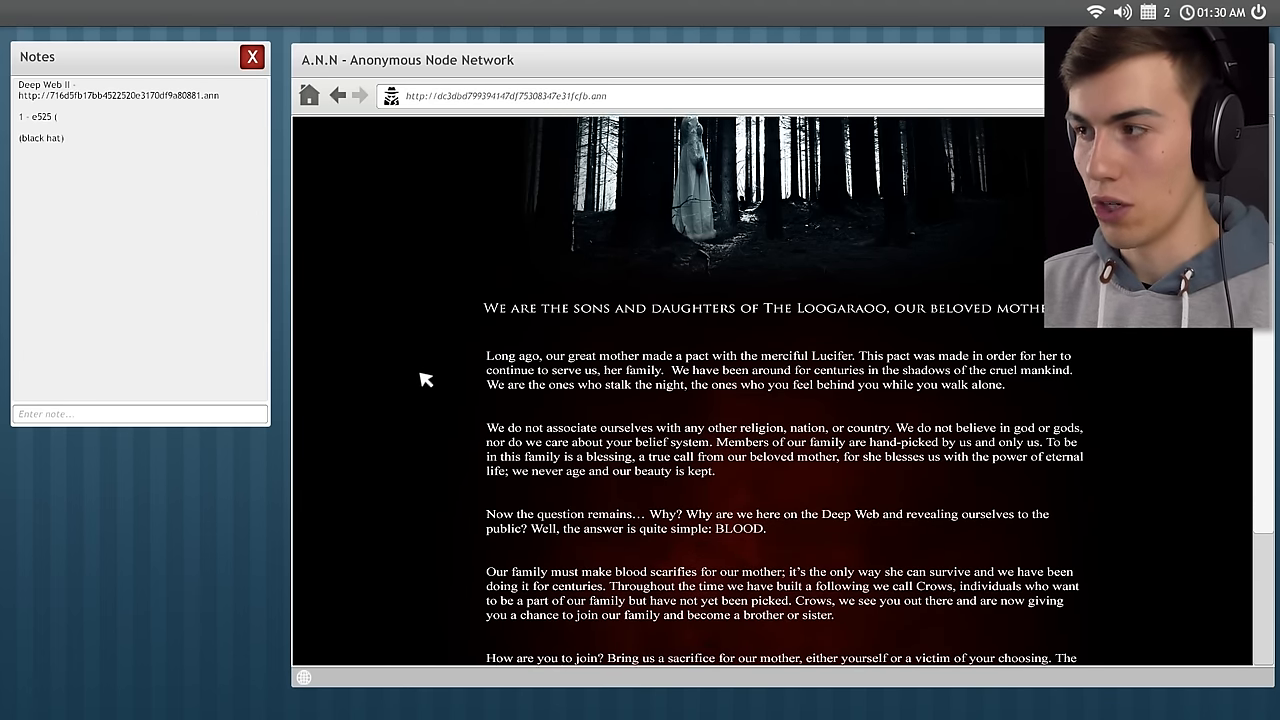
pyautogui.scroll(-3)
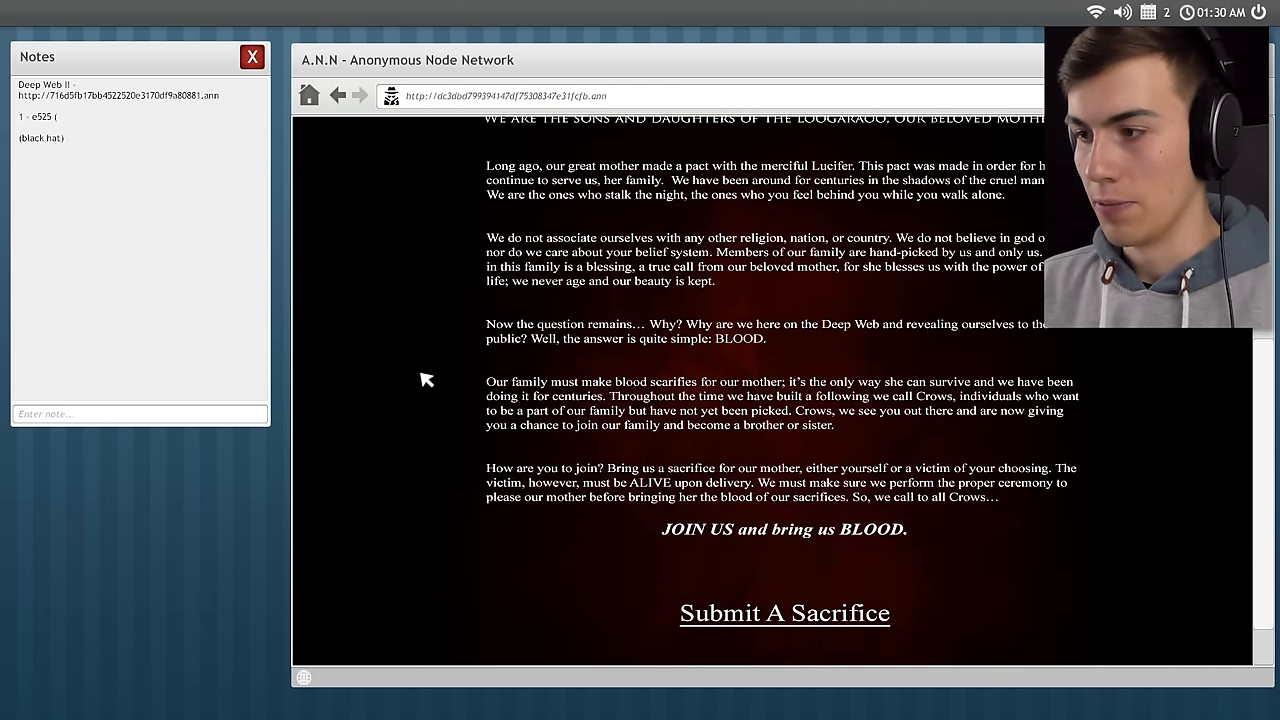
pyautogui.click(783, 613)
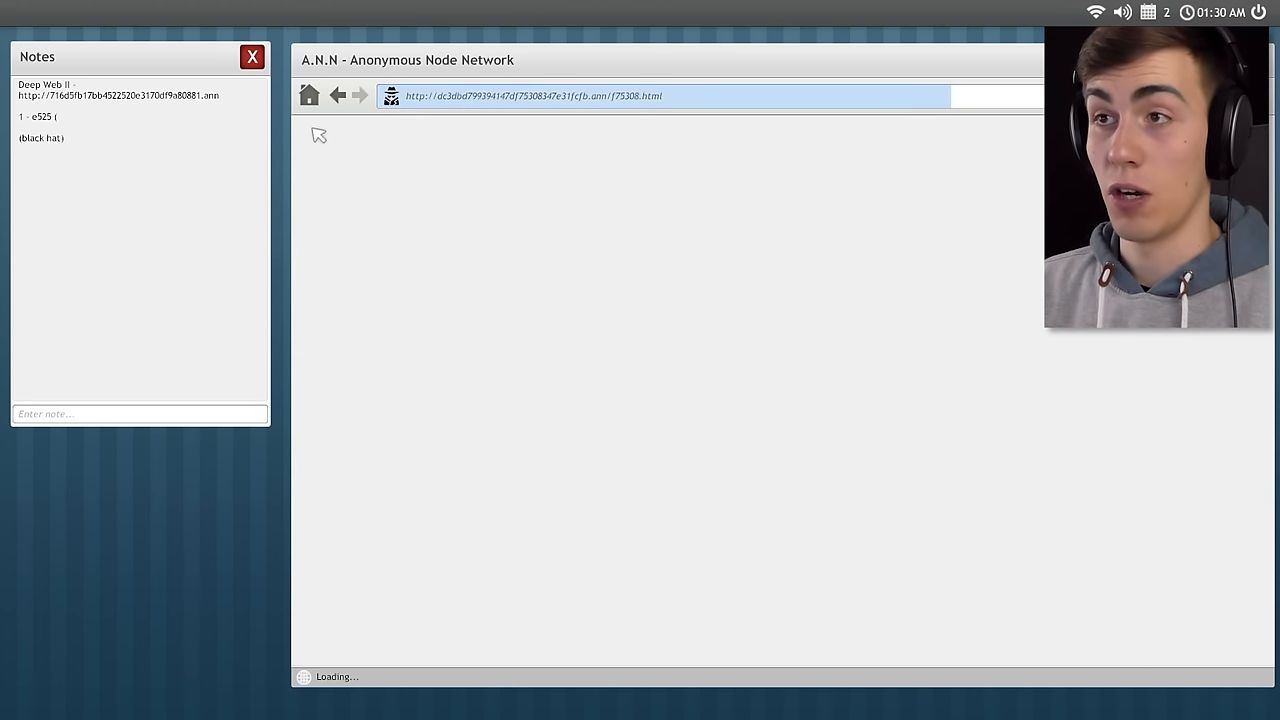
pyautogui.click(345, 96)
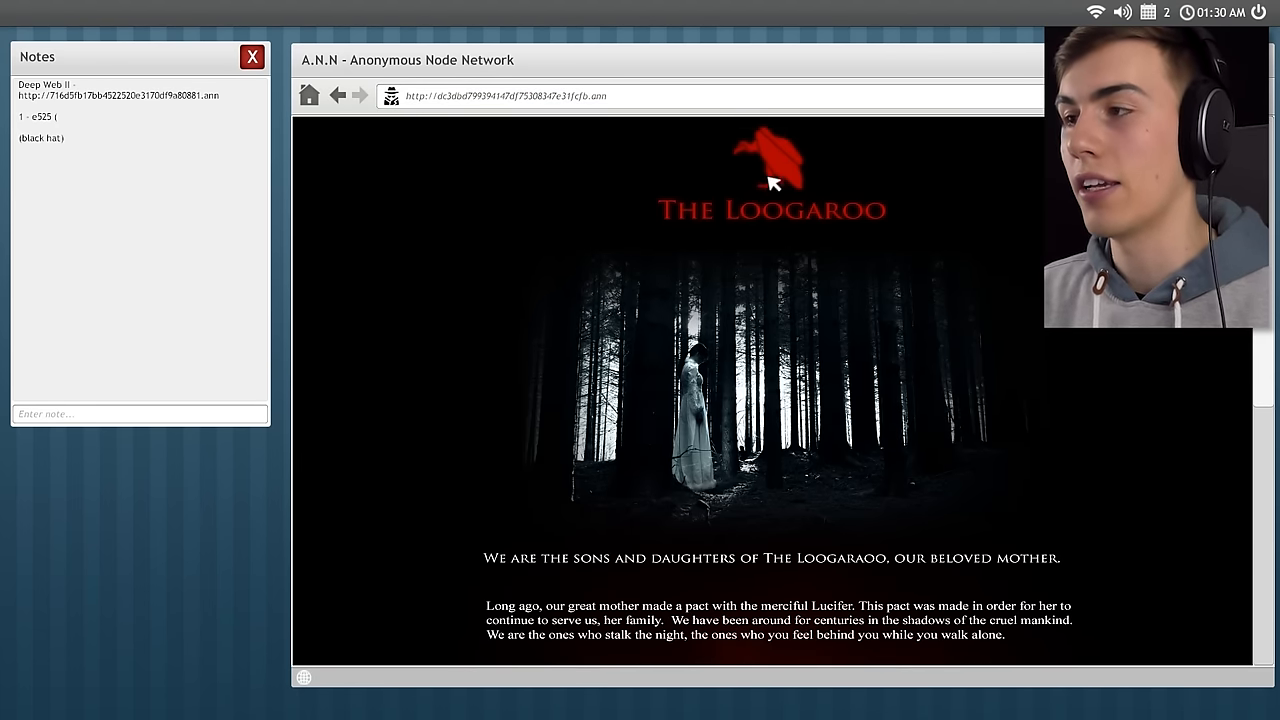
pyautogui.scroll(-3)
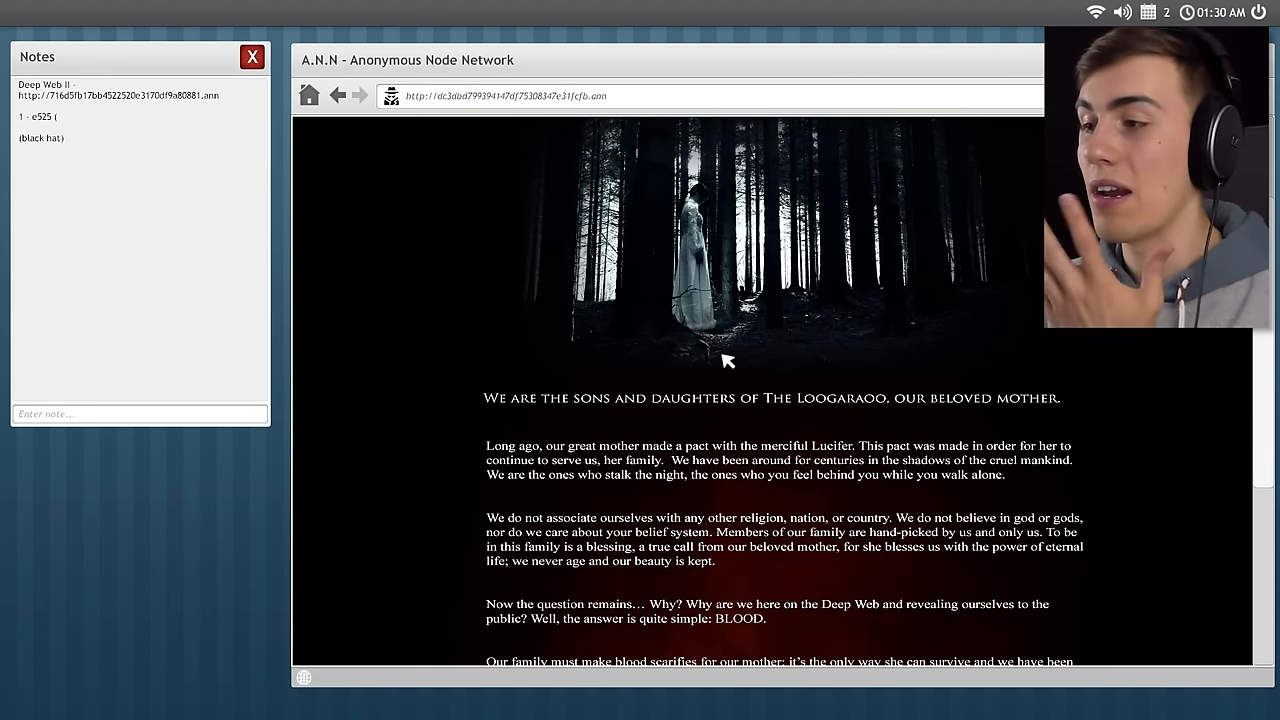
pyautogui.scroll(-3)
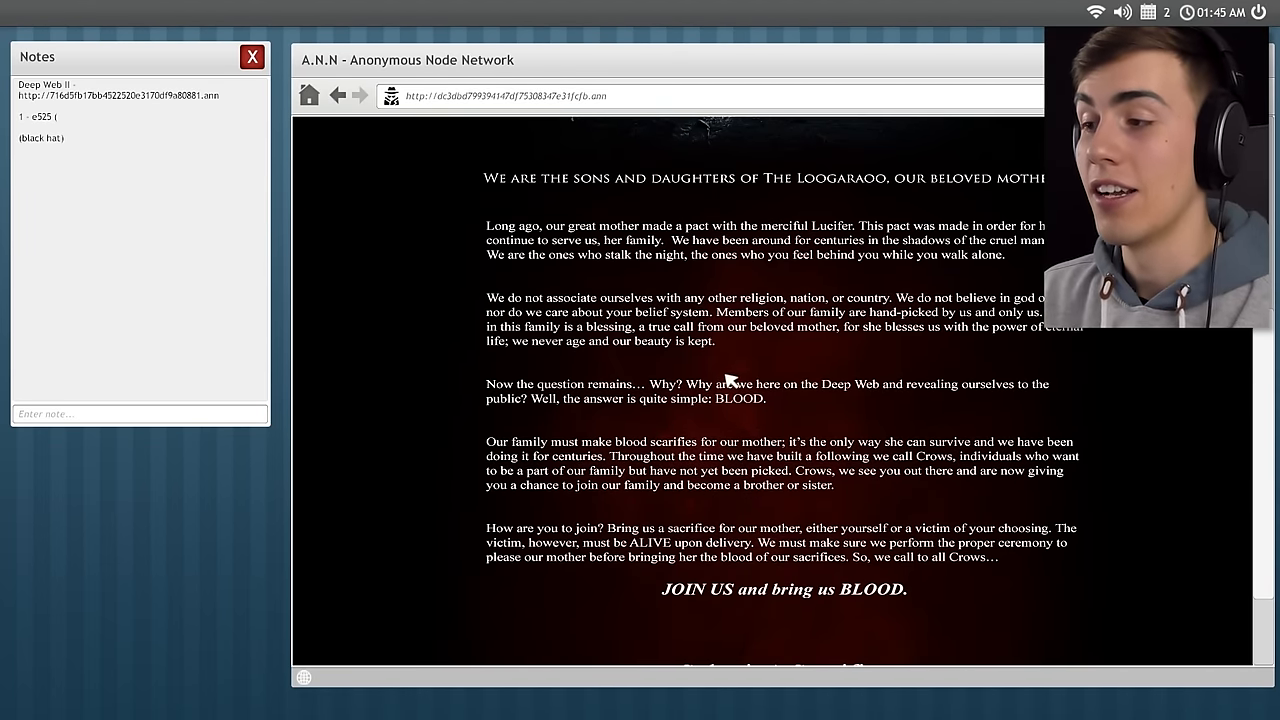
pyautogui.scroll(-3)
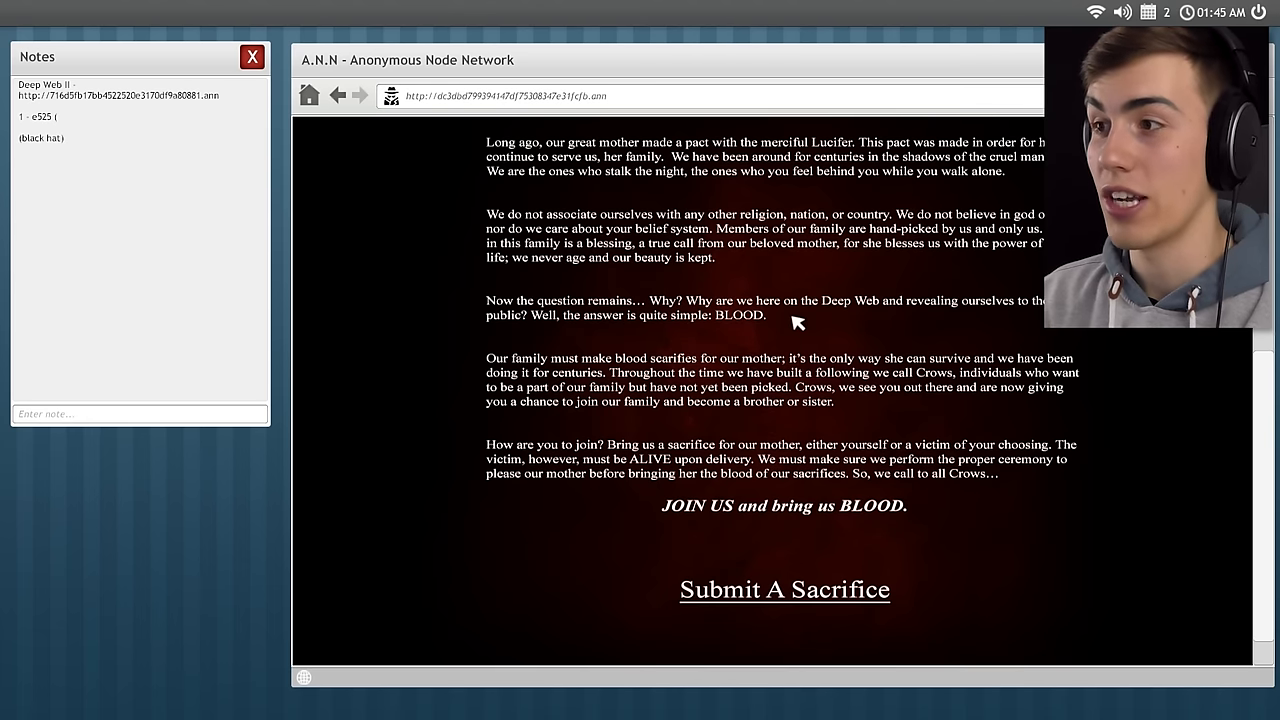
pyautogui.moveTo(816, 353)
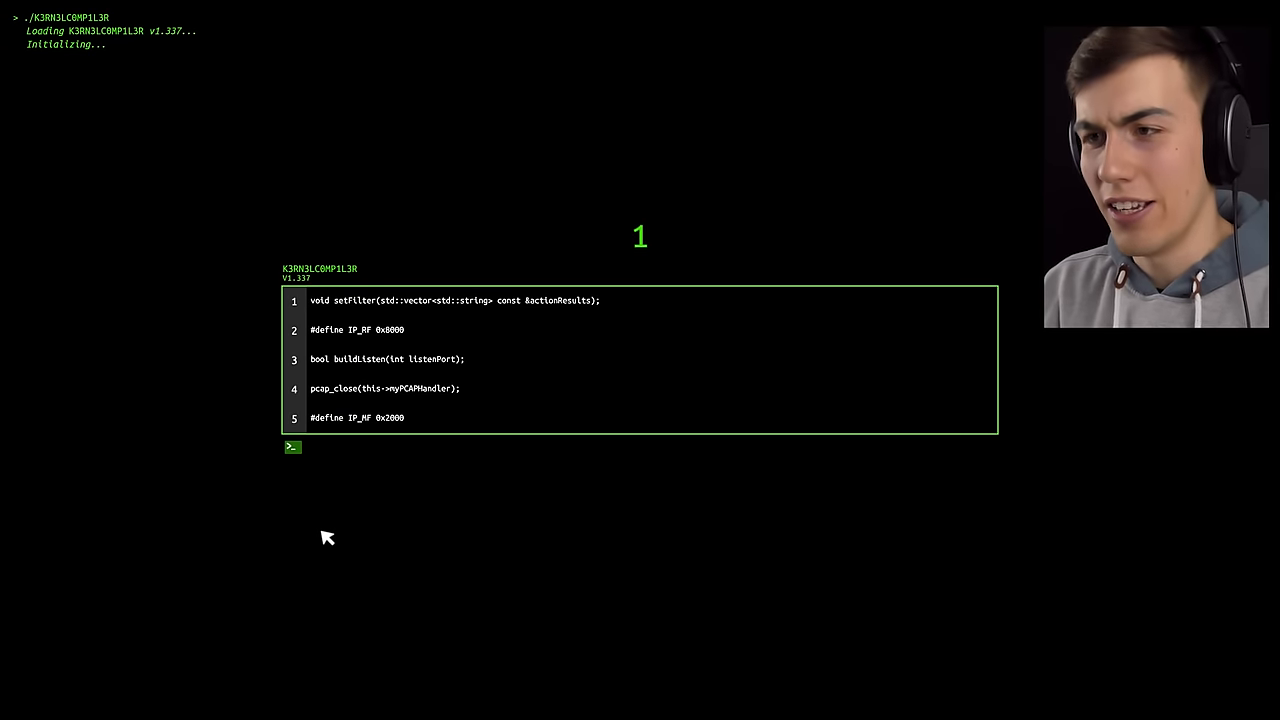
# Type 'void setFilter(std::vector<std::string> const &actionResults);' as compiler line 1.
pyautogui.write('void setFilter(s')
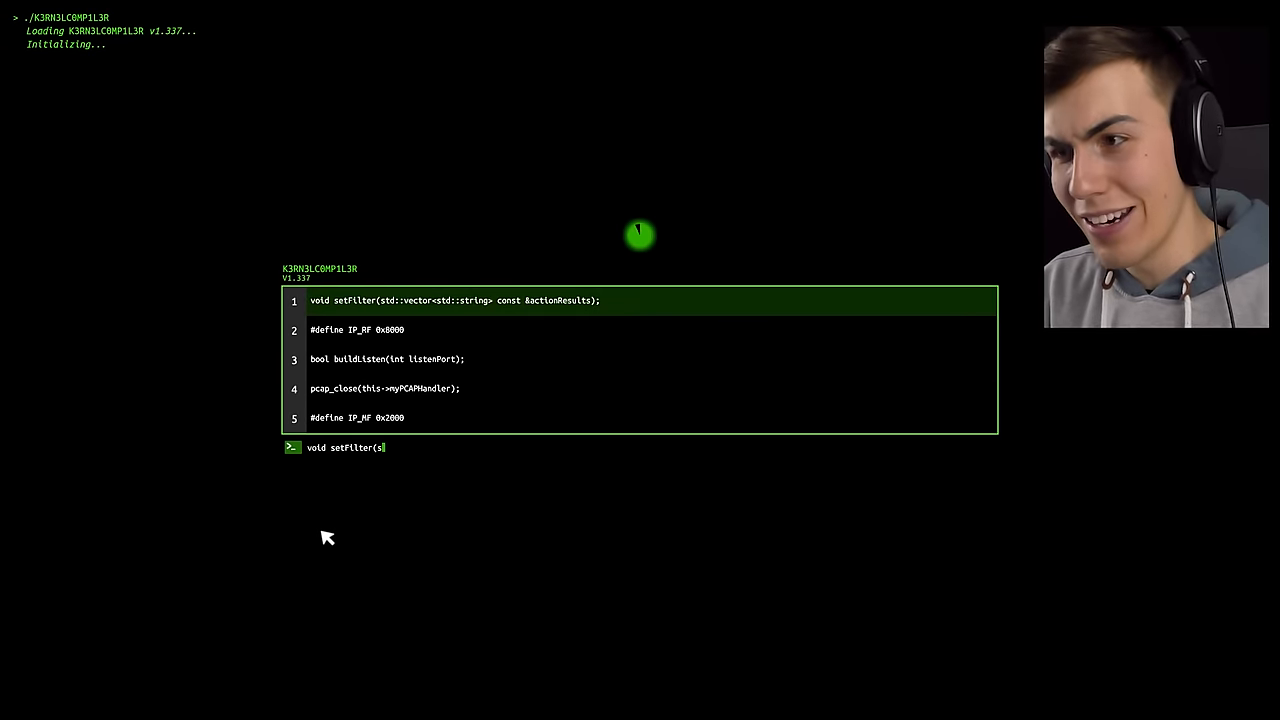
pyautogui.write('td::vector<std')
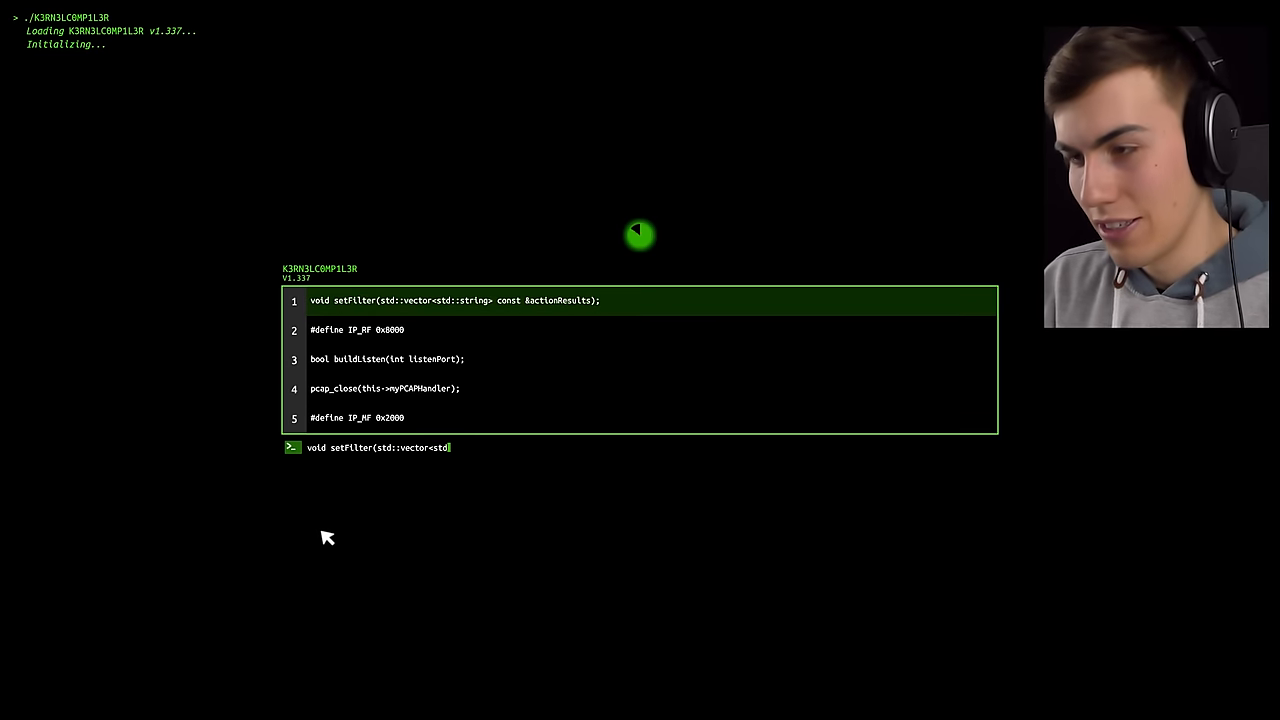
pyautogui.write('::string')
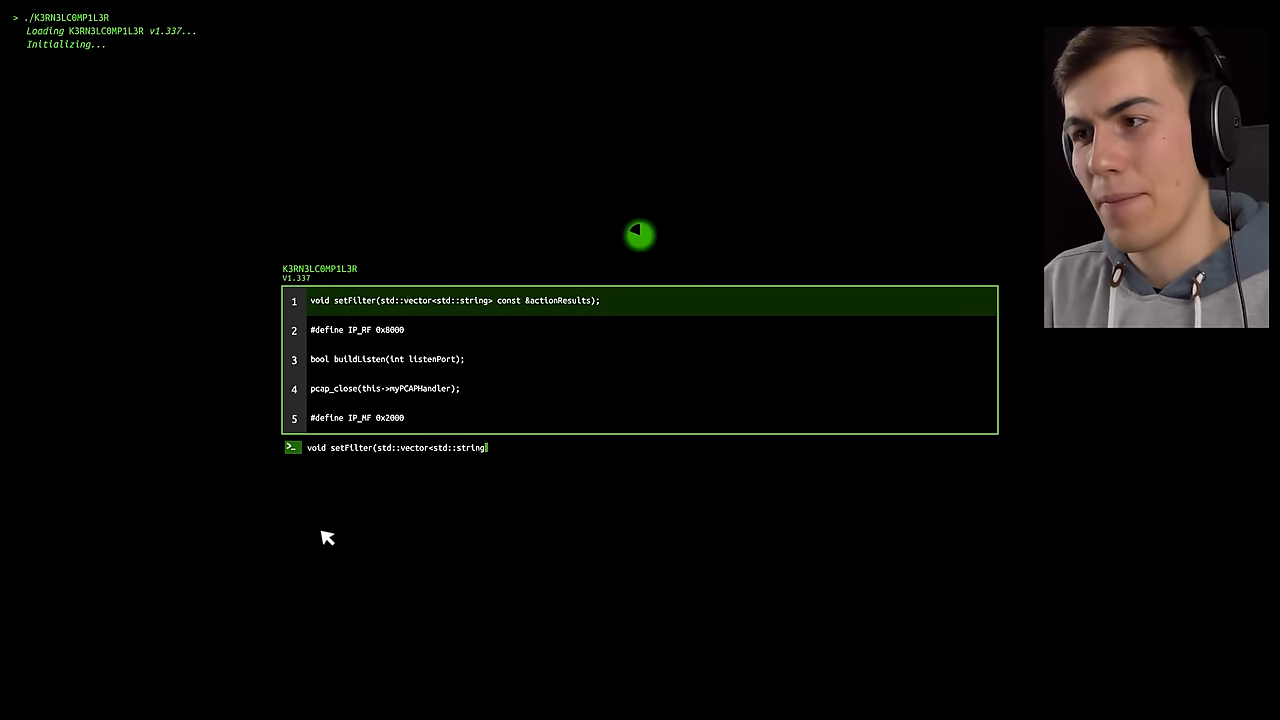
pyautogui.write('consty')
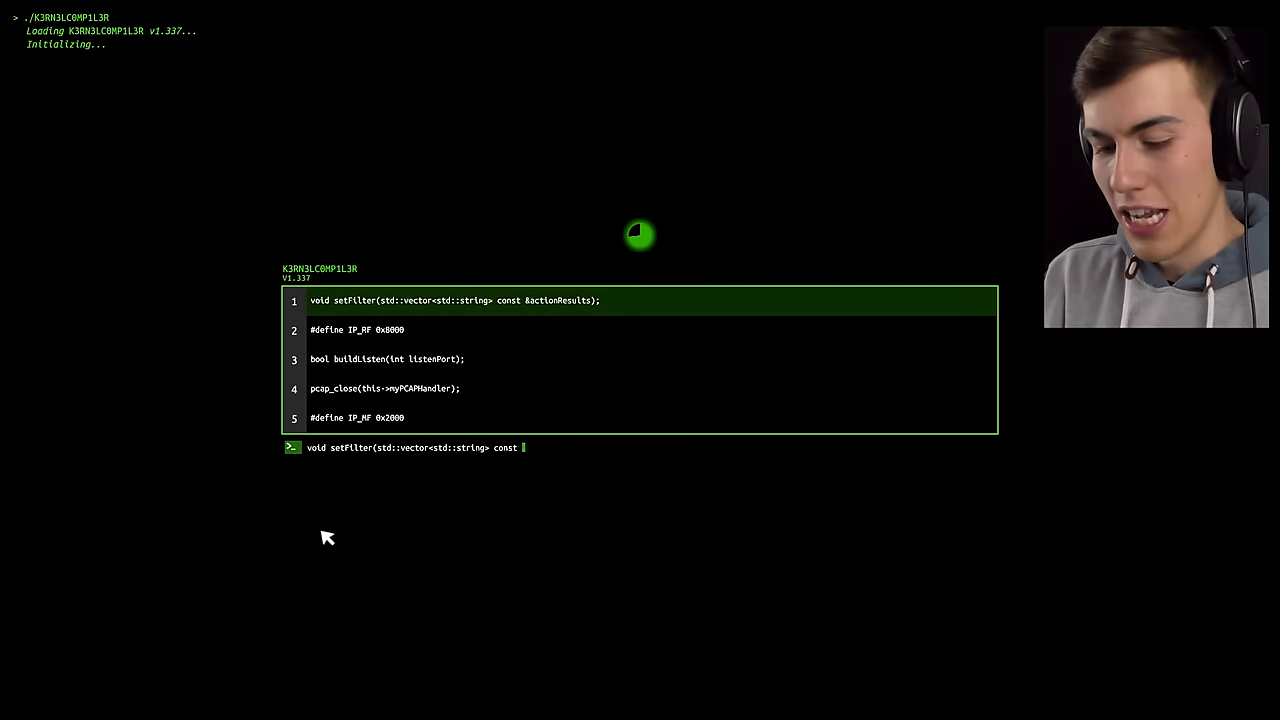
pyautogui.write('&actionResu')
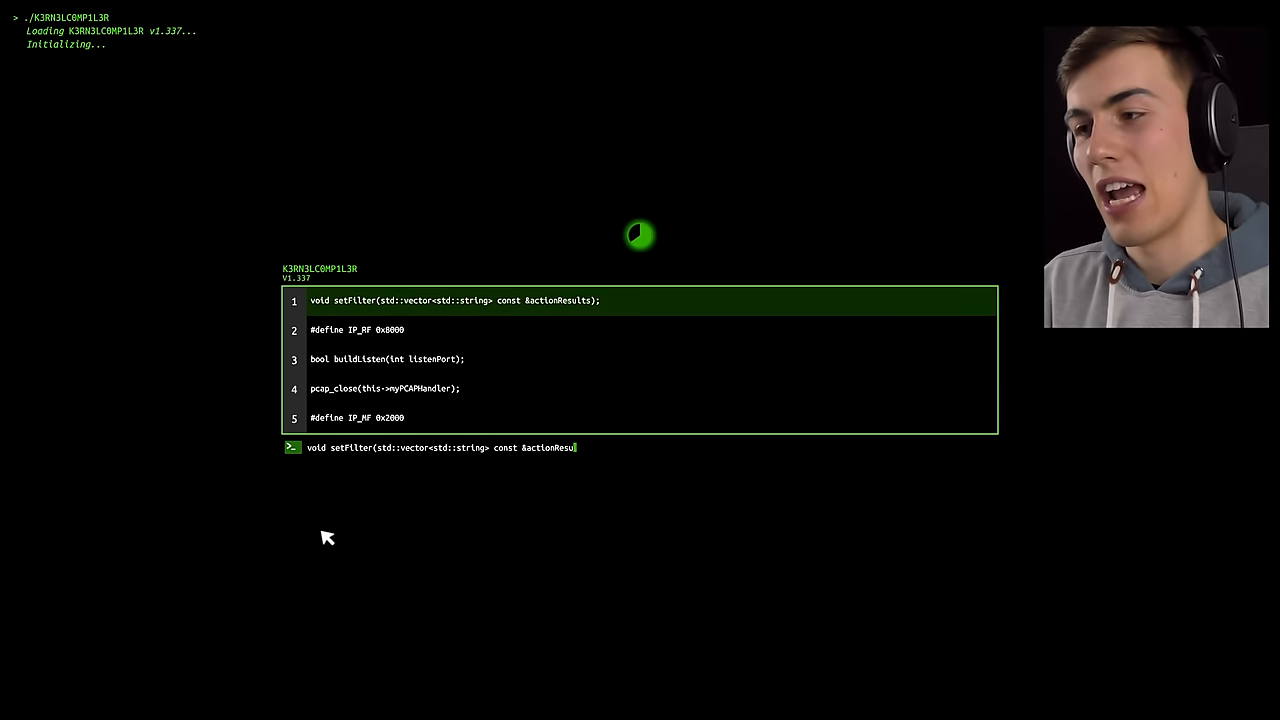
pyautogui.write('ts);')
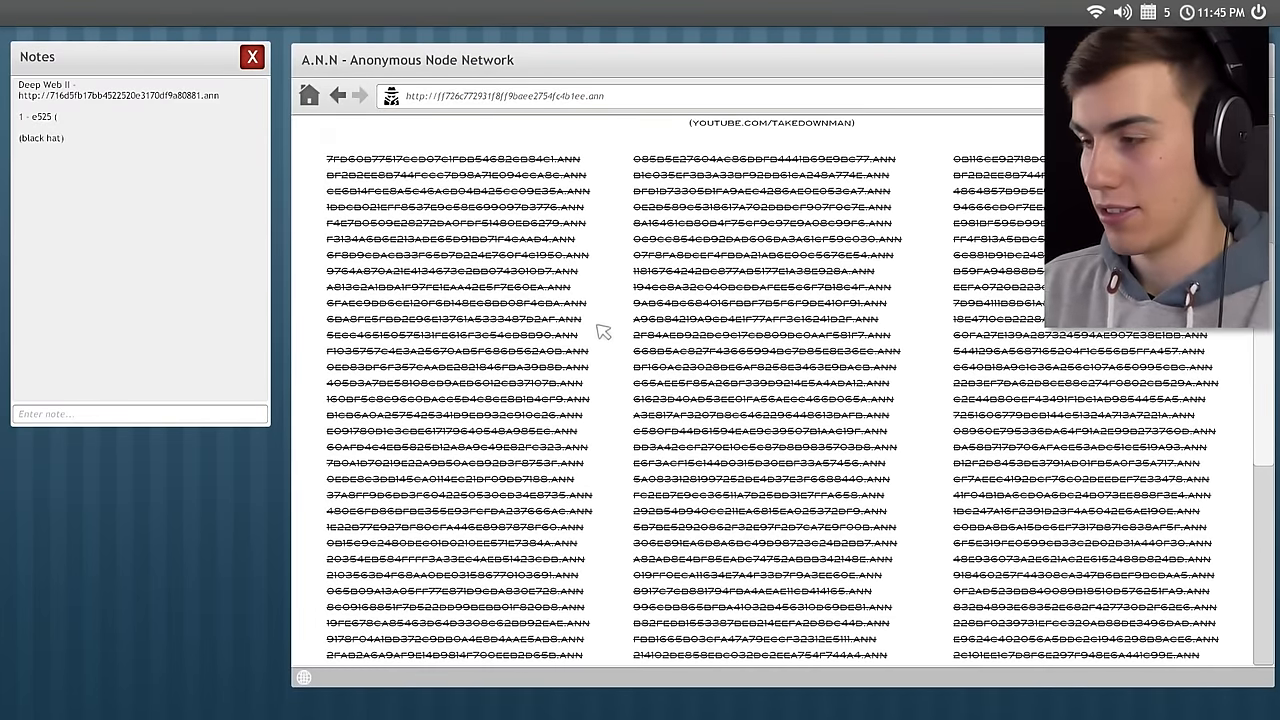
pyautogui.scroll(-3)
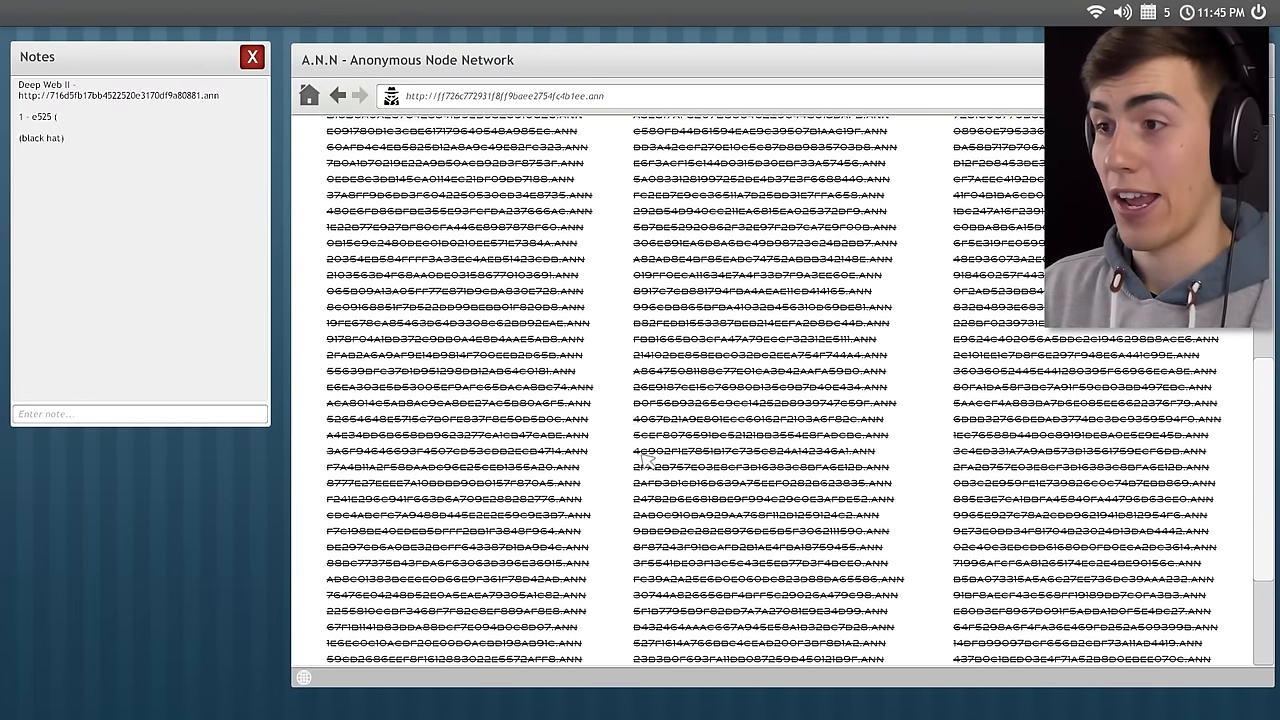
pyautogui.scroll(-3)
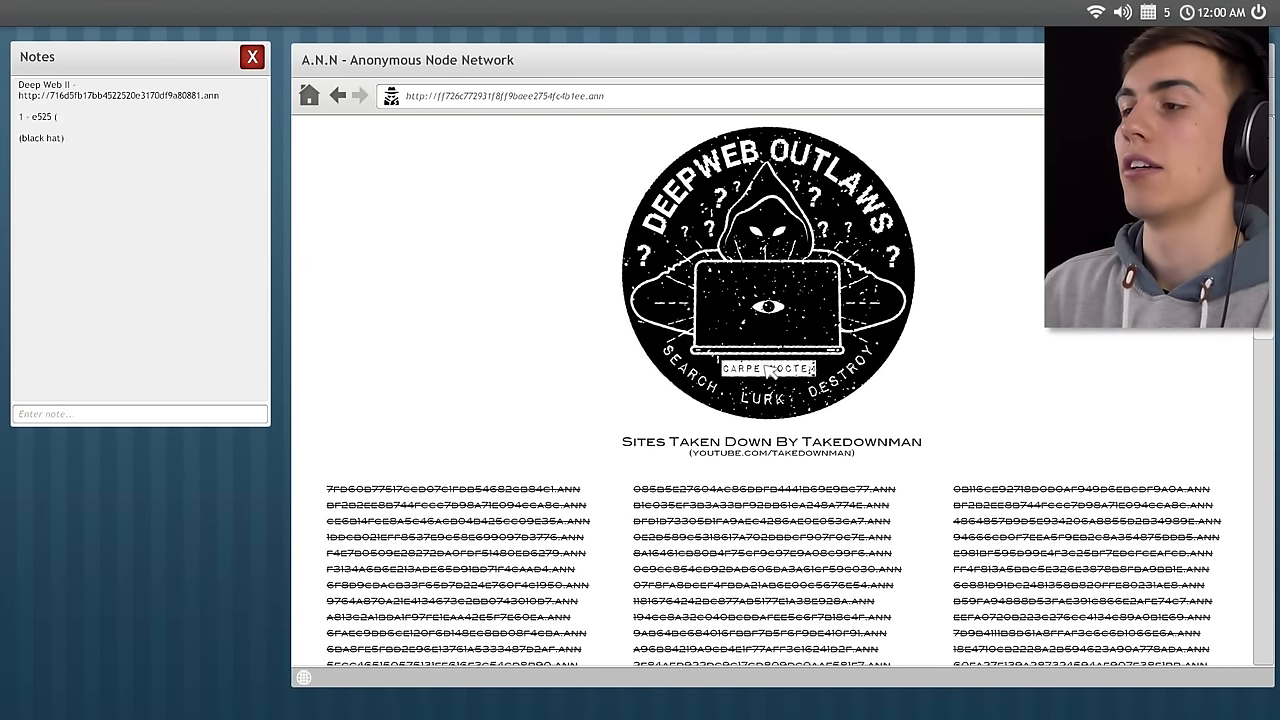
pyautogui.scroll(-3)
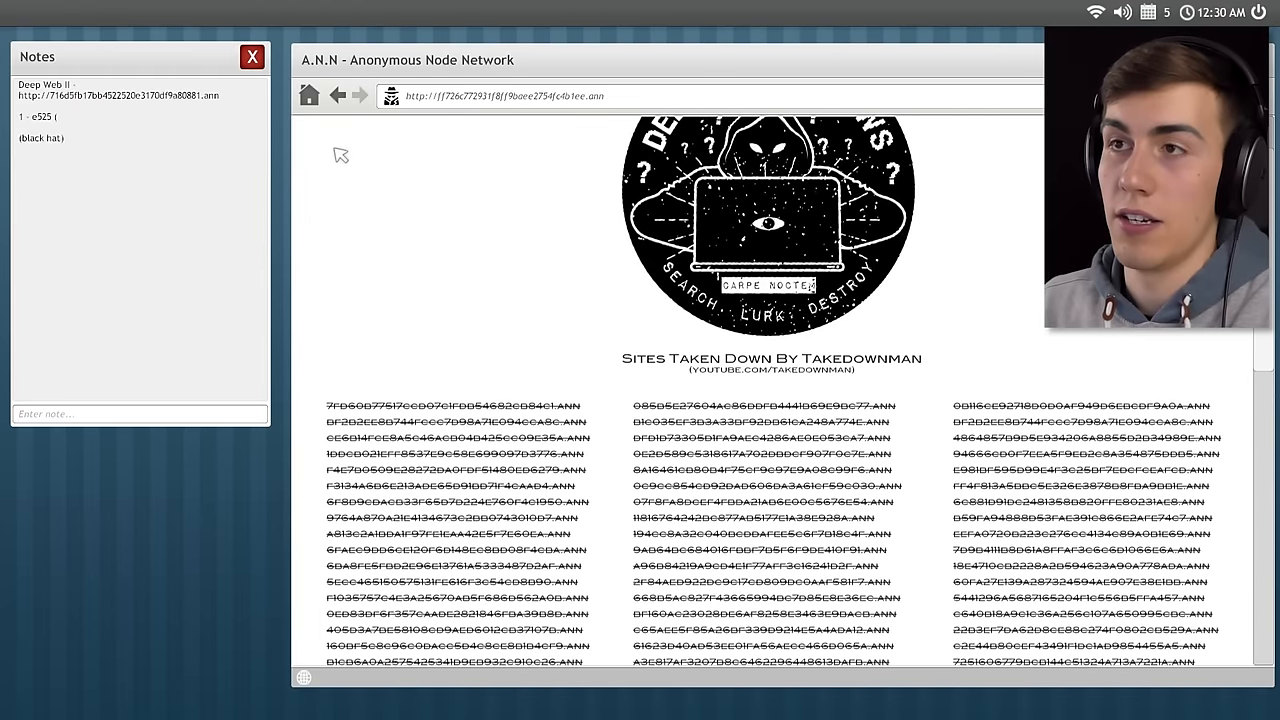
pyautogui.click(339, 96)
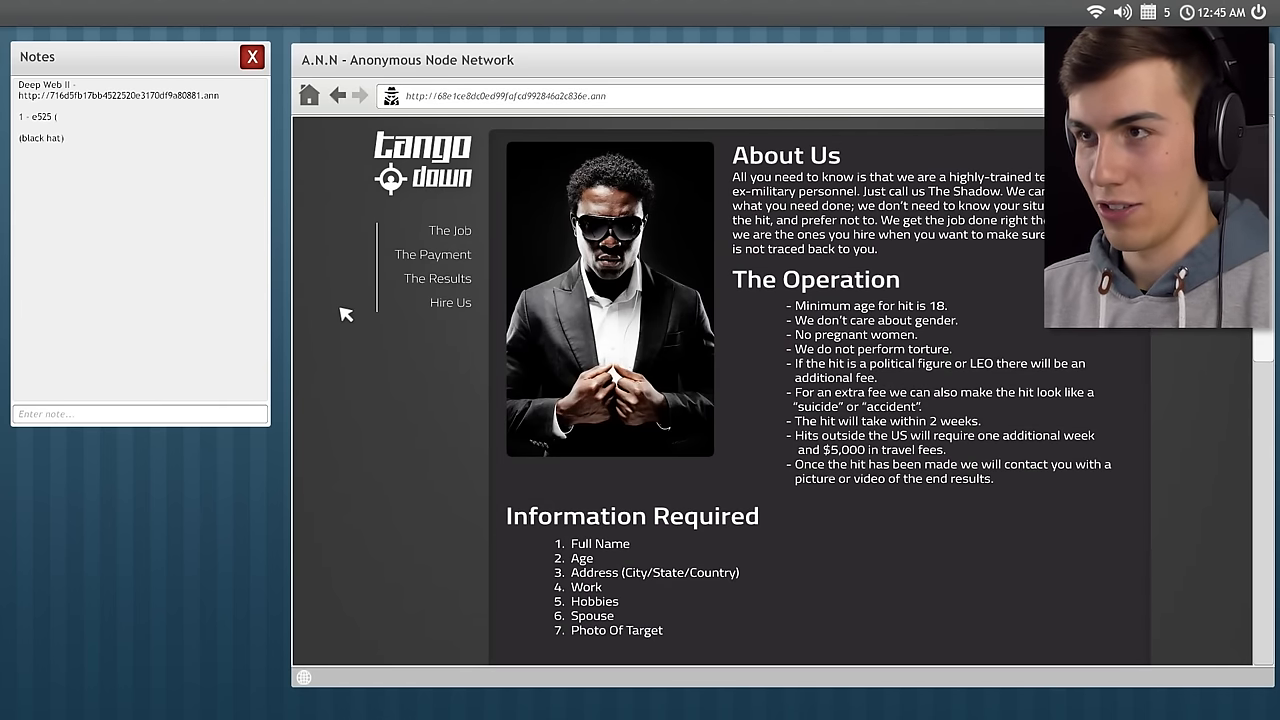
pyautogui.moveTo(407, 464)
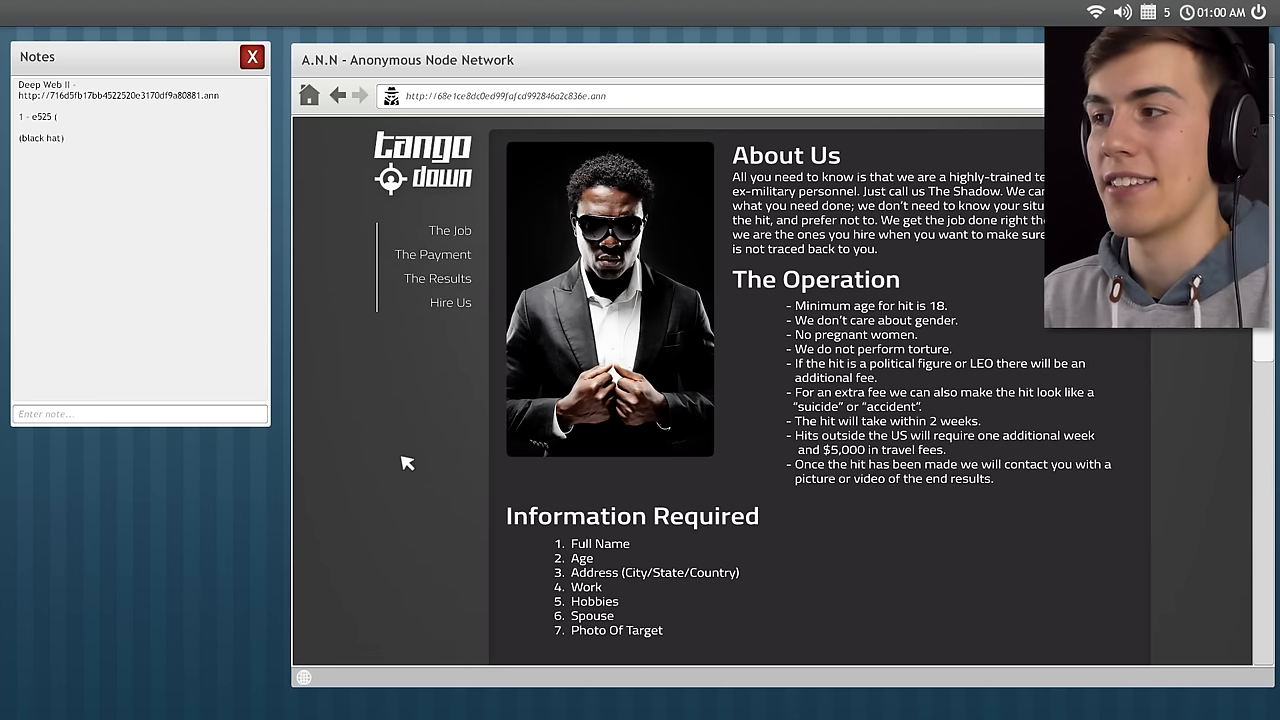
pyautogui.moveTo(417, 459)
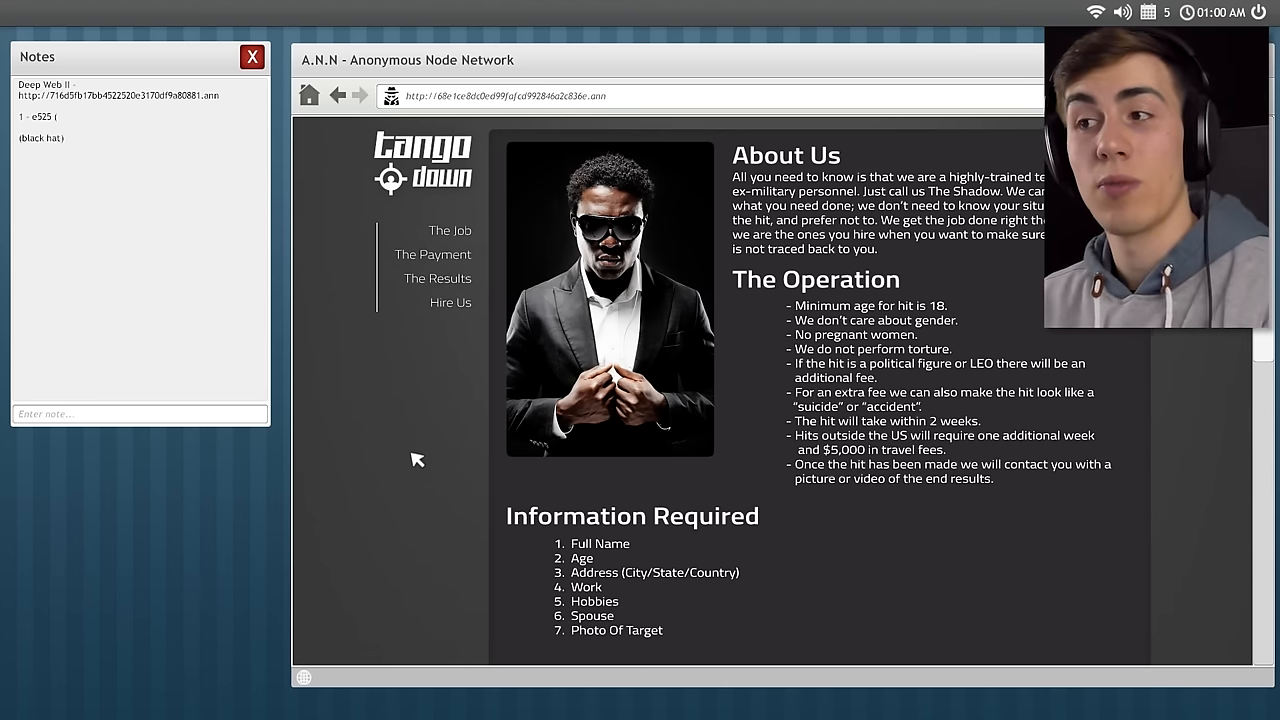
pyautogui.scroll(-3)
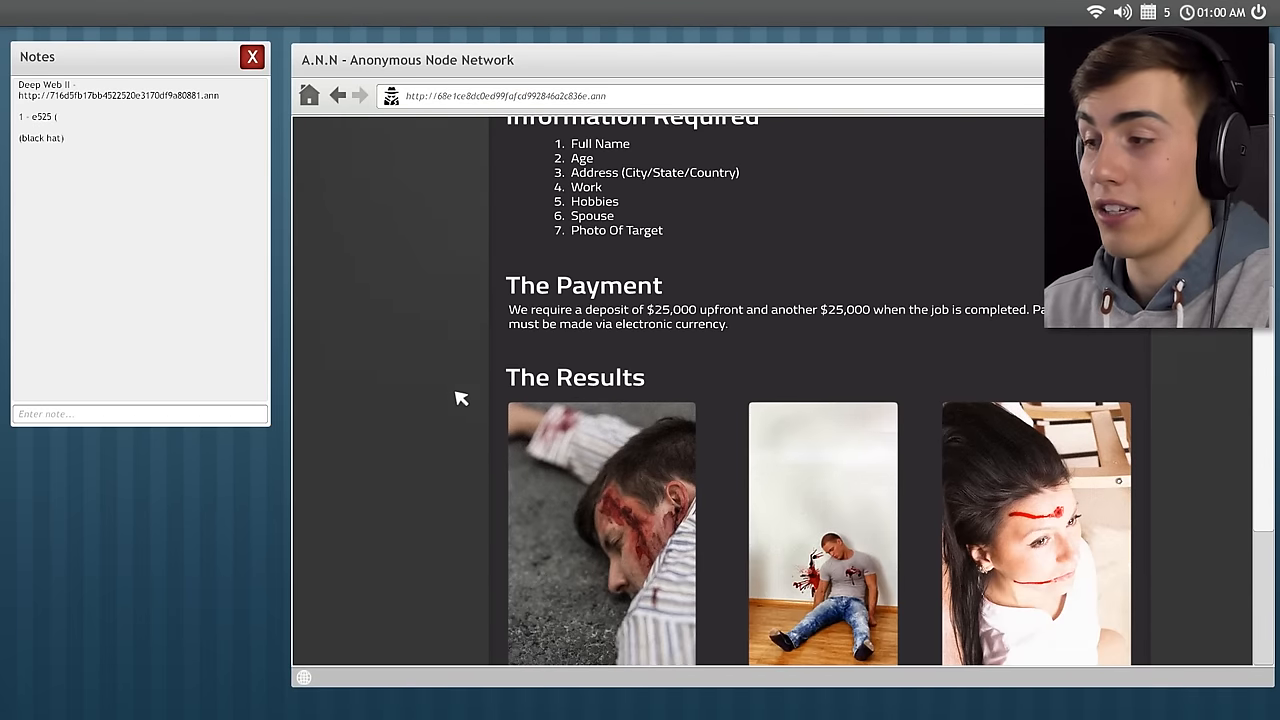
pyautogui.scroll(-3)
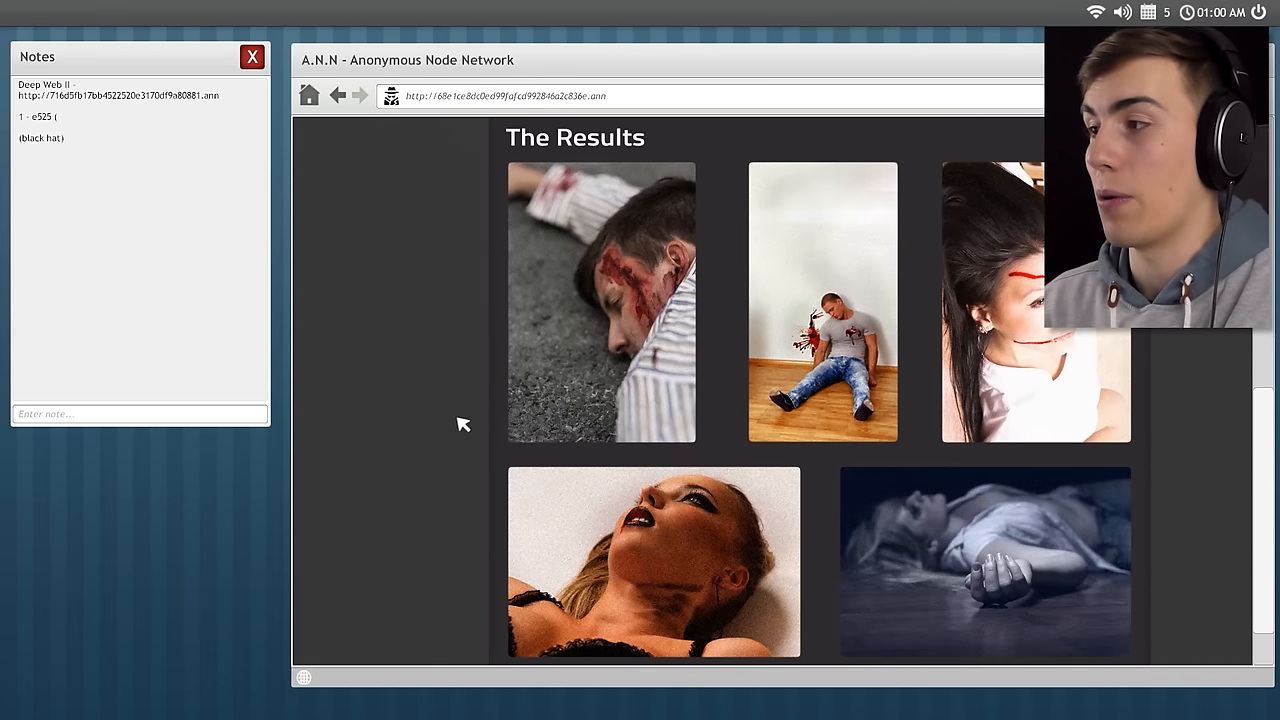
pyautogui.scroll(-3)
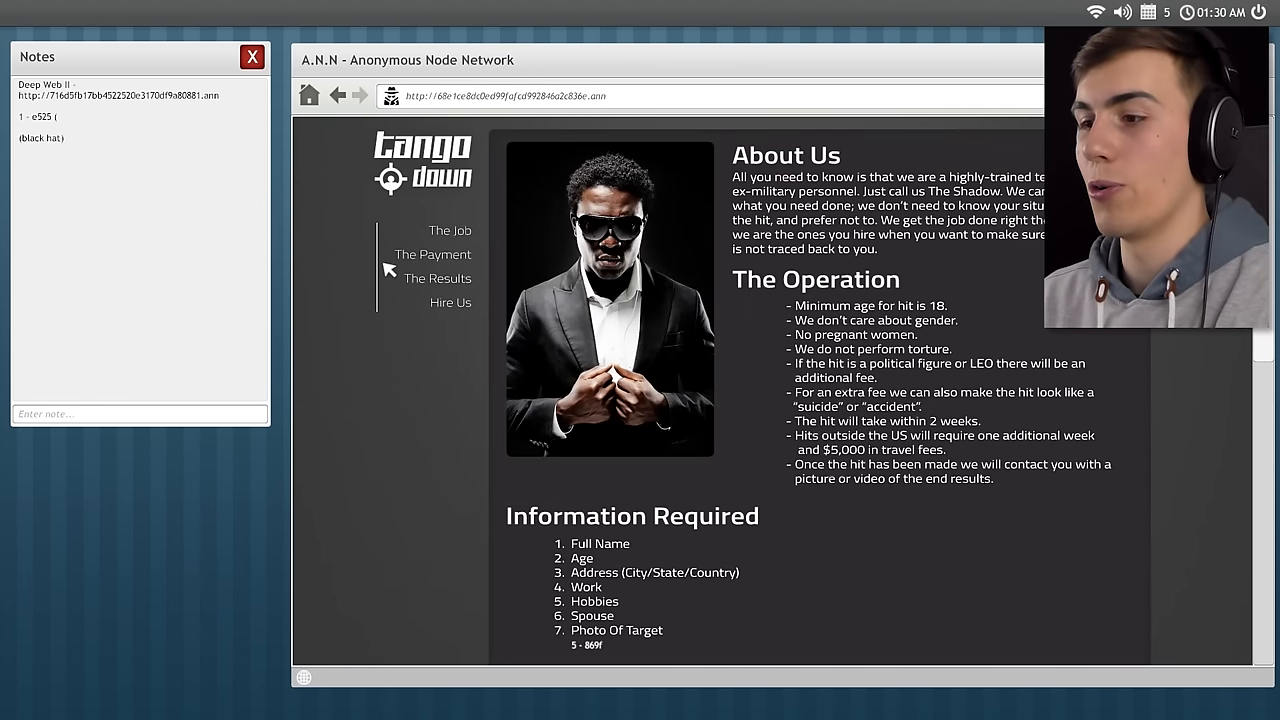
# Type the key code '5 - 869f (Tango down)' into the Notes field.
pyautogui.scroll(-3)
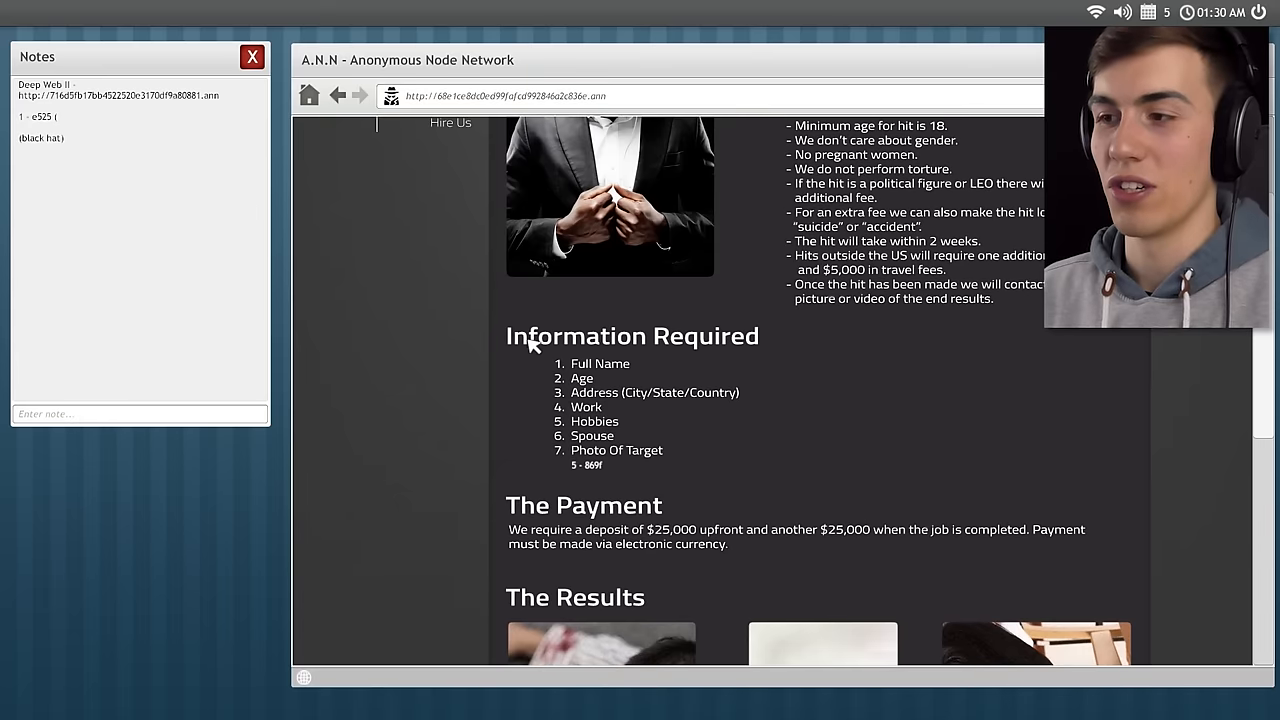
pyautogui.moveTo(232, 419)
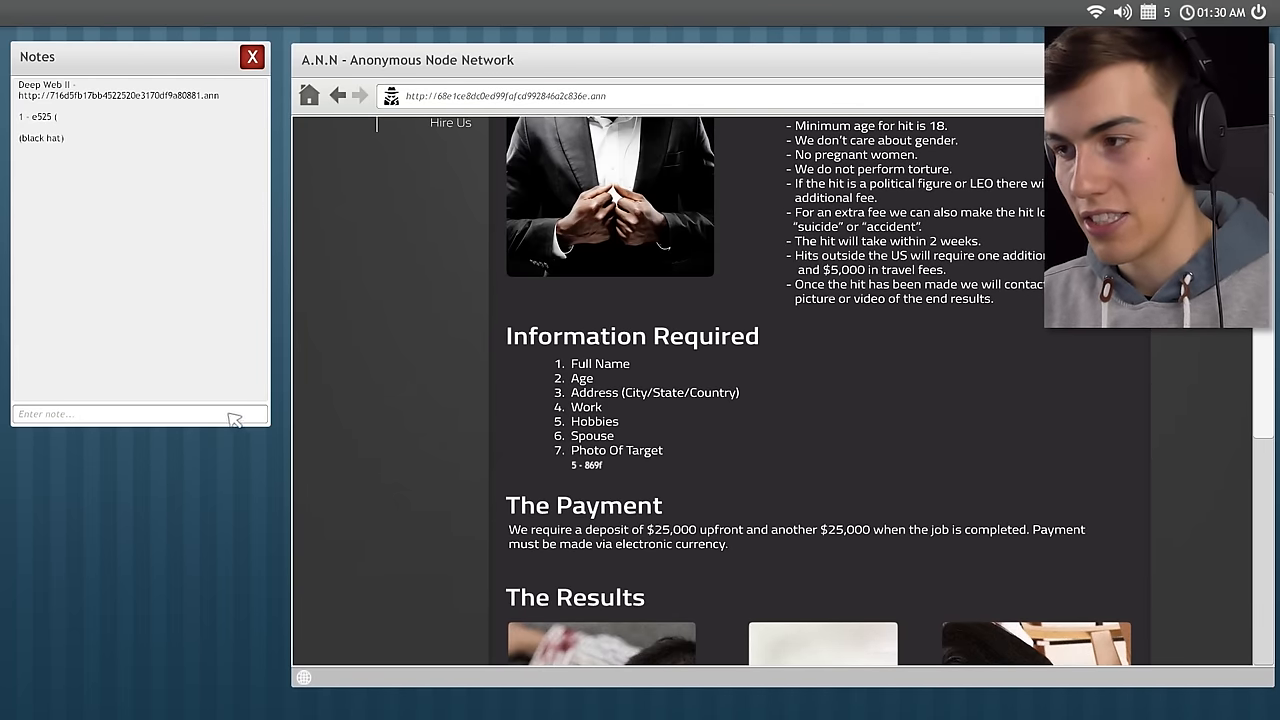
pyautogui.write('5 - 869f')
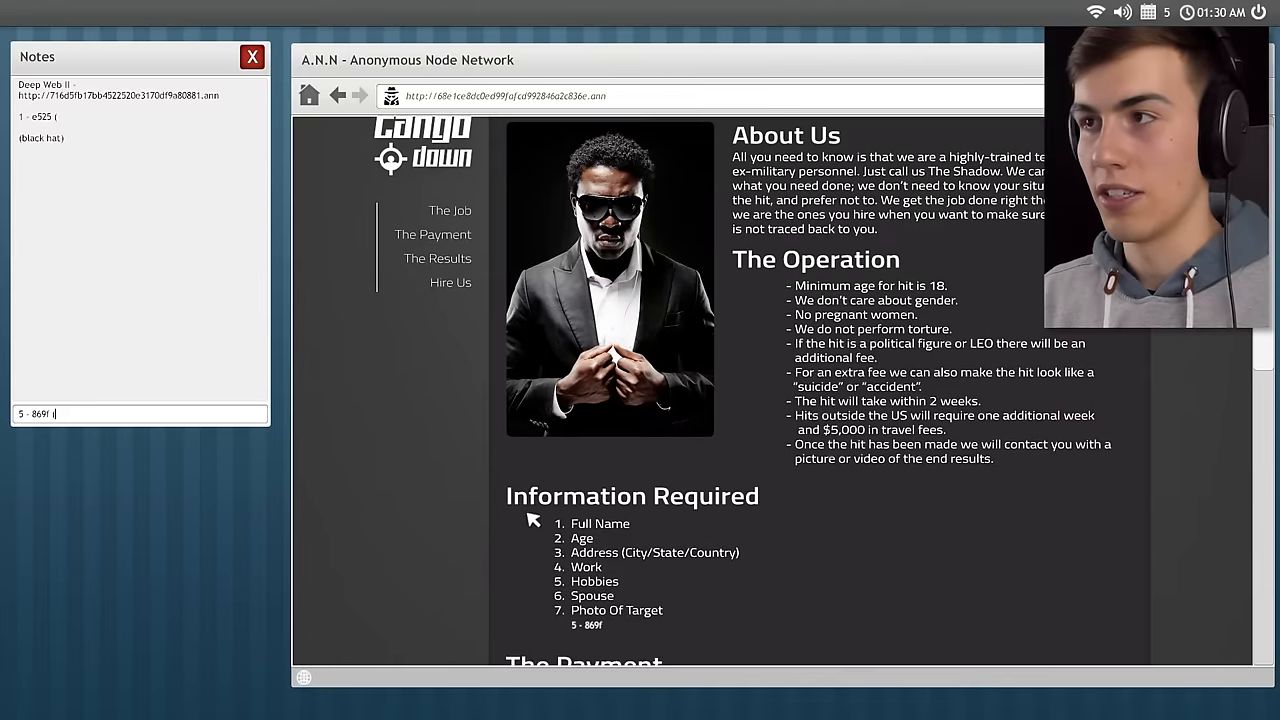
pyautogui.write('(Tango')
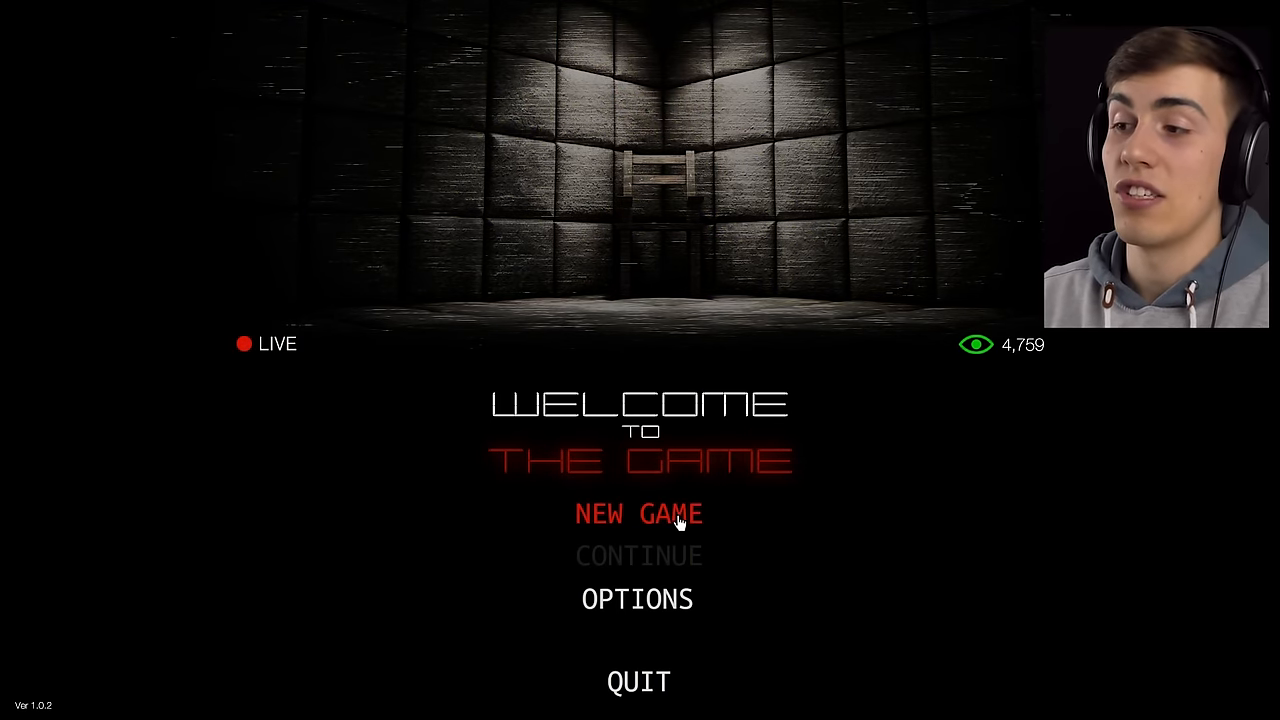
# Start a new game and hang up on the incoming tutorial call.
pyautogui.click(638, 513)
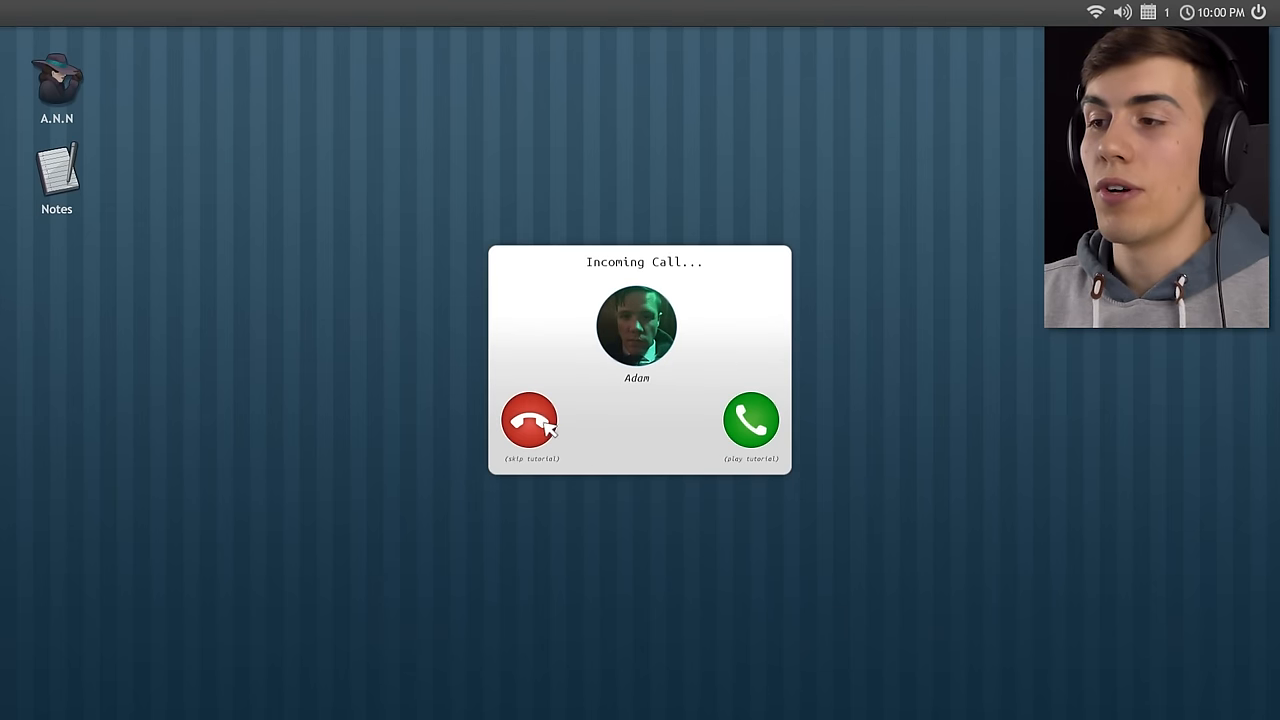
pyautogui.click(529, 420)
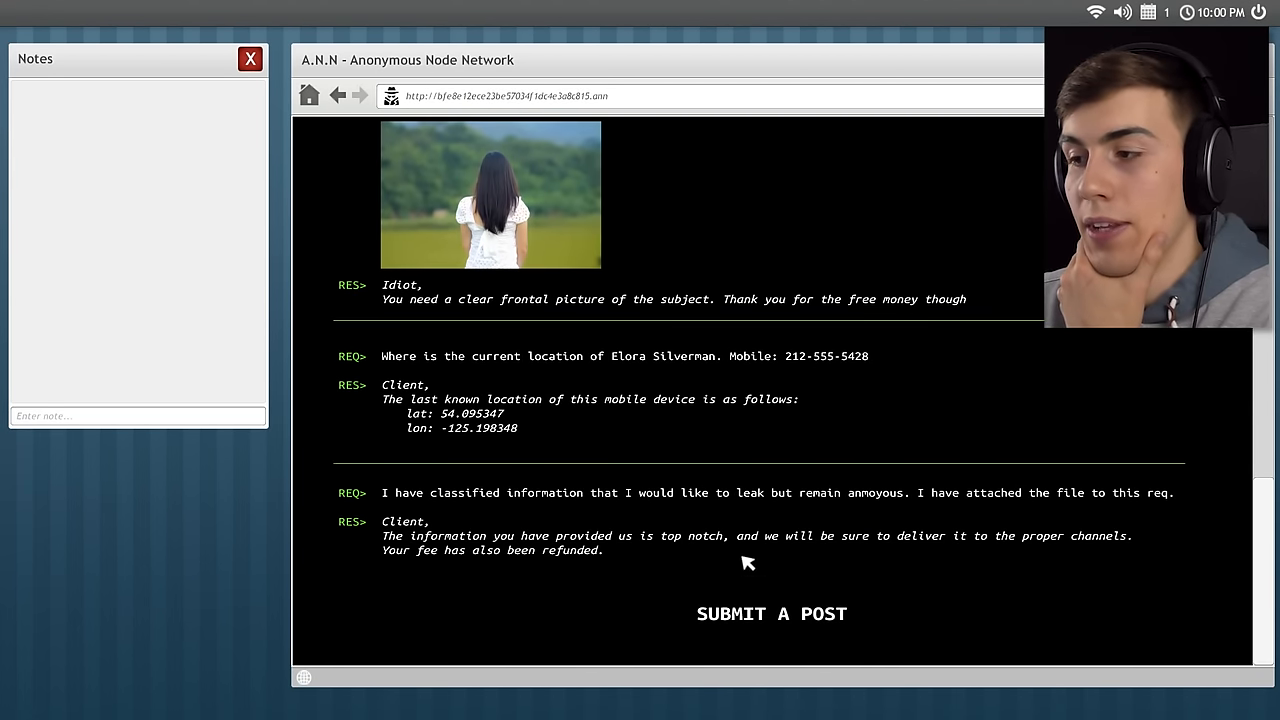
# Open the request board's SUBMIT A POST page in the A.N.N browser.
pyautogui.click(771, 614)
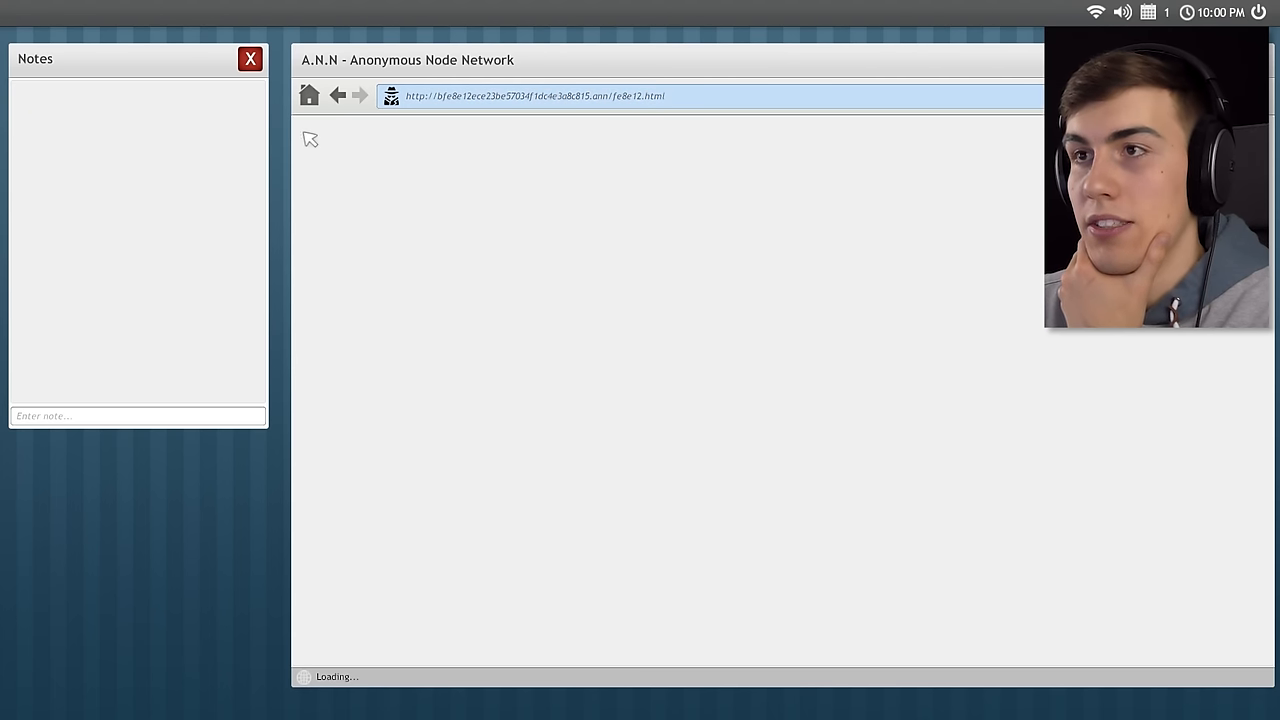
pyautogui.click(343, 95)
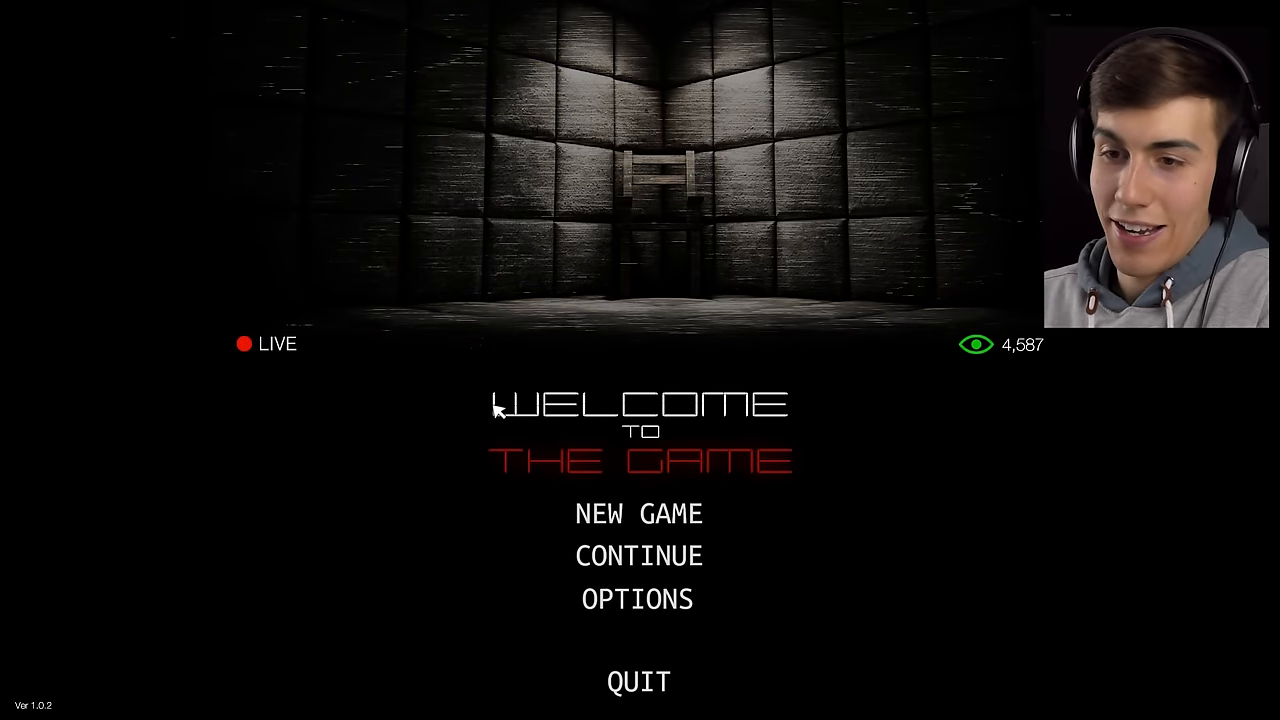
pyautogui.moveTo(735, 291)
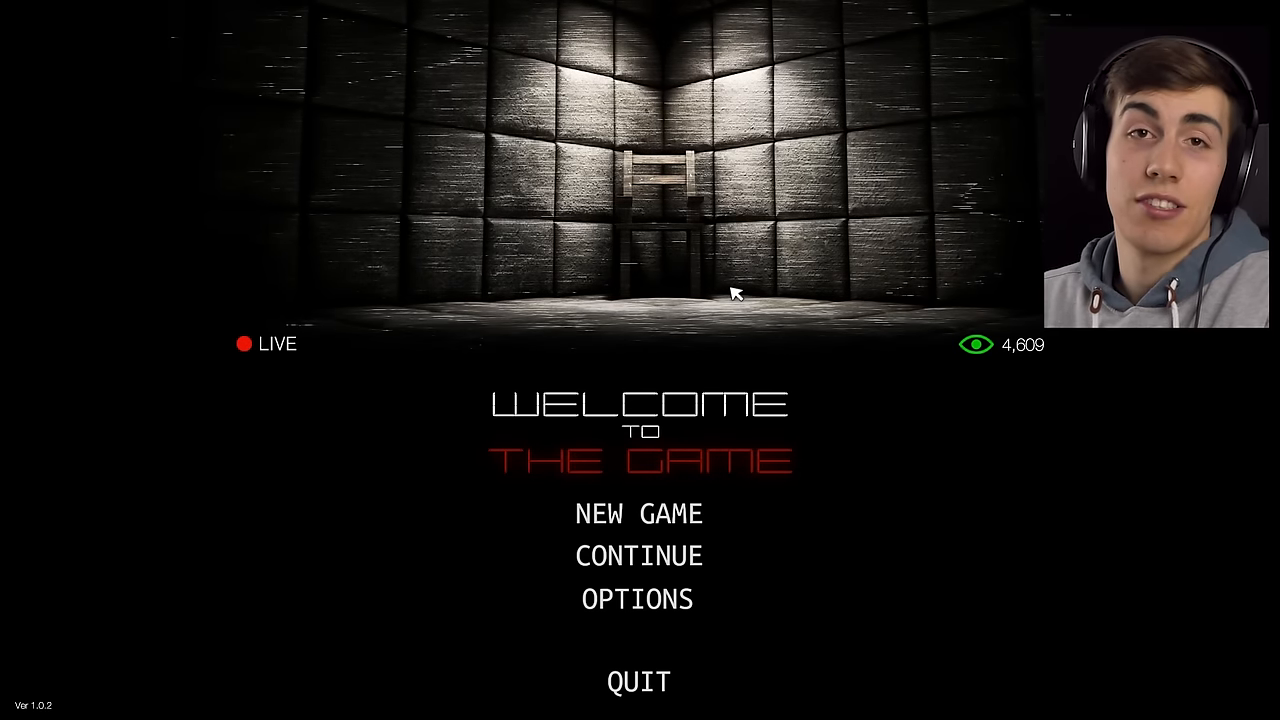
pyautogui.moveTo(754, 227)
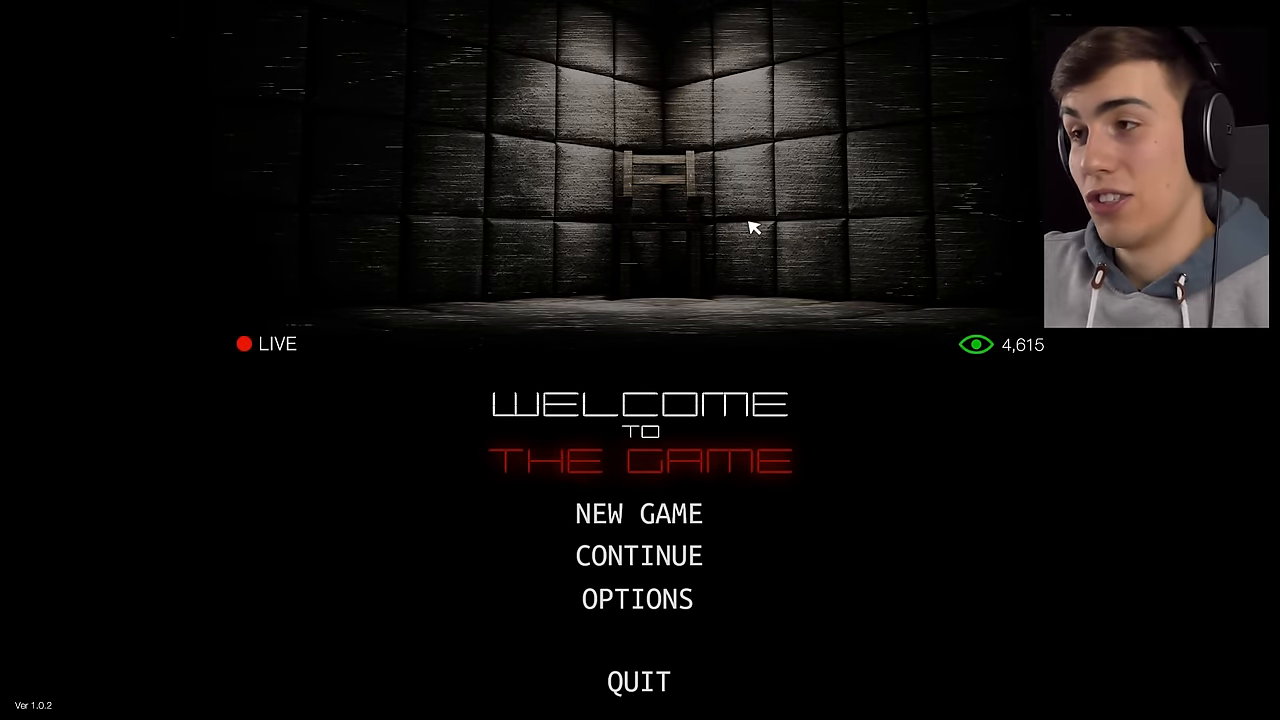